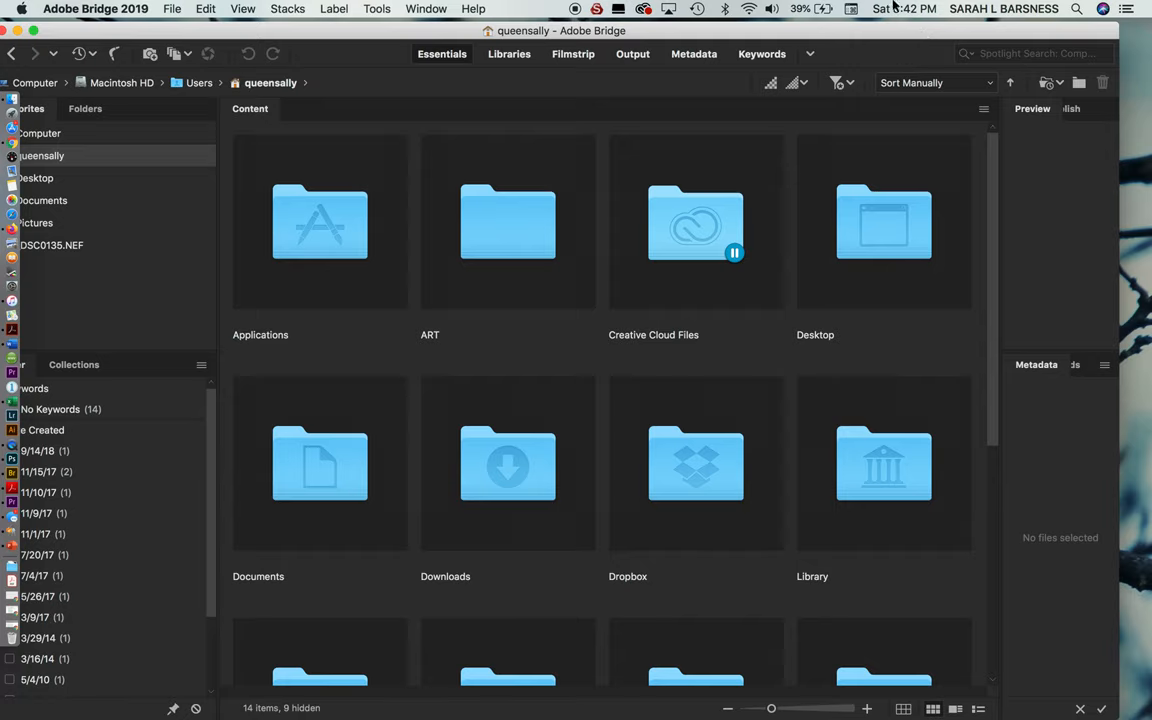
{"action": "mouse_move", "coordinate": [788, 40]}
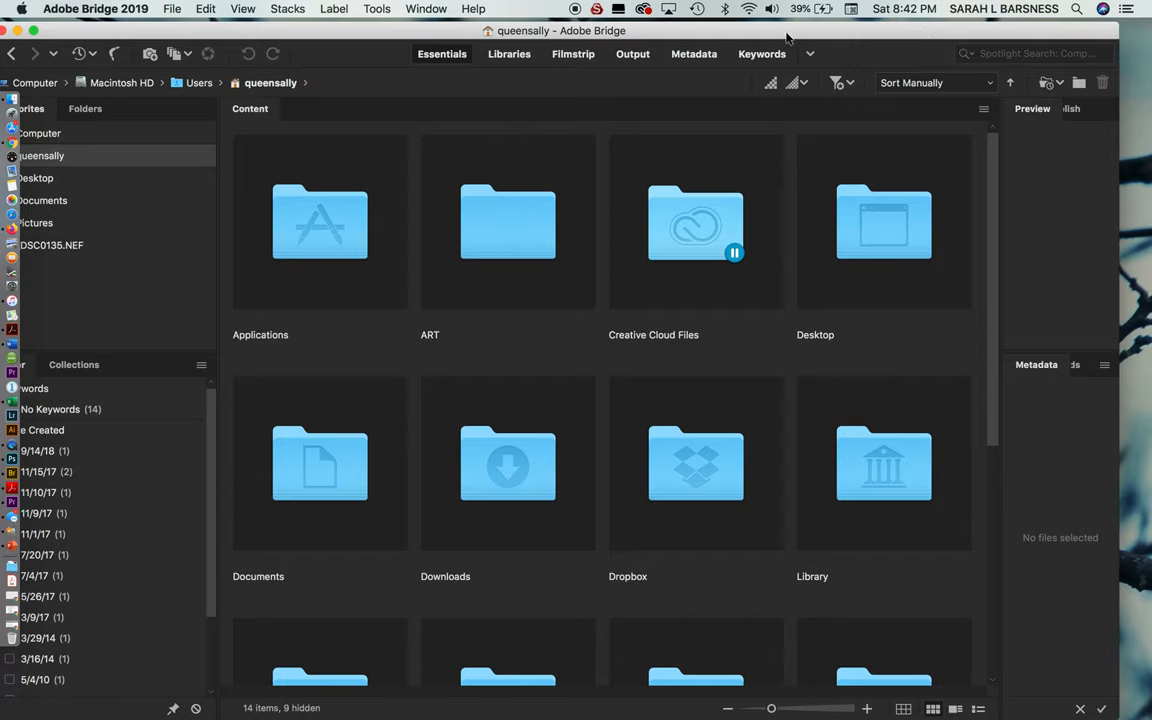
{"action": "mouse_move", "coordinate": [770, 36]}
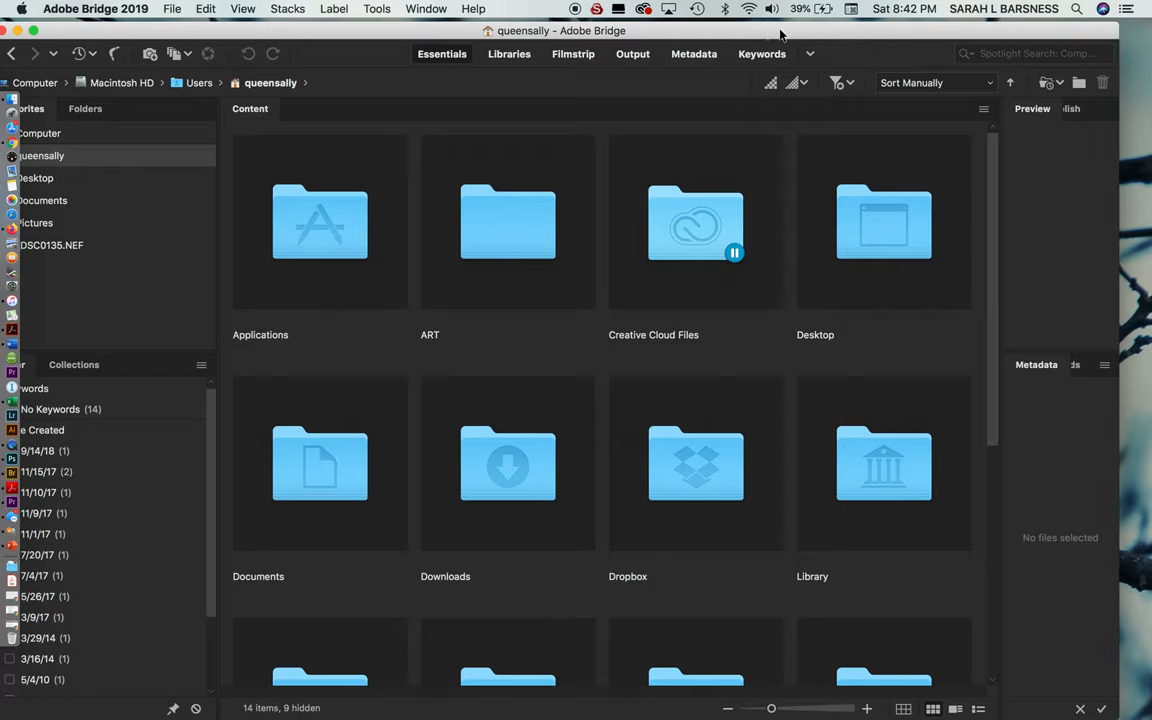
{"action": "mouse_move", "coordinate": [800, 36]}
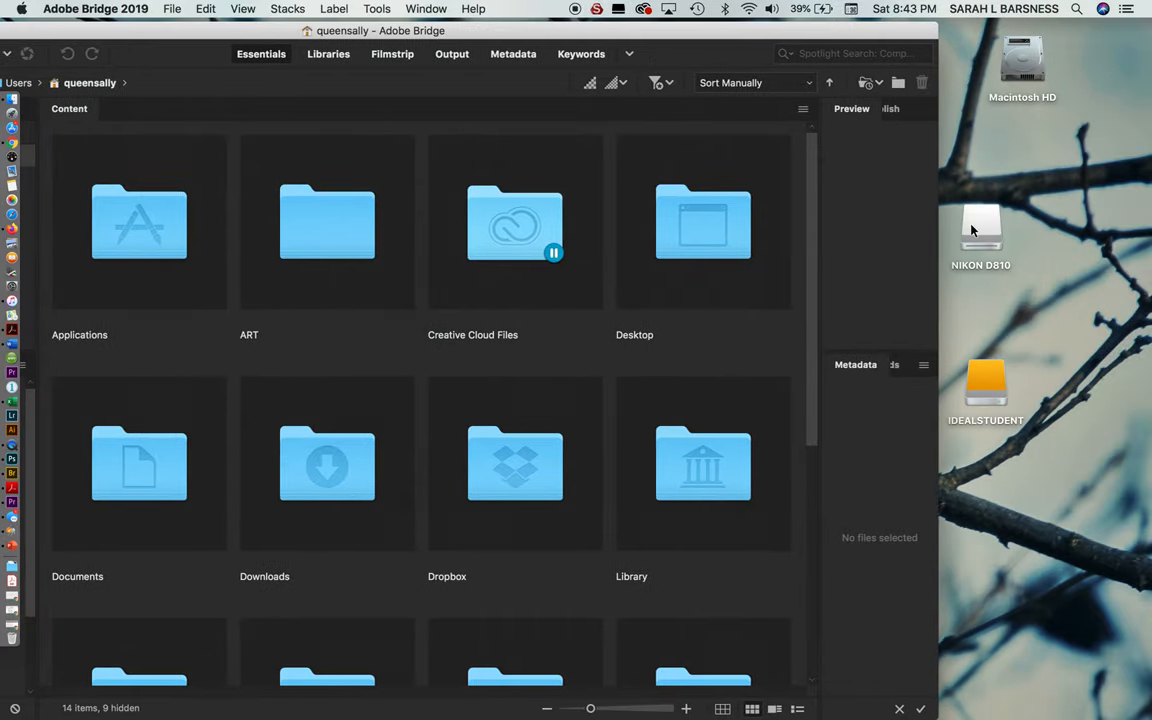
{"action": "mouse_move", "coordinate": [976, 298]}
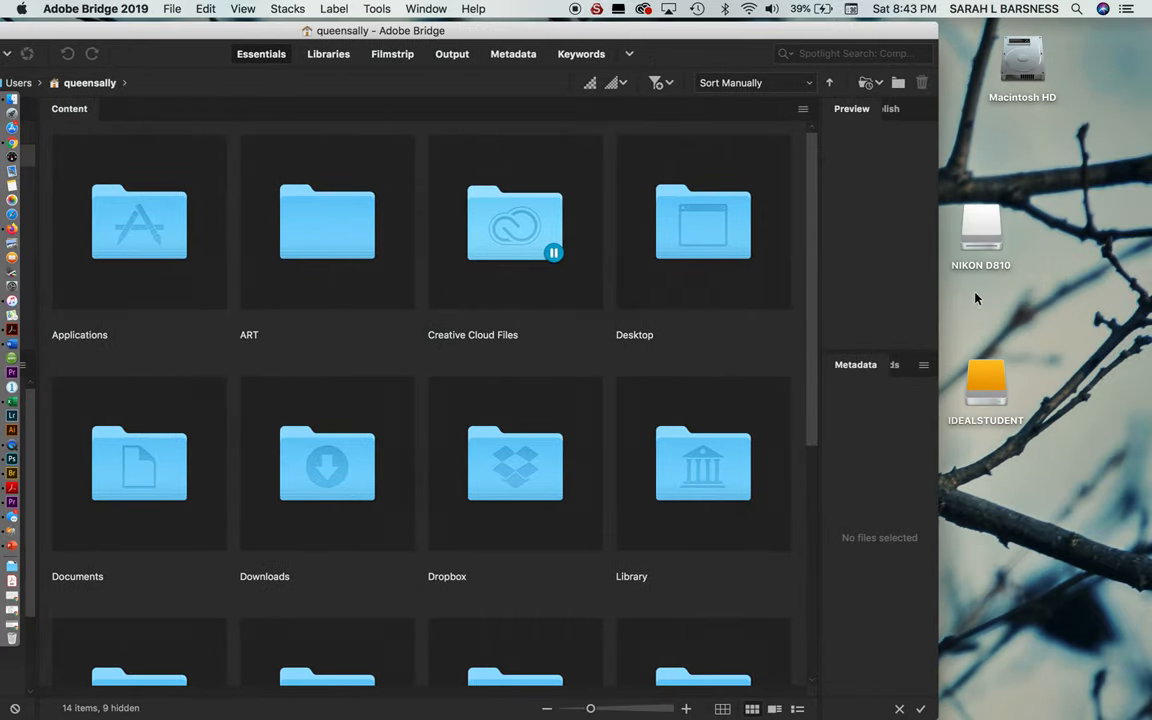
{"action": "mouse_move", "coordinate": [948, 420]}
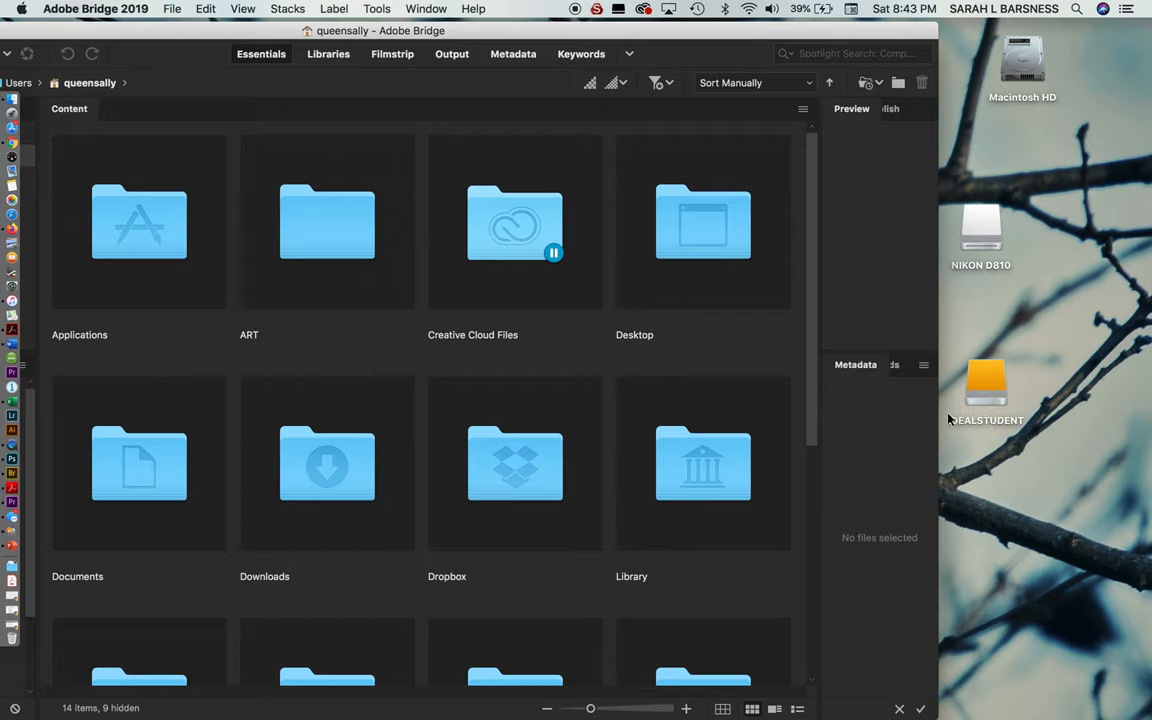
{"action": "mouse_move", "coordinate": [1004, 400]}
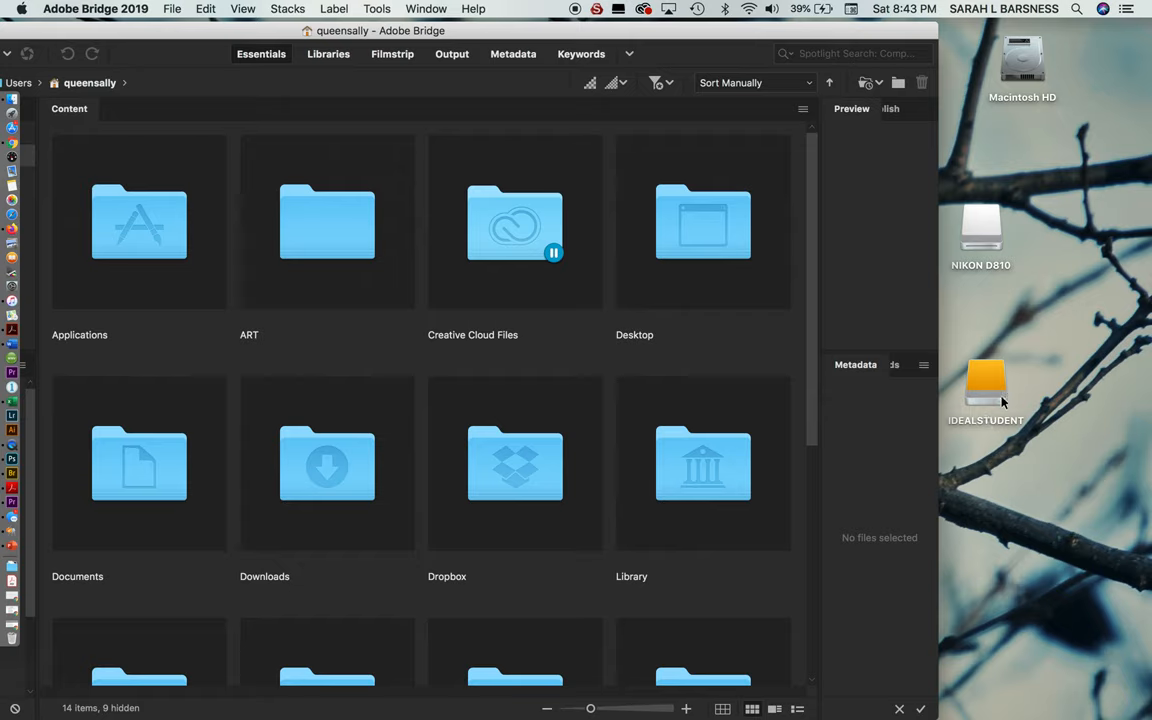
{"action": "mouse_move", "coordinate": [996, 390]}
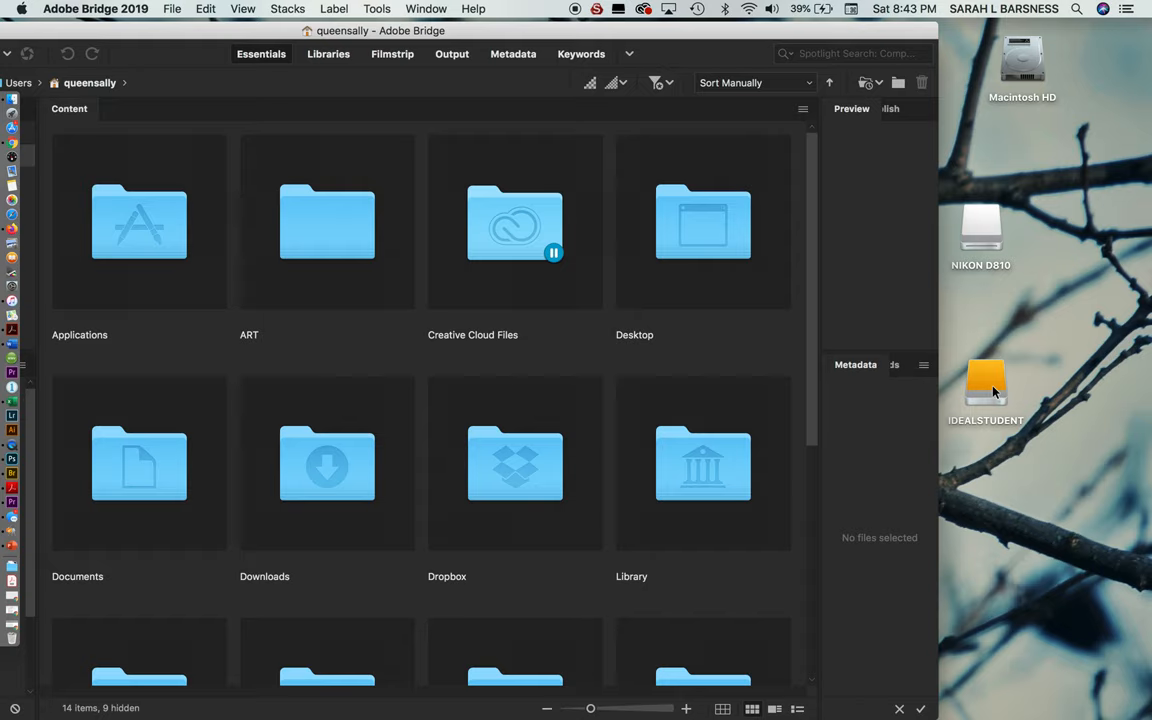
{"action": "mouse_move", "coordinate": [982, 232]}
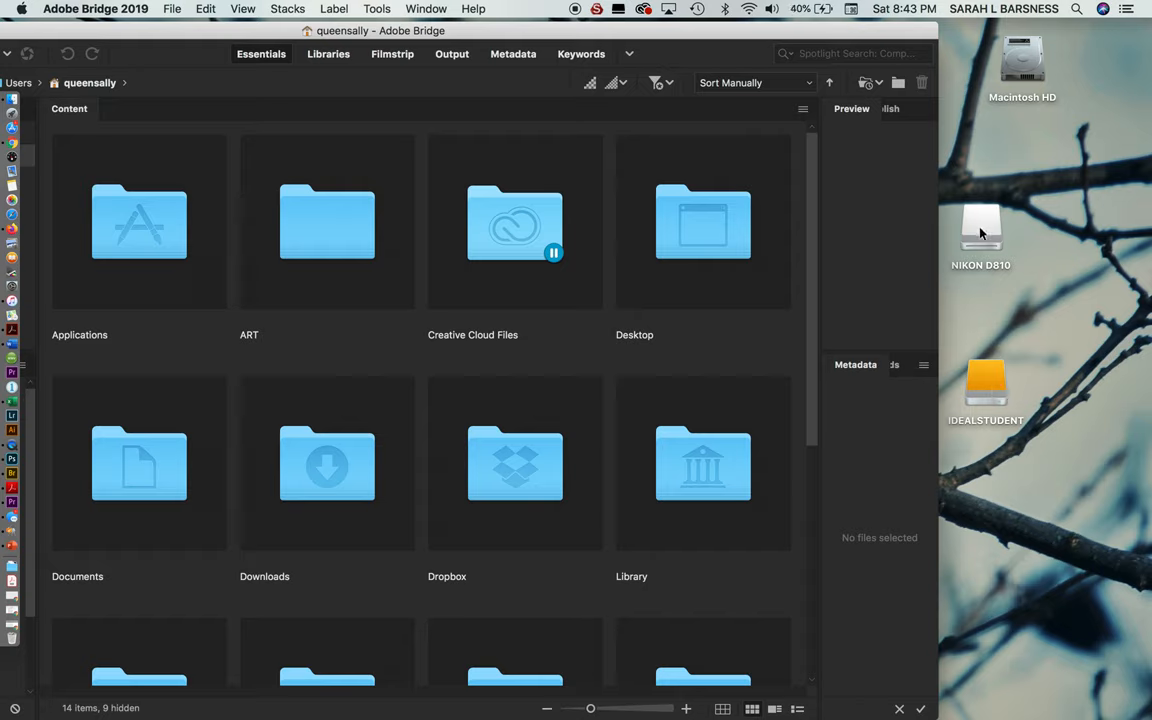
- Eject the NIKON D810 drive by dragging its desktop icon onto the Trash
{"action": "left_click", "coordinate": [980, 230]}
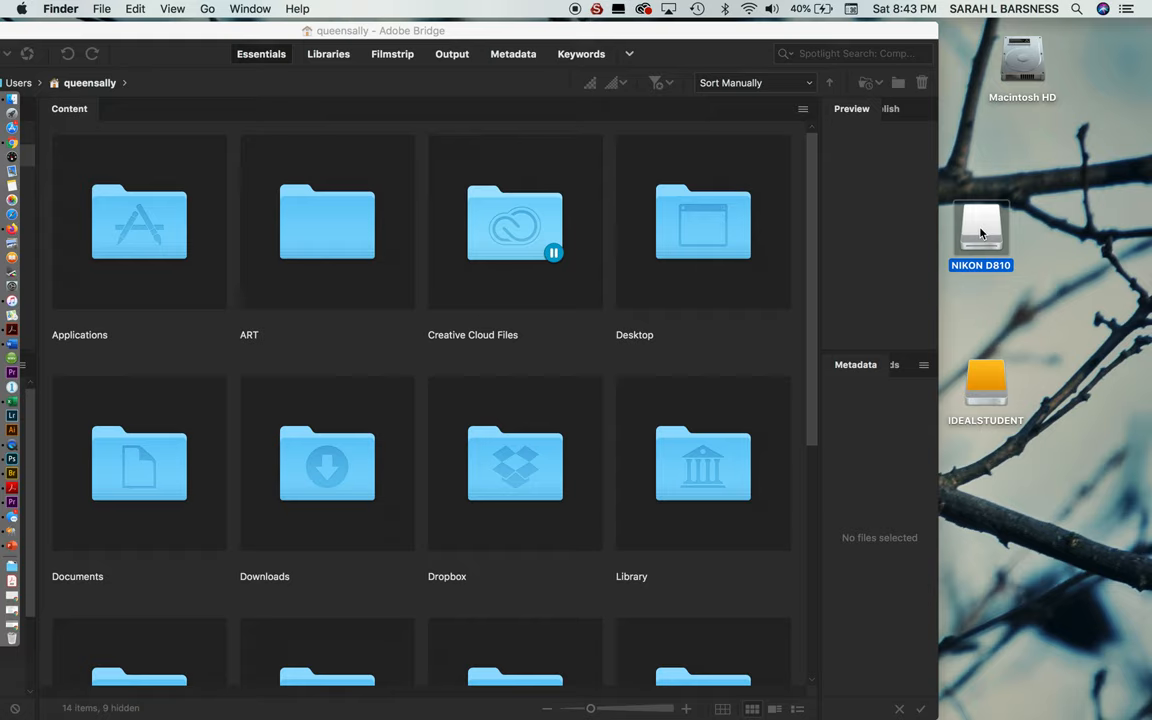
{"action": "left_click_drag", "start_coordinate": [980, 230], "coordinate": [30, 640]}
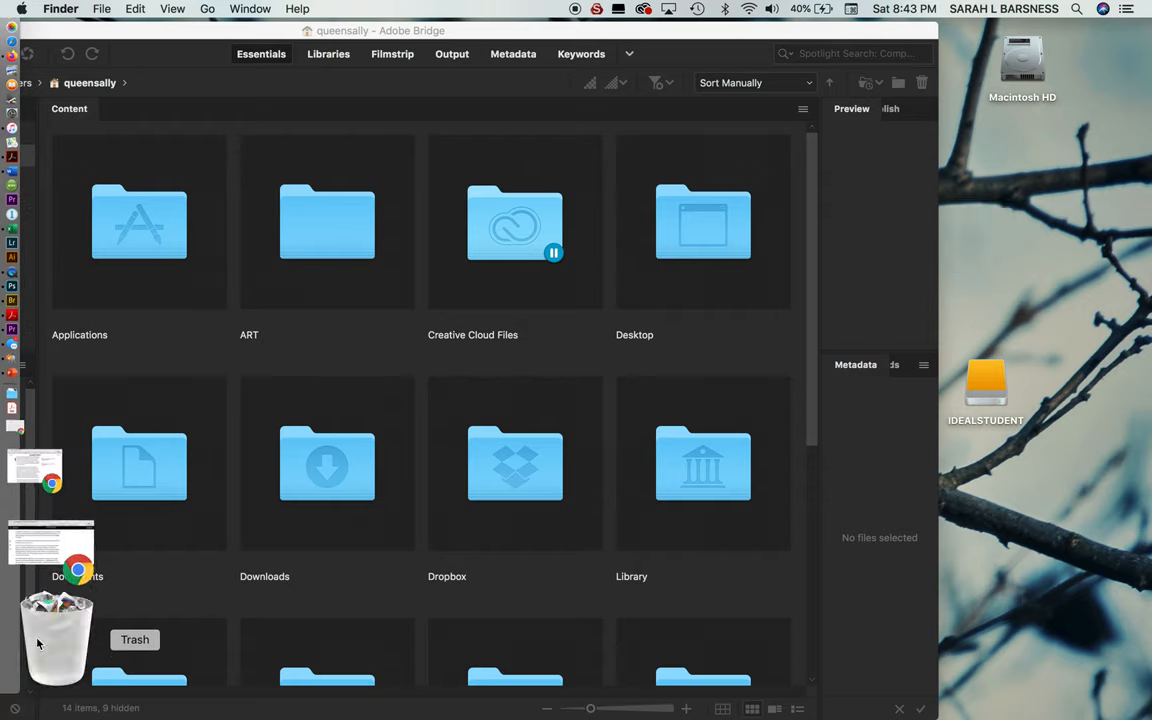
{"action": "mouse_move", "coordinate": [1052, 276]}
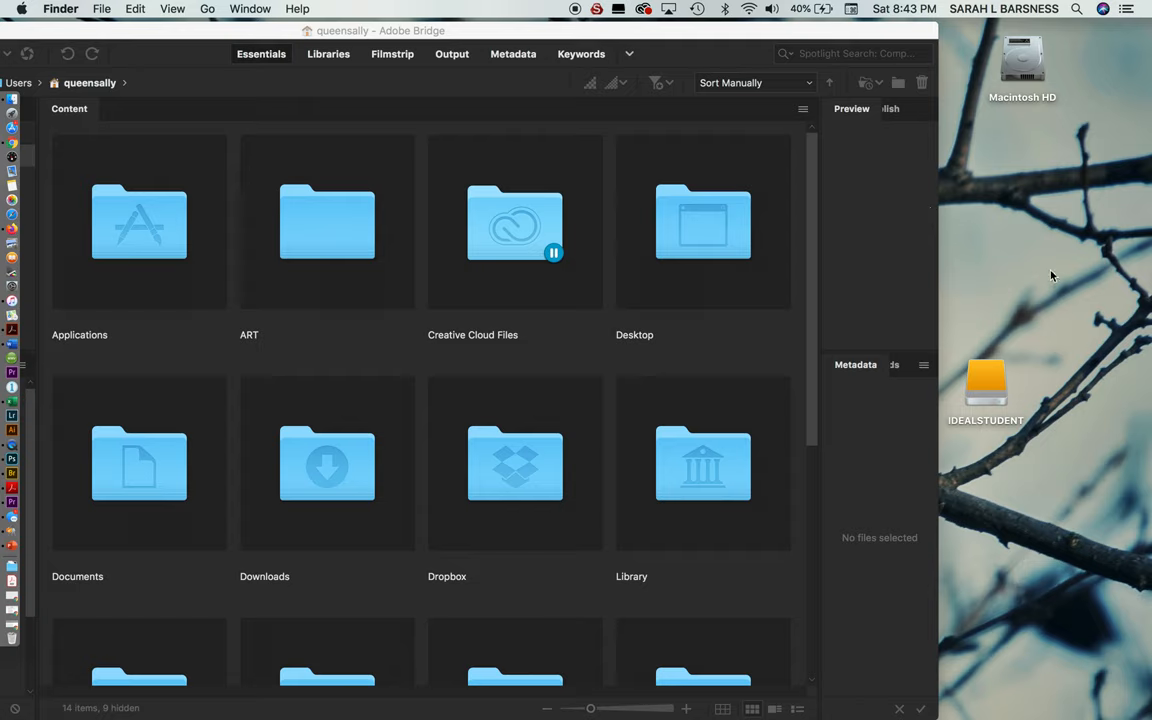
{"action": "mouse_move", "coordinate": [1024, 270]}
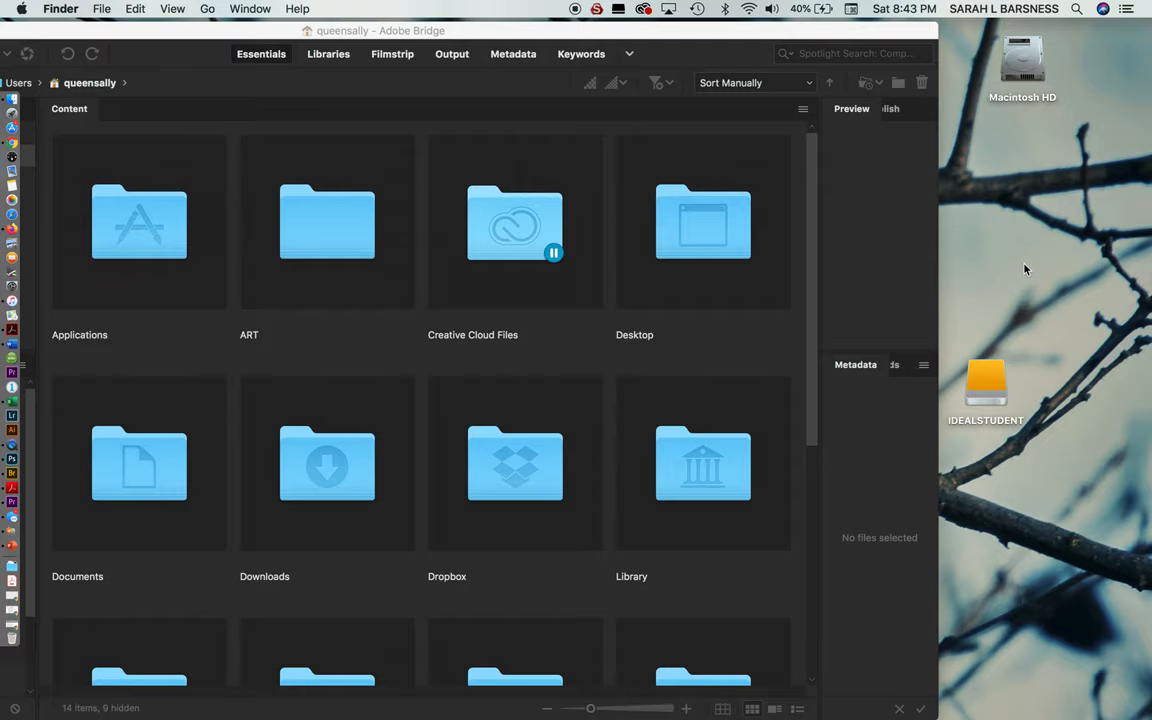
{"action": "mouse_move", "coordinate": [698, 40]}
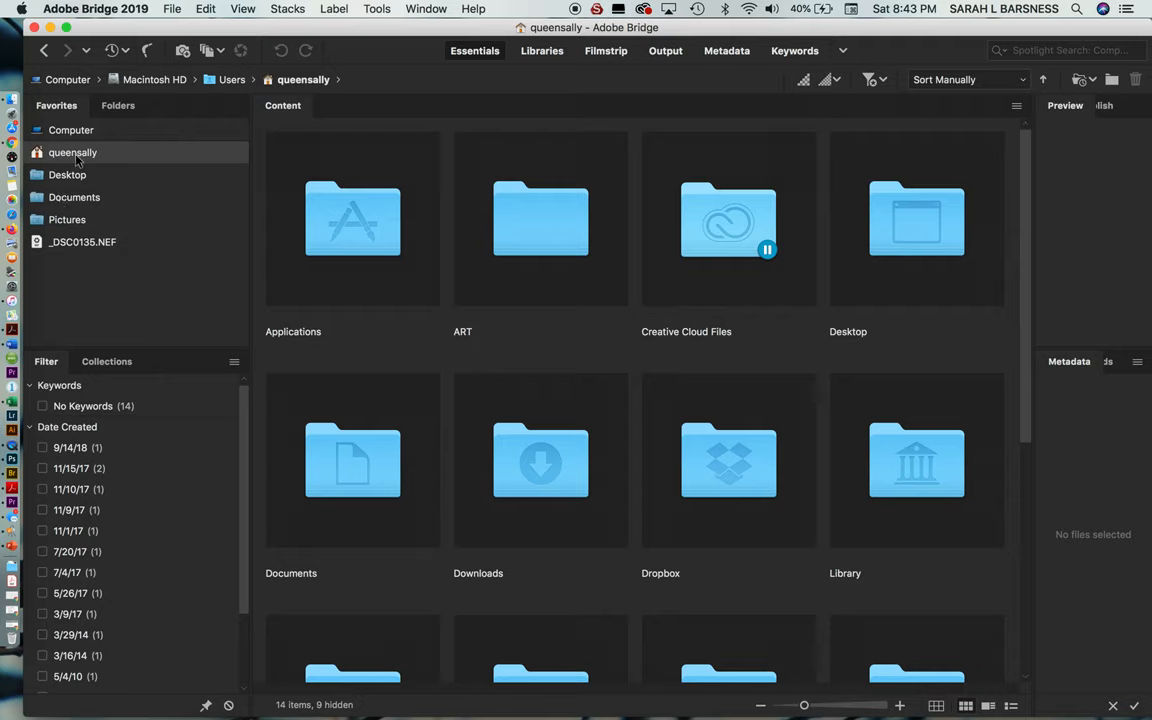
{"action": "mouse_move", "coordinate": [380, 232]}
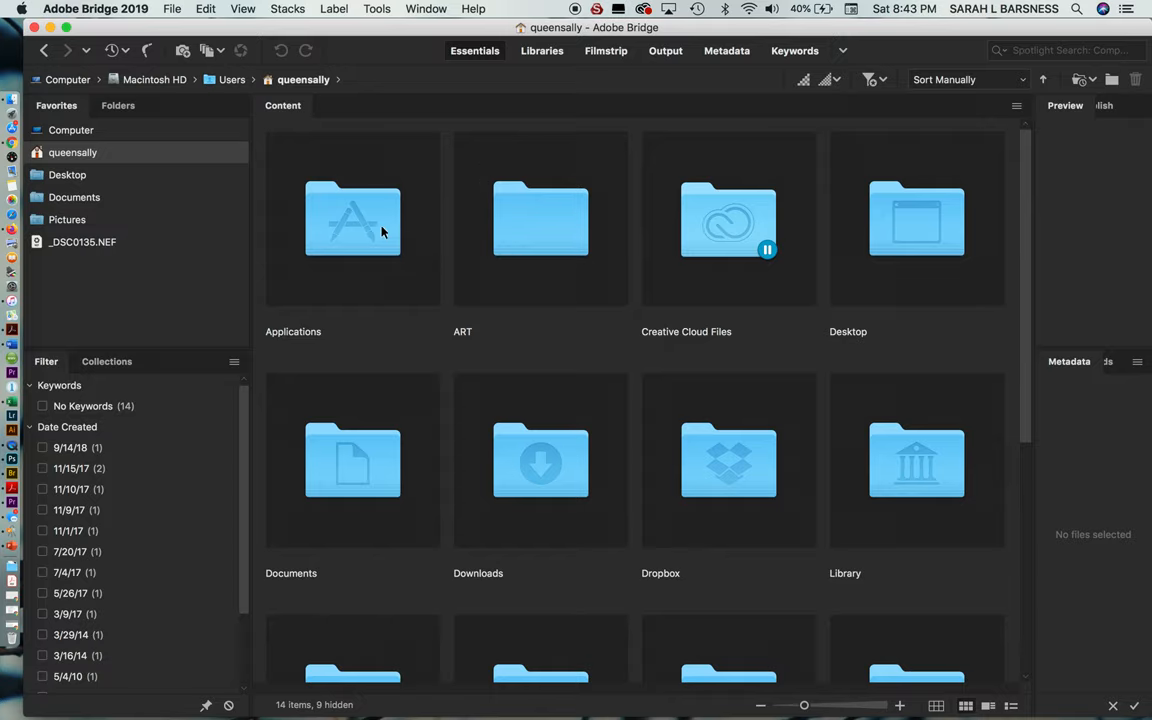
{"action": "mouse_move", "coordinate": [608, 476]}
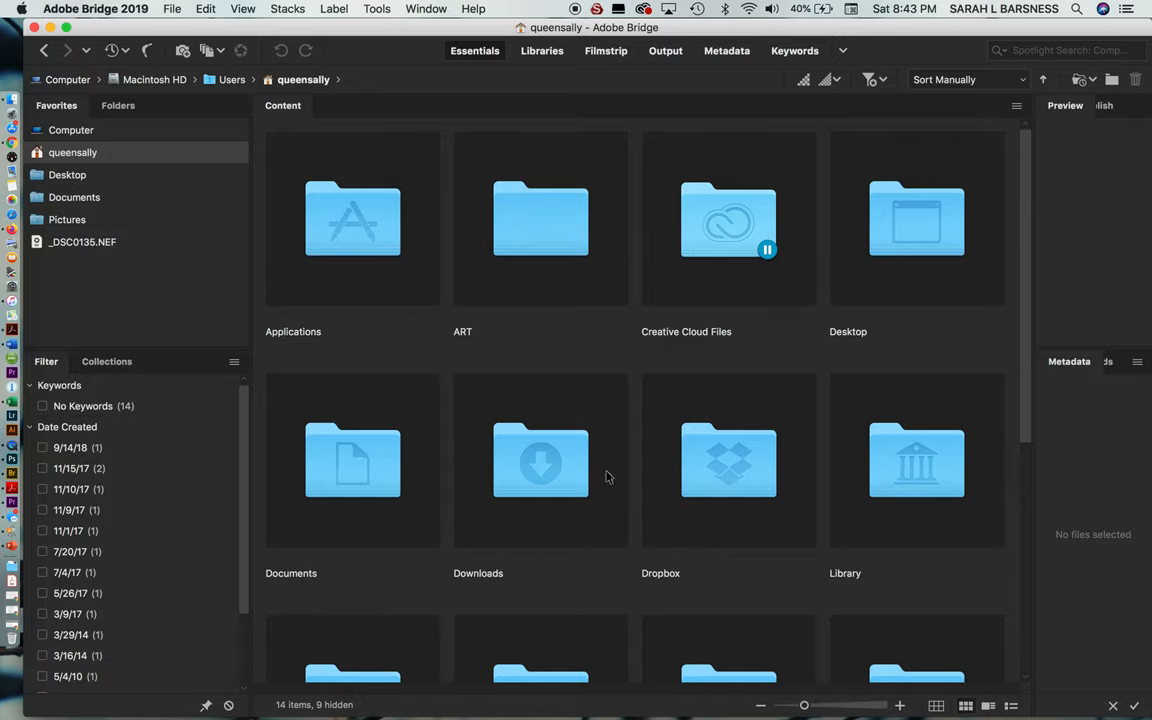
- Browse to the Computer location listing the IDEALSTUDENT and Macintosh HD drives
{"action": "scroll", "scroll_direction": "down", "scroll_amount": 3}
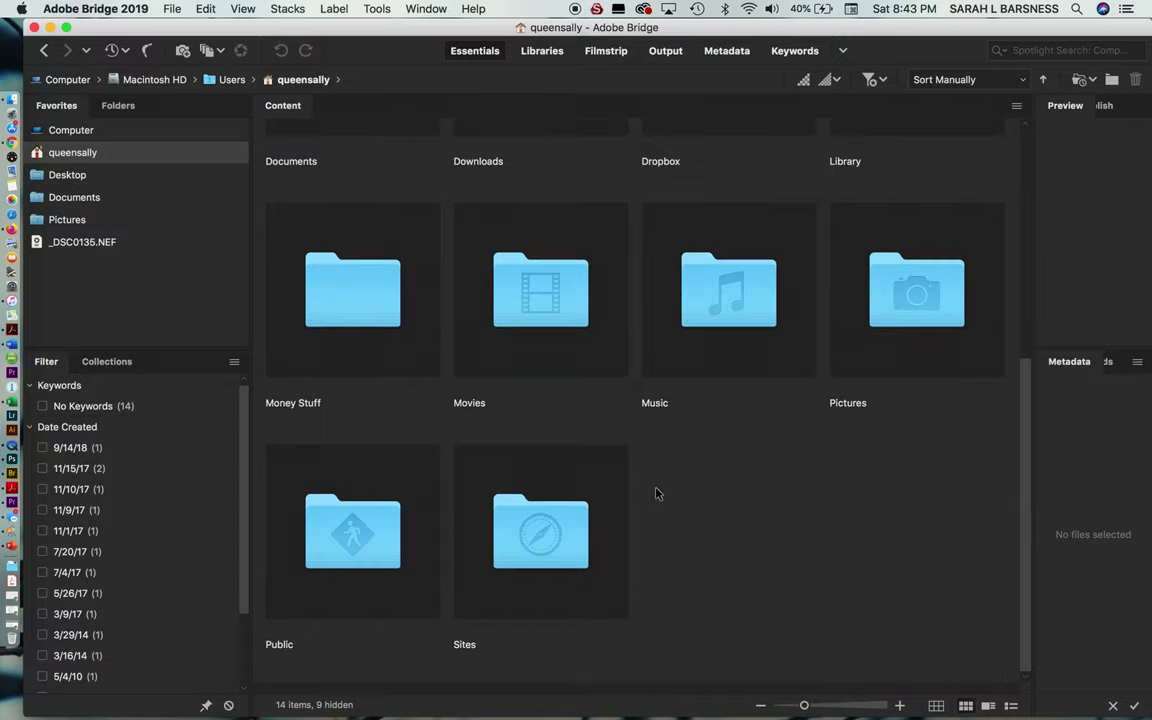
{"action": "scroll", "scroll_direction": "up", "scroll_amount": 3}
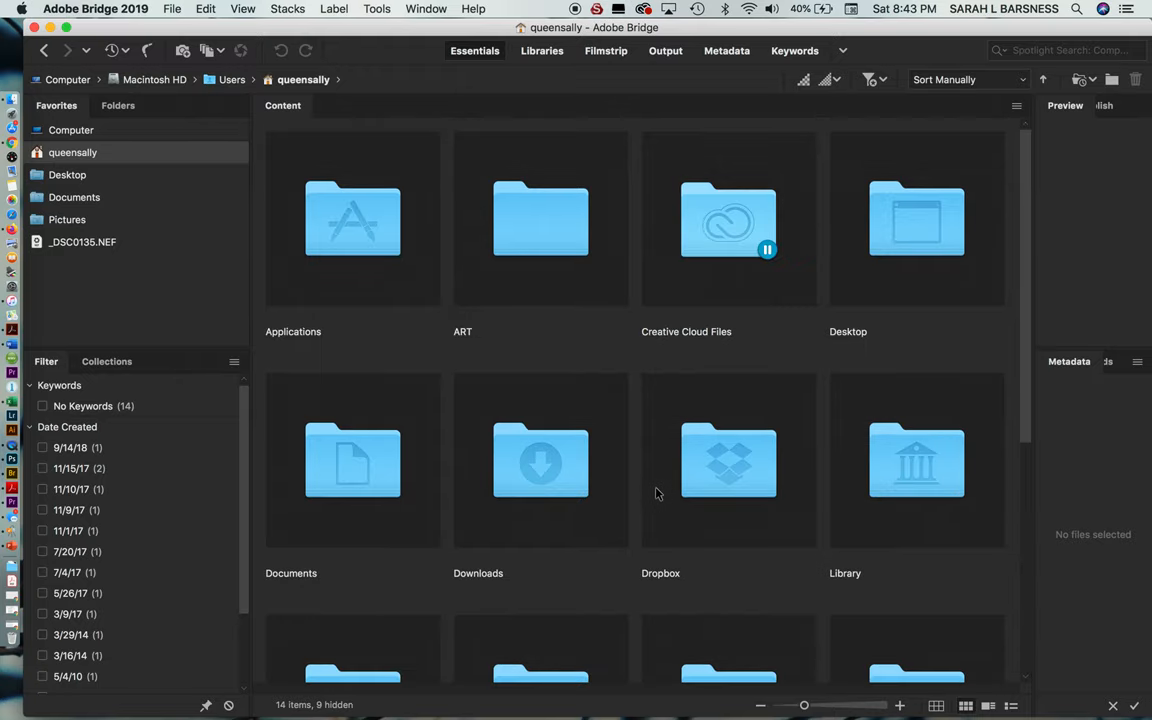
{"action": "mouse_move", "coordinate": [196, 214]}
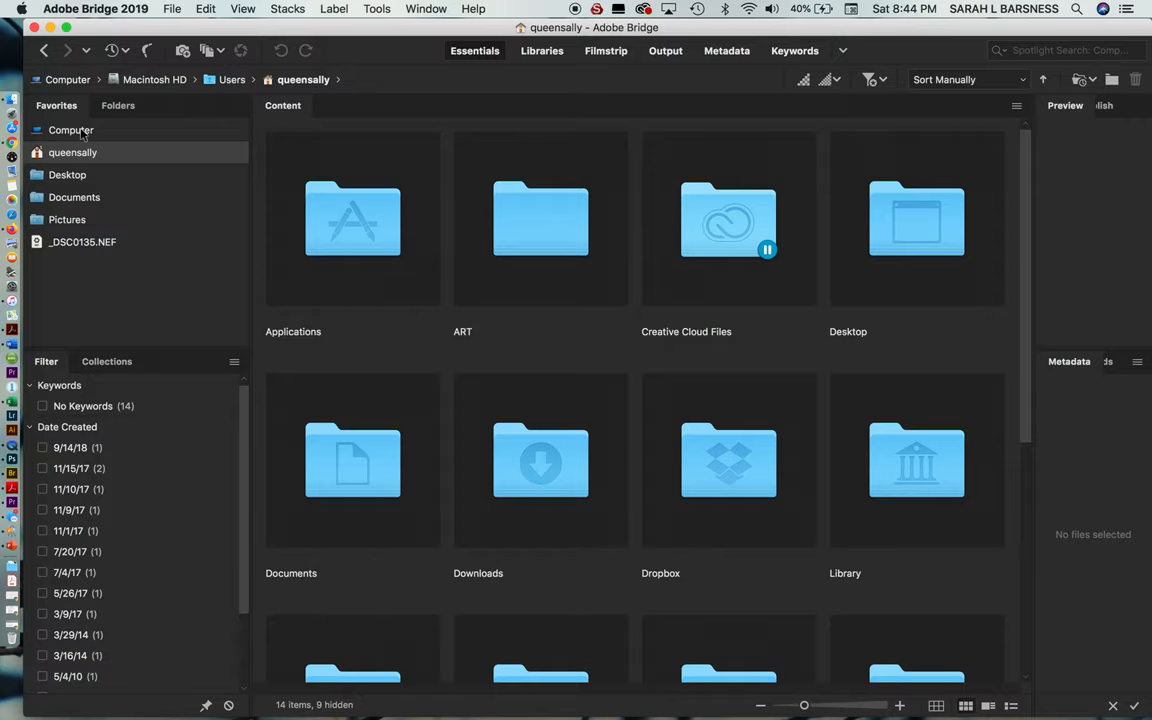
{"action": "left_click", "coordinate": [70, 128]}
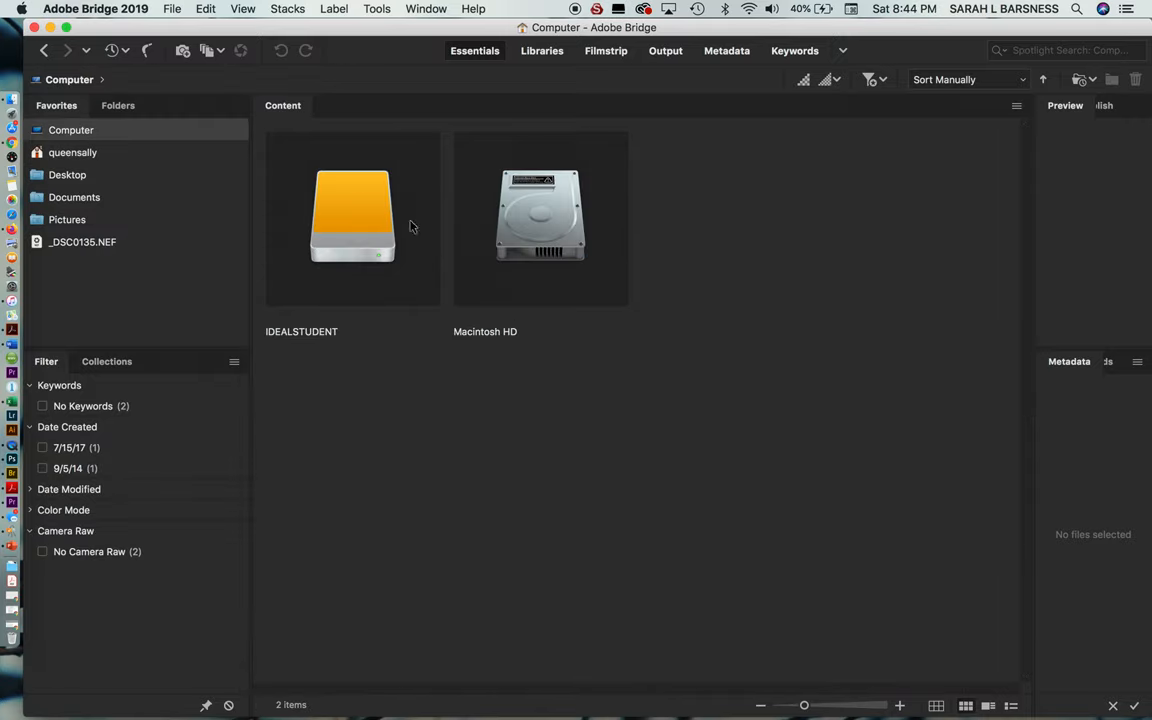
{"action": "mouse_move", "coordinate": [548, 230]}
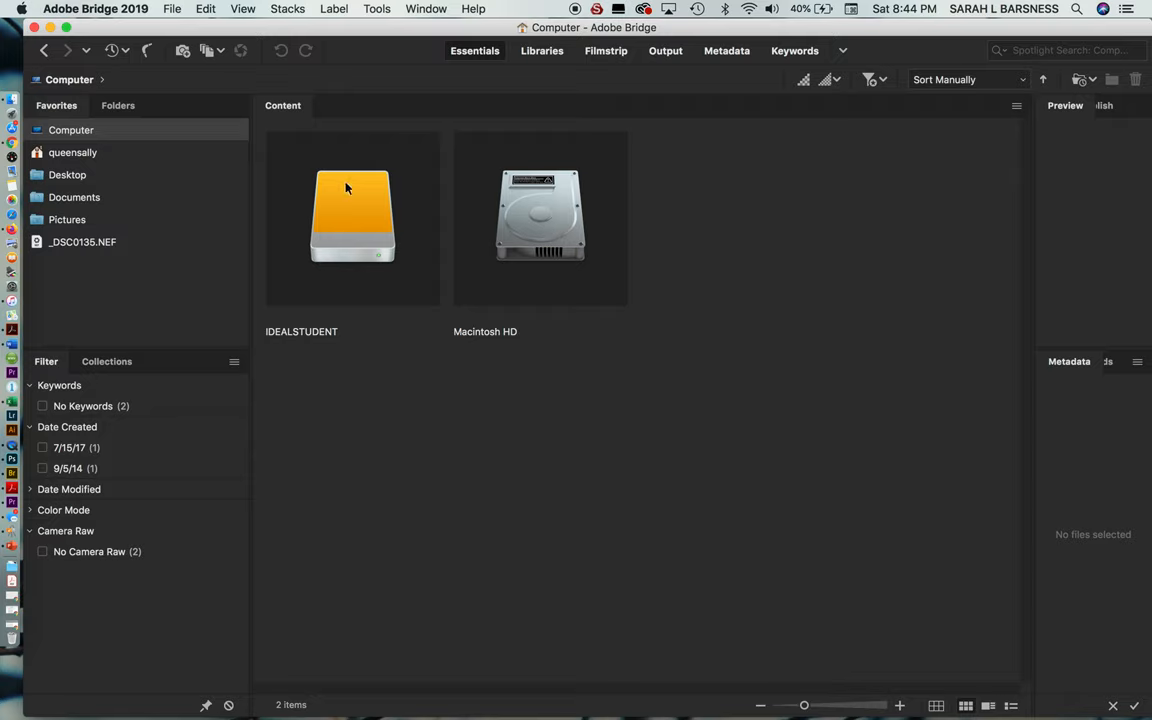
{"action": "mouse_move", "coordinate": [348, 232]}
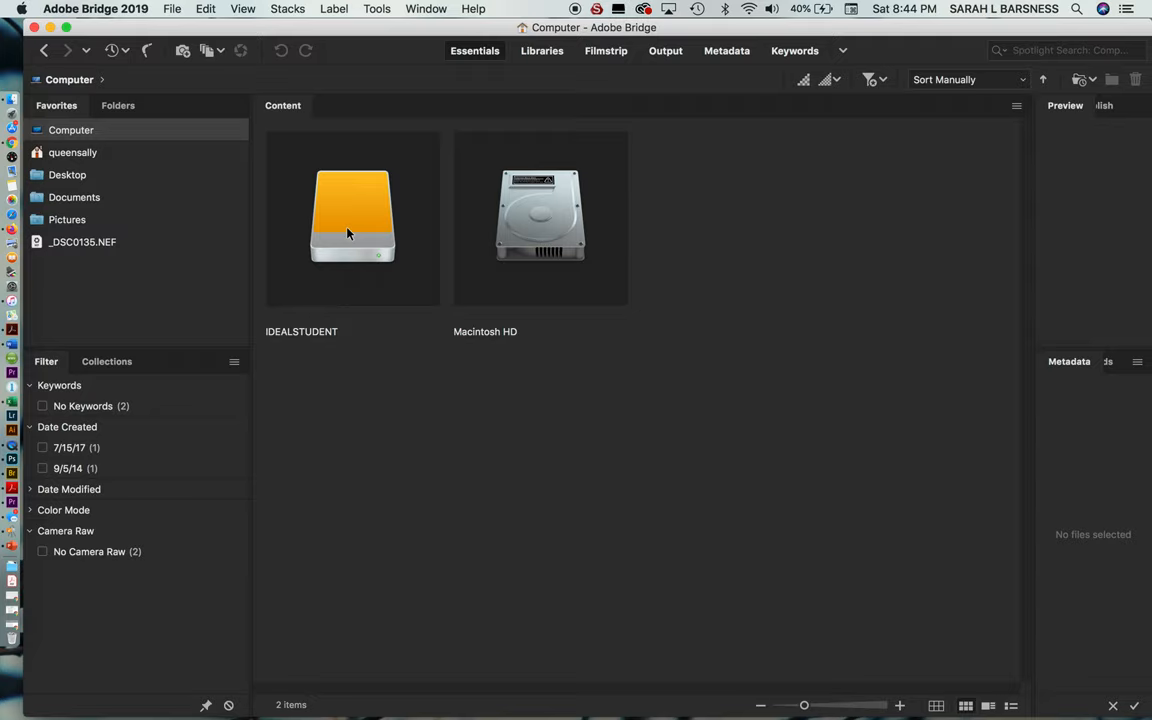
{"action": "mouse_move", "coordinate": [356, 216]}
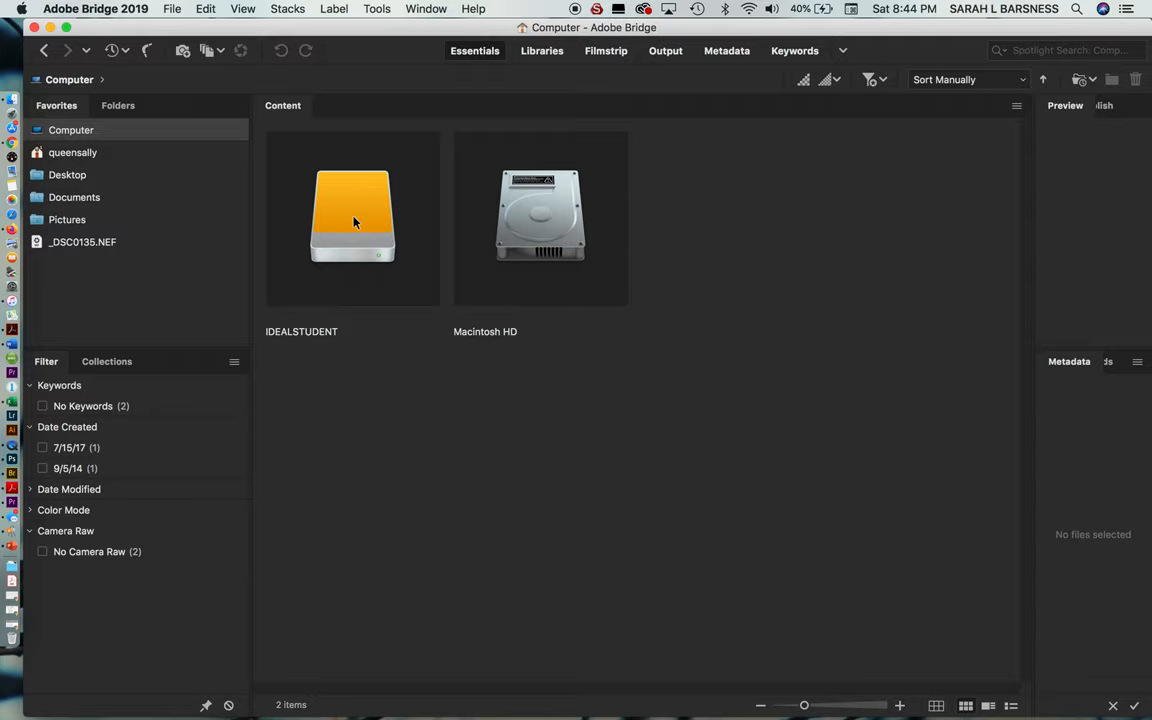
{"action": "double_click", "coordinate": [352, 216]}
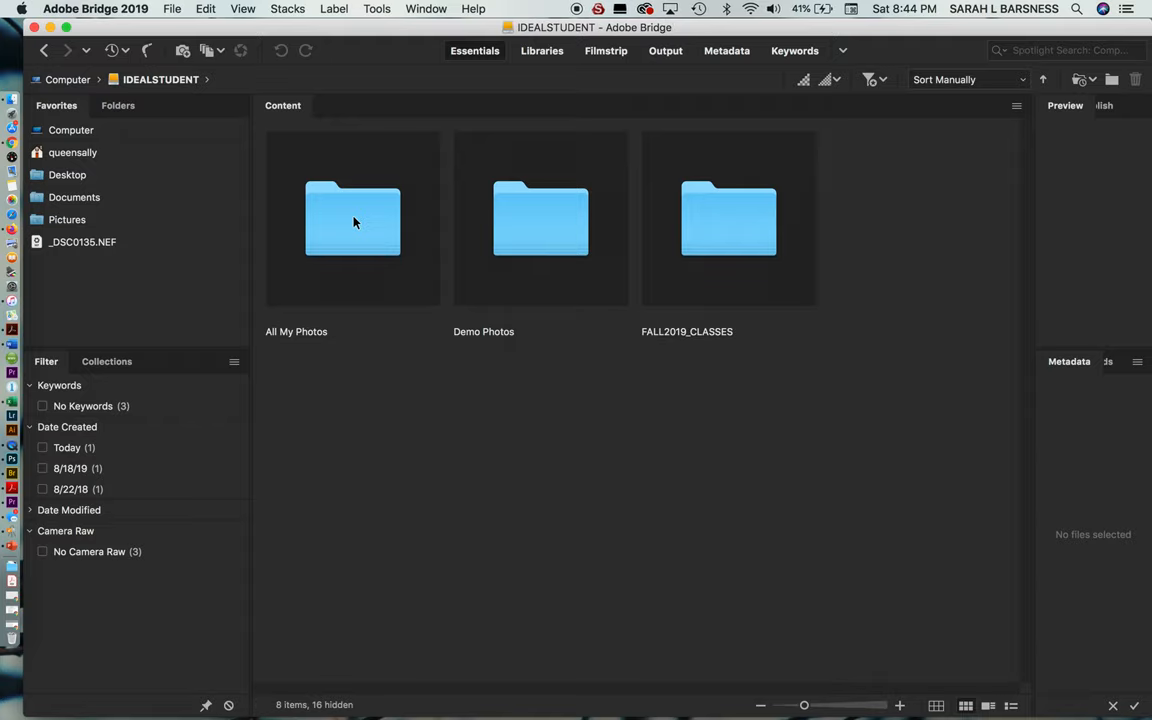
{"action": "double_click", "coordinate": [352, 218]}
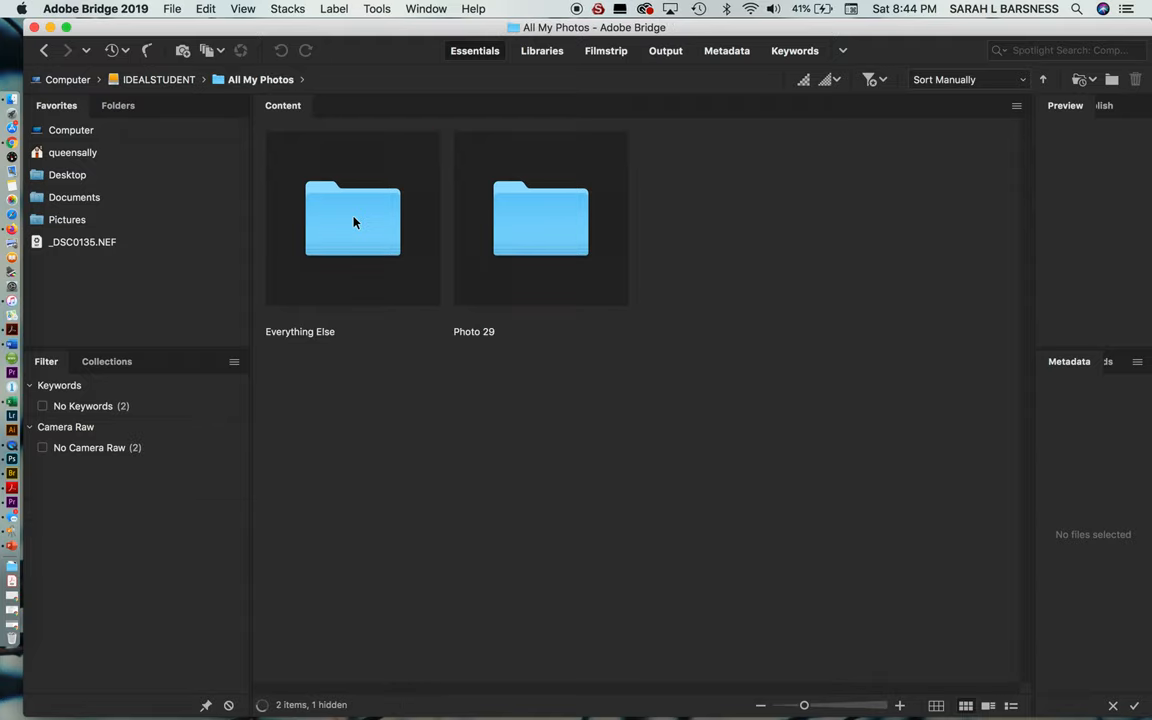
{"action": "double_click", "coordinate": [540, 218]}
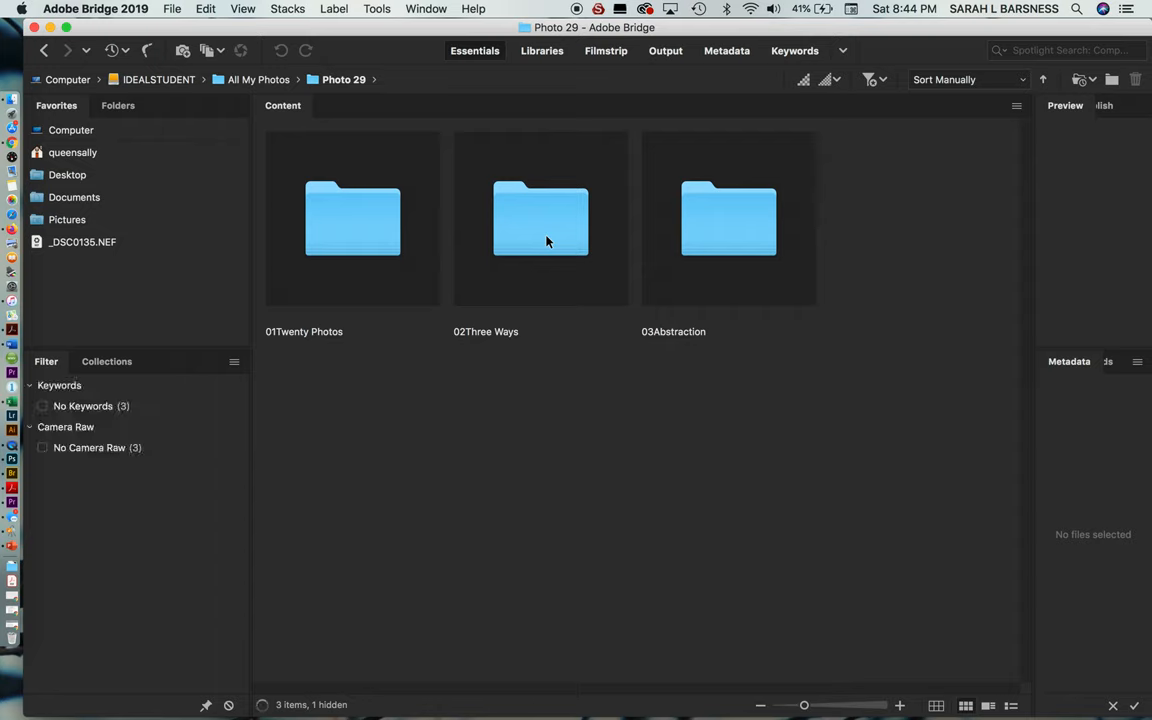
{"action": "left_click", "coordinate": [352, 218]}
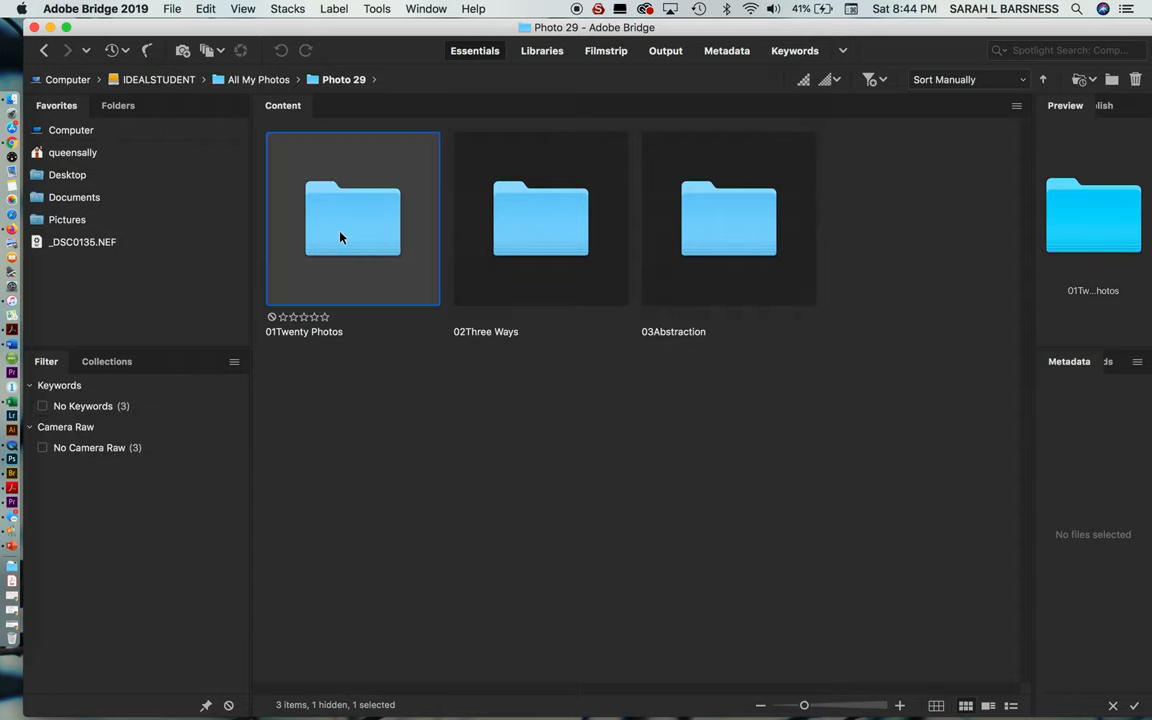
{"action": "double_click", "coordinate": [352, 218]}
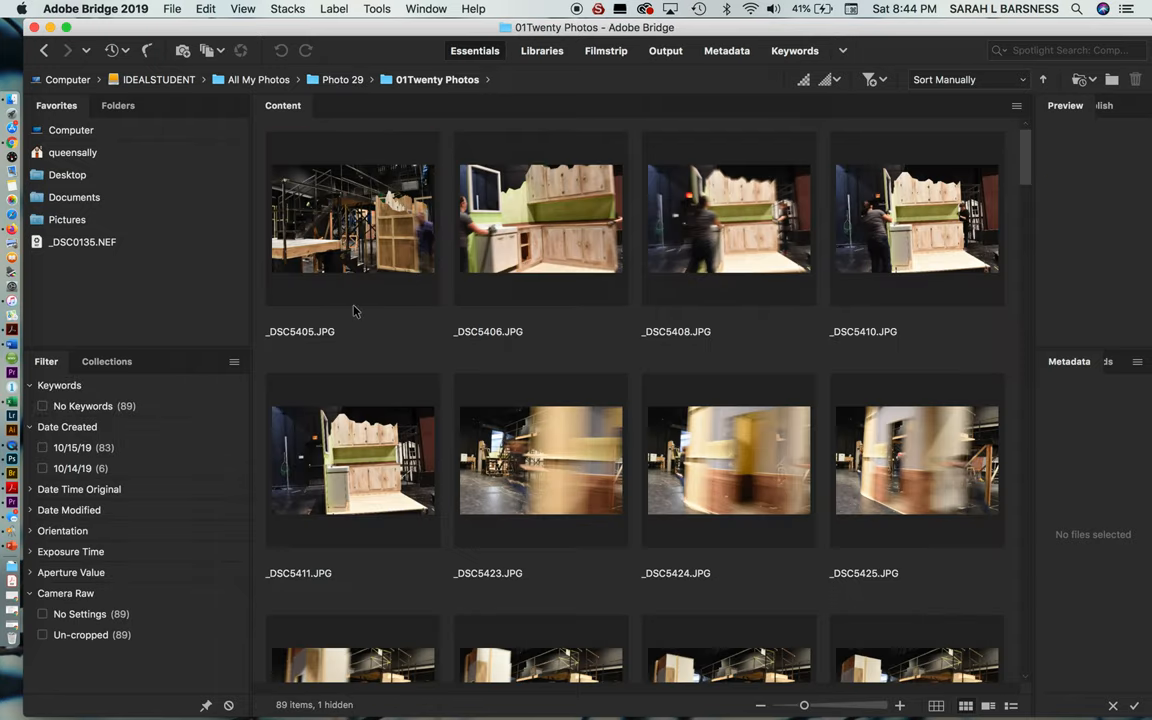
{"action": "scroll", "scroll_direction": "down", "scroll_amount": 3}
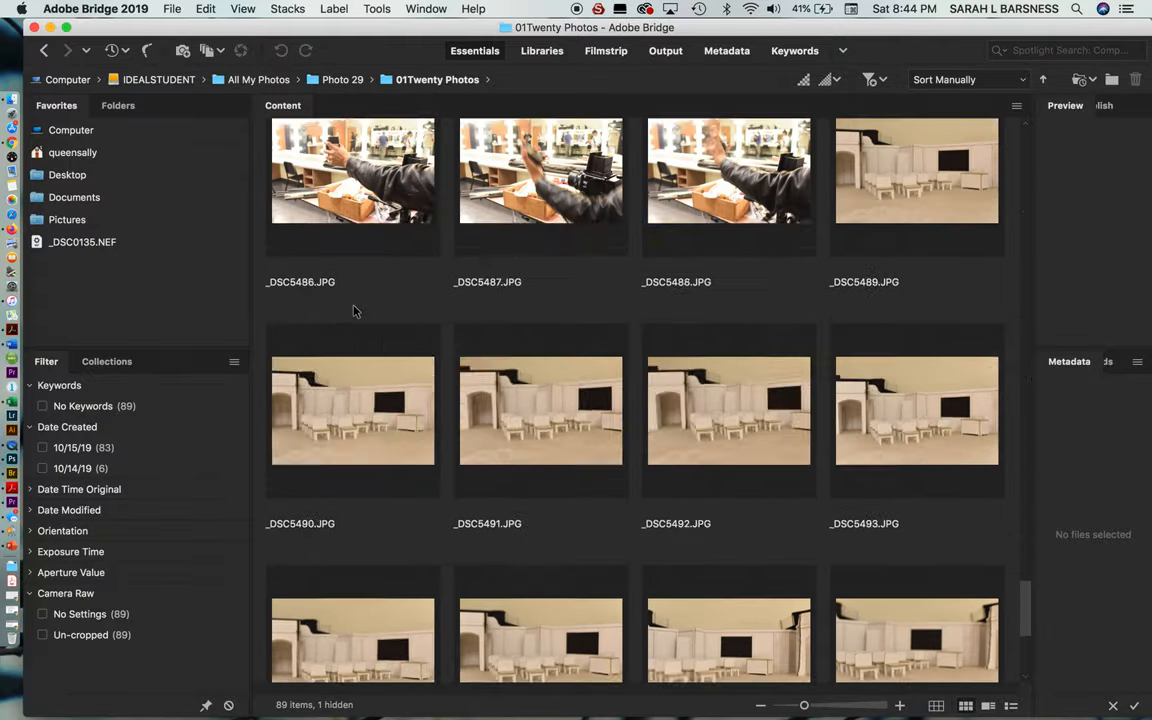
{"action": "scroll", "scroll_direction": "up", "scroll_amount": 3}
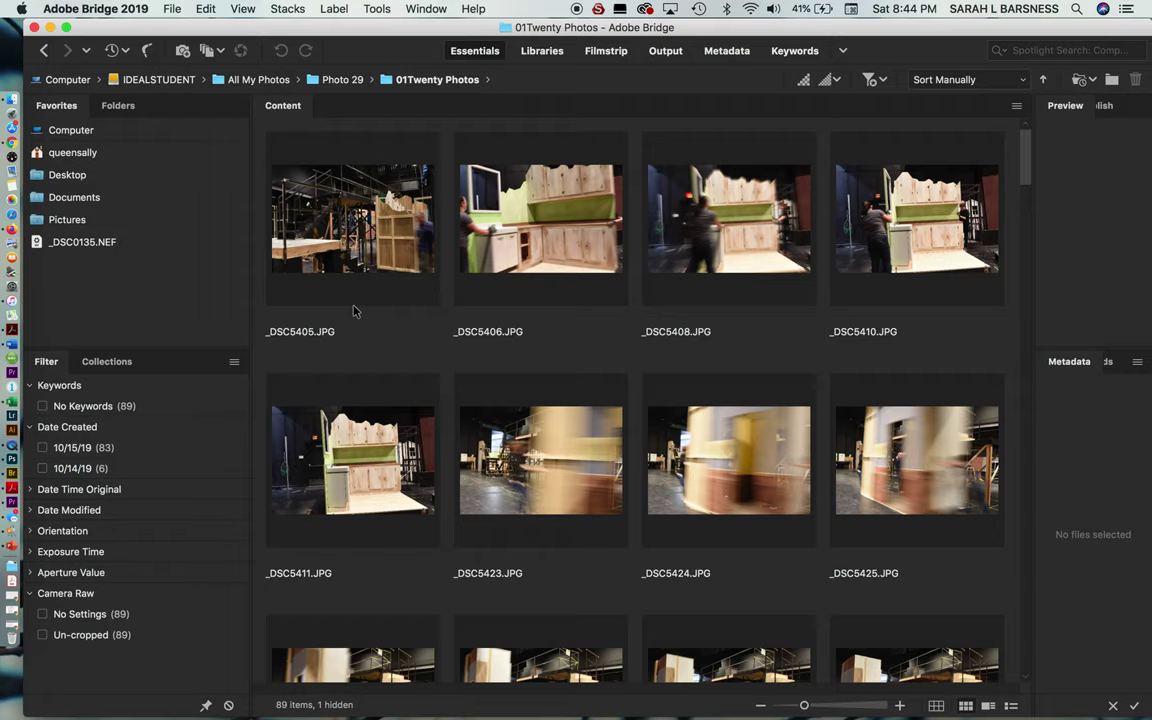
{"action": "mouse_move", "coordinate": [540, 350]}
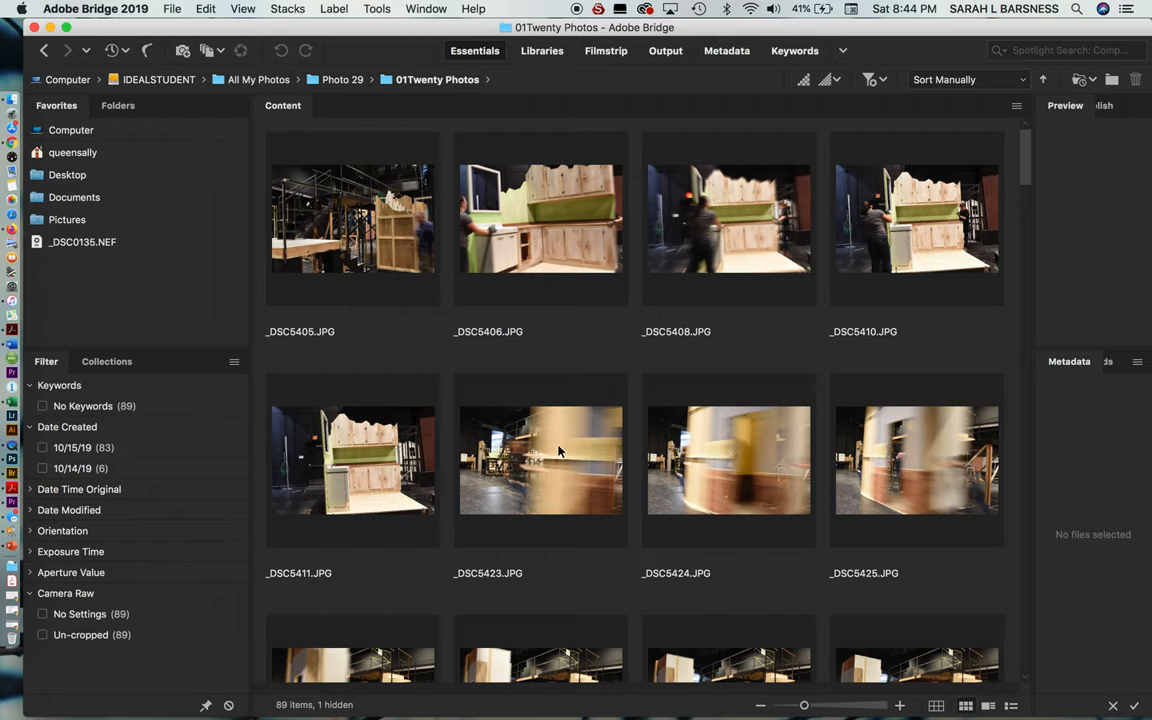
{"action": "mouse_move", "coordinate": [560, 468]}
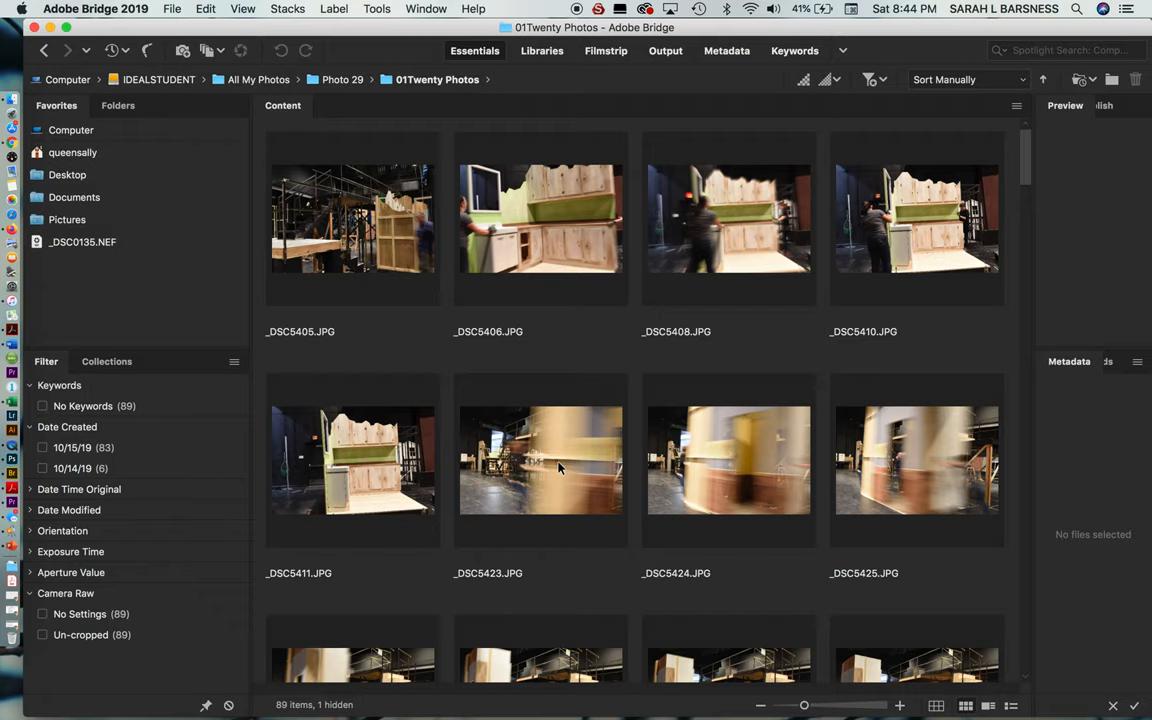
{"action": "mouse_move", "coordinate": [724, 504]}
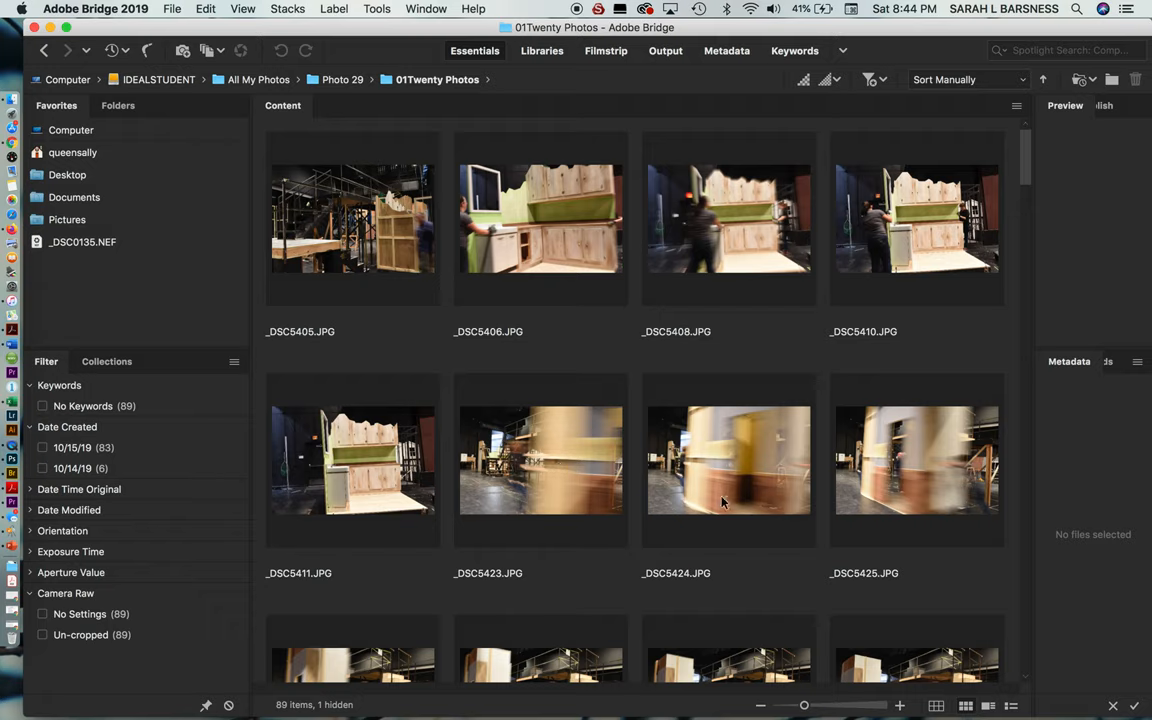
{"action": "mouse_move", "coordinate": [490, 244]}
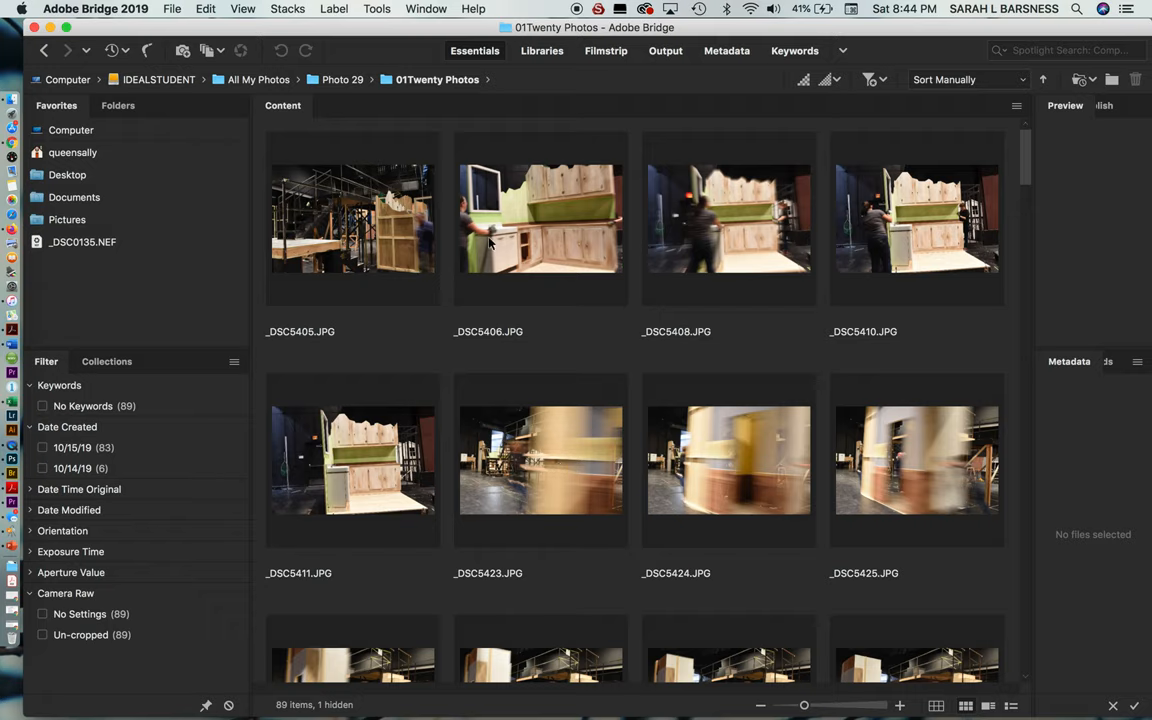
{"action": "mouse_move", "coordinate": [728, 672]}
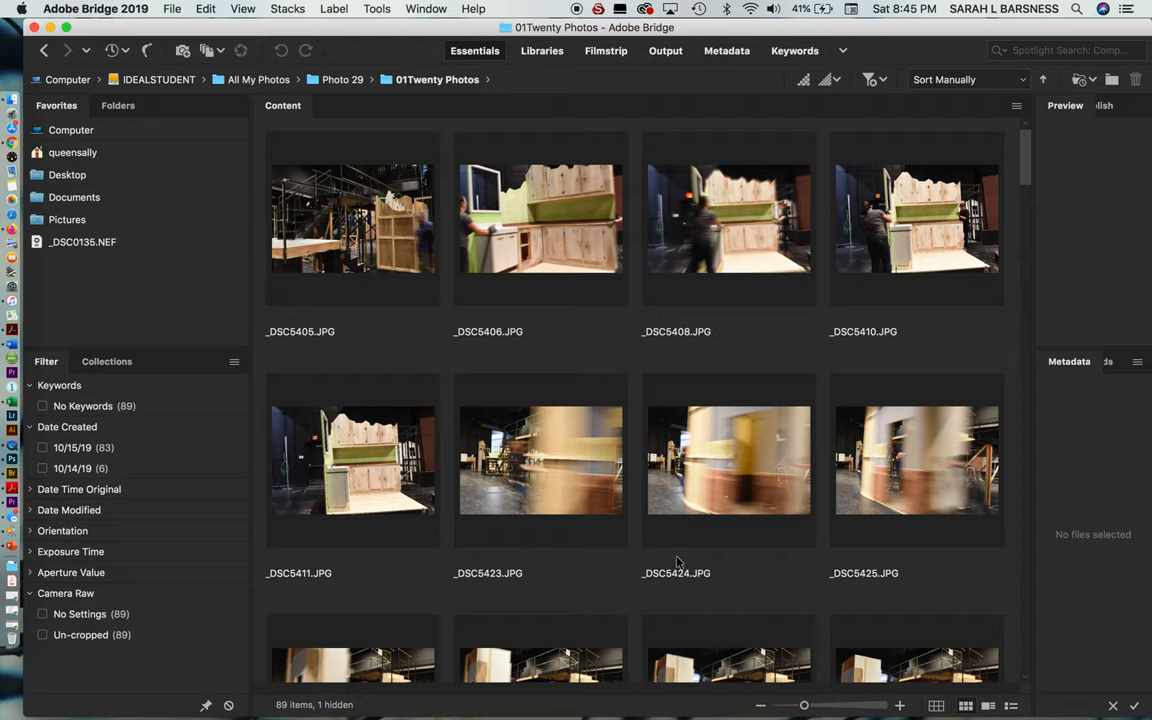
{"action": "mouse_move", "coordinate": [998, 62]}
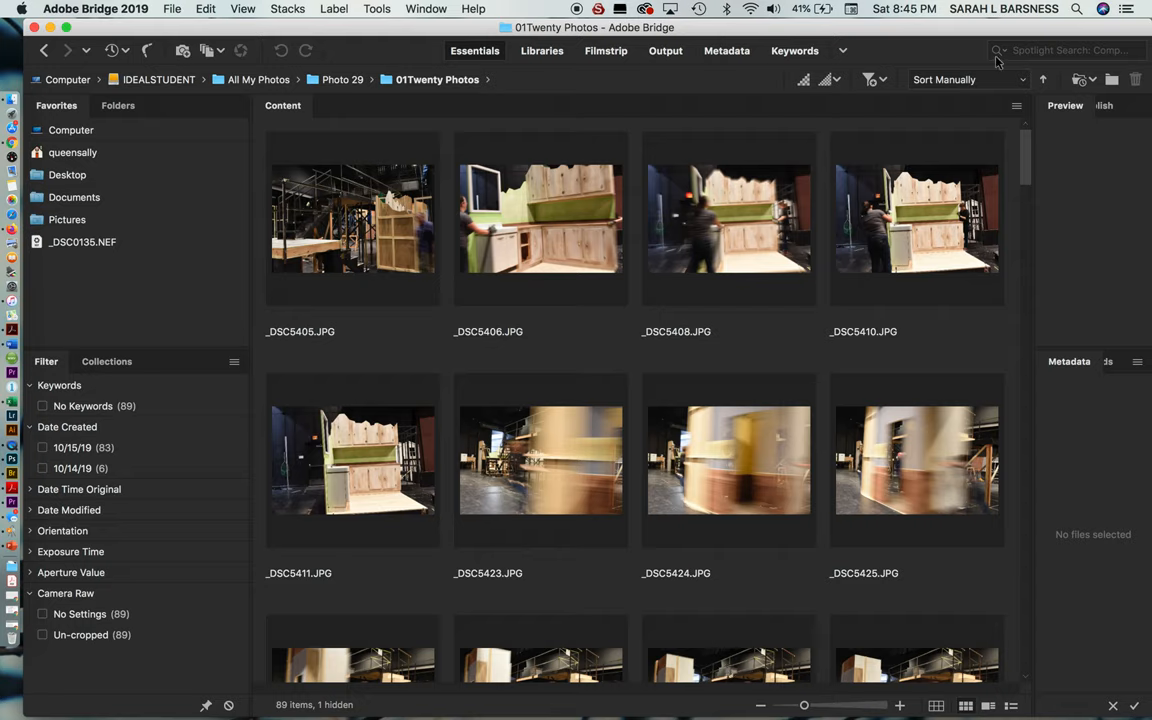
{"action": "mouse_move", "coordinate": [1000, 108]}
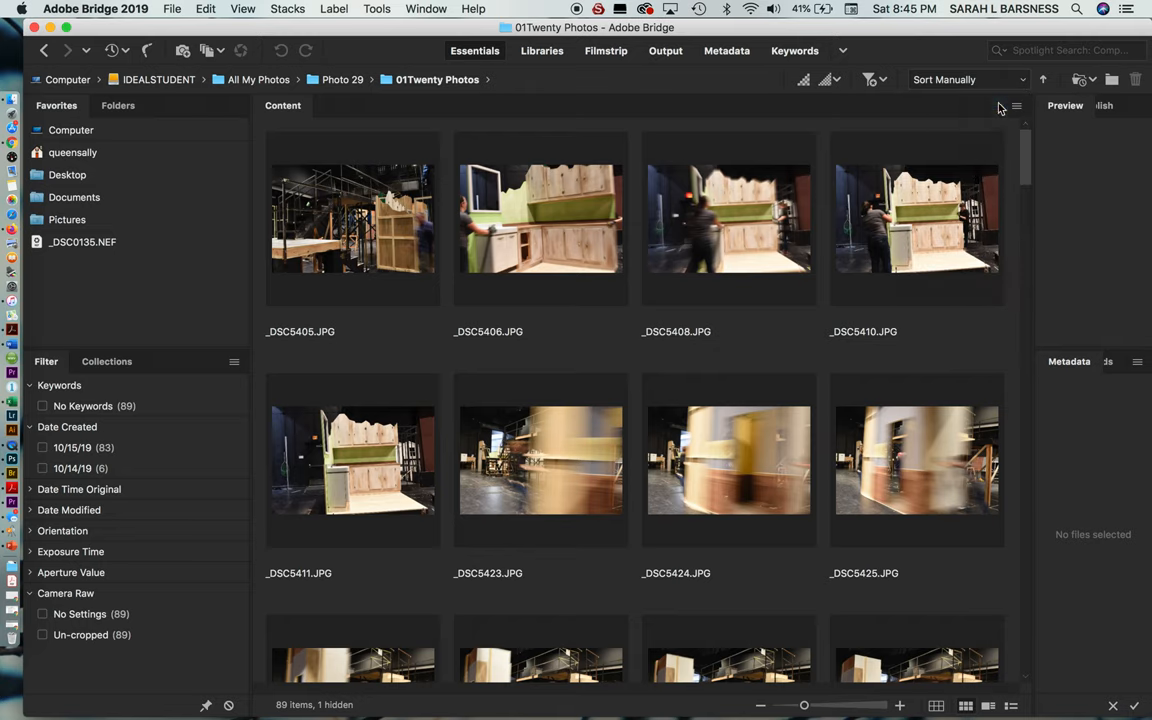
- Sort the 01Twenty Photos thumbnails By Filename and confirm it is checked
{"action": "left_click", "coordinate": [964, 80]}
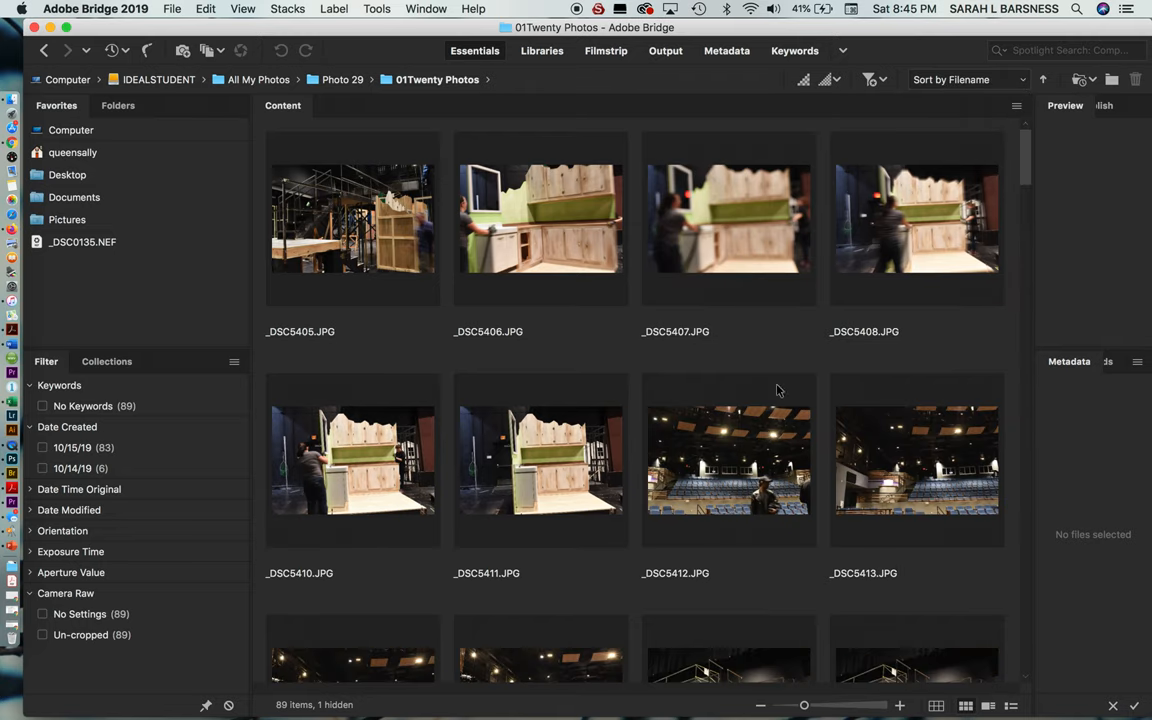
{"action": "left_click", "coordinate": [964, 80]}
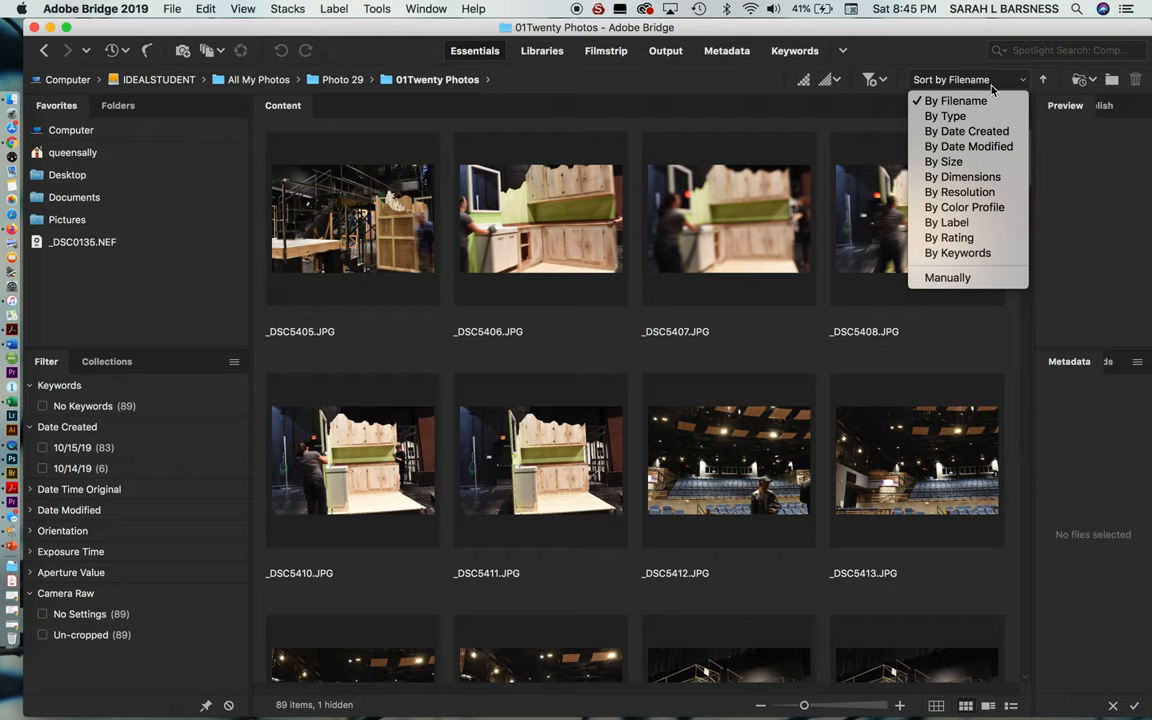
{"action": "mouse_move", "coordinate": [964, 192]}
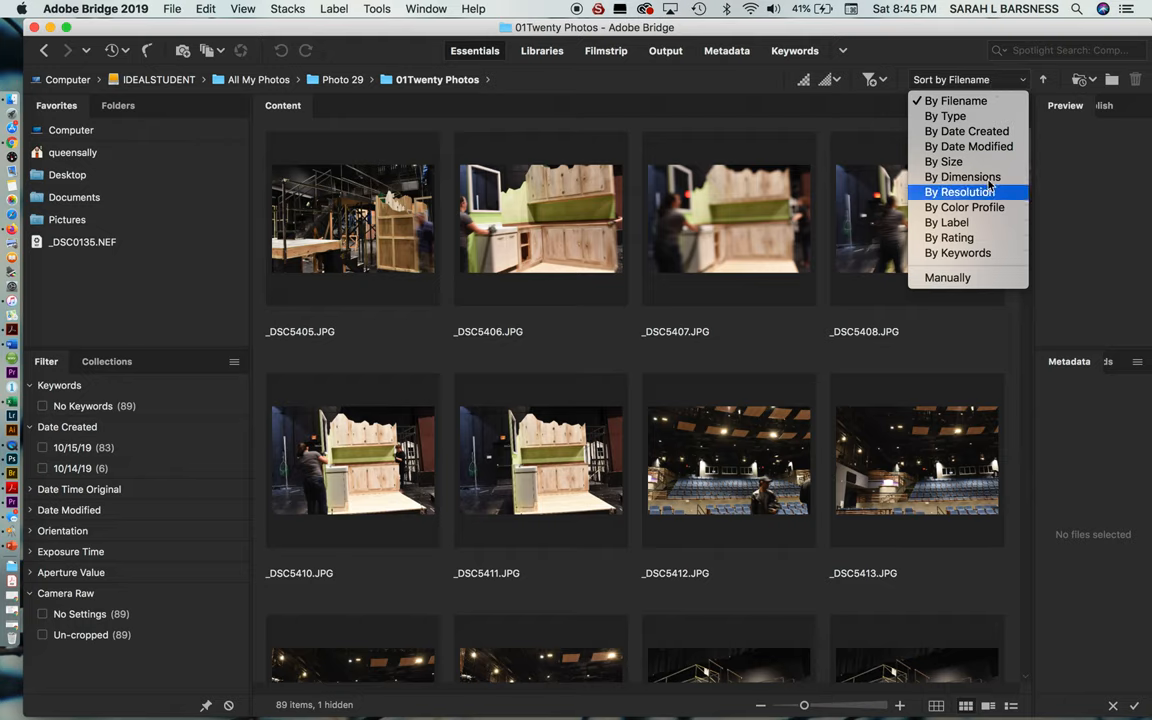
{"action": "mouse_move", "coordinate": [956, 100]}
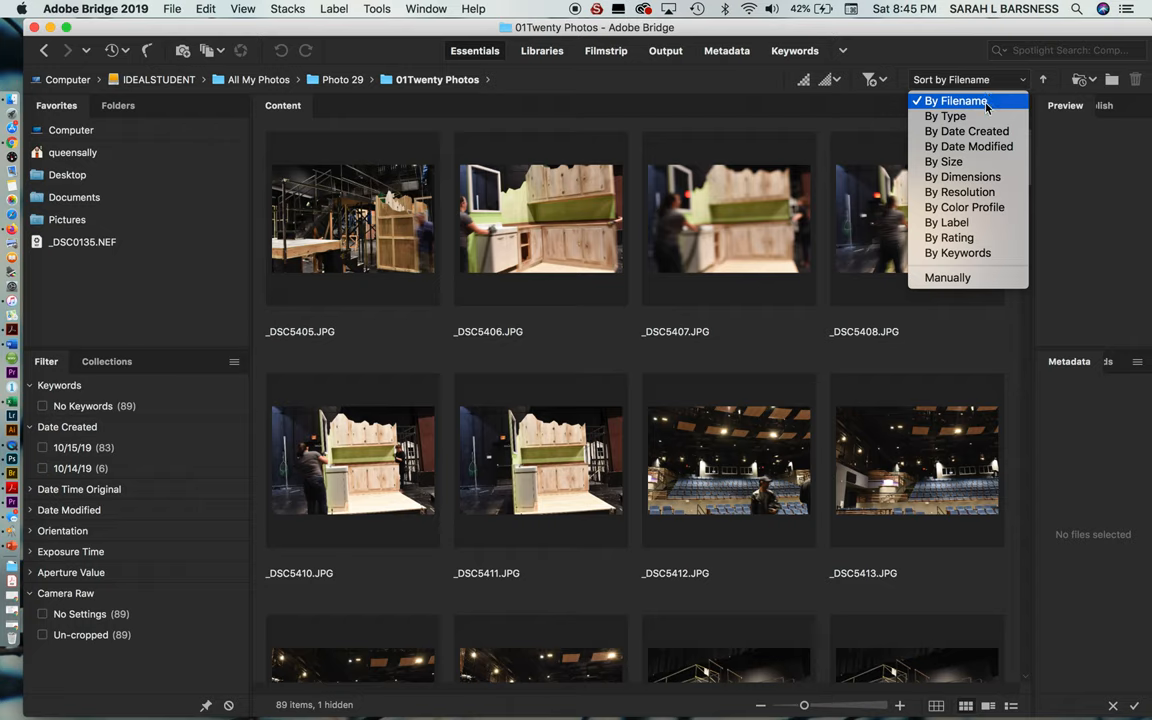
{"action": "left_click", "coordinate": [956, 100]}
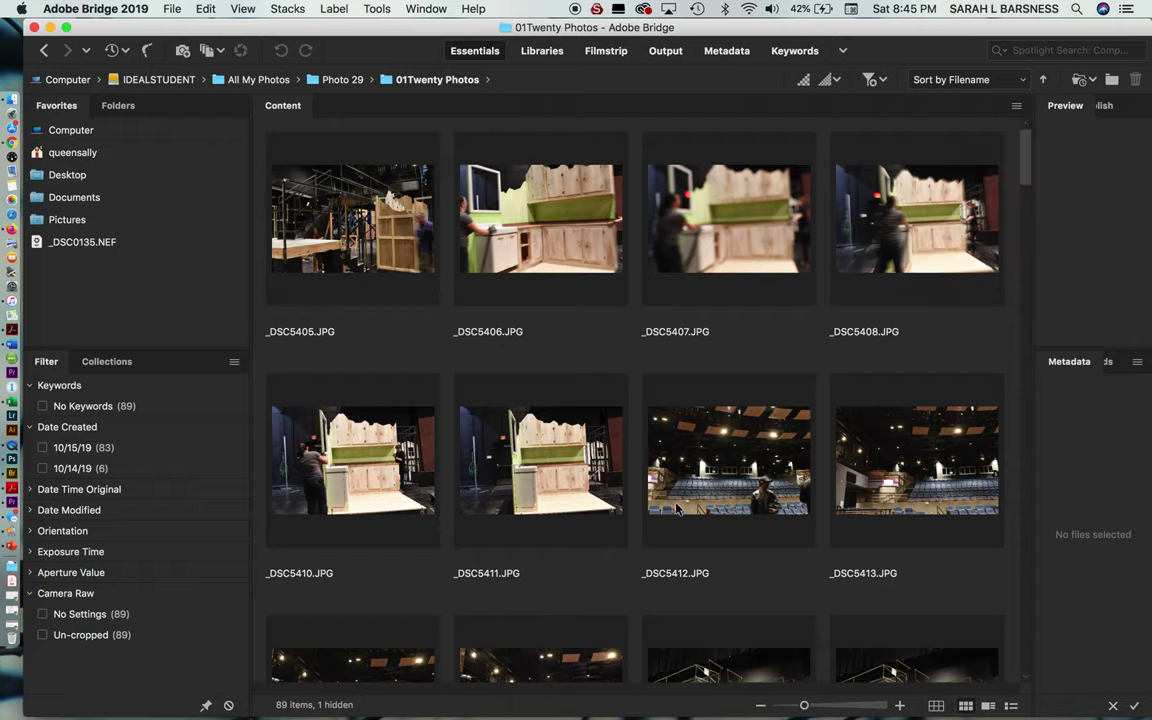
{"action": "mouse_move", "coordinate": [622, 530]}
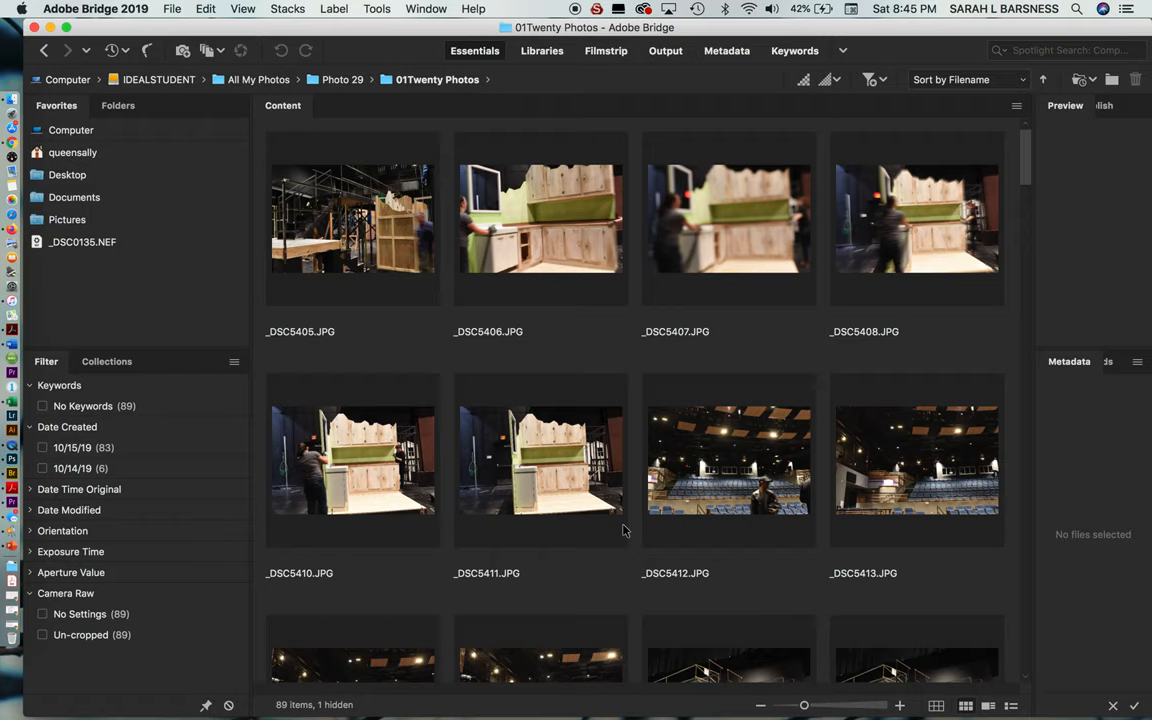
{"action": "mouse_move", "coordinate": [714, 248]}
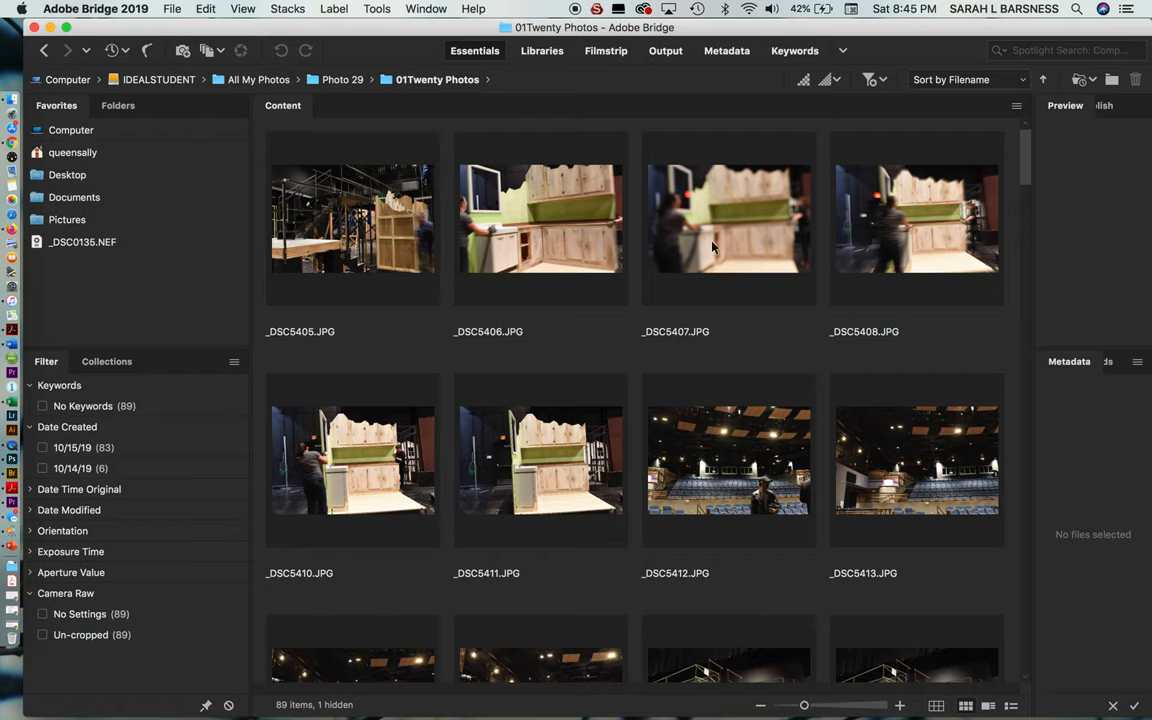
{"action": "mouse_move", "coordinate": [694, 704]}
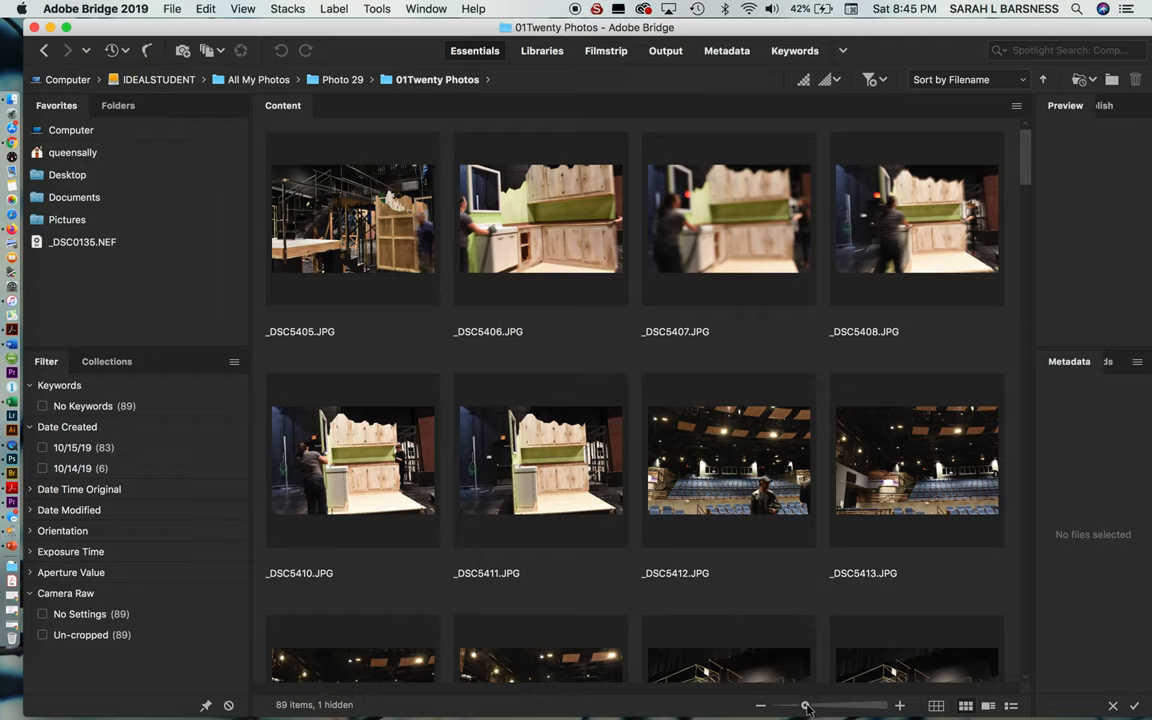
- Resize the thumbnails with the size slider until two photos fit per row
{"action": "left_click_drag", "start_coordinate": [804, 704], "coordinate": [836, 704]}
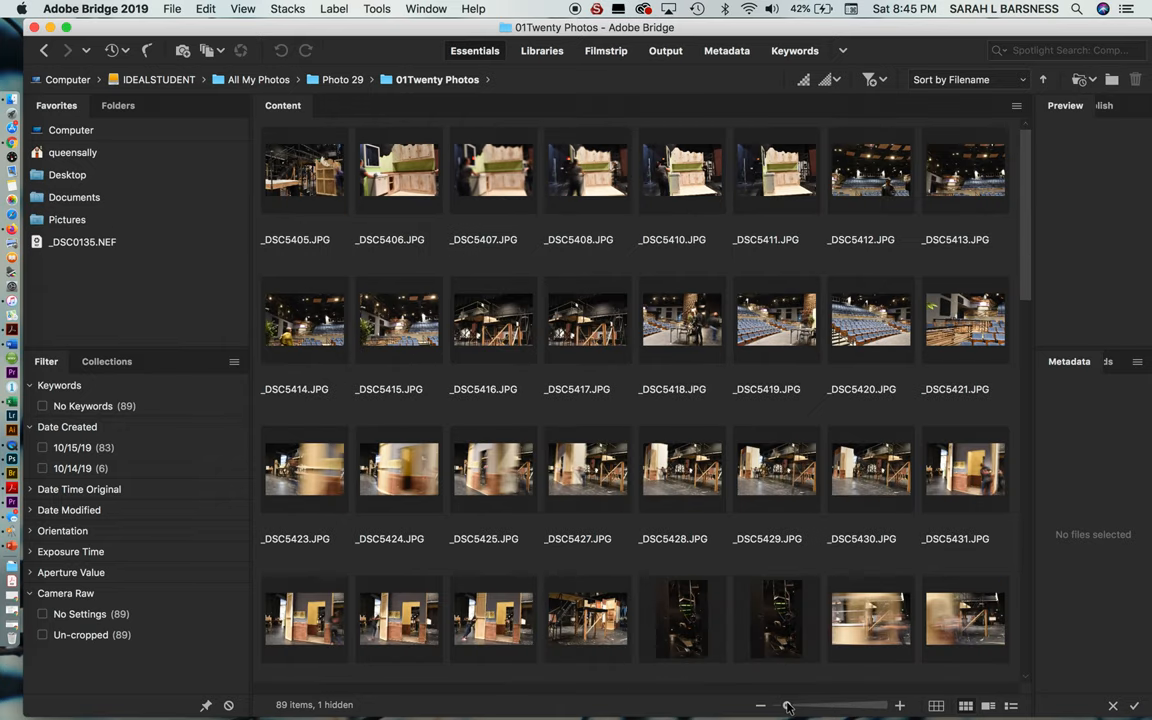
{"action": "left_click_drag", "start_coordinate": [788, 704], "coordinate": [830, 704]}
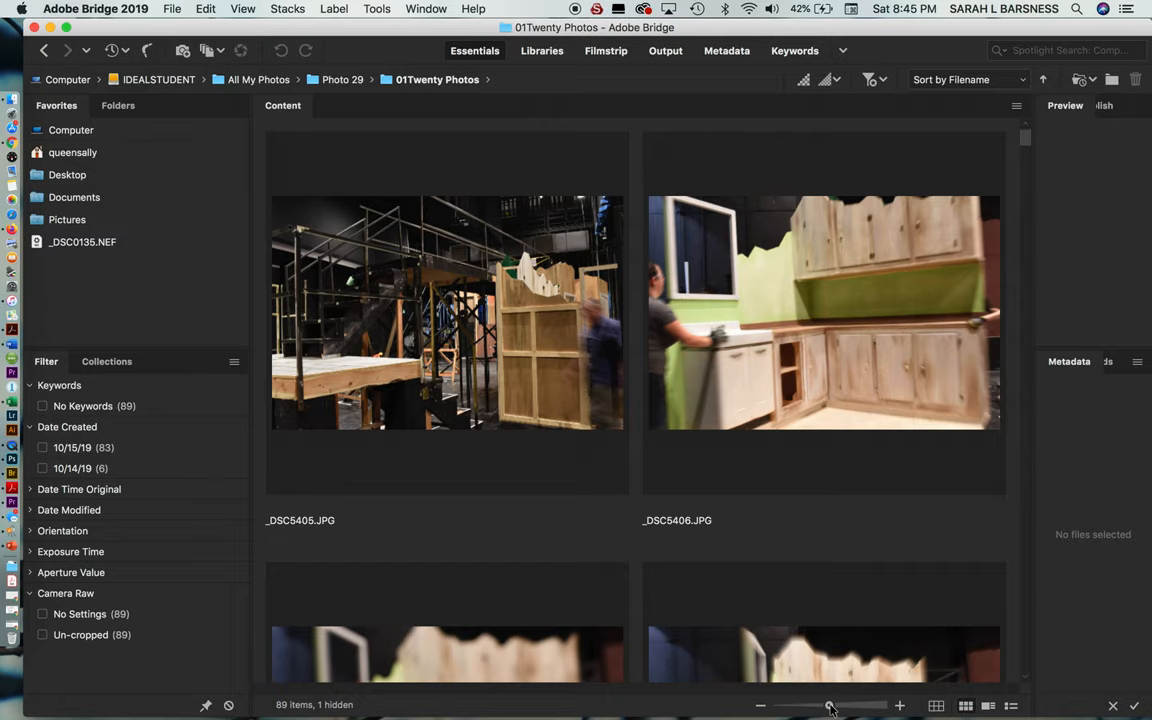
{"action": "mouse_move", "coordinate": [1032, 150]}
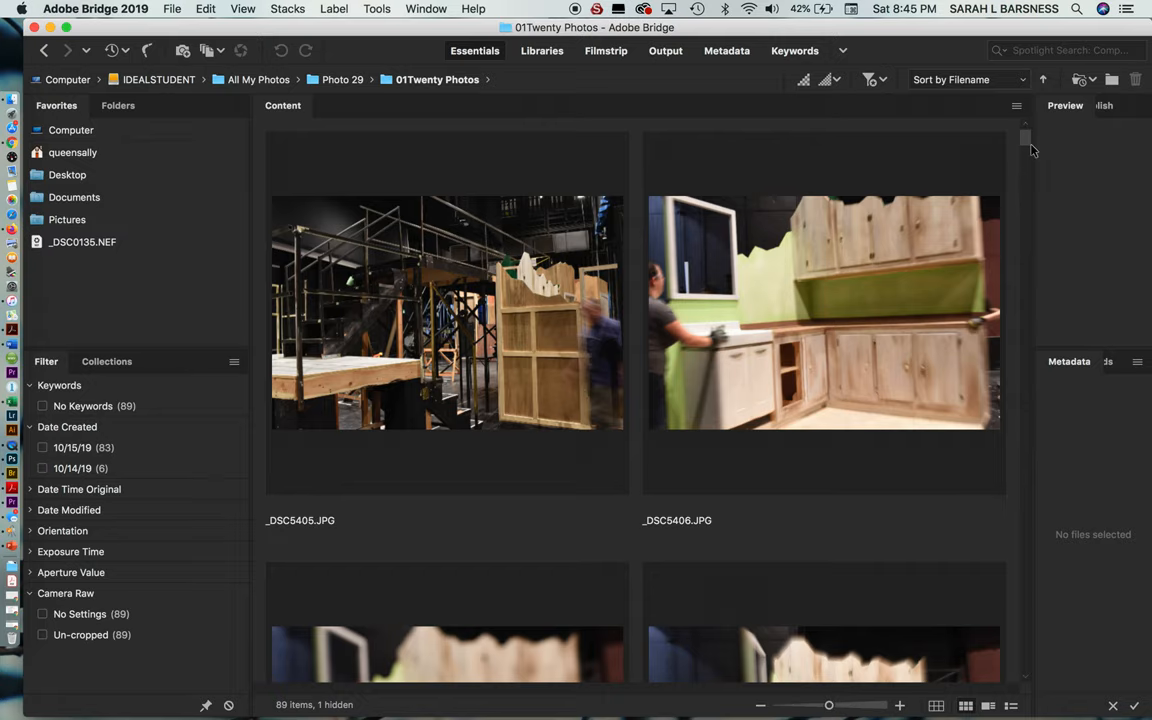
{"action": "scroll", "scroll_direction": "down", "scroll_amount": 3}
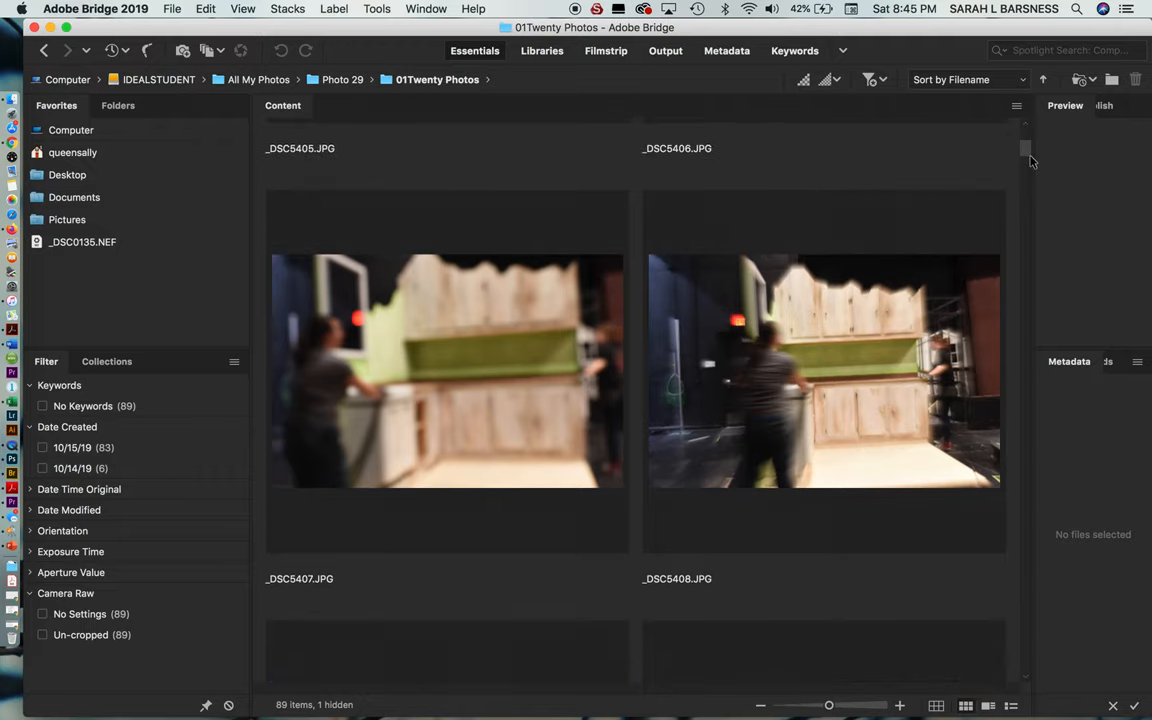
{"action": "mouse_move", "coordinate": [484, 378]}
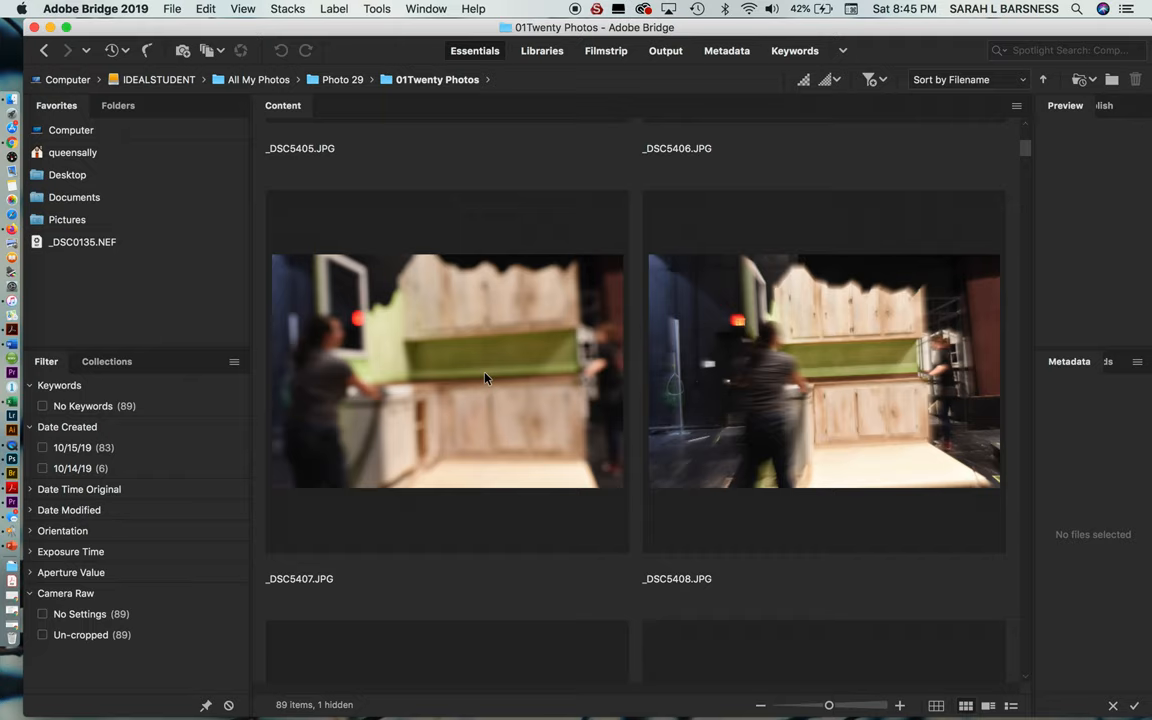
{"action": "mouse_move", "coordinate": [476, 378]}
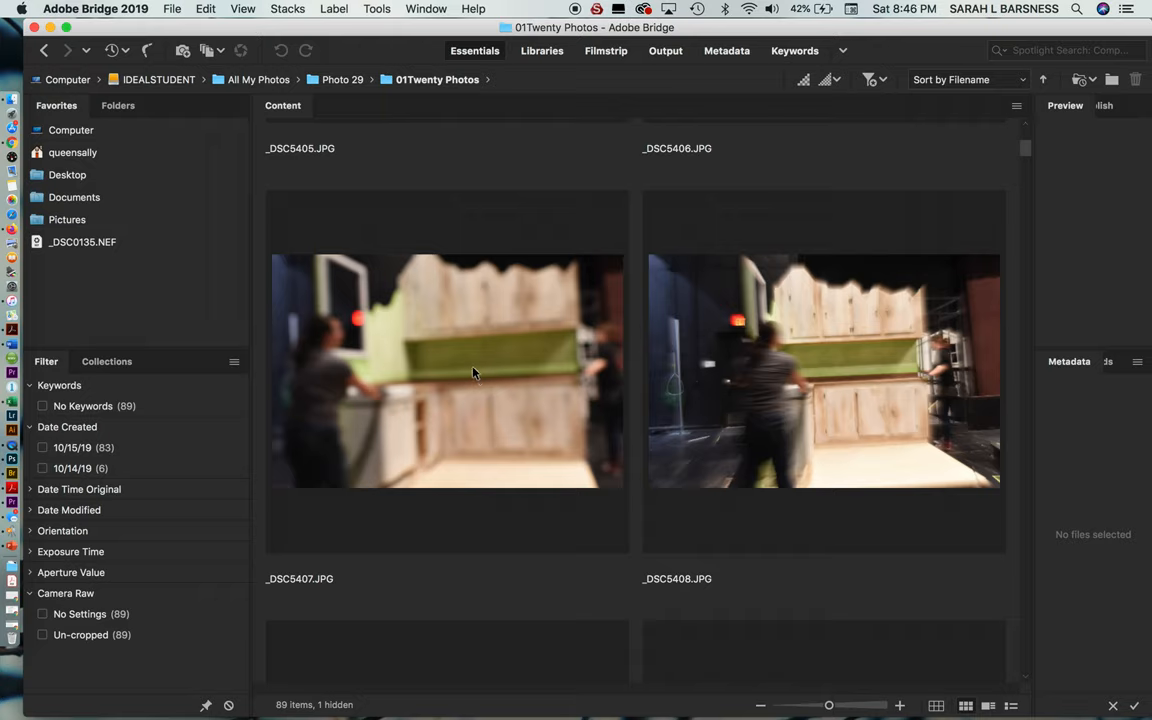
{"action": "mouse_move", "coordinate": [466, 366]}
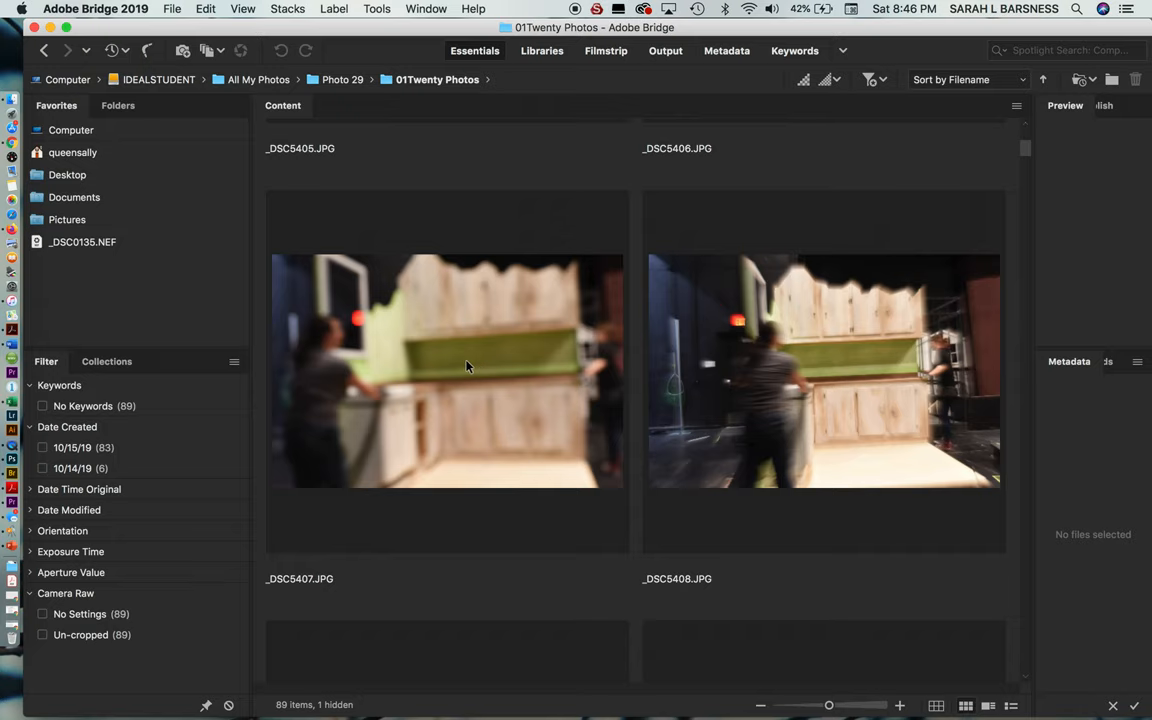
- Select the blurry _DSC5407.JPG photo to remove it from 01Twenty Photos
{"action": "left_click", "coordinate": [448, 370]}
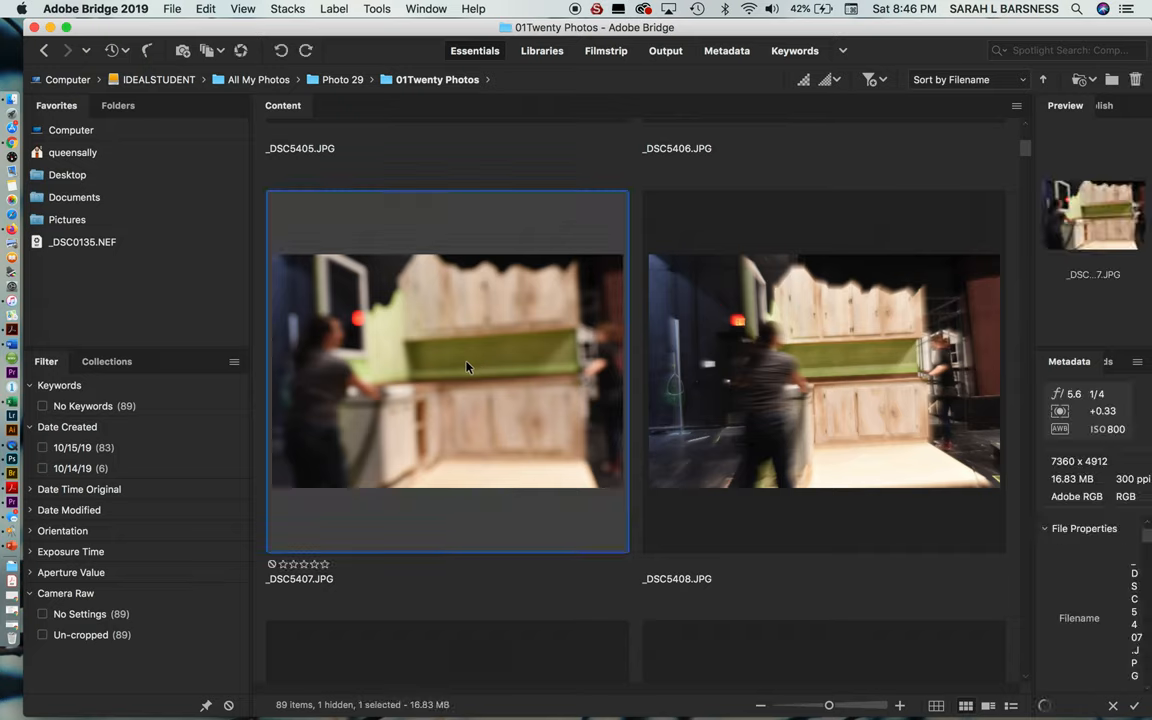
{"action": "mouse_move", "coordinate": [428, 392]}
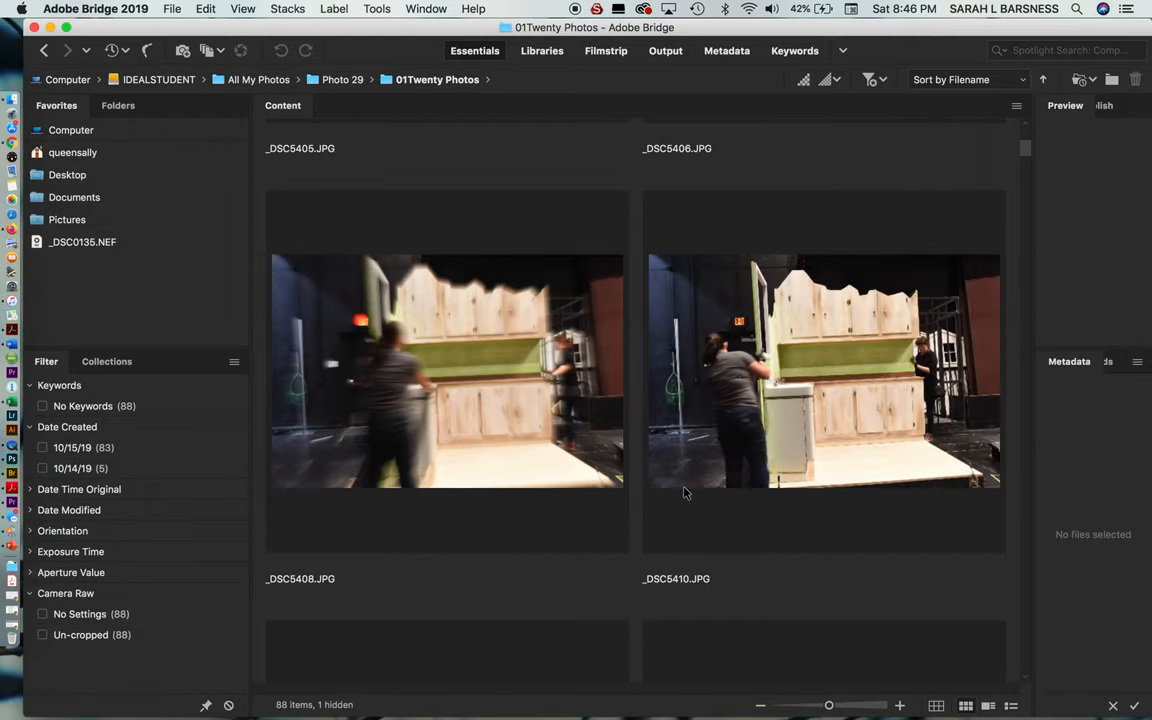
{"action": "mouse_move", "coordinate": [996, 192]}
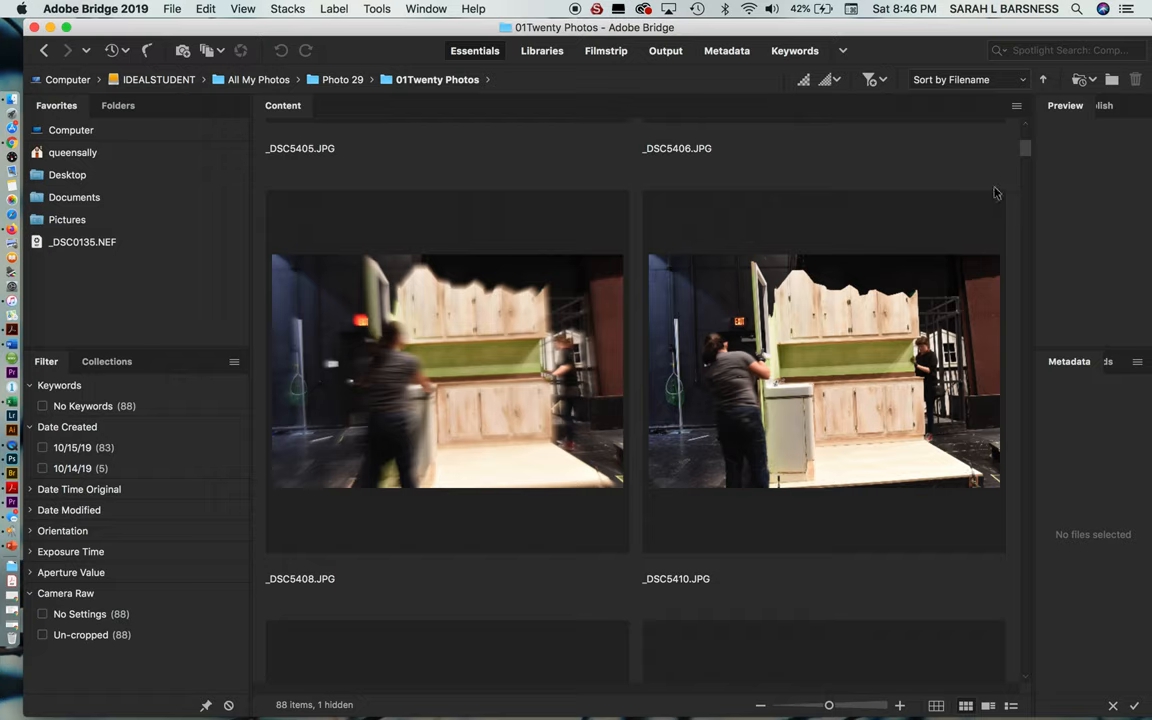
{"action": "mouse_move", "coordinate": [1024, 160]}
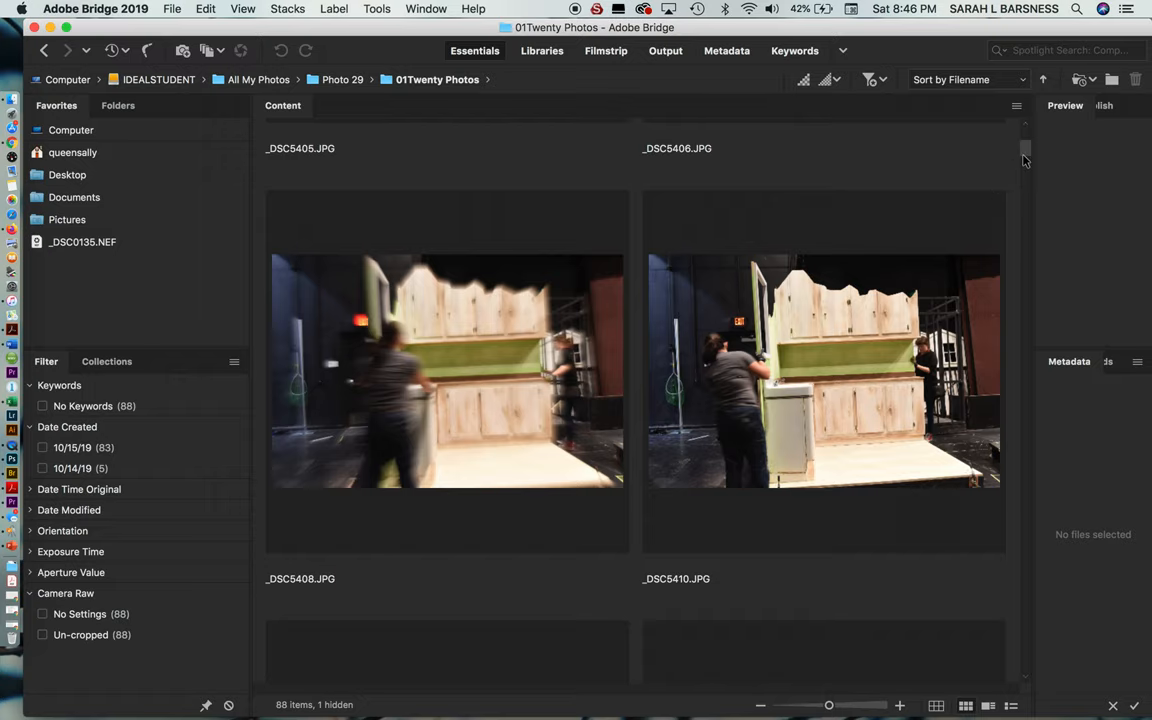
- Pick the _DSC5412.JPG auditorium photo, then _DSC5429.JPG among the 78 remaining images
{"action": "scroll", "scroll_direction": "down", "scroll_amount": 3}
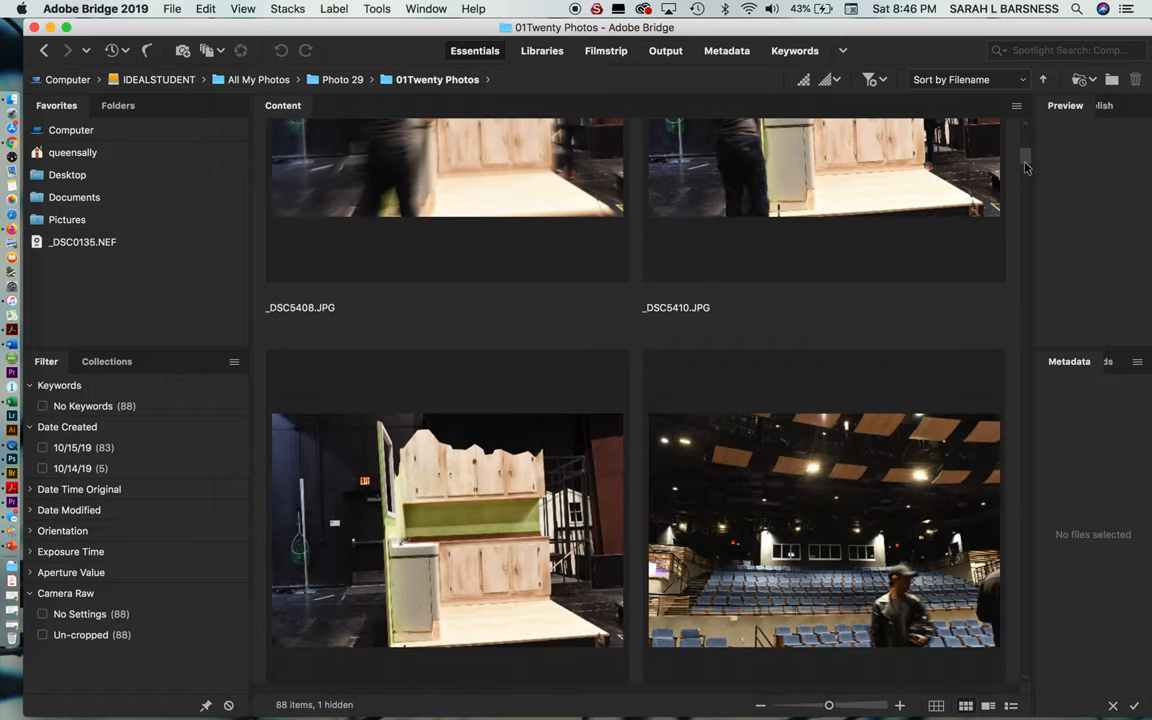
{"action": "scroll", "scroll_direction": "down", "scroll_amount": 3}
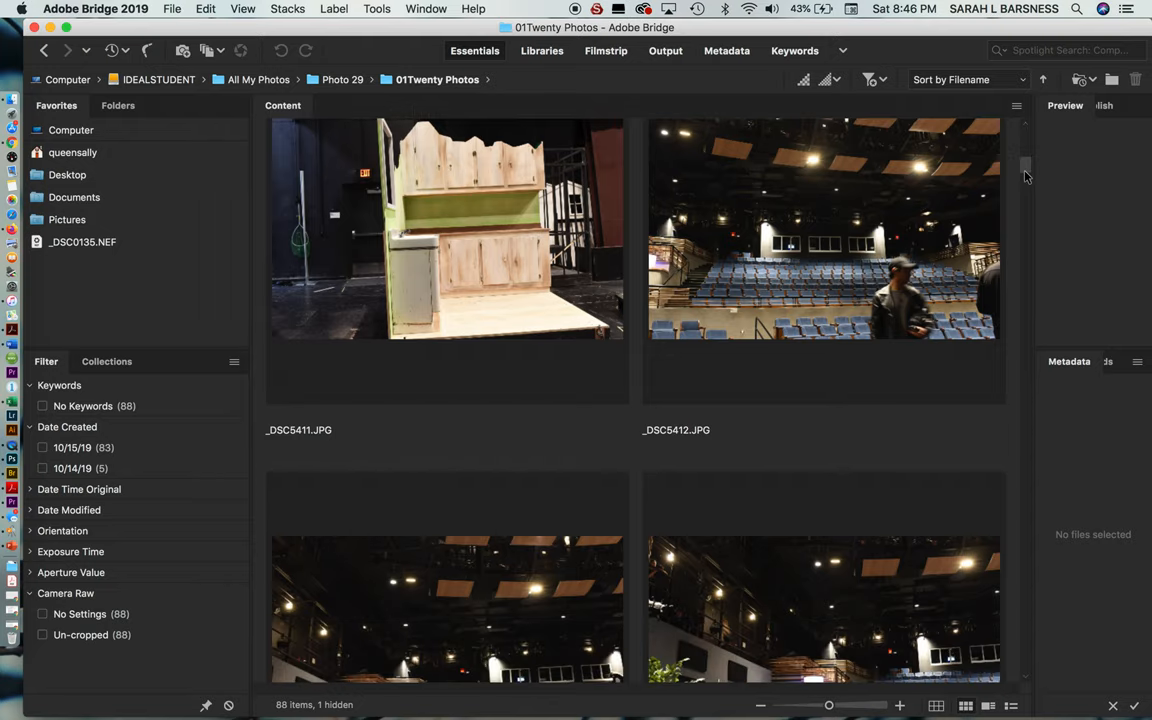
{"action": "scroll", "scroll_direction": "up", "scroll_amount": 3}
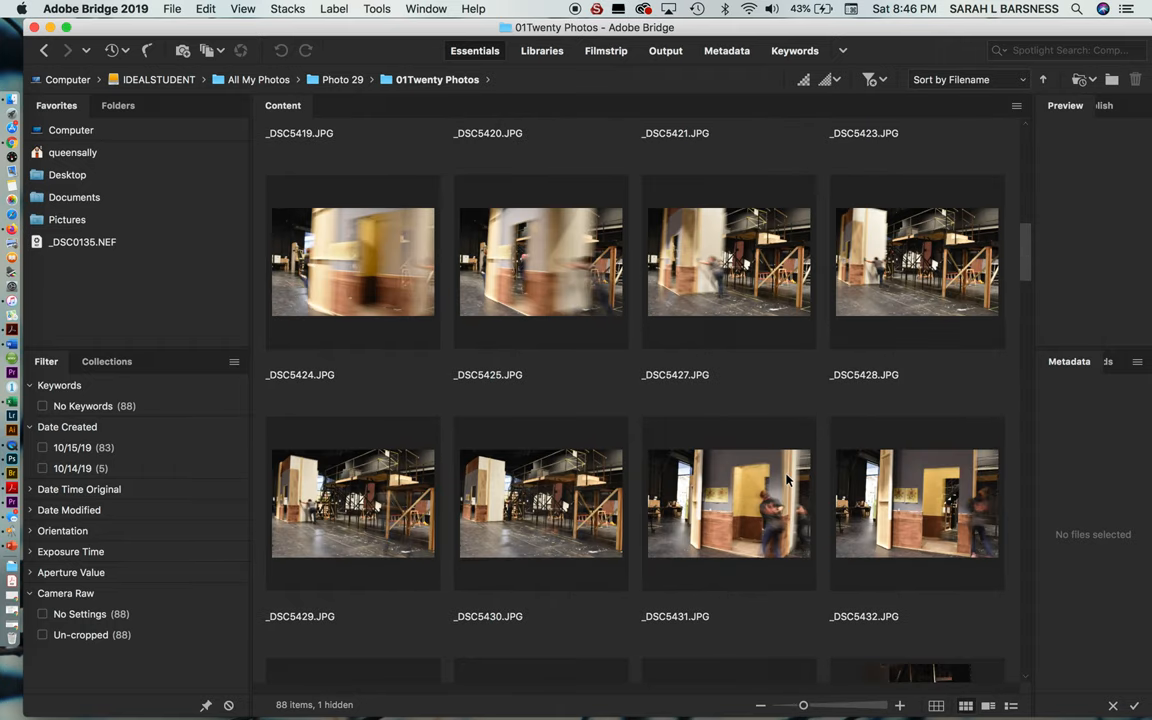
{"action": "scroll", "scroll_direction": "up", "scroll_amount": 3}
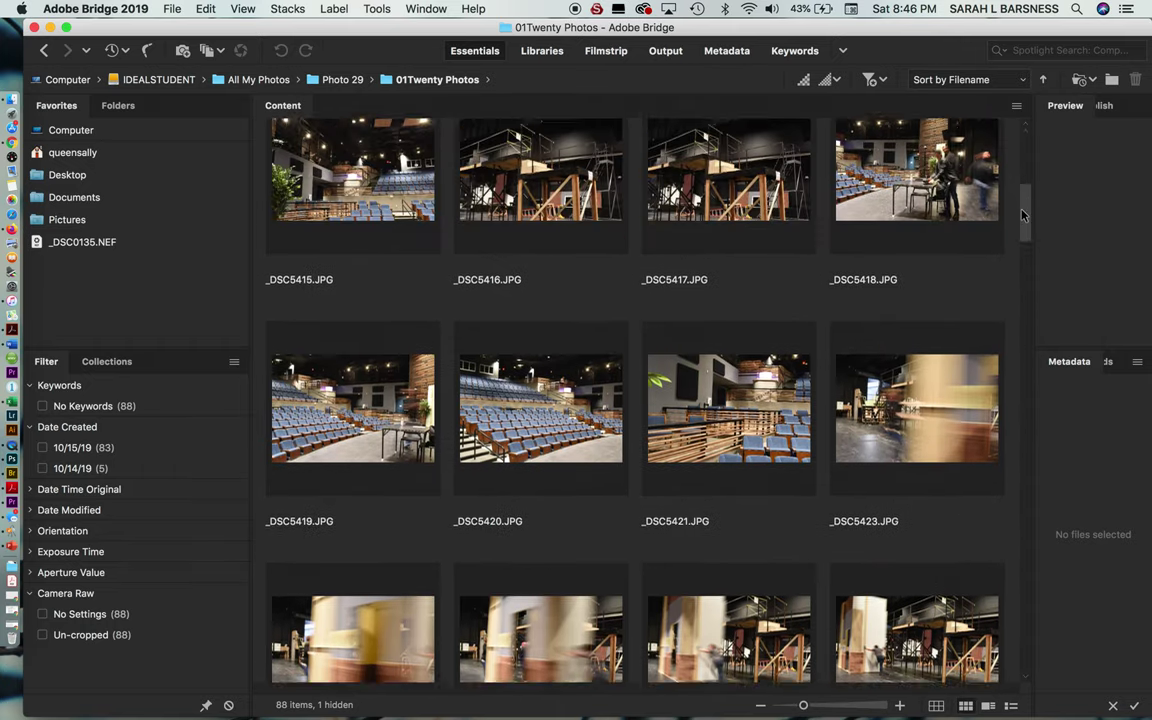
{"action": "scroll", "scroll_direction": "up", "scroll_amount": 3}
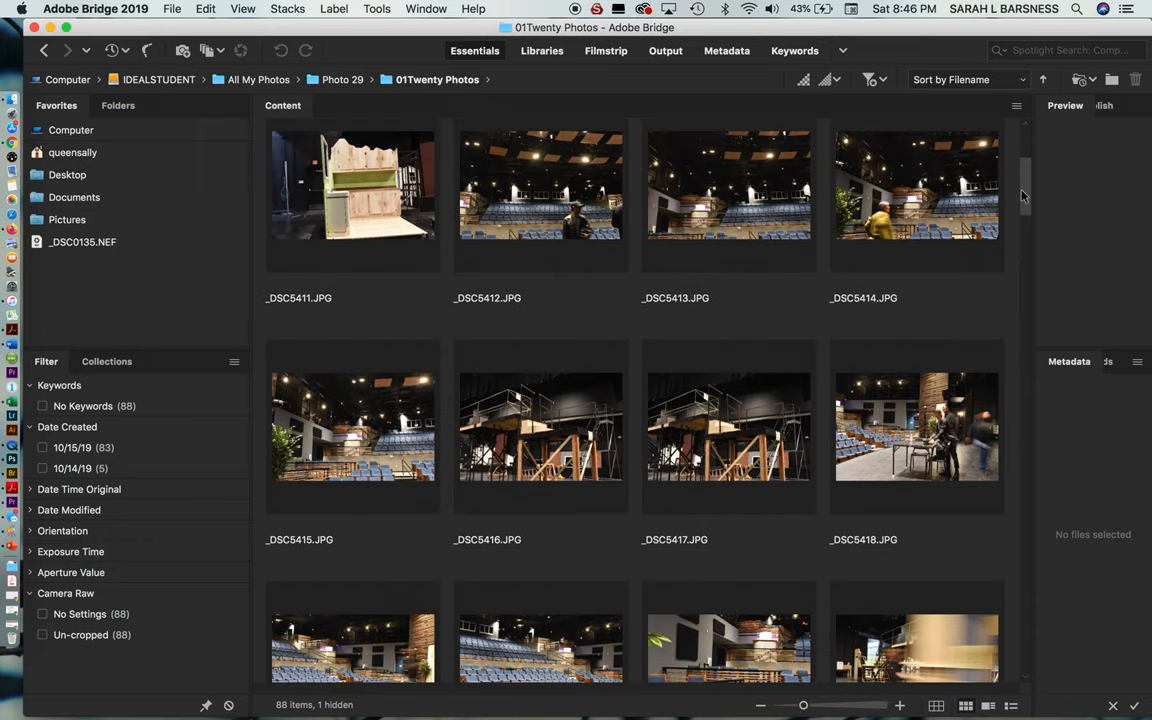
{"action": "scroll", "scroll_direction": "down", "scroll_amount": 3}
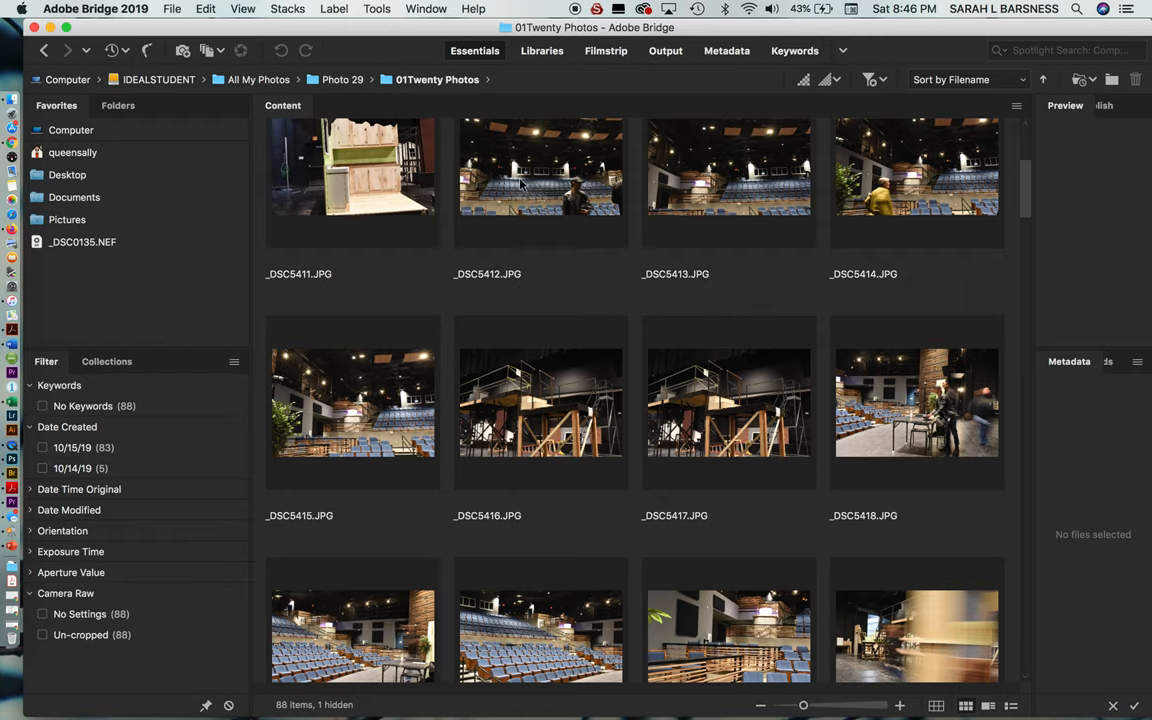
{"action": "left_click", "coordinate": [540, 180]}
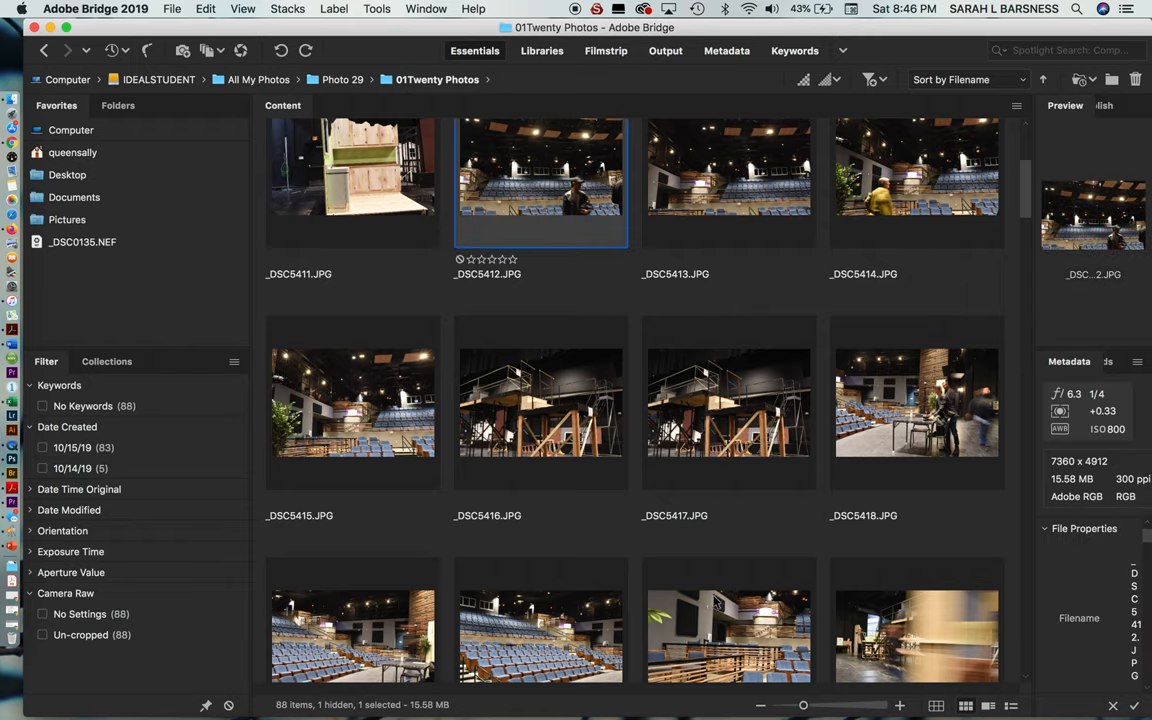
{"action": "mouse_move", "coordinate": [696, 634]}
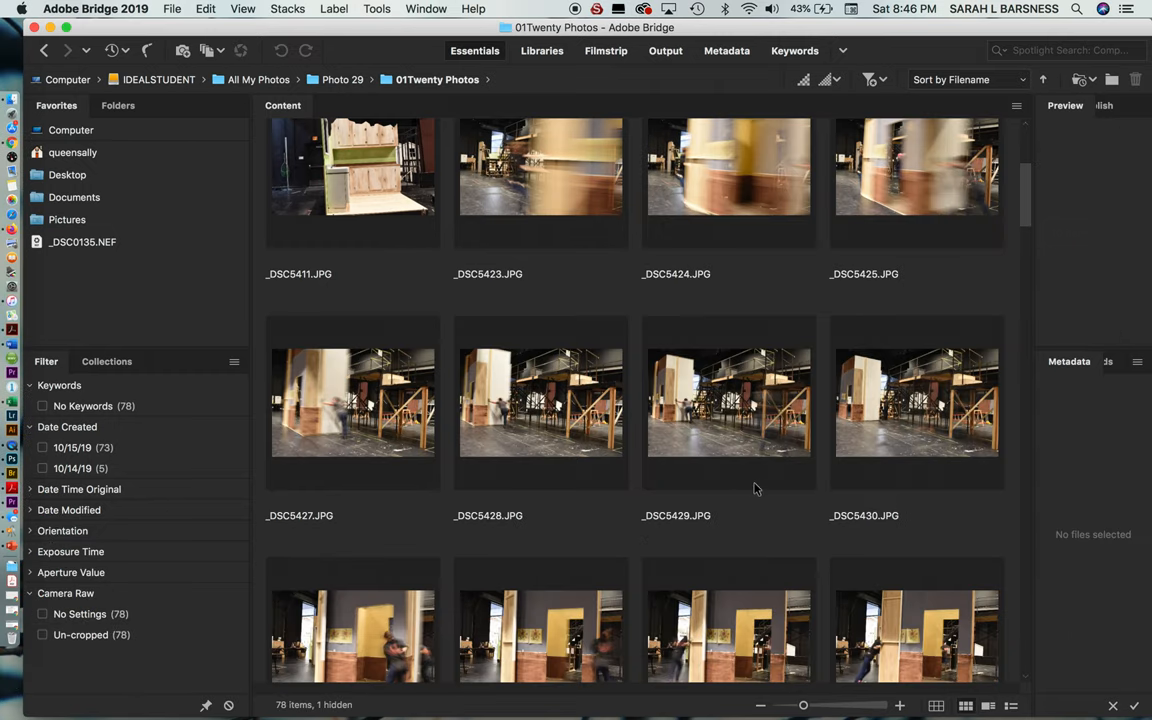
{"action": "left_click", "coordinate": [728, 402]}
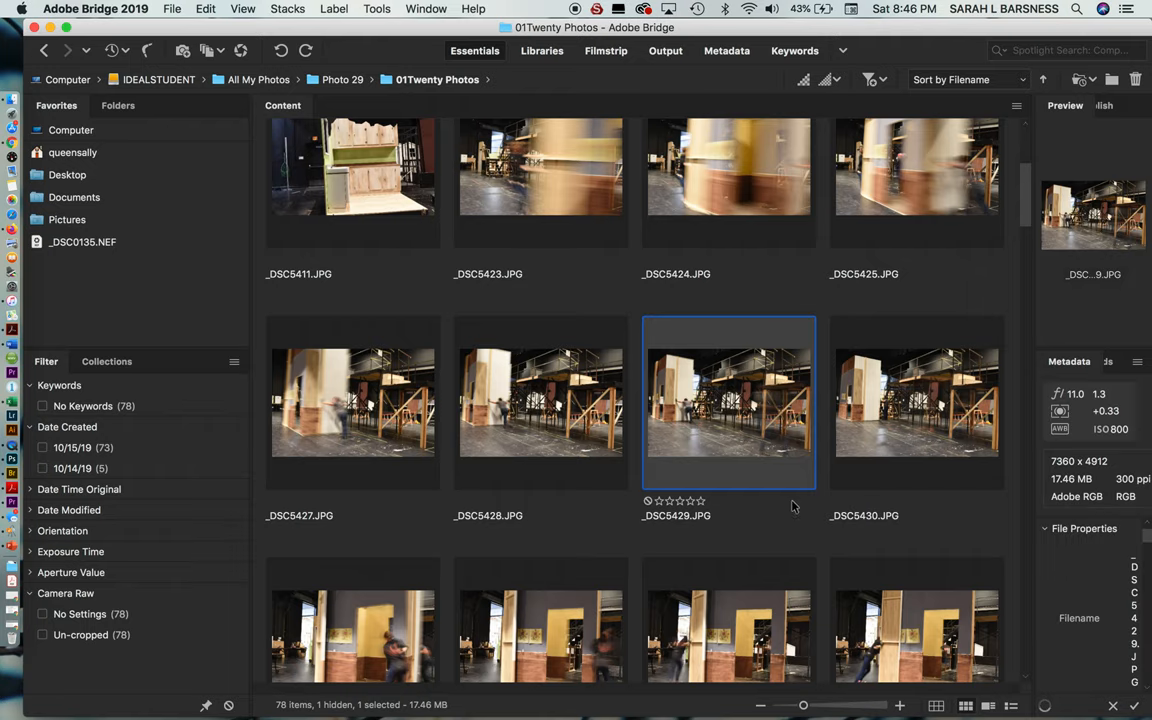
- Select the auditorium seating photo _DSC5455 for removal, leaving 77 items
{"action": "scroll", "scroll_direction": "down", "scroll_amount": 3}
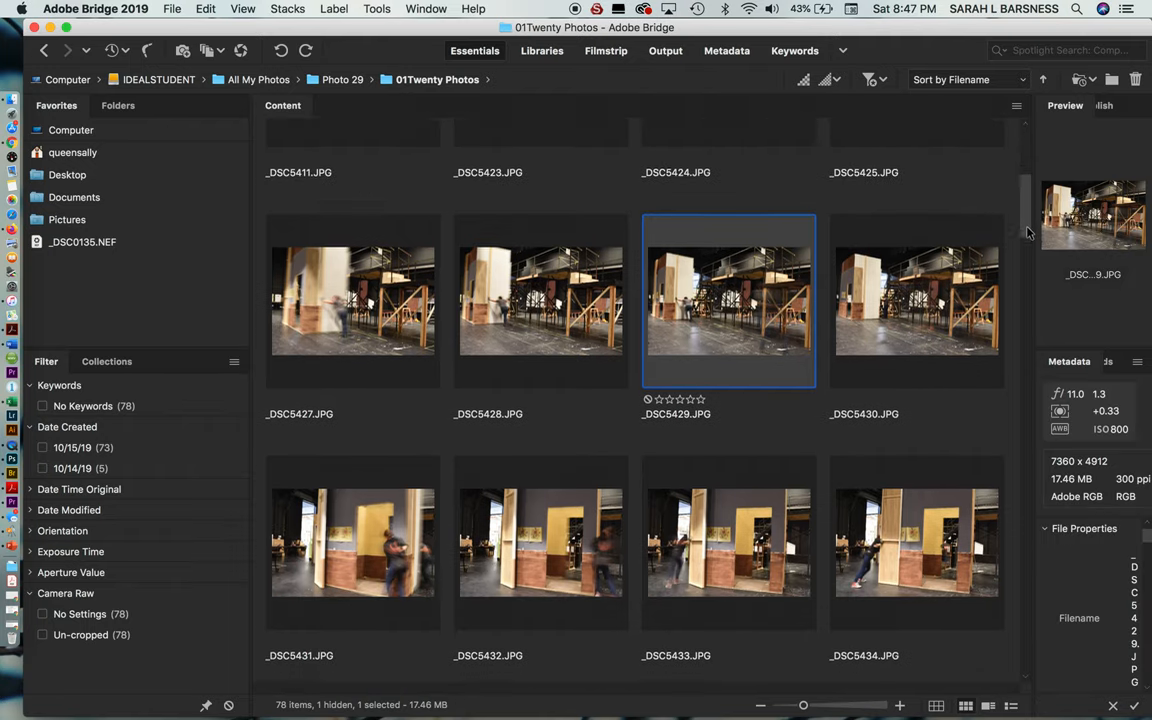
{"action": "scroll", "scroll_direction": "down", "scroll_amount": 3}
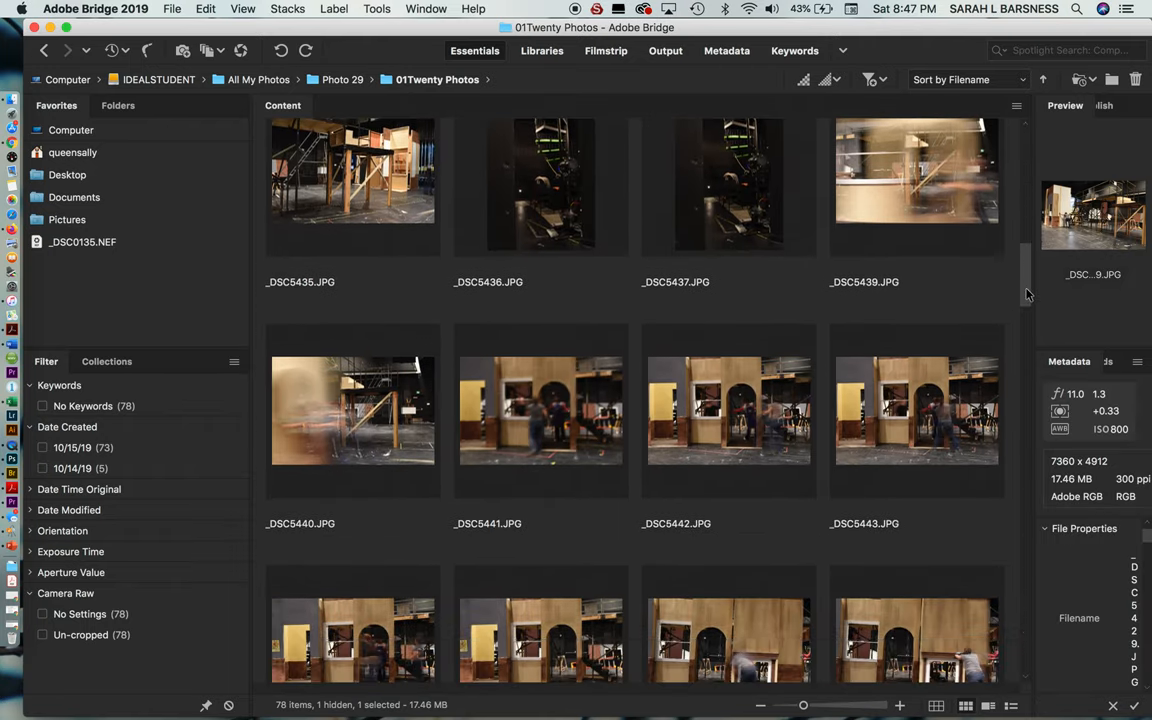
{"action": "scroll", "scroll_direction": "down", "scroll_amount": 3}
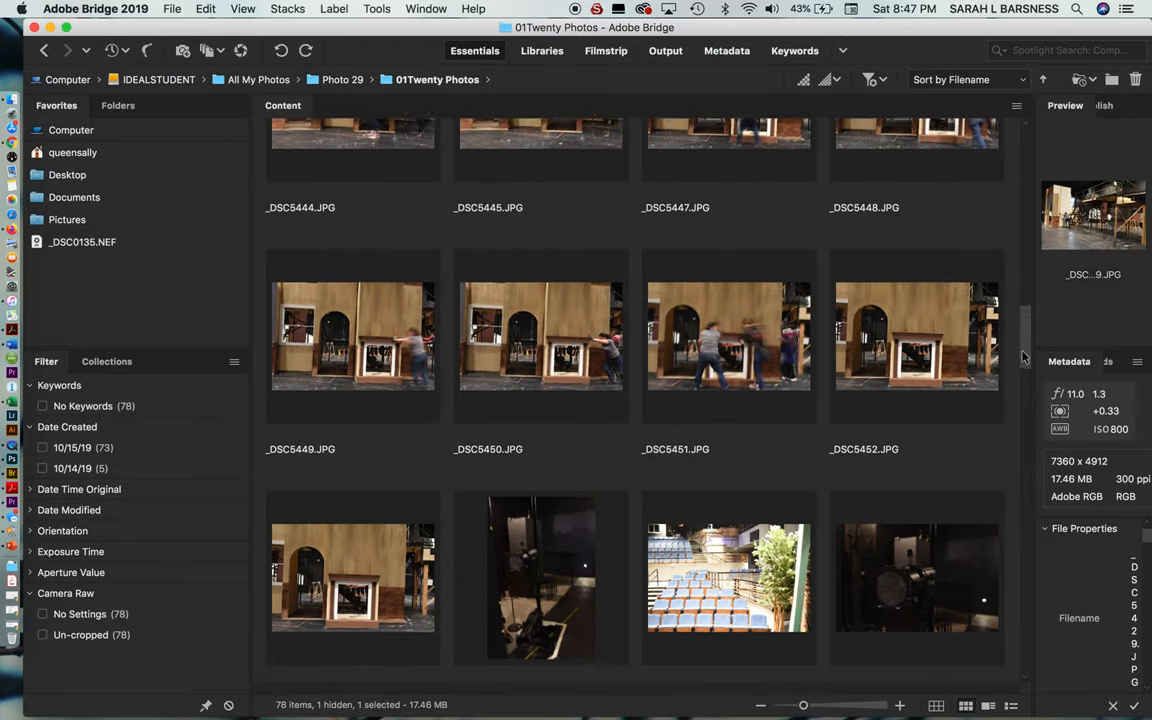
{"action": "scroll", "scroll_direction": "down", "scroll_amount": 3}
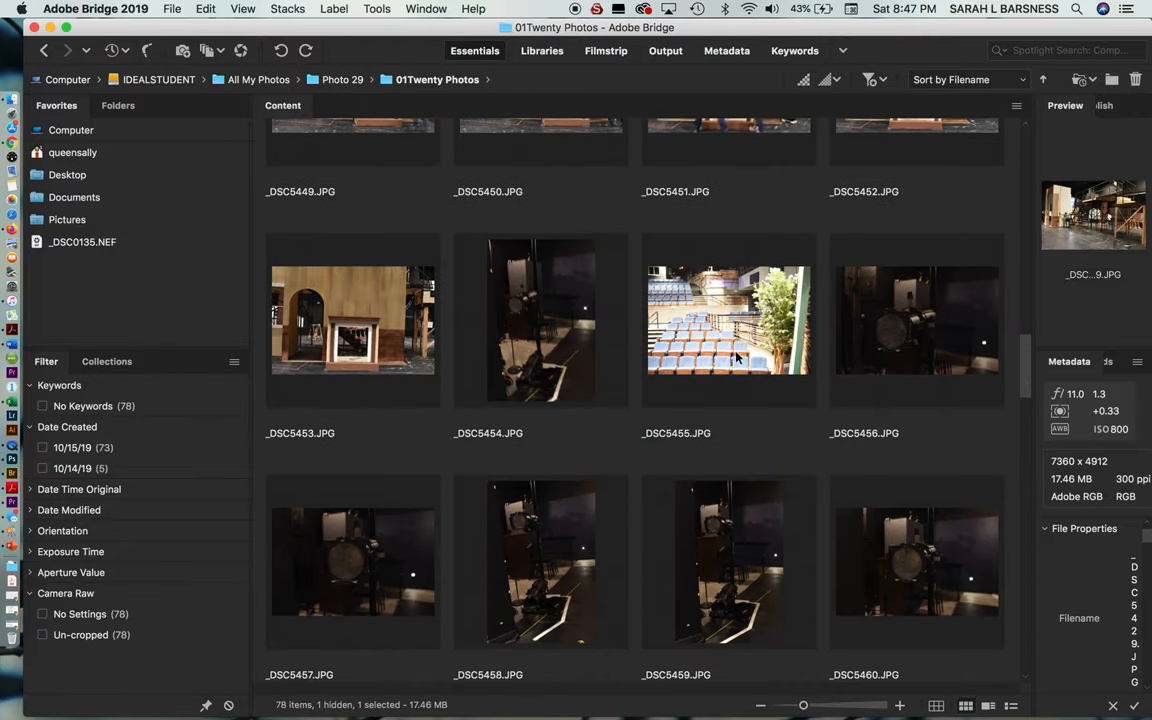
{"action": "left_click", "coordinate": [728, 320]}
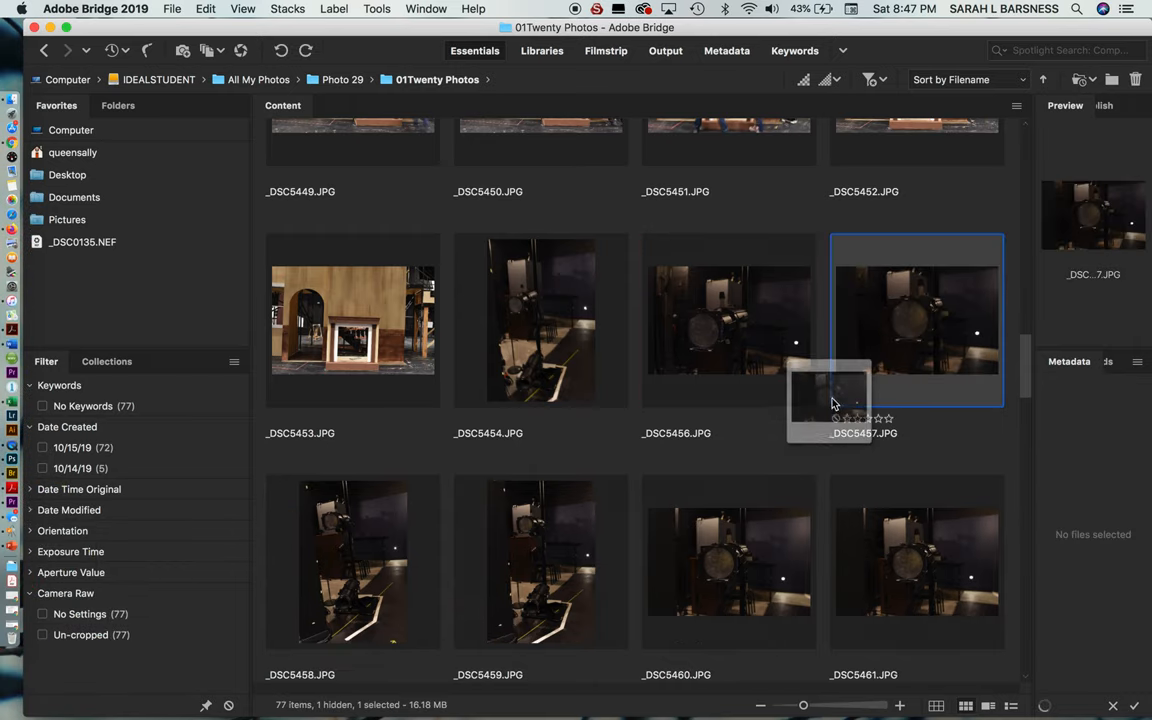
- Gather the 30 photos from _DSC5469 through _DSC5498 into one selection
{"action": "scroll", "scroll_direction": "down", "scroll_amount": 3}
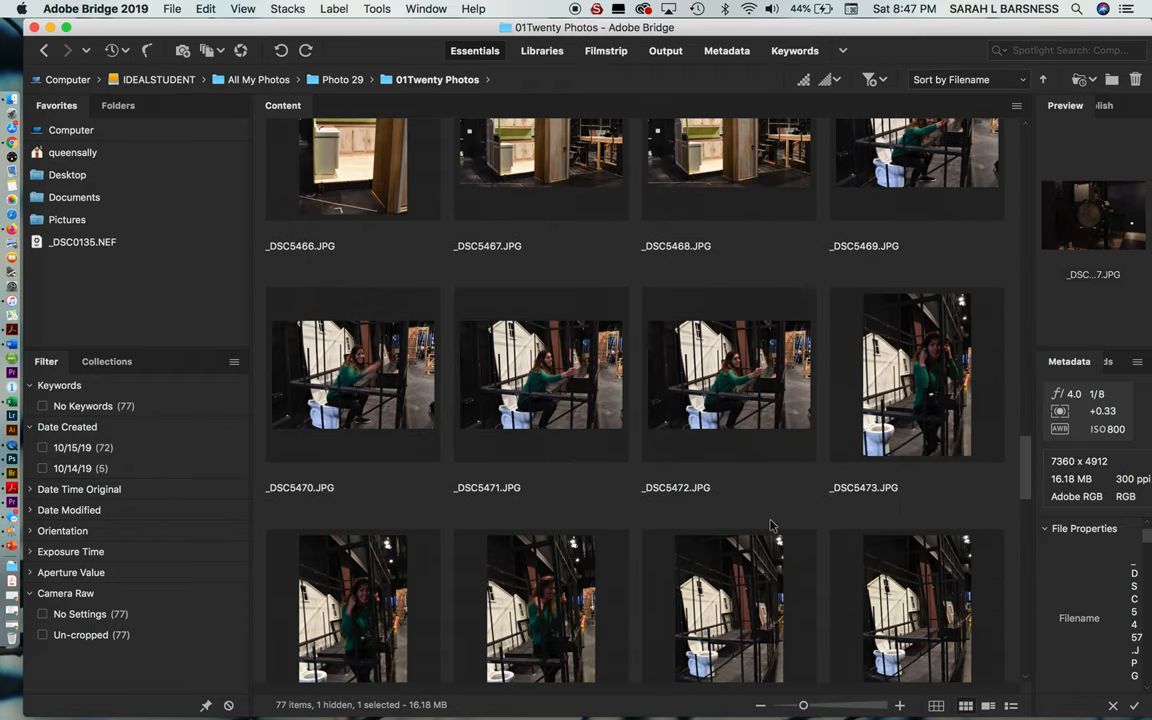
{"action": "scroll", "scroll_direction": "up", "scroll_amount": 3}
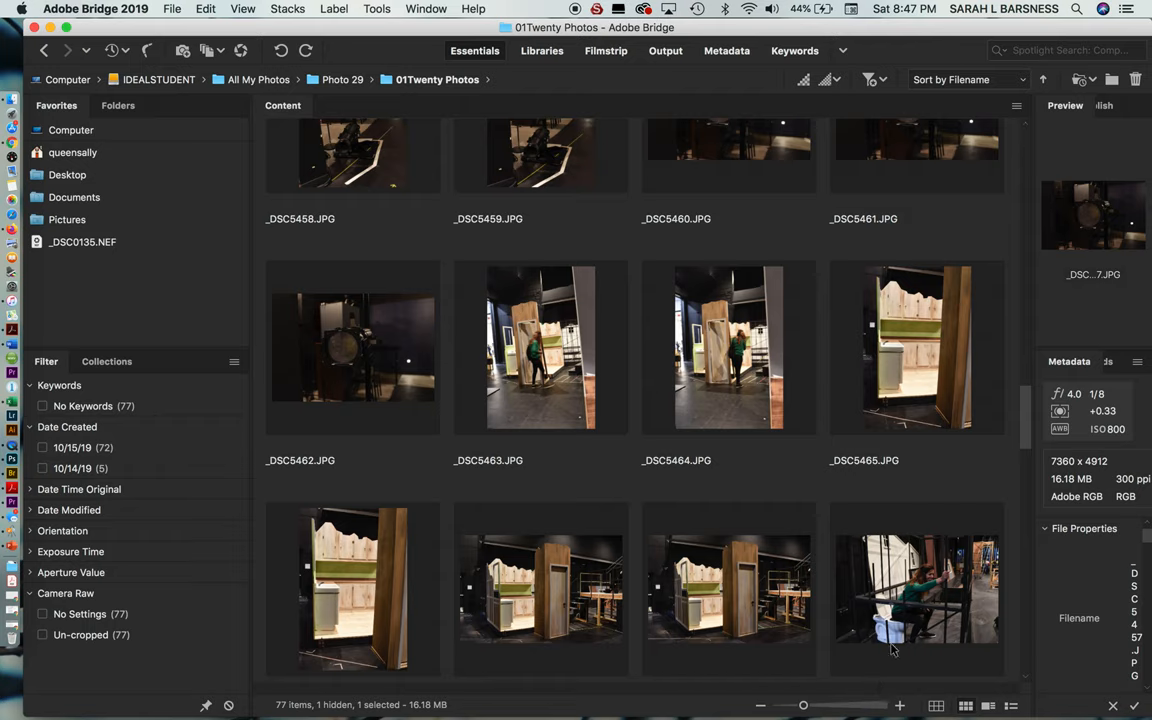
{"action": "left_click", "coordinate": [916, 588]}
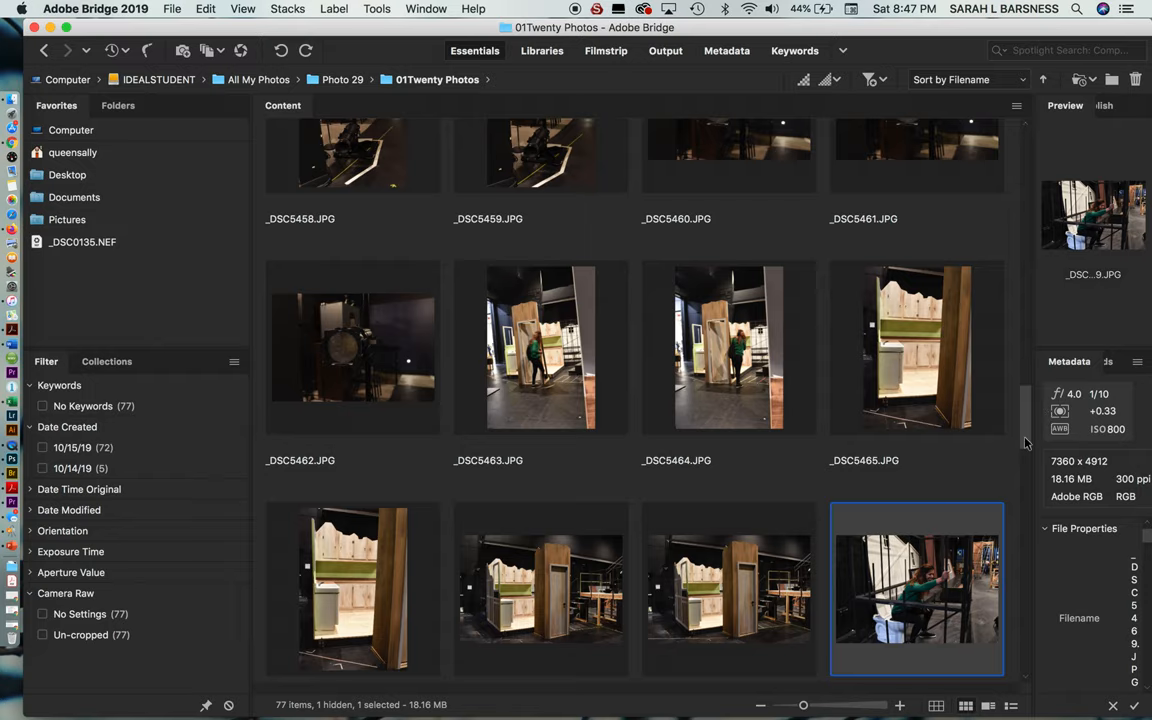
{"action": "scroll", "scroll_direction": "down", "scroll_amount": 3}
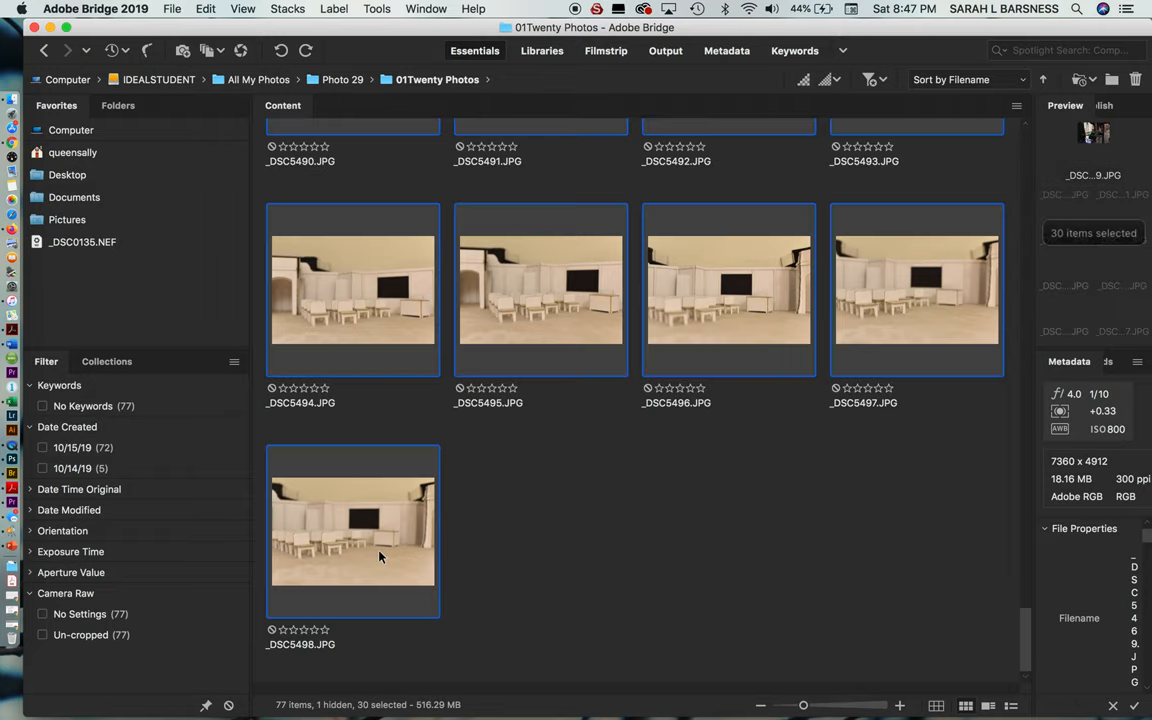
{"action": "scroll", "scroll_direction": "up", "scroll_amount": 3}
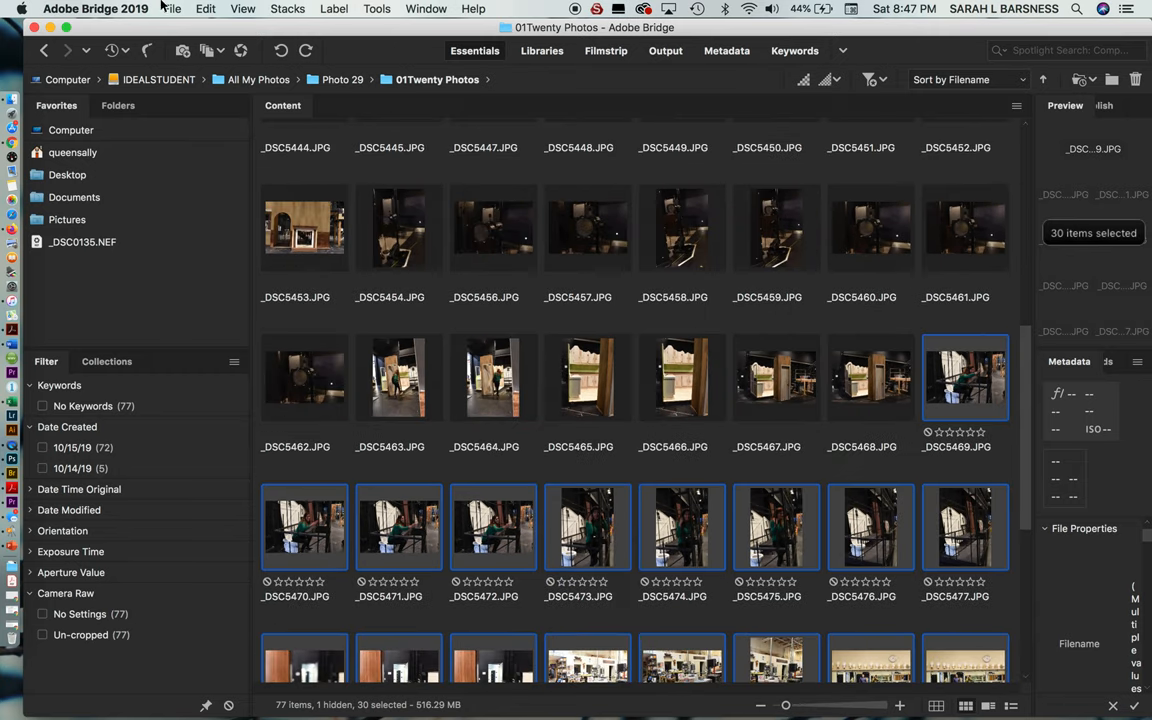
- Start moving the 30 selected photos via File > Move to > Choose Folder
{"action": "left_click", "coordinate": [172, 8]}
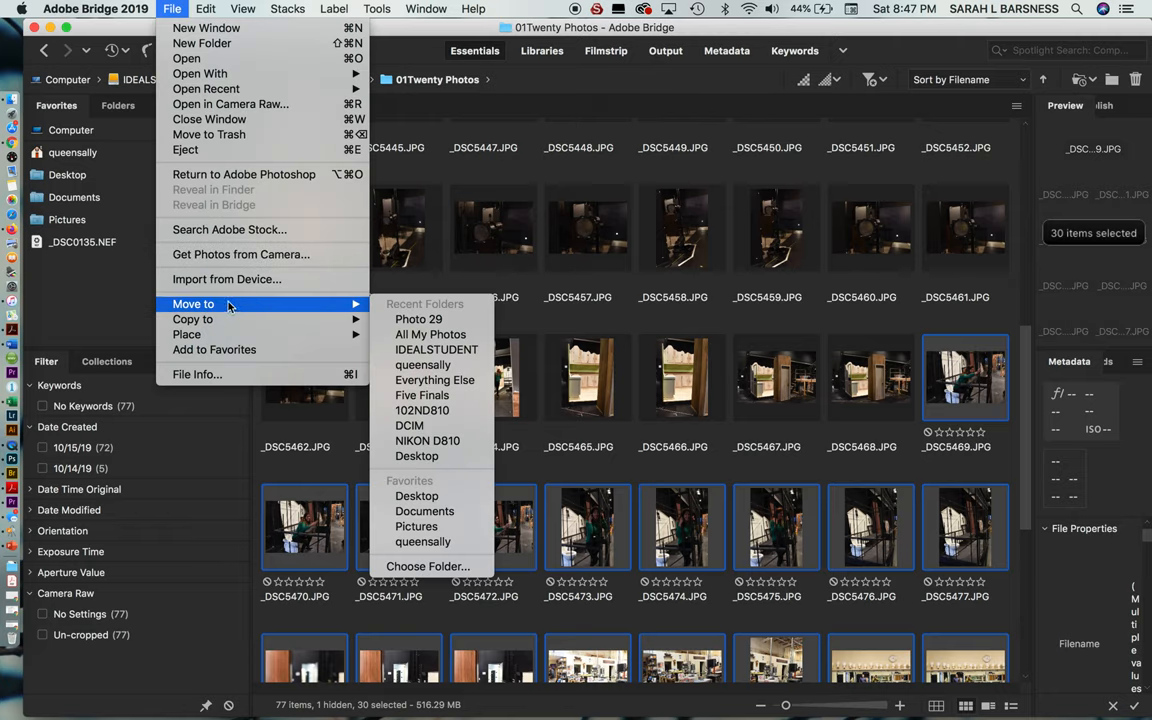
{"action": "mouse_move", "coordinate": [280, 302]}
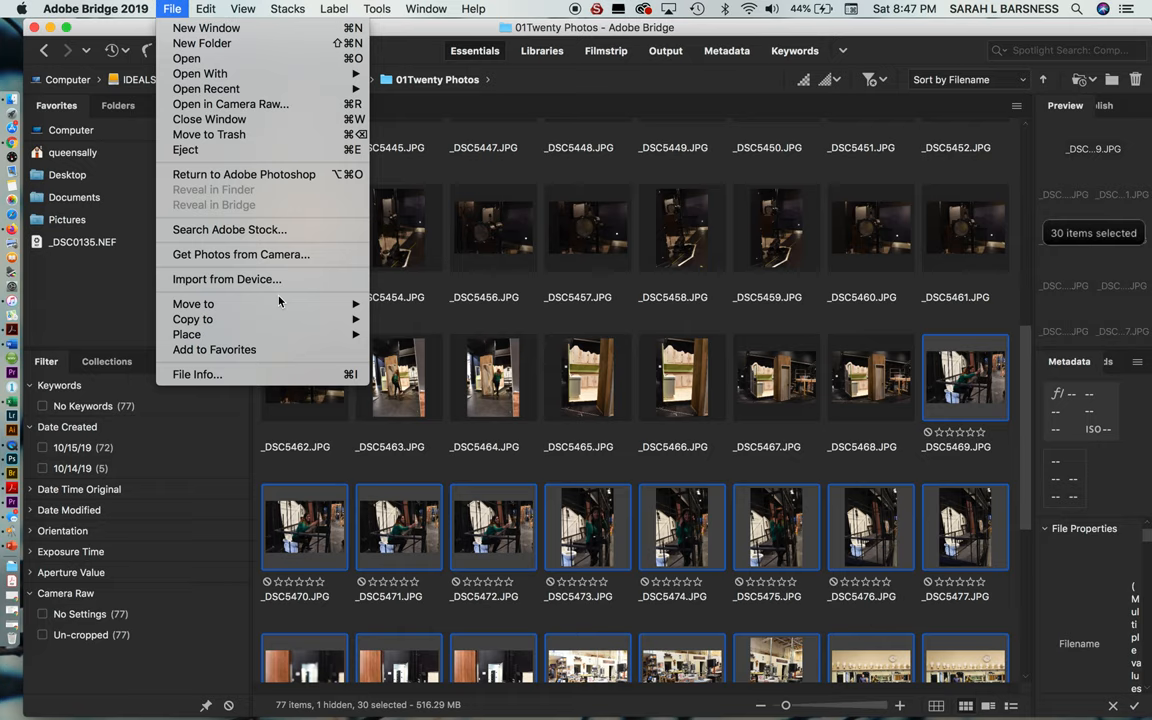
{"action": "left_click", "coordinate": [192, 304]}
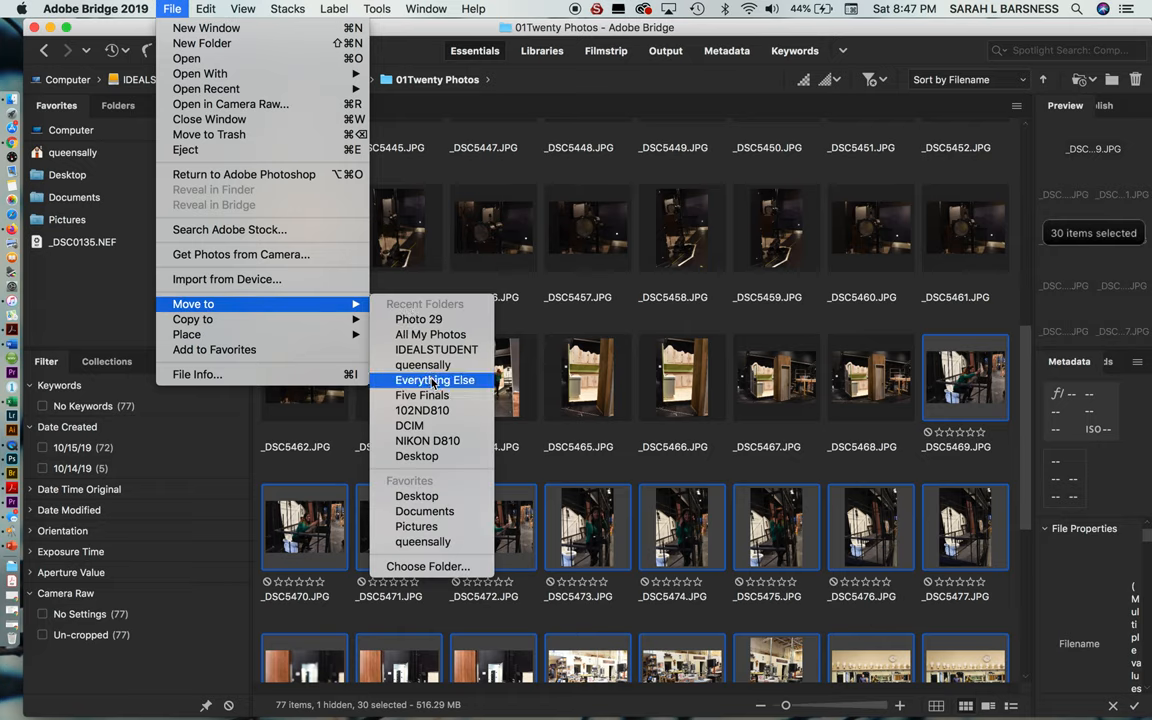
{"action": "mouse_move", "coordinate": [192, 320]}
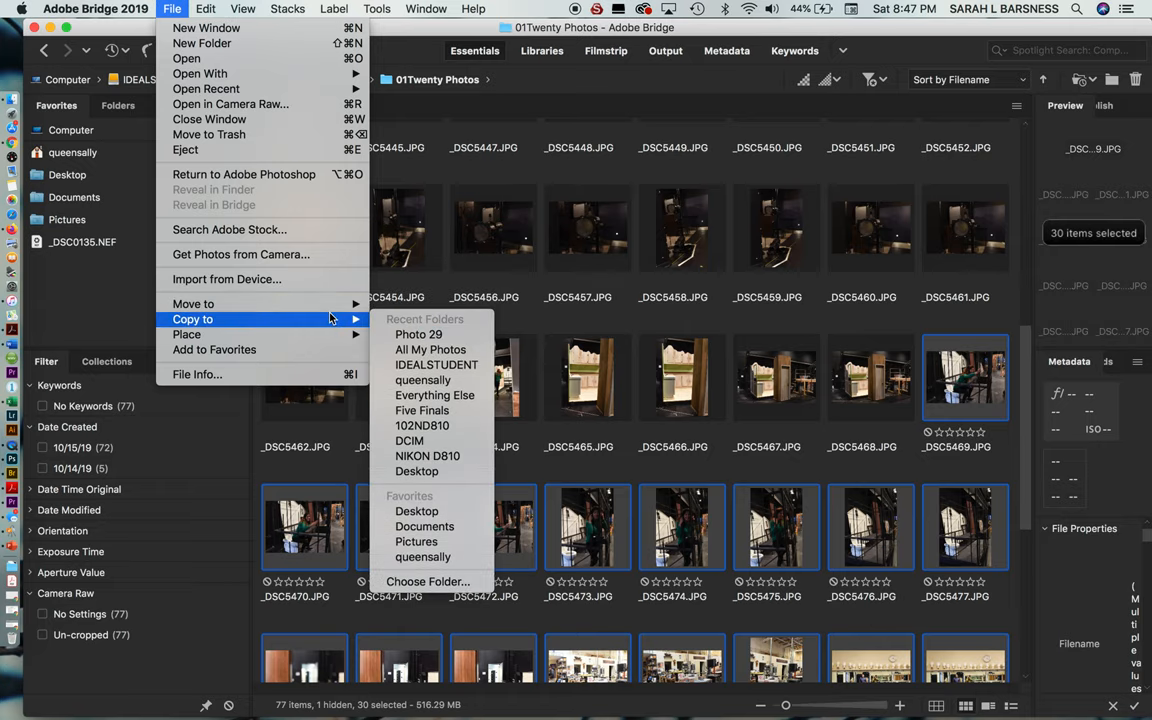
{"action": "mouse_move", "coordinate": [192, 304]}
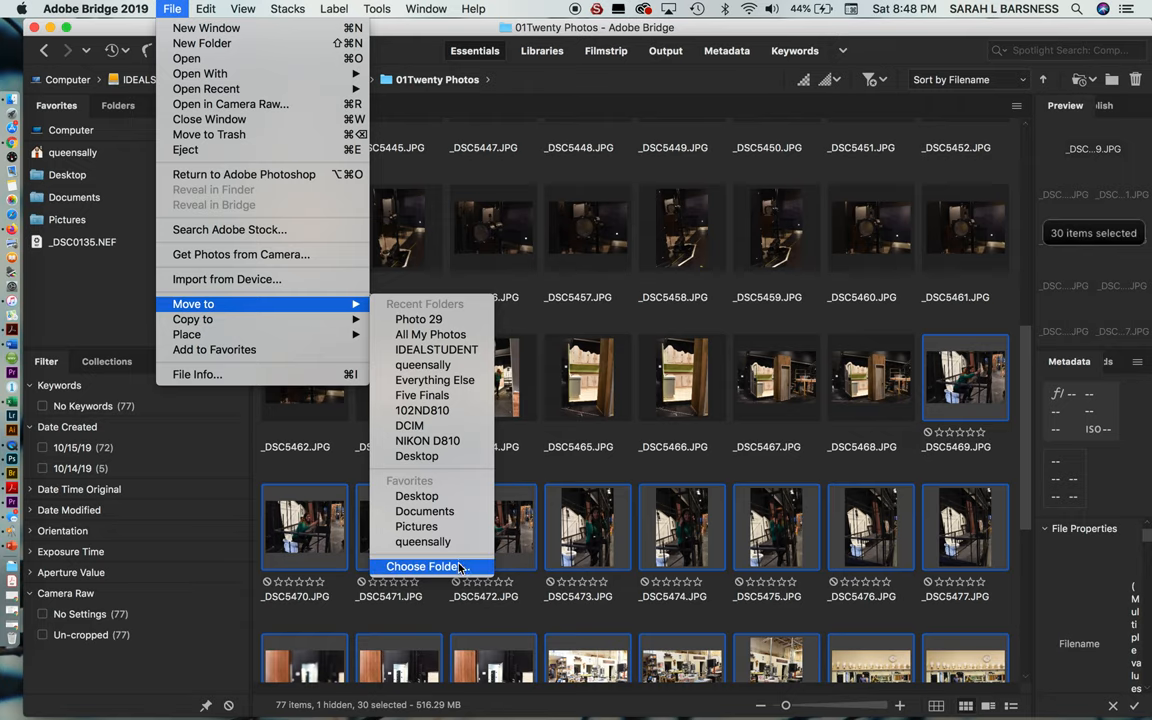
{"action": "left_click", "coordinate": [420, 566]}
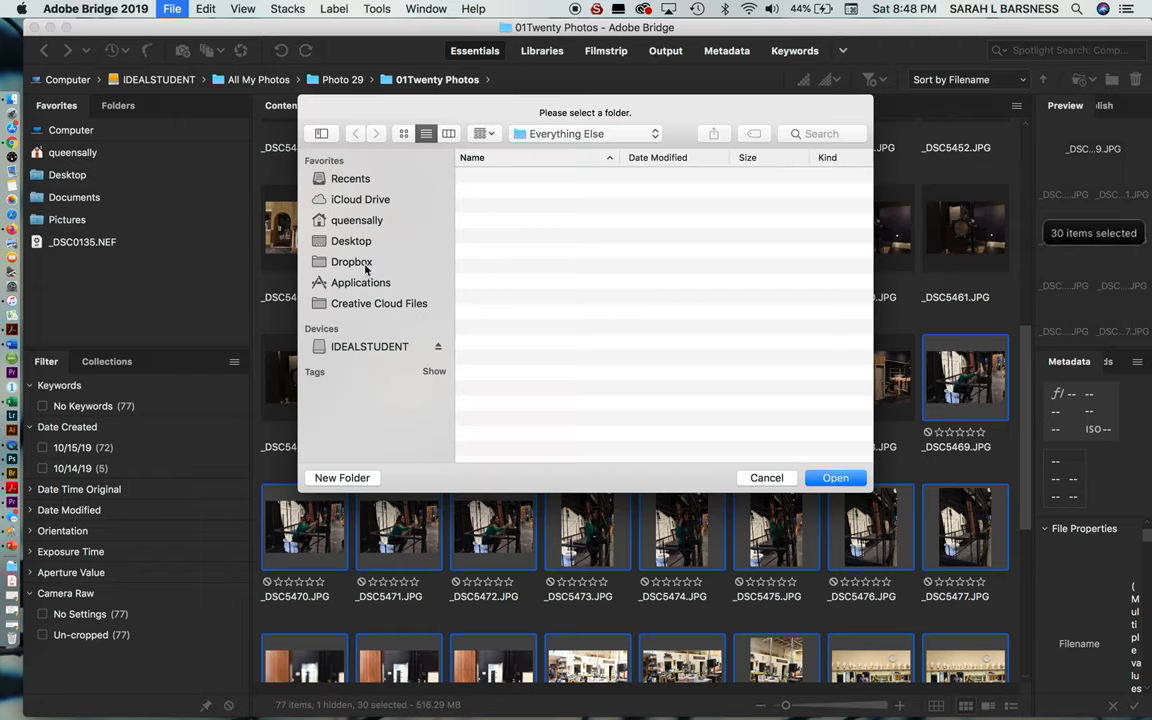
{"action": "mouse_move", "coordinate": [380, 288]}
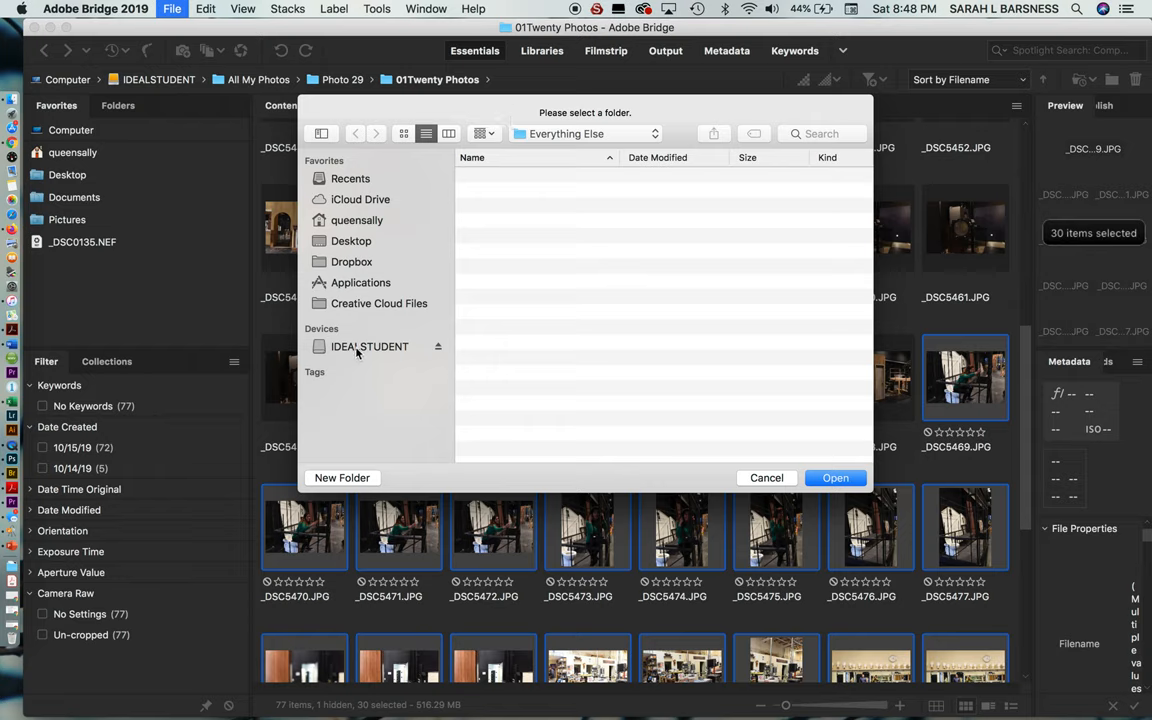
- Move the 30 photos into IDEALSTUDENT > All My Photos > Everything Else, leaving 47 items
{"action": "left_click", "coordinate": [368, 346]}
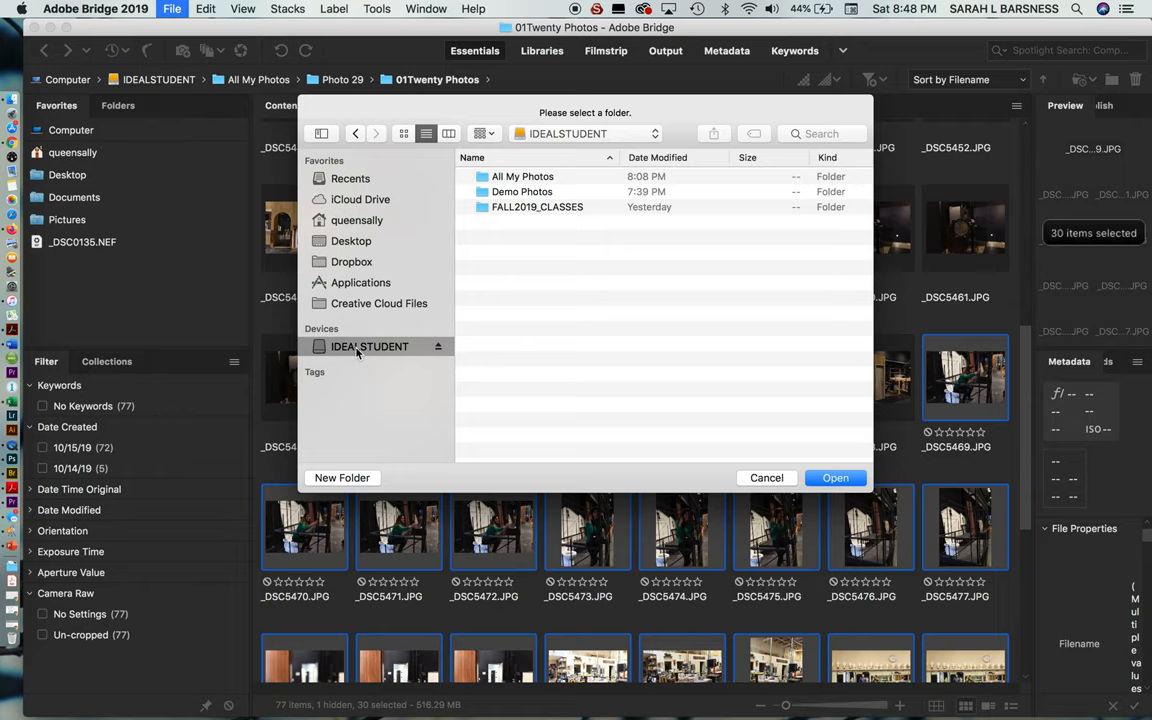
{"action": "double_click", "coordinate": [522, 176]}
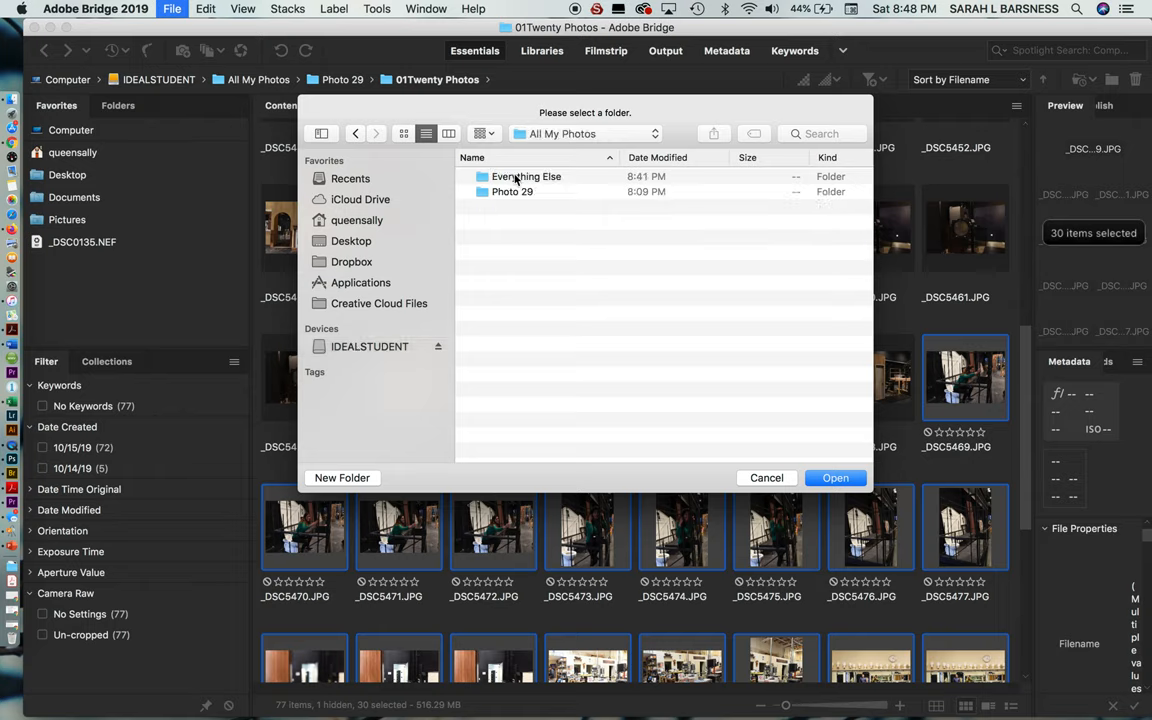
{"action": "double_click", "coordinate": [528, 176]}
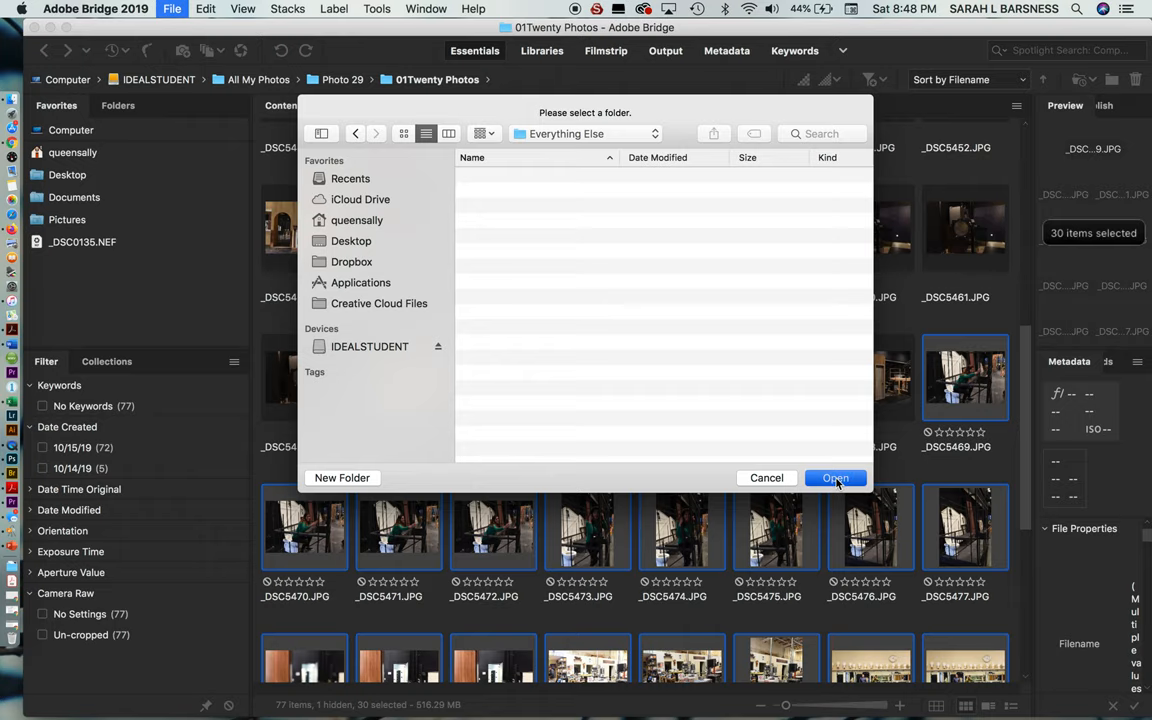
{"action": "left_click", "coordinate": [836, 476]}
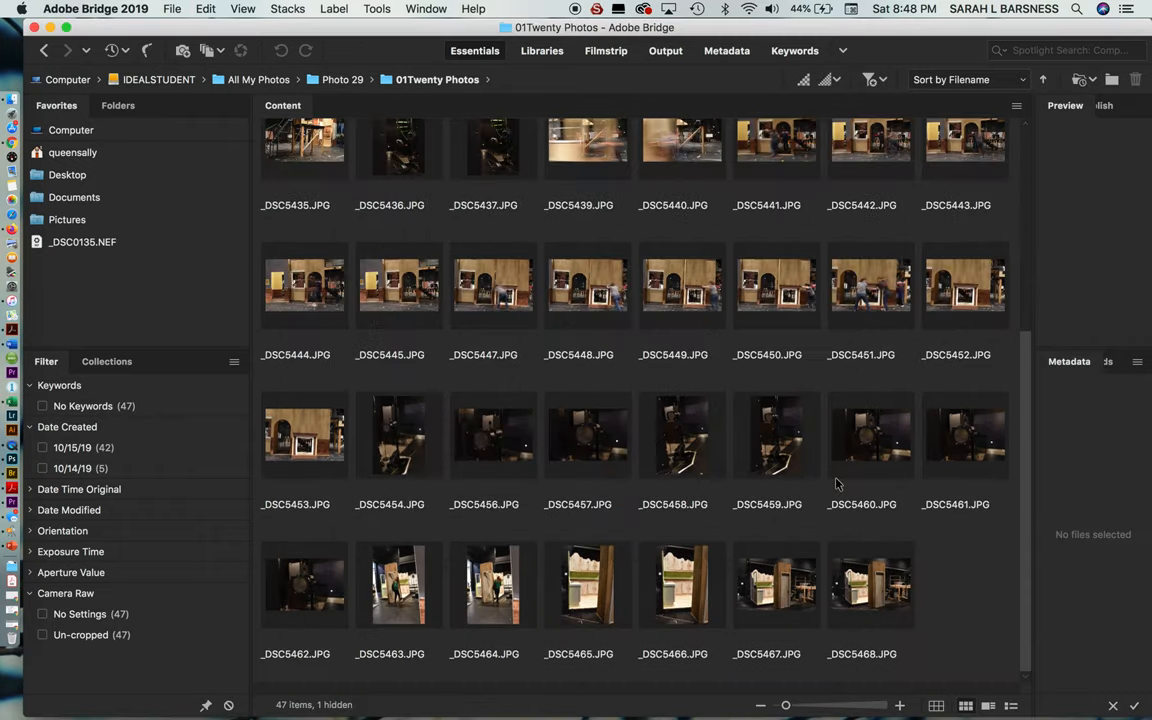
- Drag _DSC5430 to sit right after _DSC5405, switching the folder to manual order
{"action": "scroll", "scroll_direction": "up", "scroll_amount": 3}
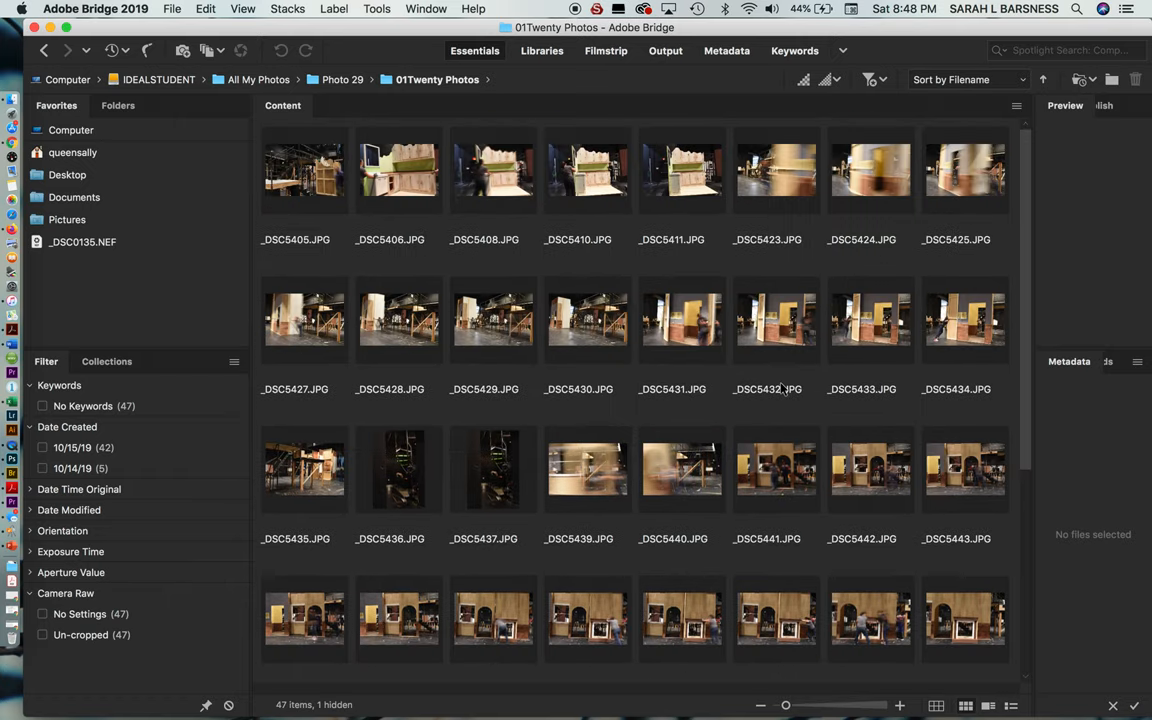
{"action": "mouse_move", "coordinate": [790, 672]}
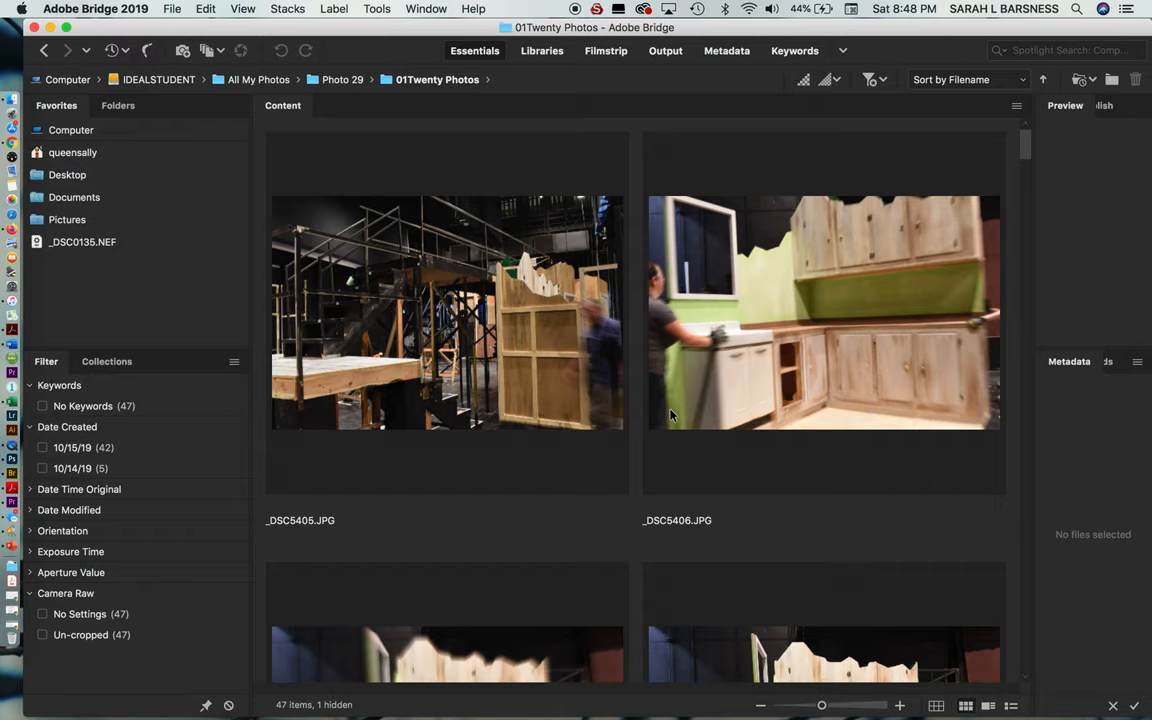
{"action": "mouse_move", "coordinate": [844, 312]}
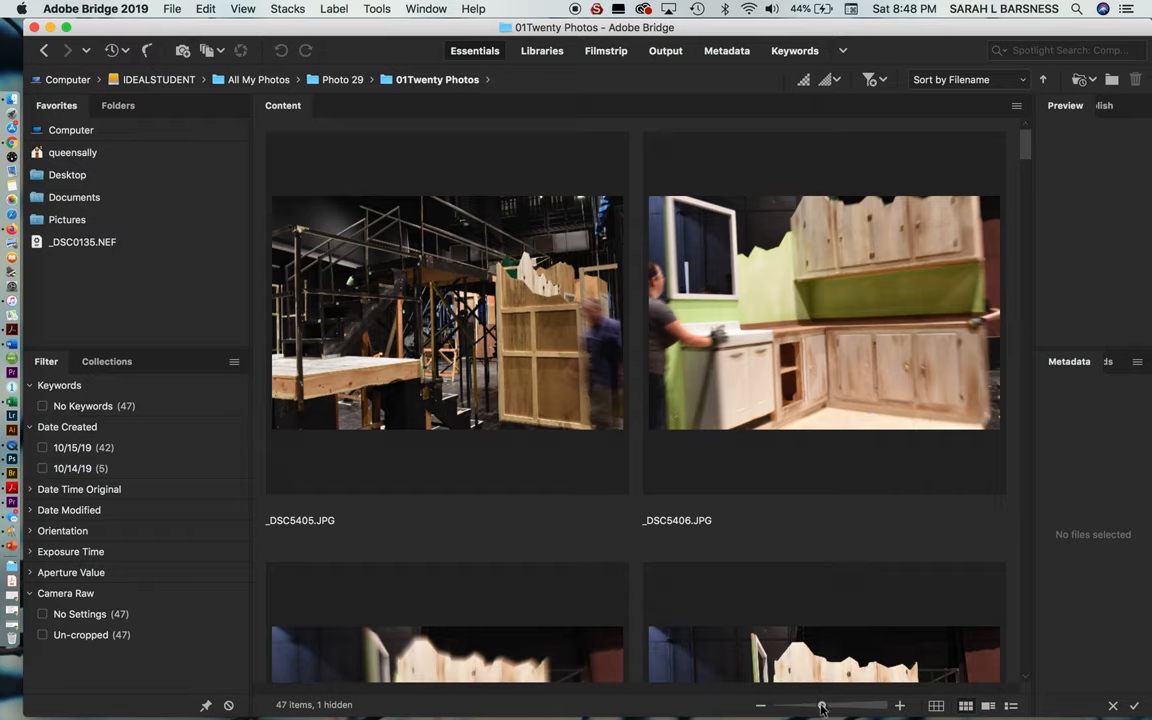
{"action": "left_click", "coordinate": [448, 312]}
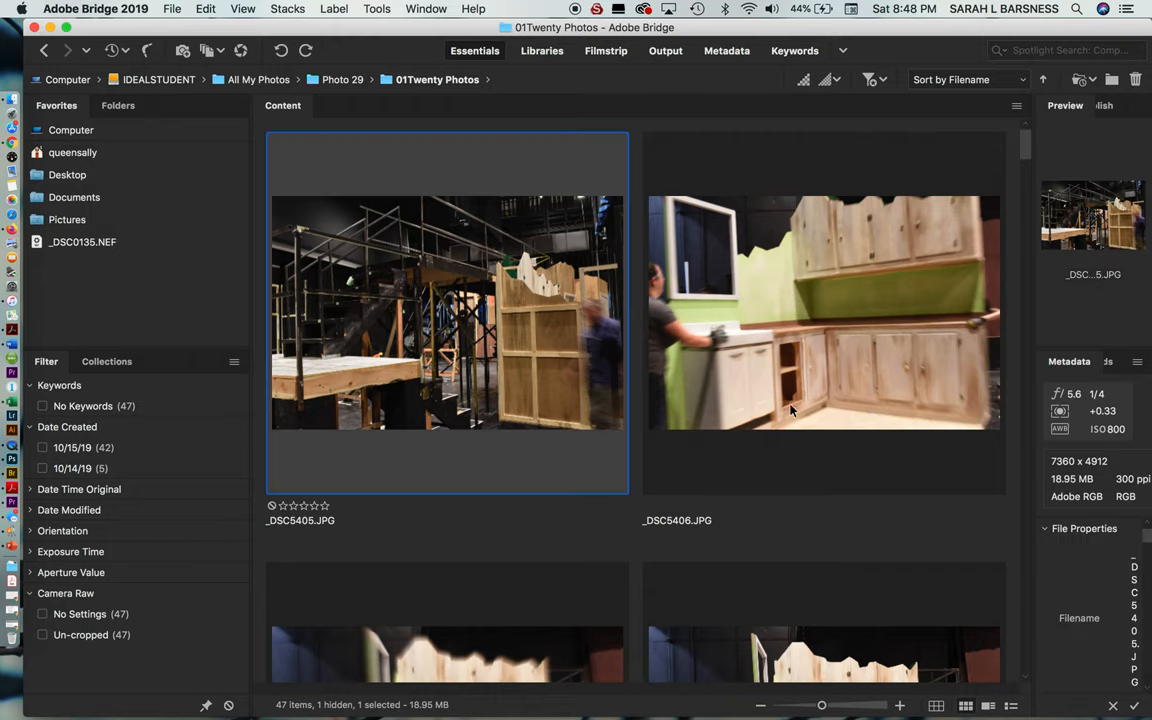
{"action": "scroll", "scroll_direction": "up", "scroll_amount": 3}
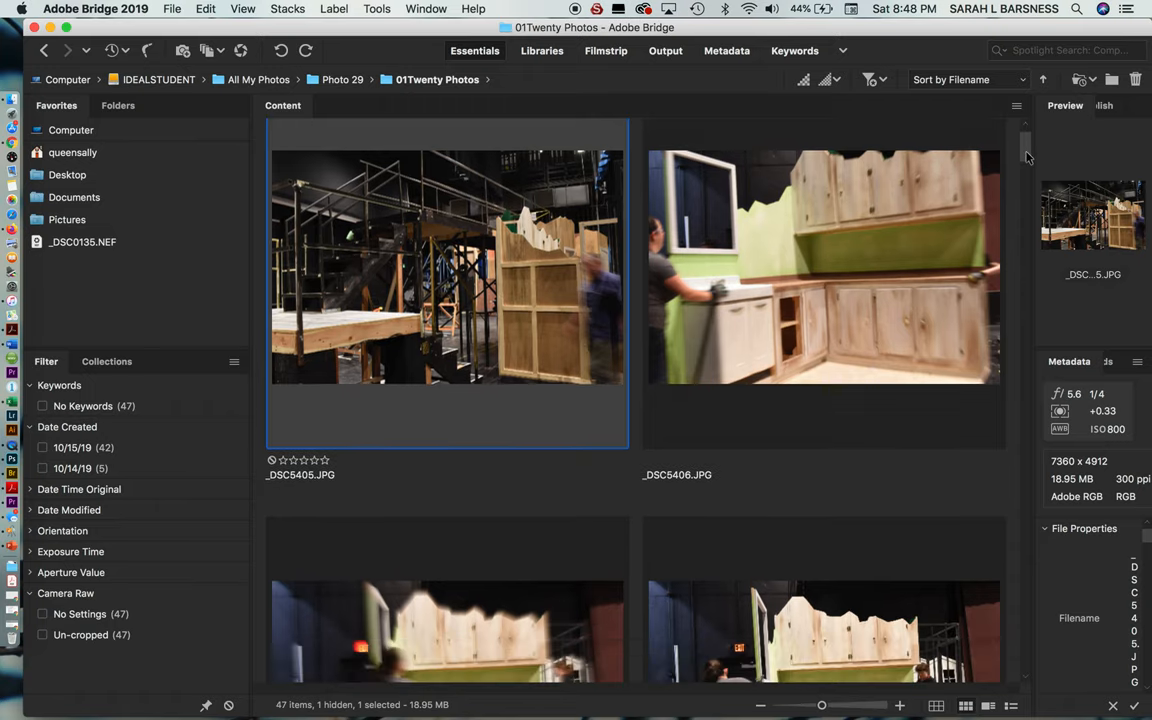
{"action": "scroll", "scroll_direction": "down", "scroll_amount": 3}
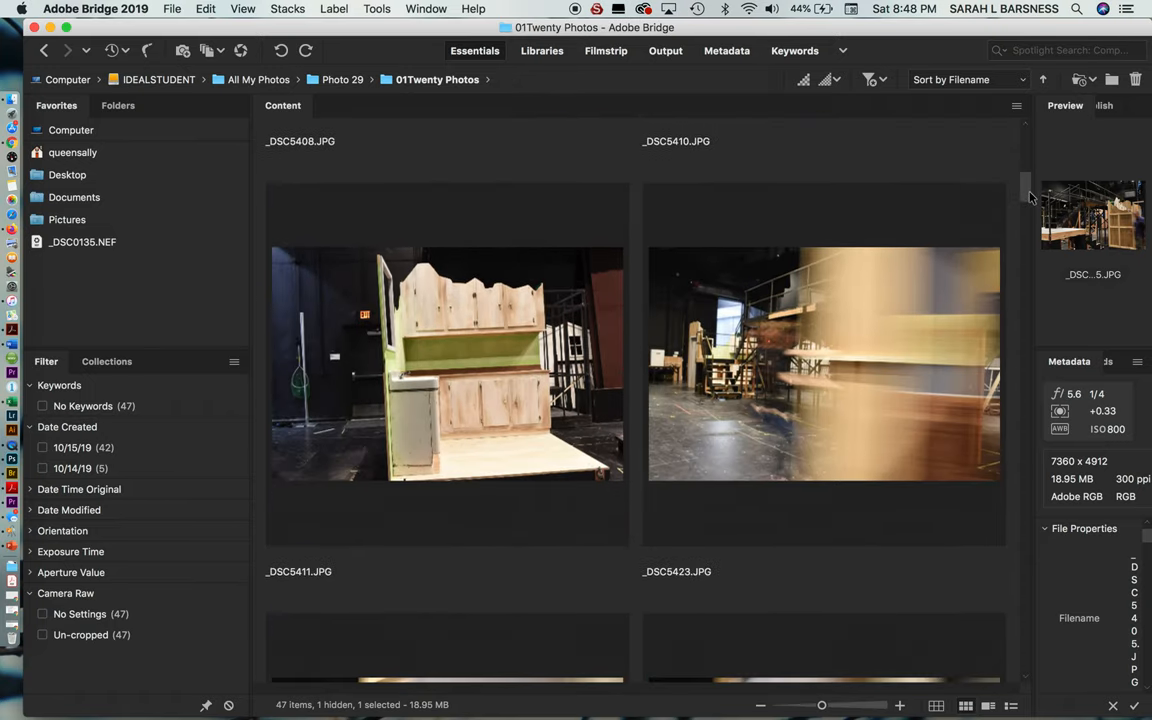
{"action": "scroll", "scroll_direction": "down", "scroll_amount": 3}
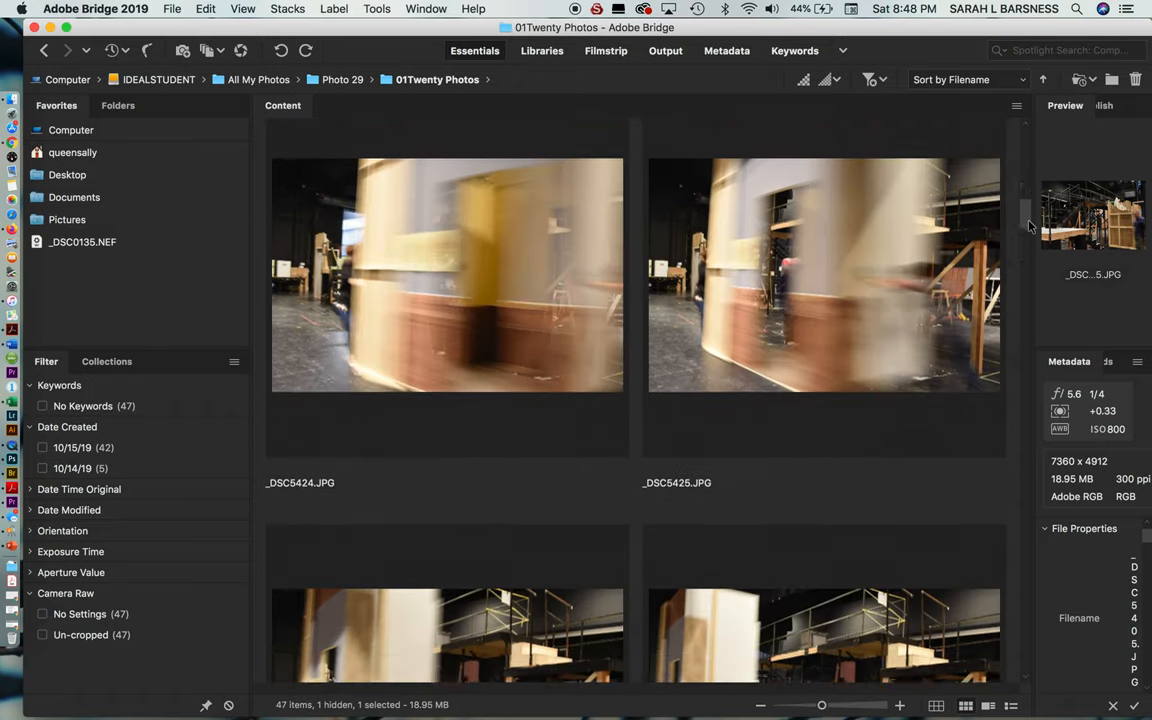
{"action": "scroll", "scroll_direction": "down", "scroll_amount": 3}
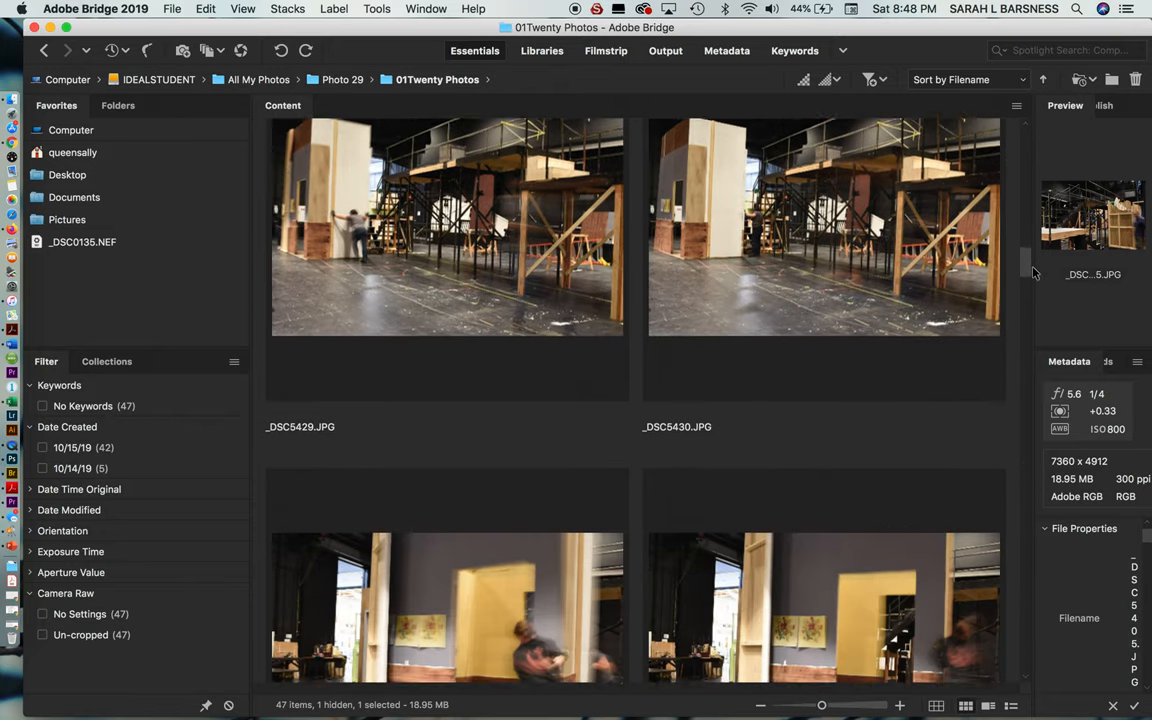
{"action": "scroll", "scroll_direction": "down", "scroll_amount": 3}
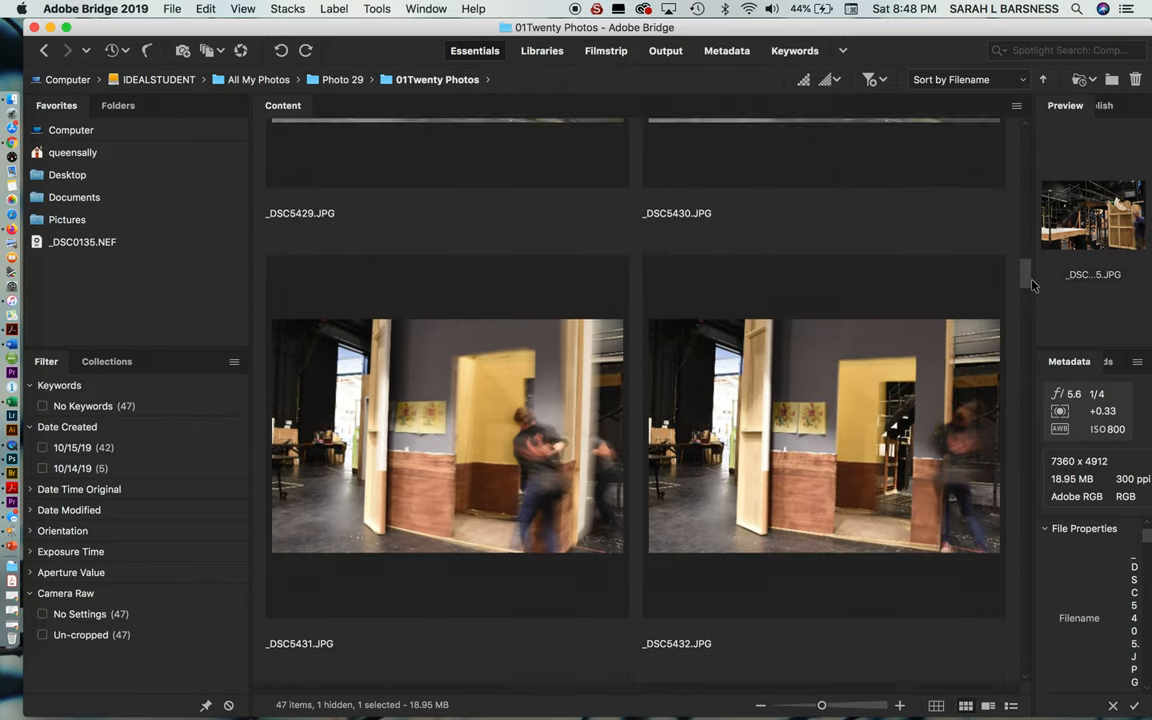
{"action": "scroll", "scroll_direction": "up", "scroll_amount": 3}
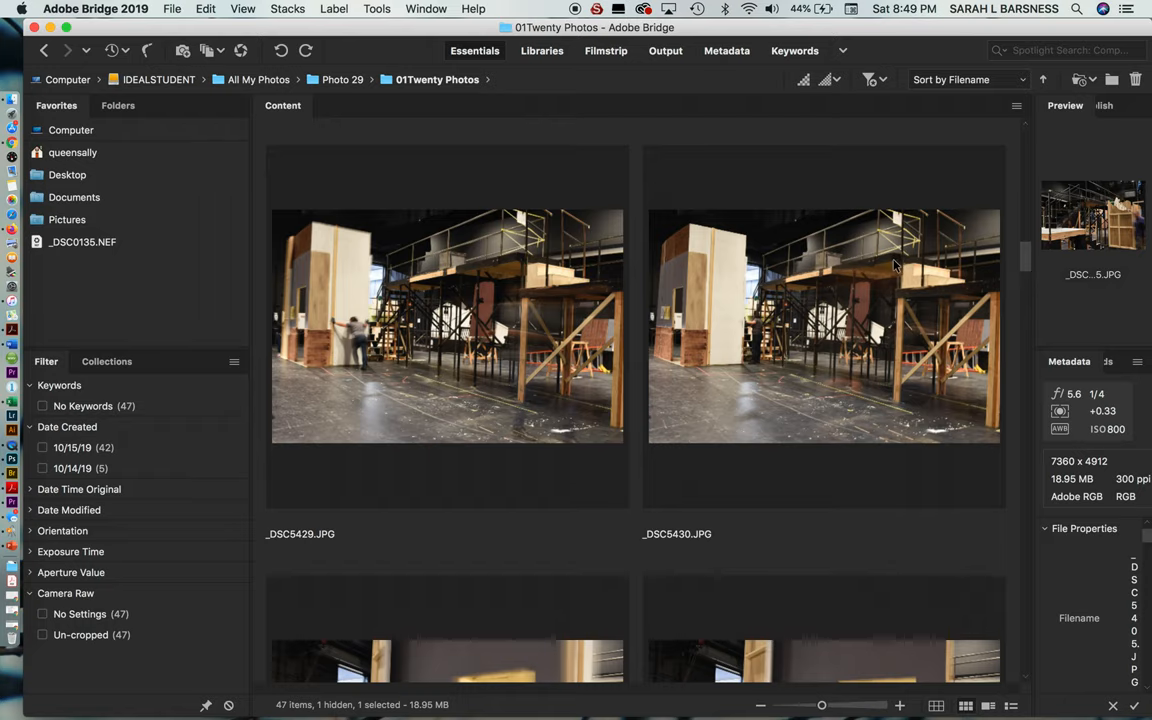
{"action": "left_click", "coordinate": [824, 324]}
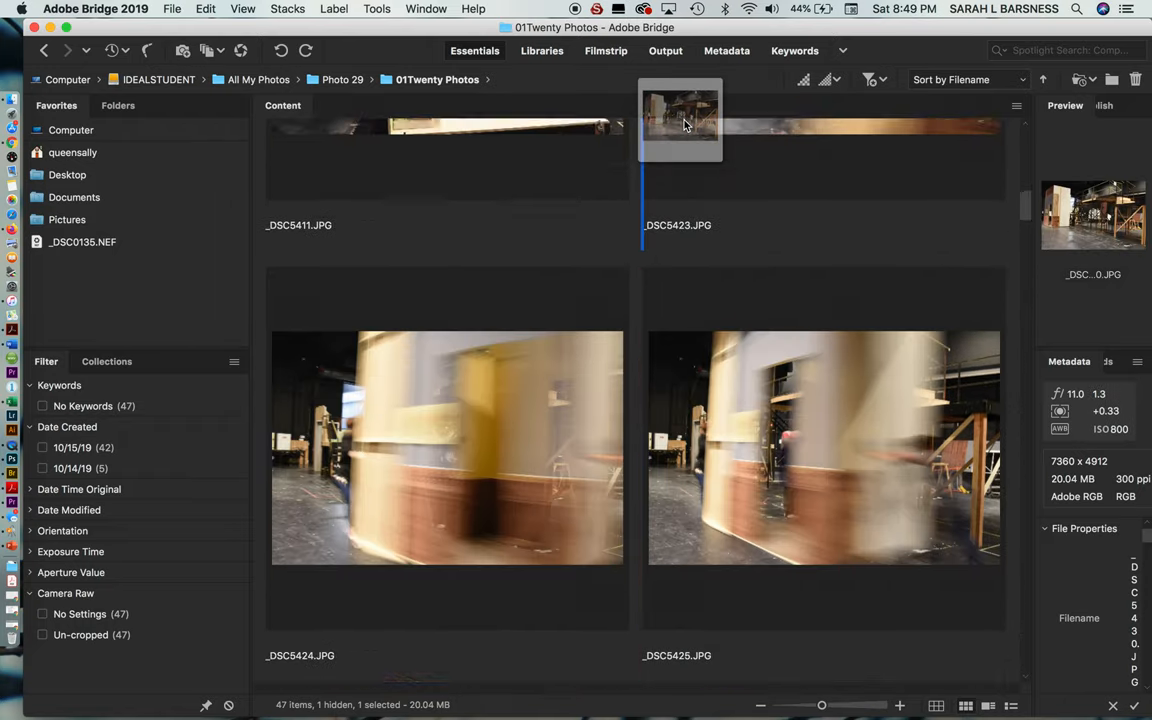
{"action": "scroll", "scroll_direction": "up", "scroll_amount": 3}
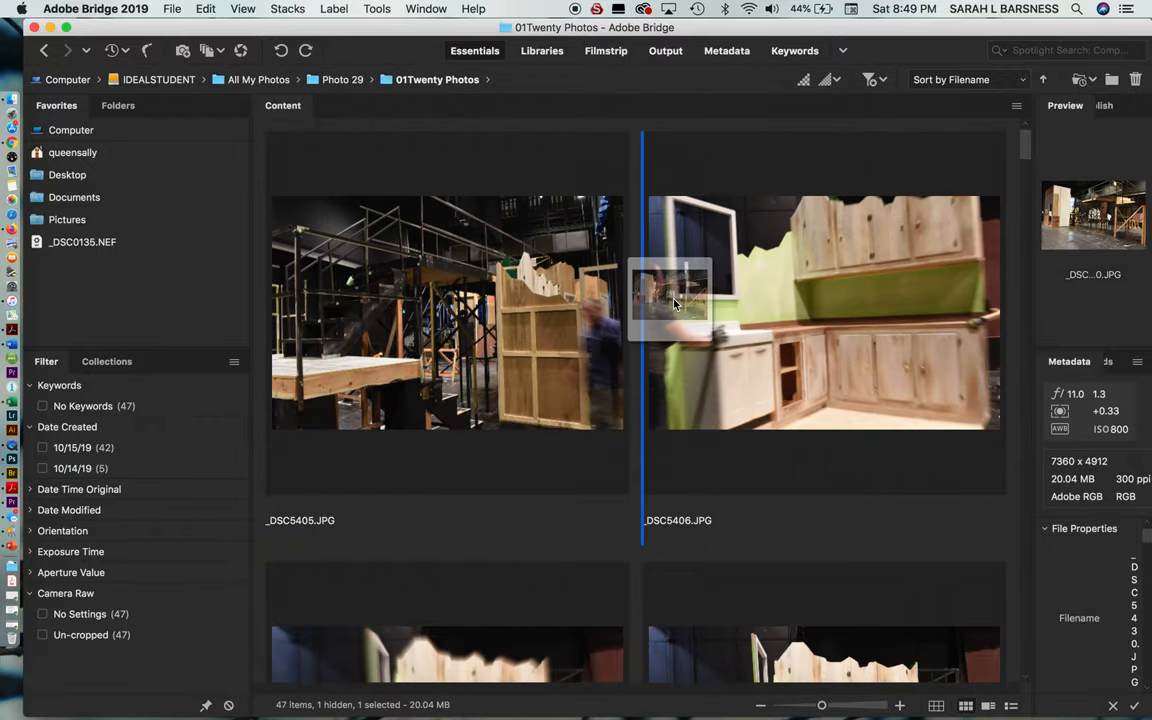
{"action": "left_click", "coordinate": [824, 312]}
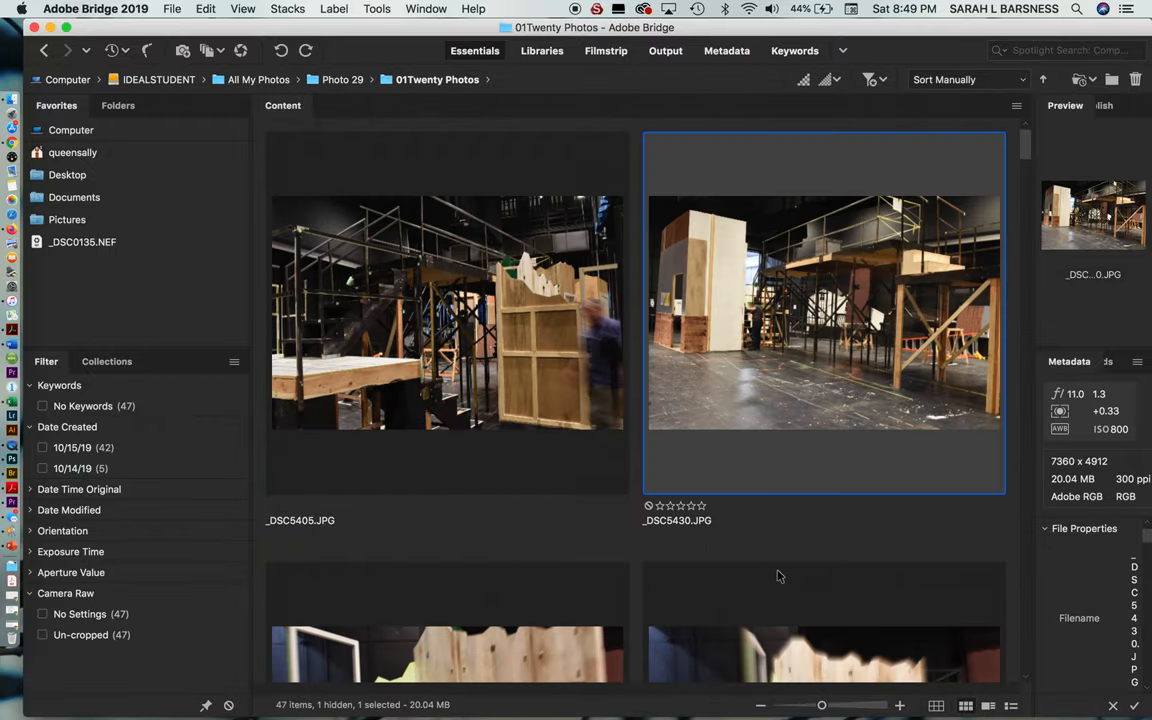
{"action": "mouse_move", "coordinate": [926, 88]}
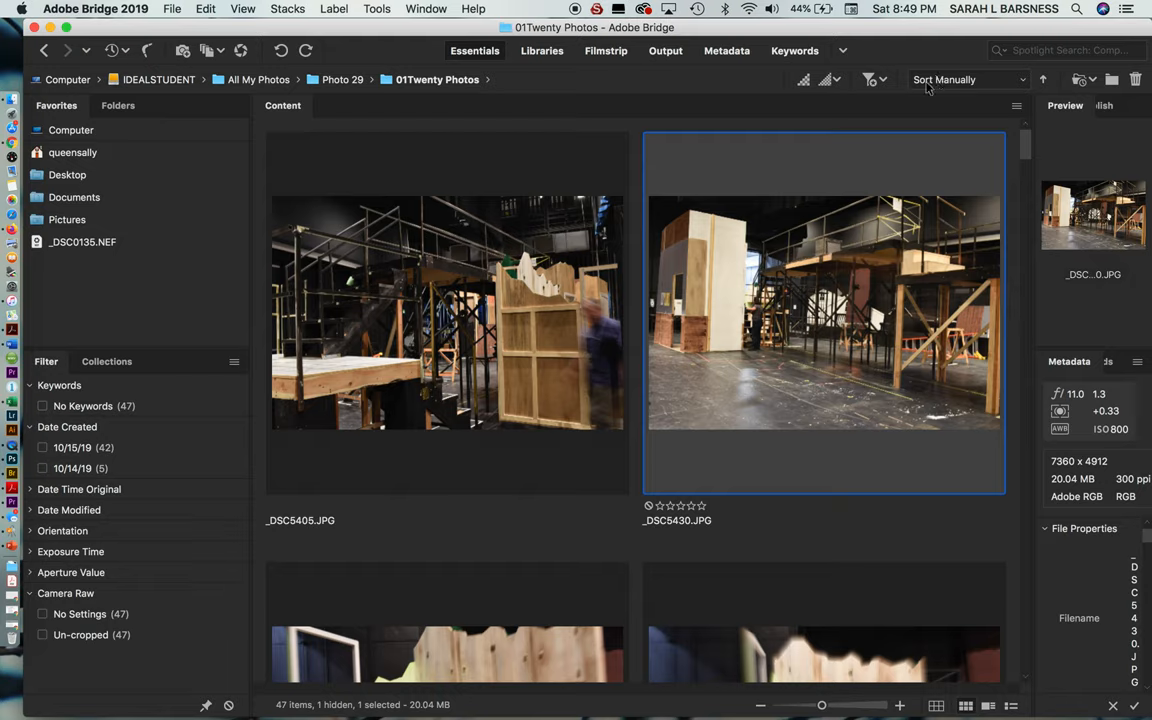
{"action": "mouse_move", "coordinate": [964, 158]}
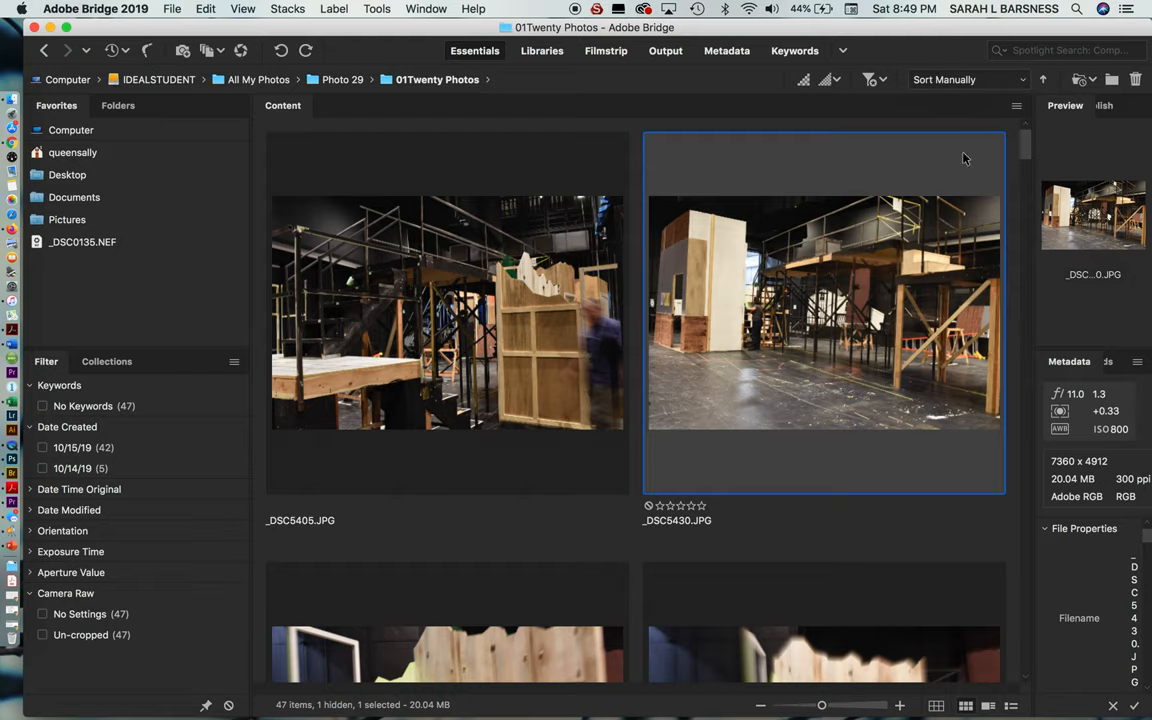
- Move _DSC5432, _DSC5424 and _DSC5429 up among the photos at the front
{"action": "scroll", "scroll_direction": "down", "scroll_amount": 3}
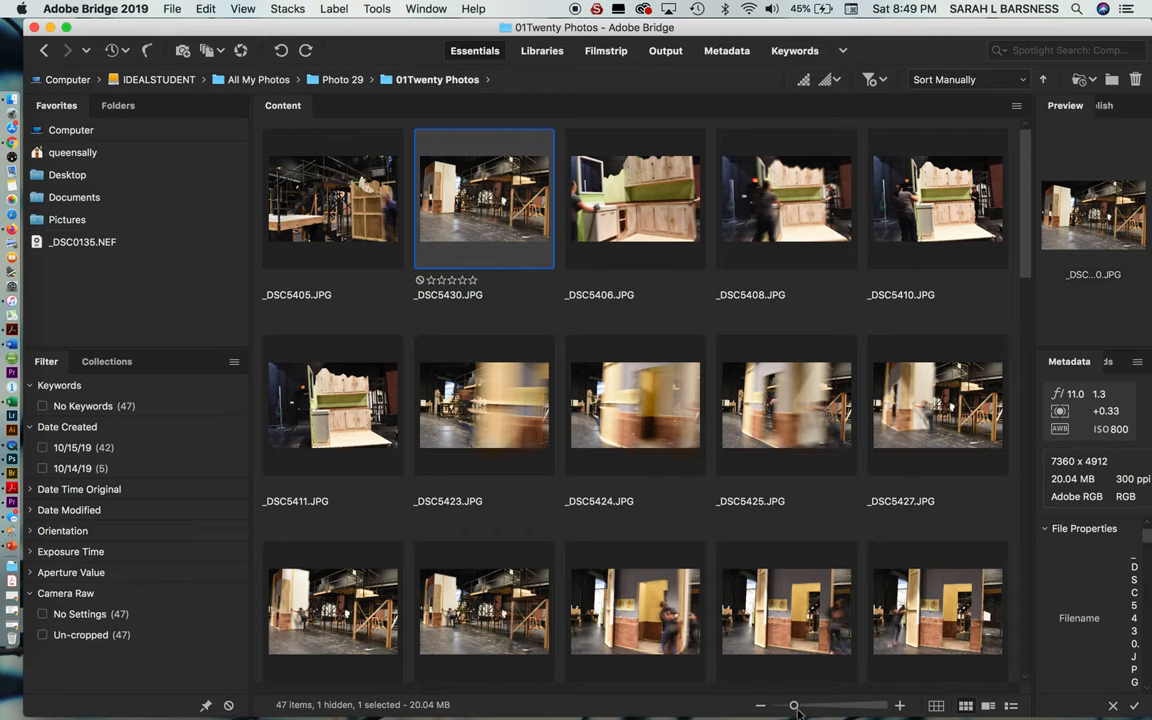
{"action": "left_click", "coordinate": [786, 610]}
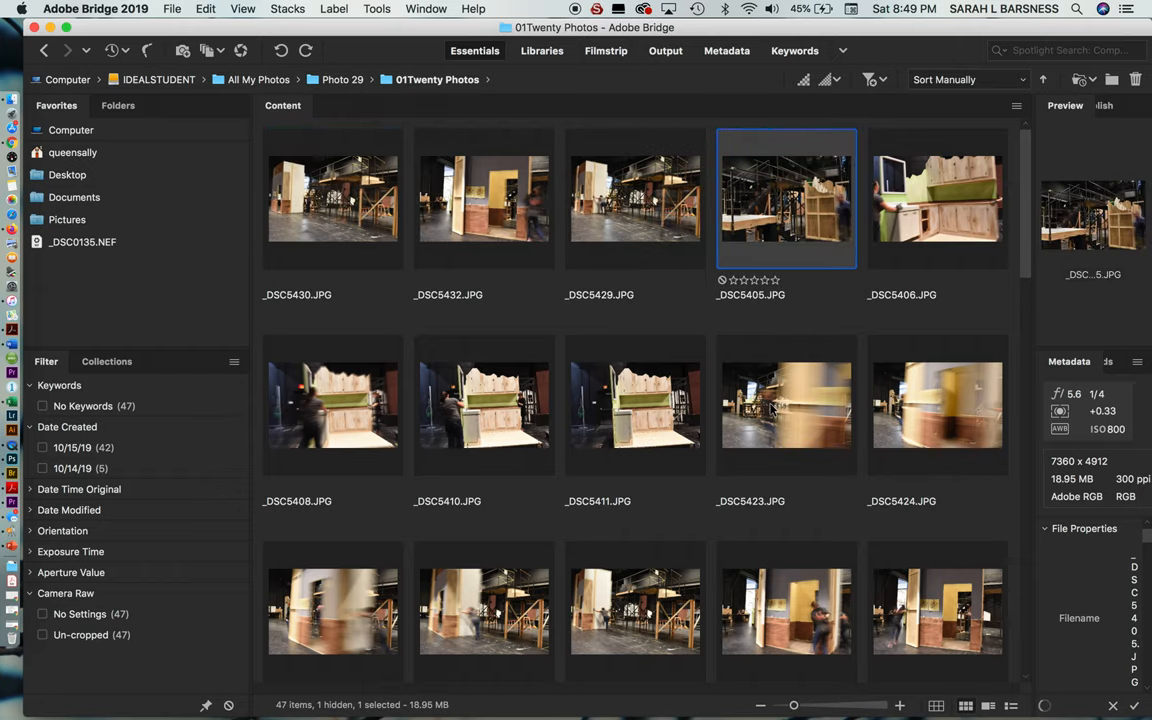
{"action": "left_click", "coordinate": [936, 404]}
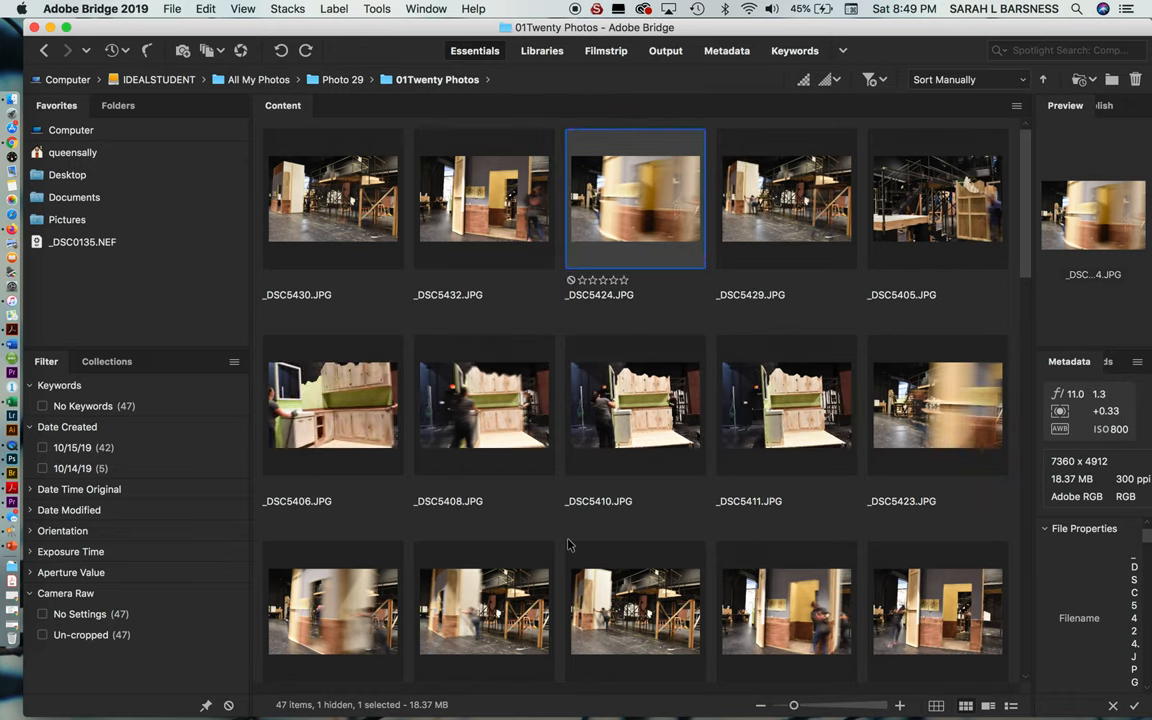
{"action": "mouse_move", "coordinate": [318, 252]}
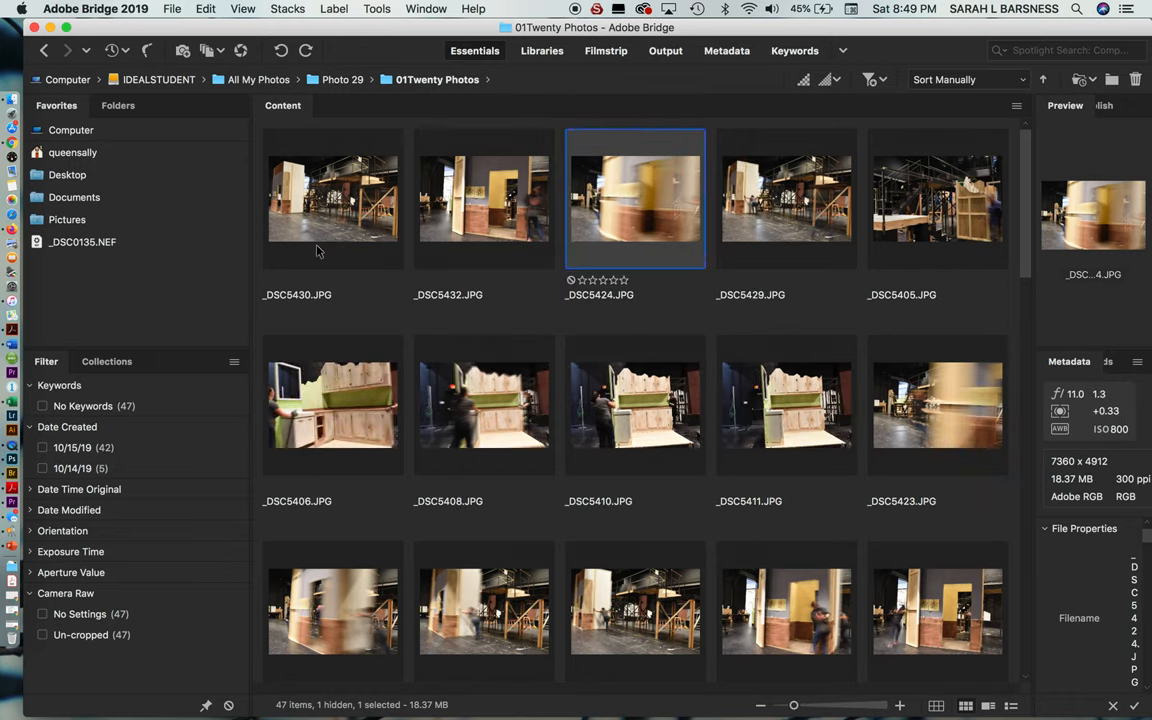
{"action": "mouse_move", "coordinate": [610, 276]}
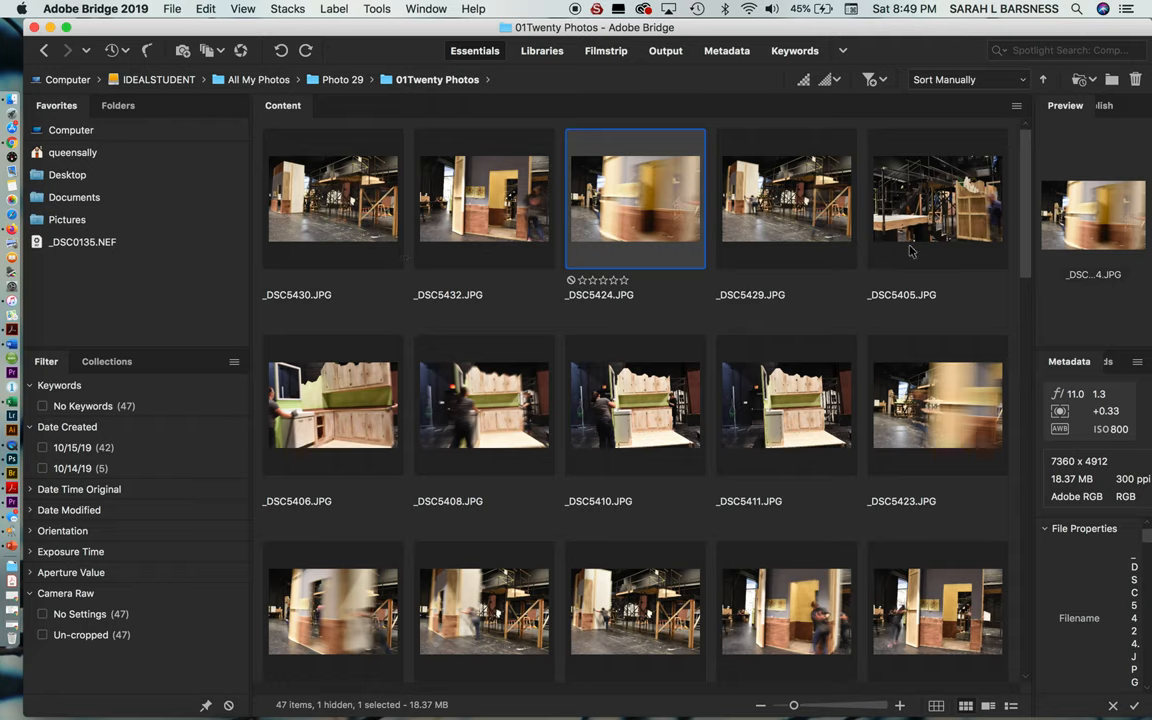
{"action": "mouse_move", "coordinate": [332, 218]}
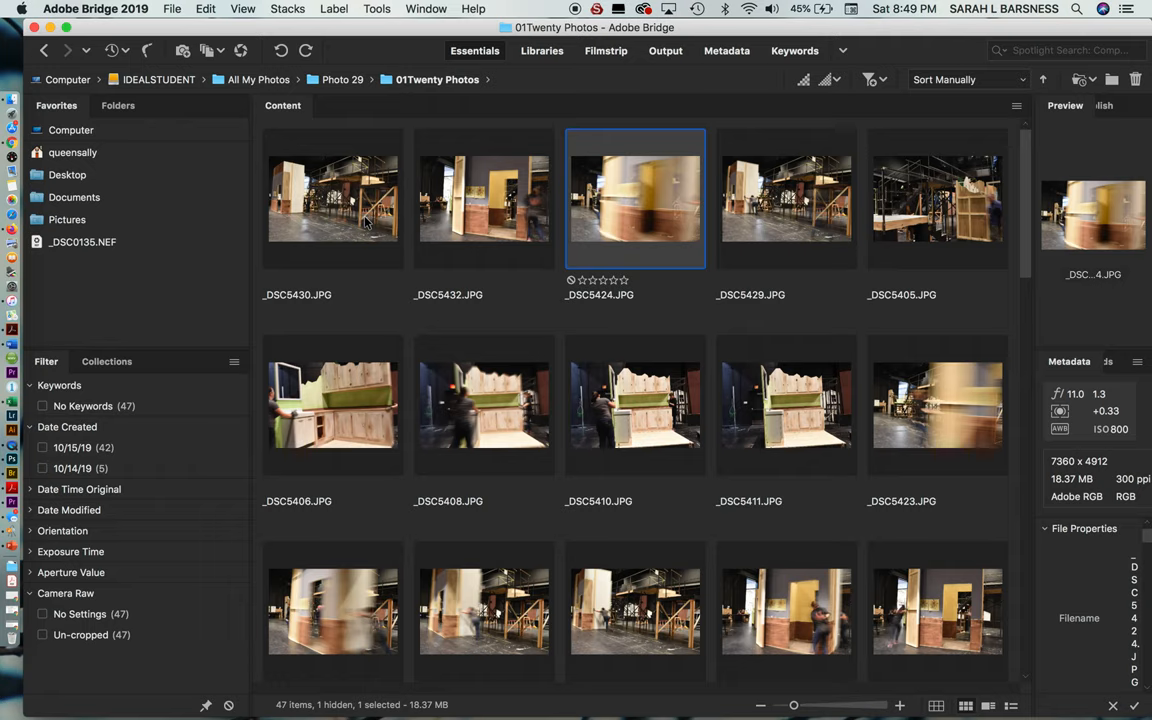
{"action": "mouse_move", "coordinate": [832, 296]}
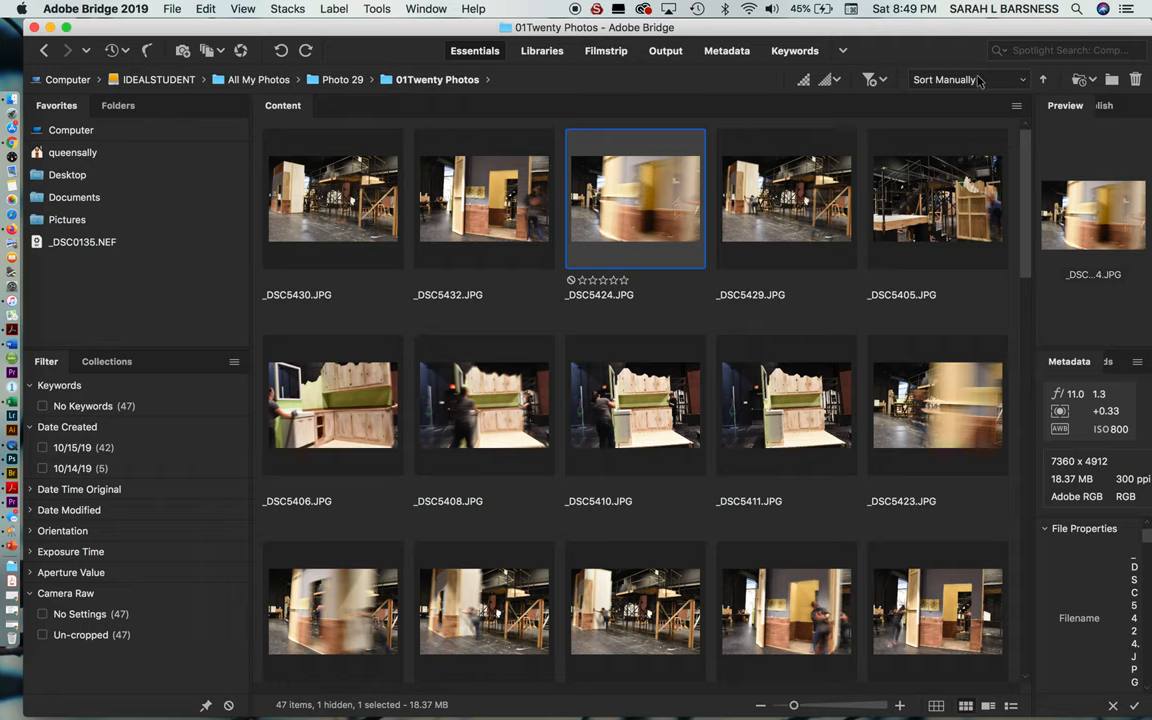
- Sort the 01Twenty Photos folder By Filename and select _DSC5405
{"action": "left_click", "coordinate": [964, 80]}
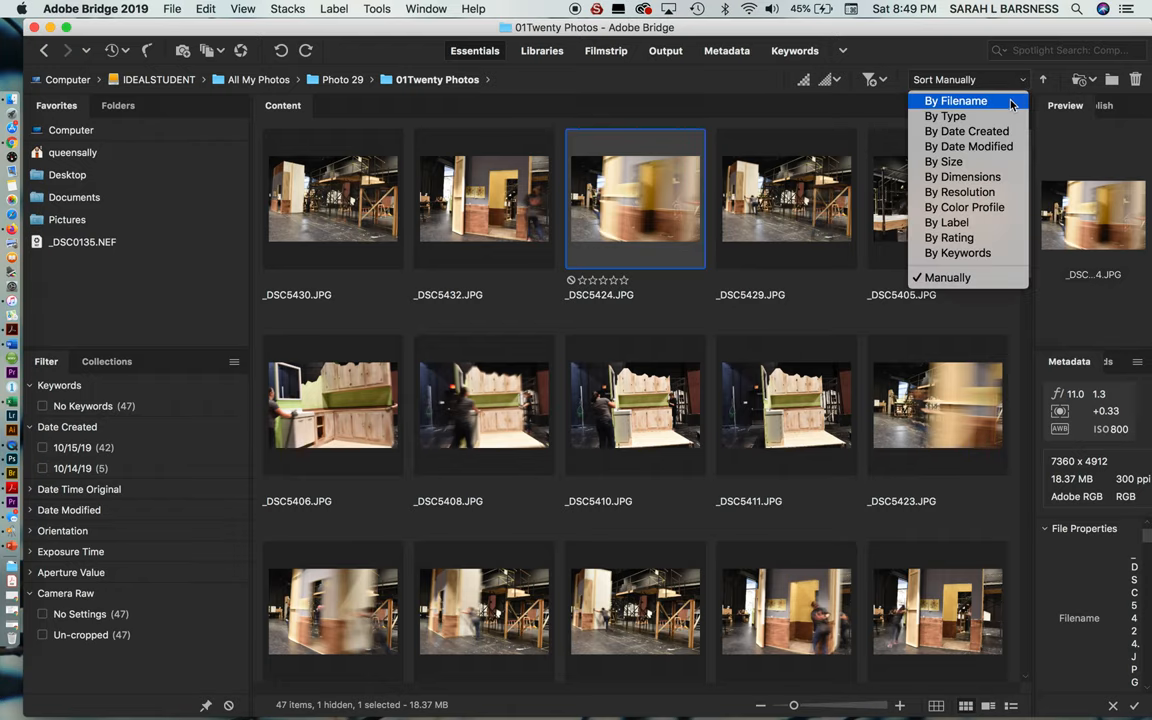
{"action": "left_click", "coordinate": [956, 100]}
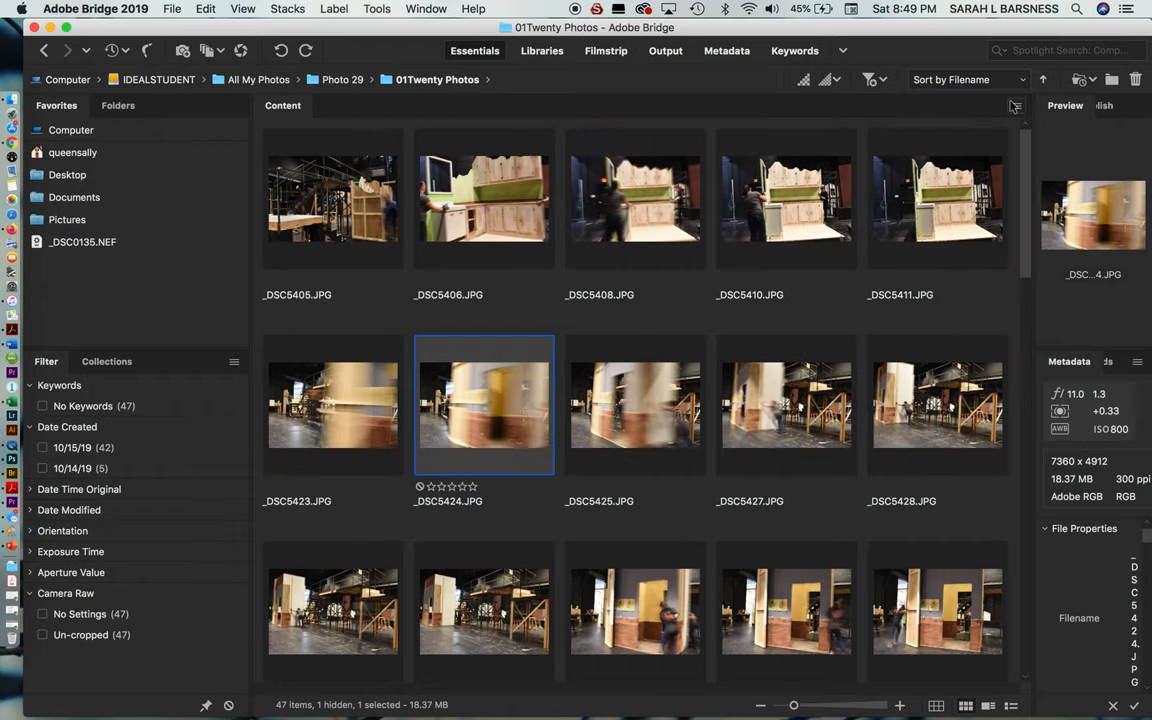
{"action": "mouse_move", "coordinate": [372, 232]}
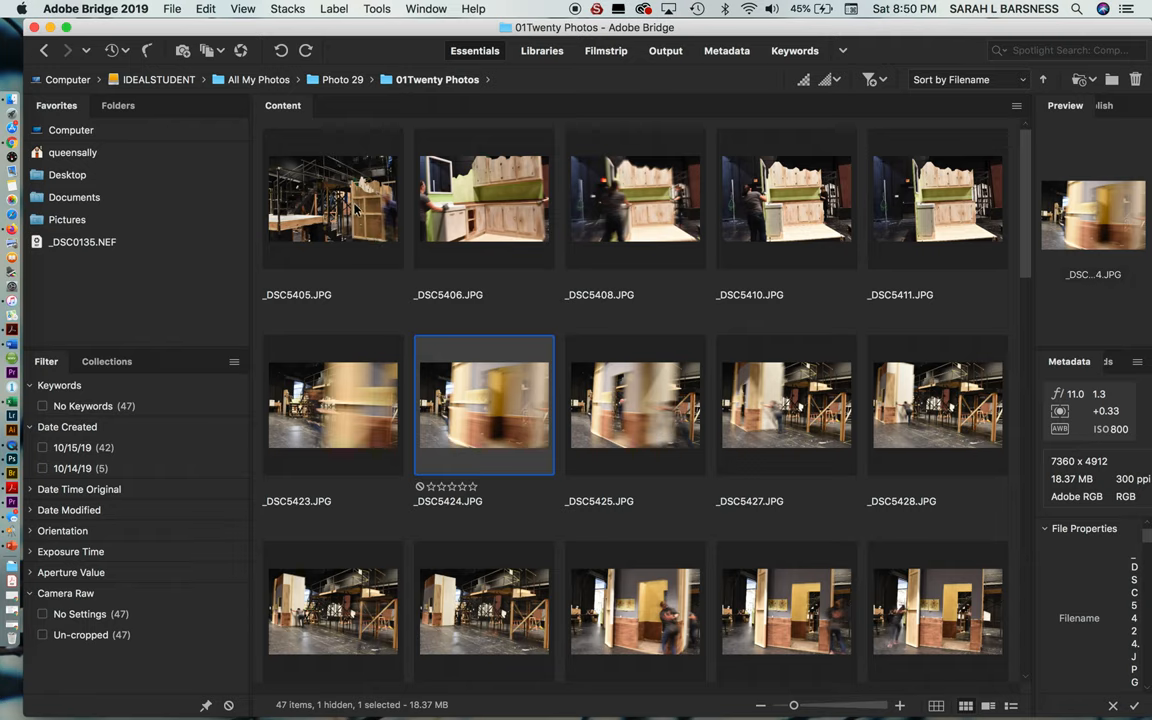
{"action": "left_click", "coordinate": [332, 200]}
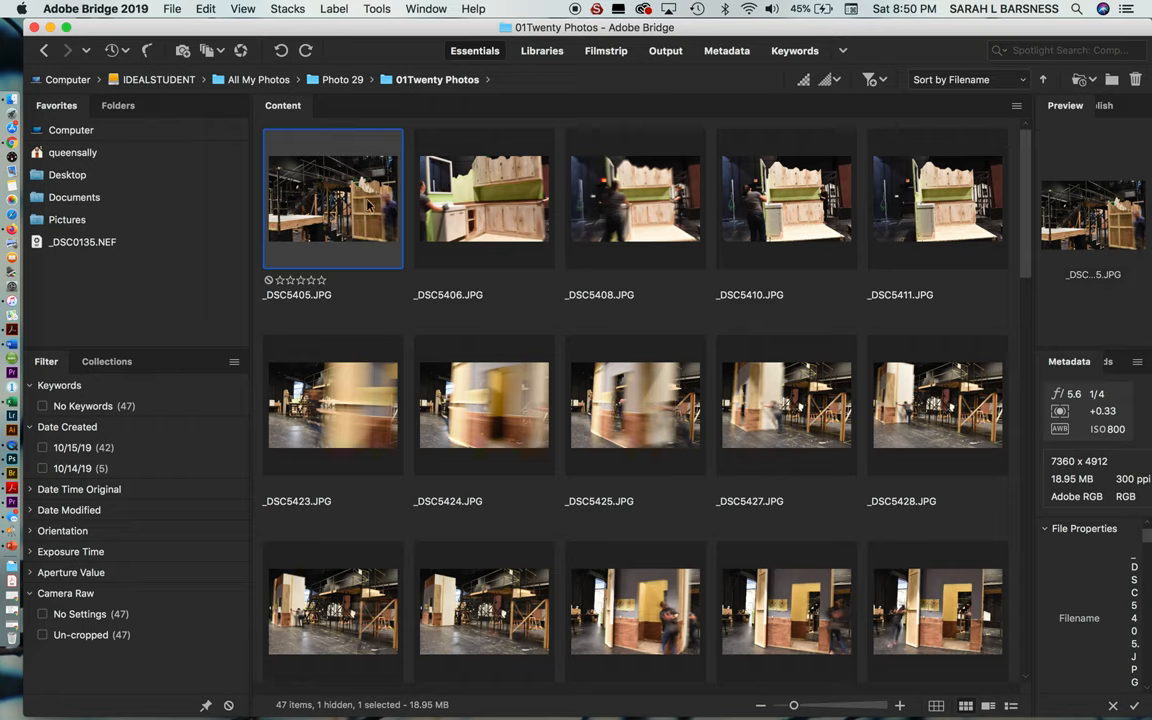
{"action": "mouse_move", "coordinate": [504, 434]}
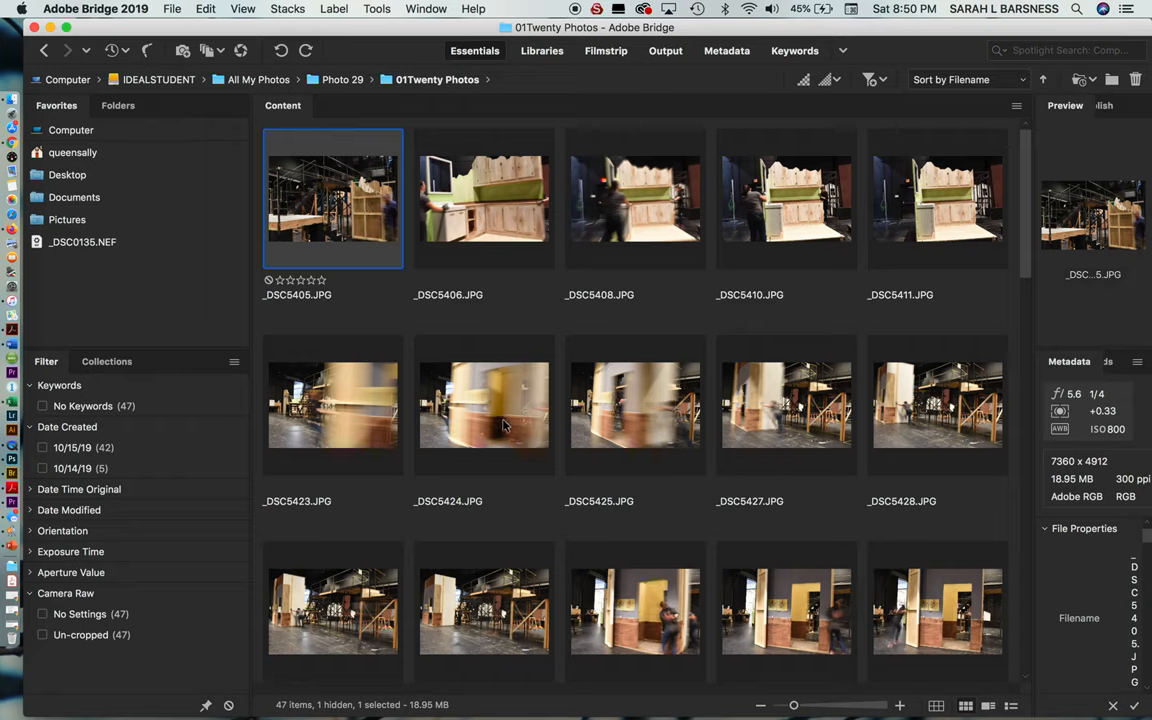
- Add _DSC5424 and _DSC5442 to the selection, then select only _DSC5406, then only _DSC5405
{"action": "left_click", "coordinate": [484, 404]}
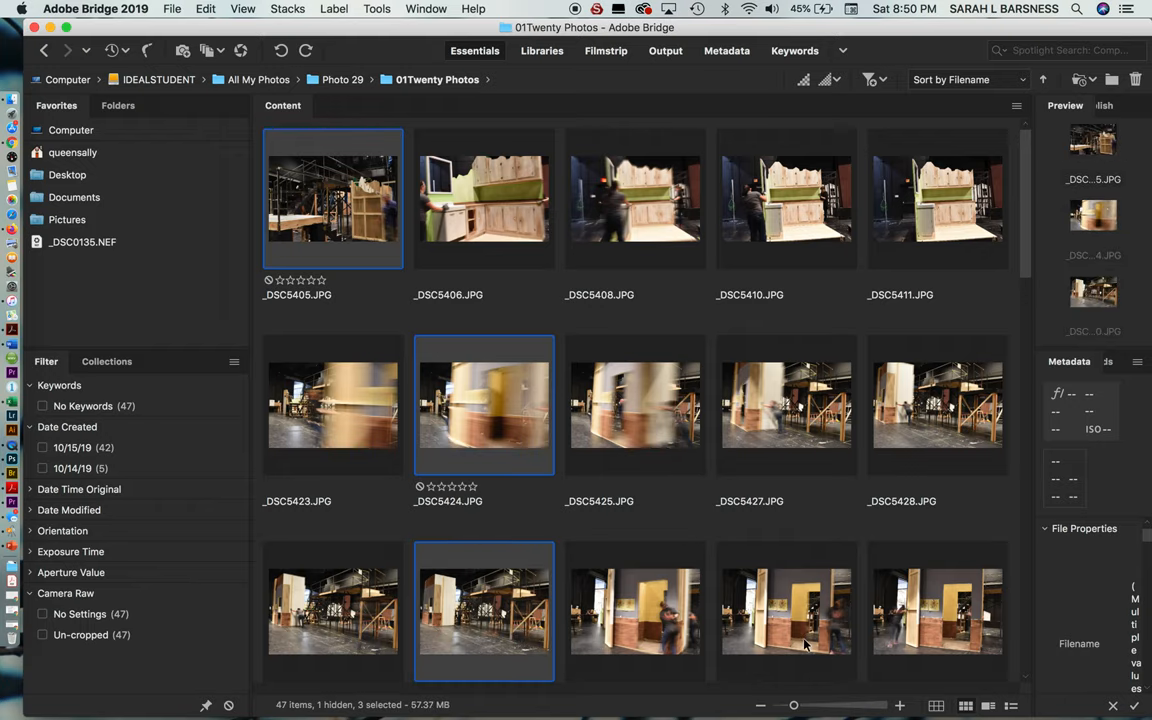
{"action": "scroll", "scroll_direction": "down", "scroll_amount": 3}
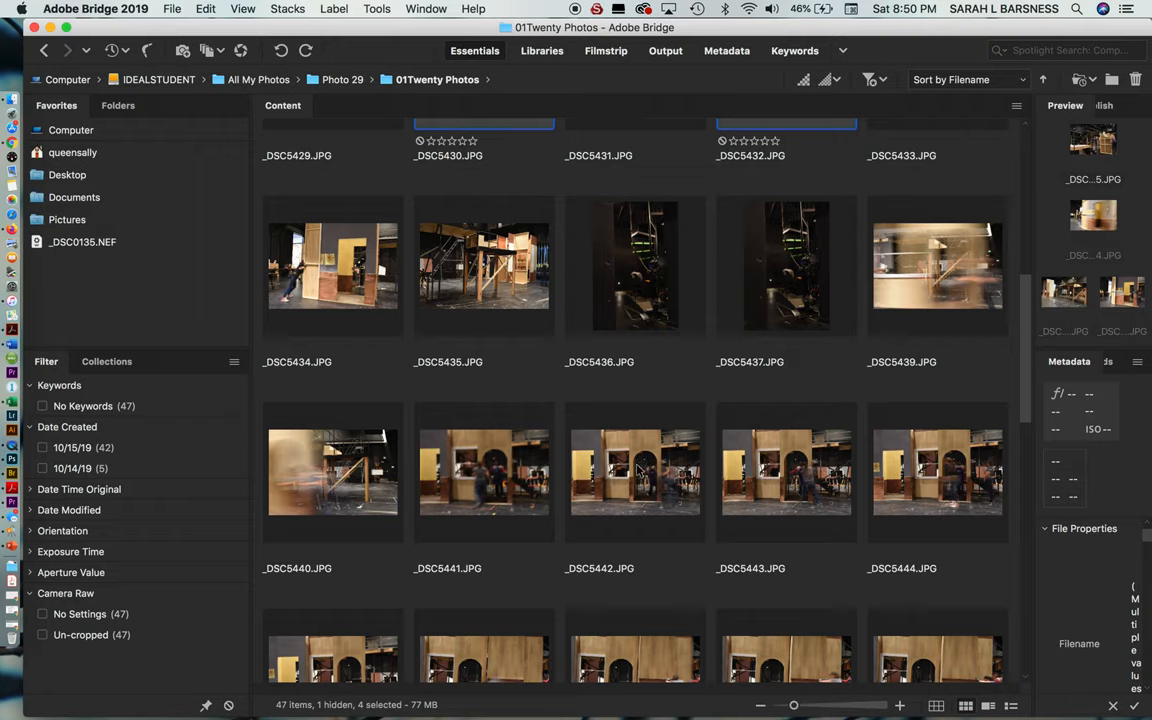
{"action": "left_click", "coordinate": [636, 472]}
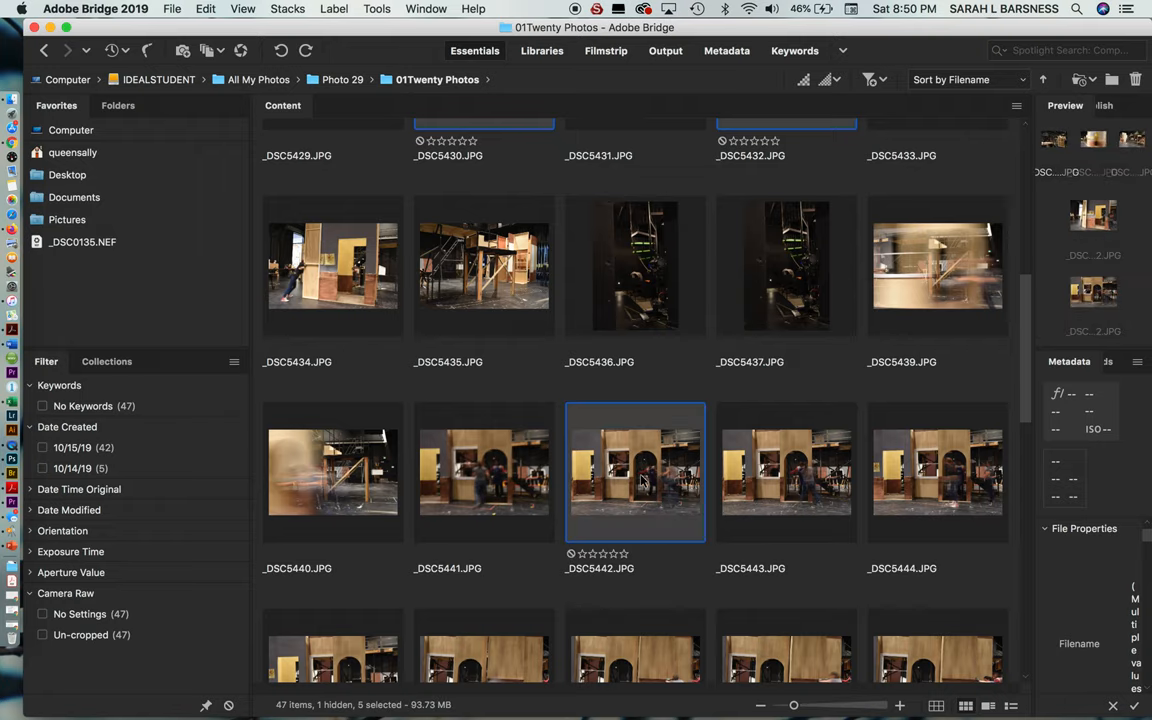
{"action": "scroll", "scroll_direction": "up", "scroll_amount": 3}
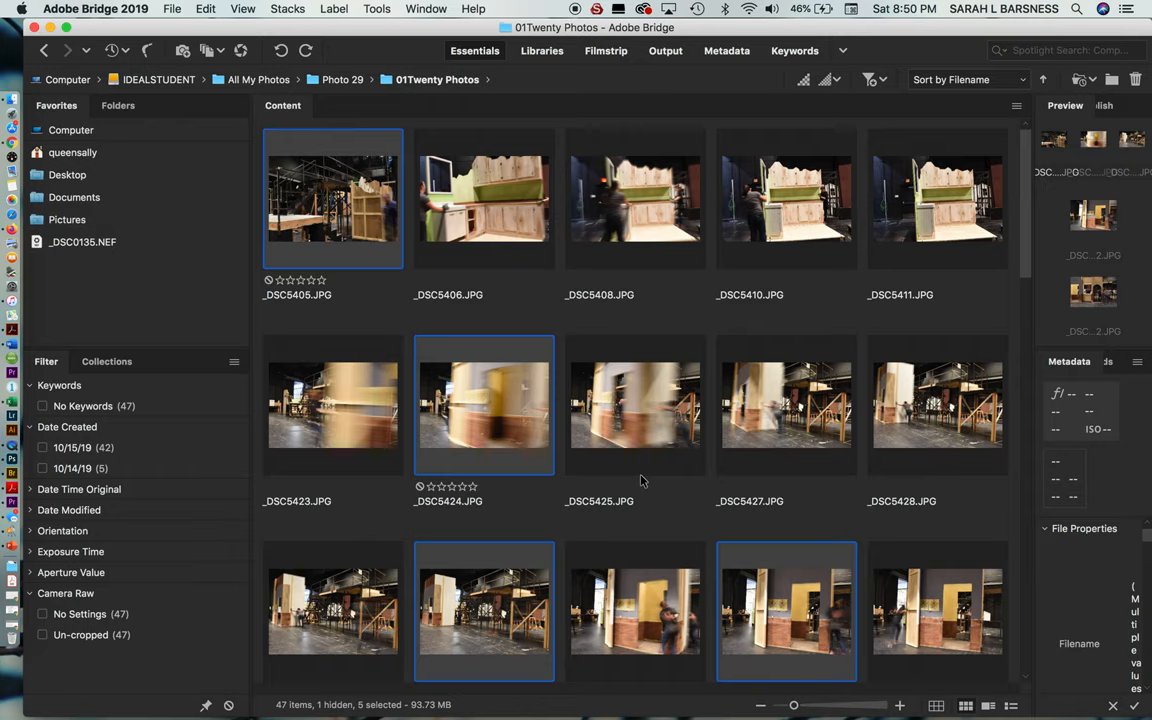
{"action": "mouse_move", "coordinate": [694, 288]}
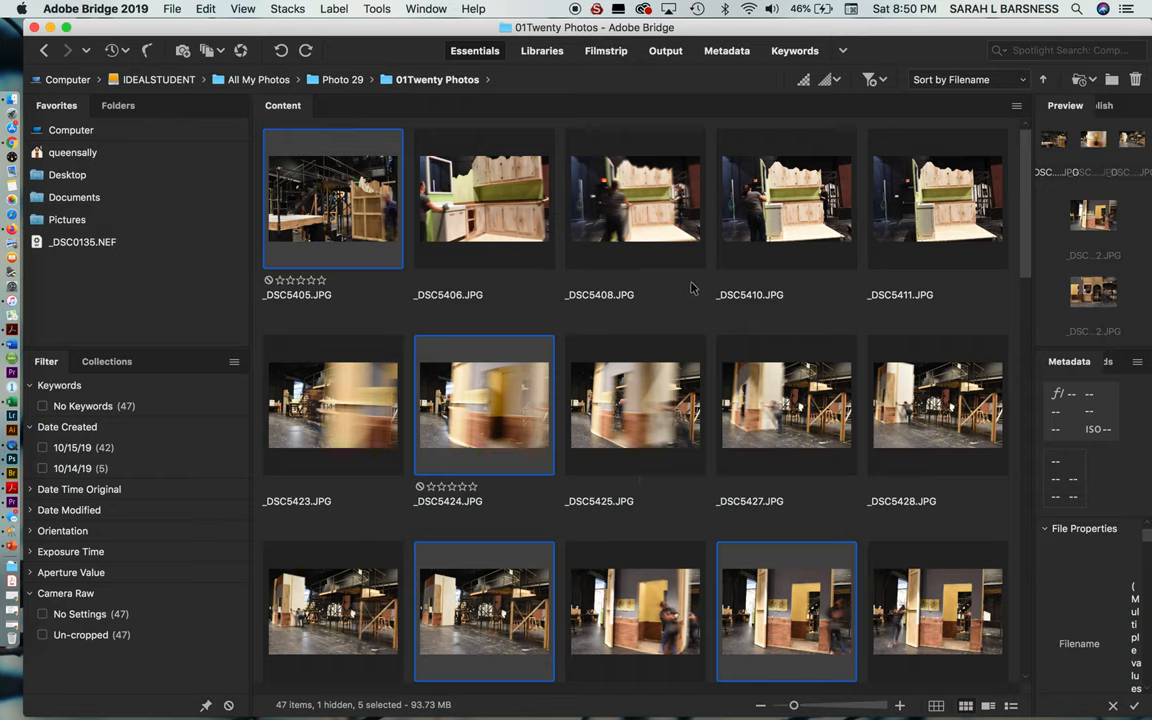
{"action": "left_click", "coordinate": [484, 198]}
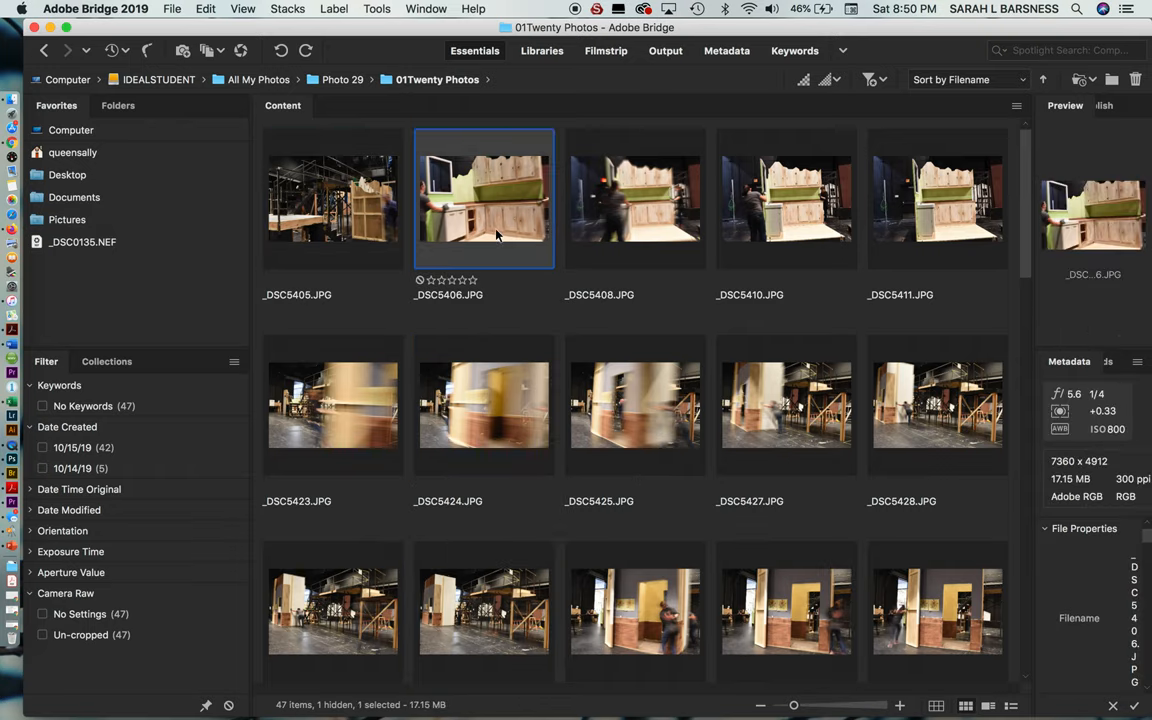
{"action": "left_click", "coordinate": [332, 198]}
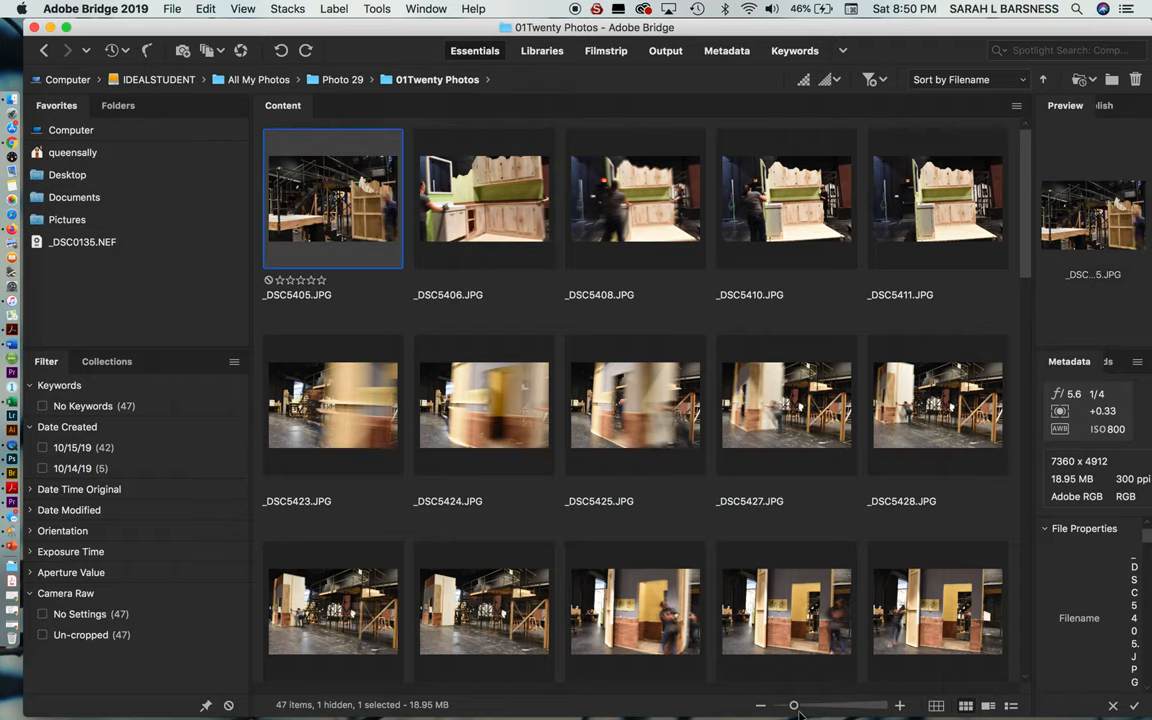
- Enlarge the thumbnails and give _DSC5405, _DSC5430, _DSC5436 and _DSC5444.JPG five-star ratings
{"action": "left_click_drag", "start_coordinate": [792, 704], "coordinate": [830, 704]}
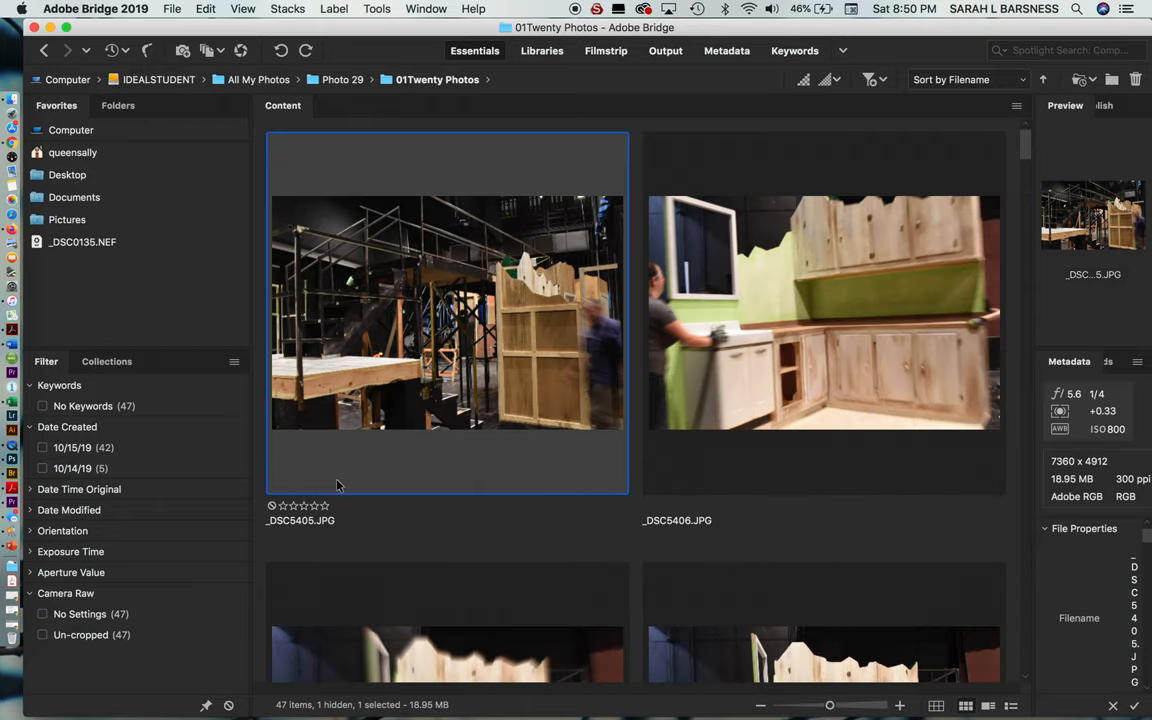
{"action": "mouse_move", "coordinate": [372, 514]}
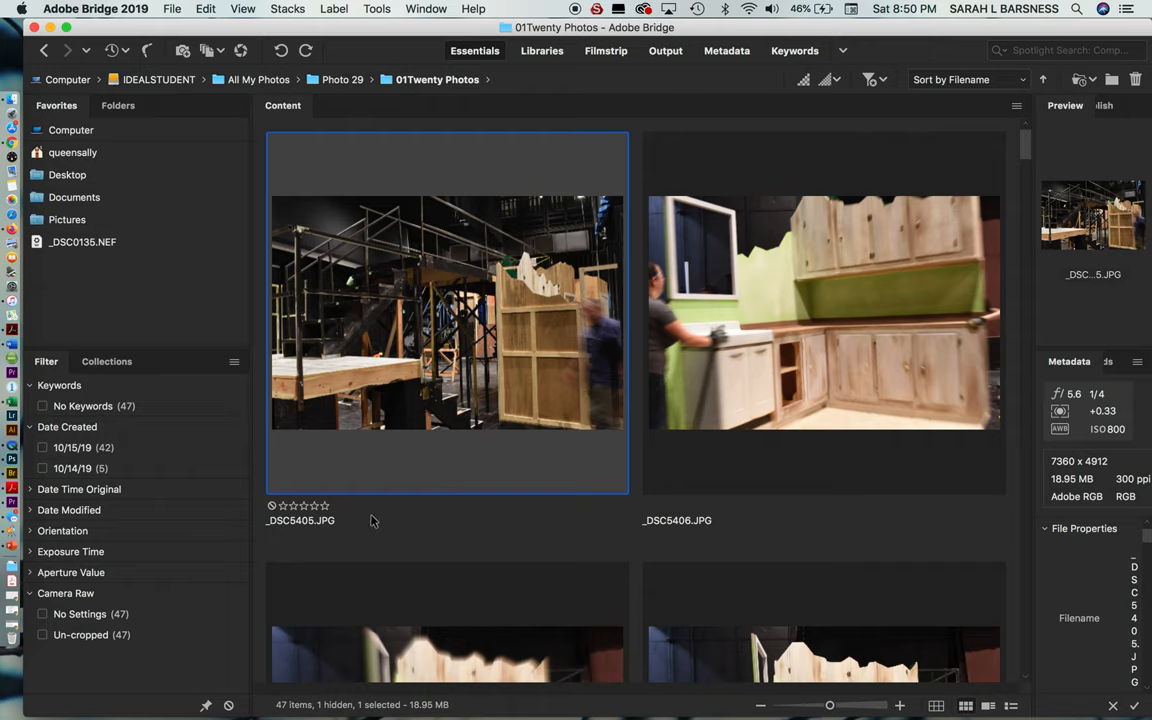
{"action": "left_click", "coordinate": [324, 504]}
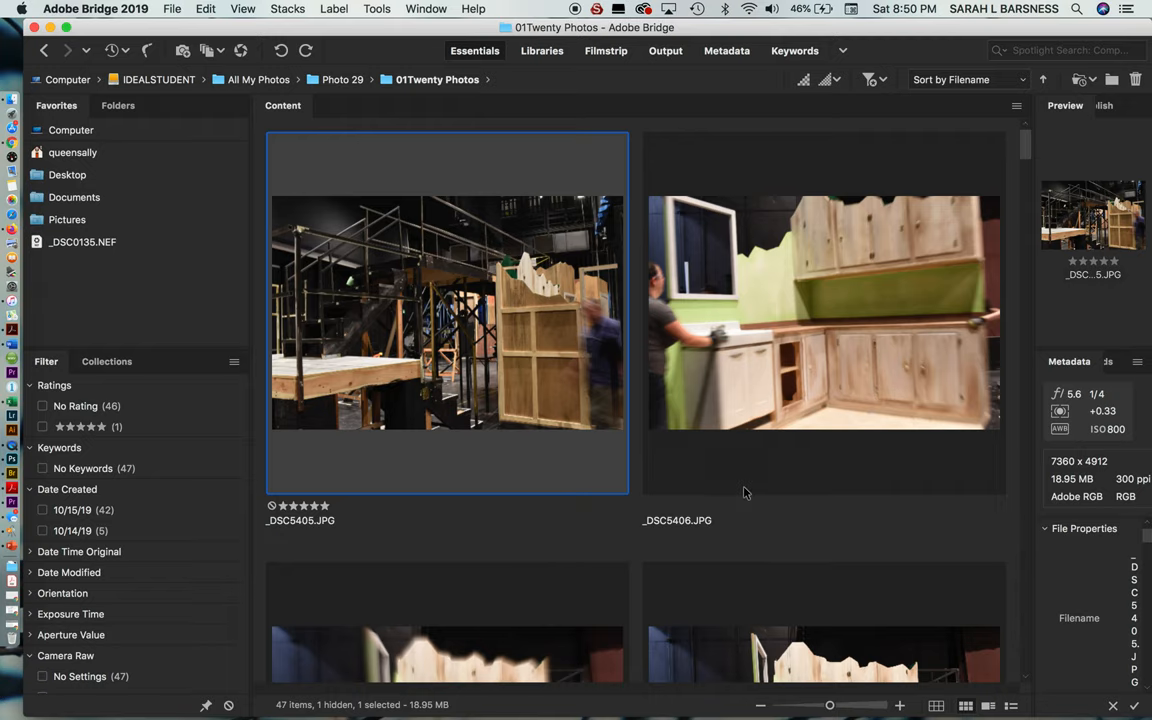
{"action": "scroll", "scroll_direction": "down", "scroll_amount": 3}
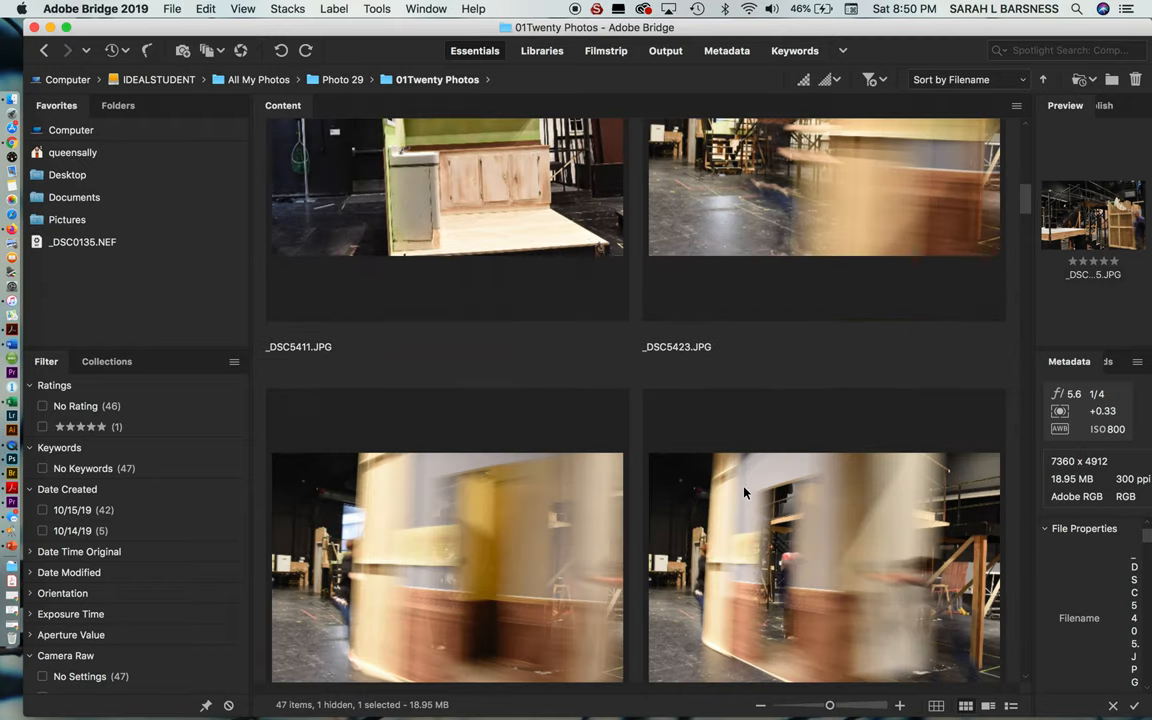
{"action": "scroll", "scroll_direction": "up", "scroll_amount": 3}
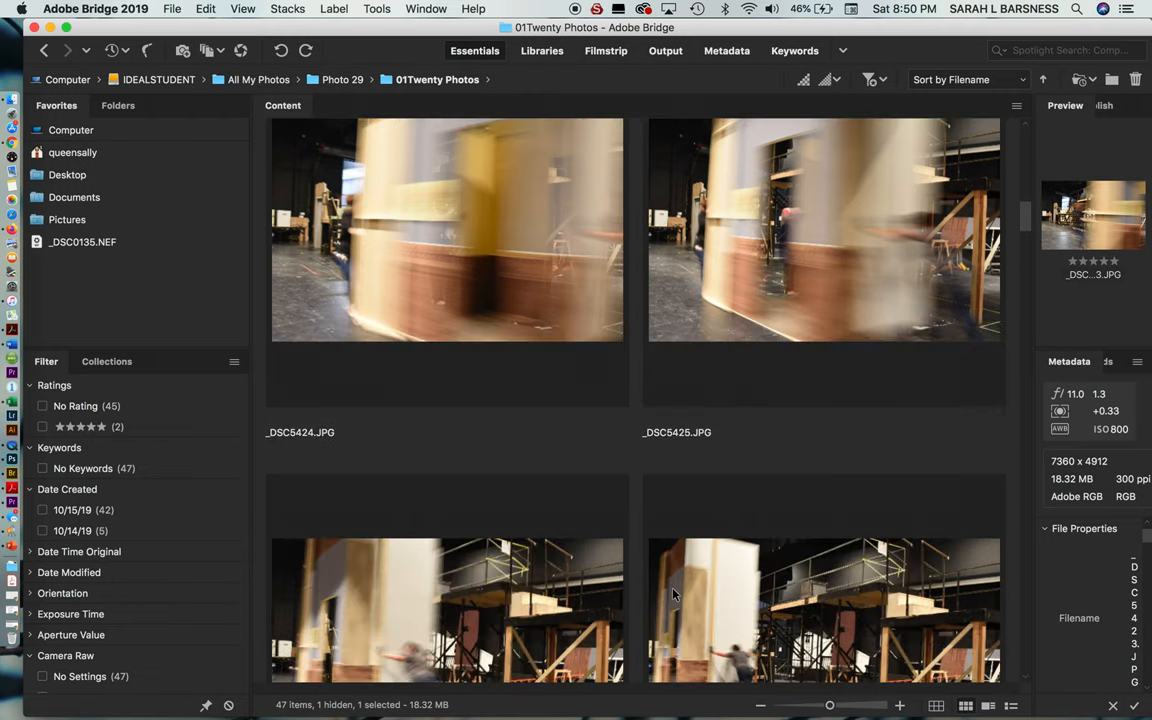
{"action": "scroll", "scroll_direction": "down", "scroll_amount": 3}
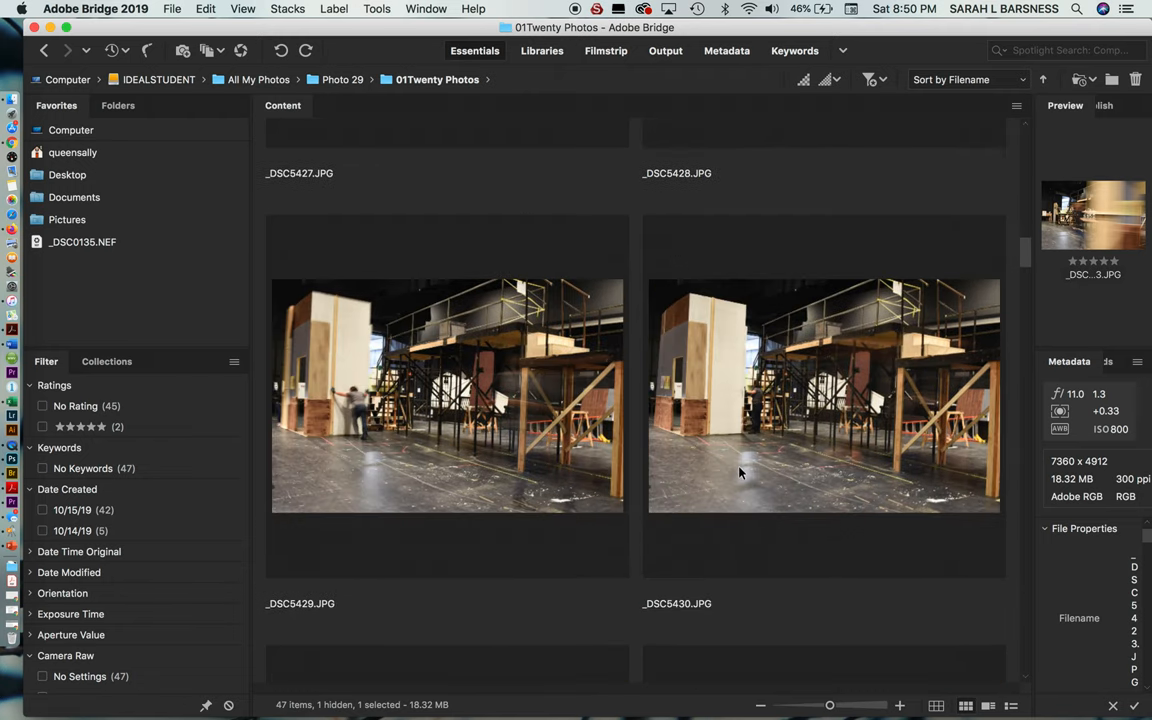
{"action": "left_click", "coordinate": [824, 396]}
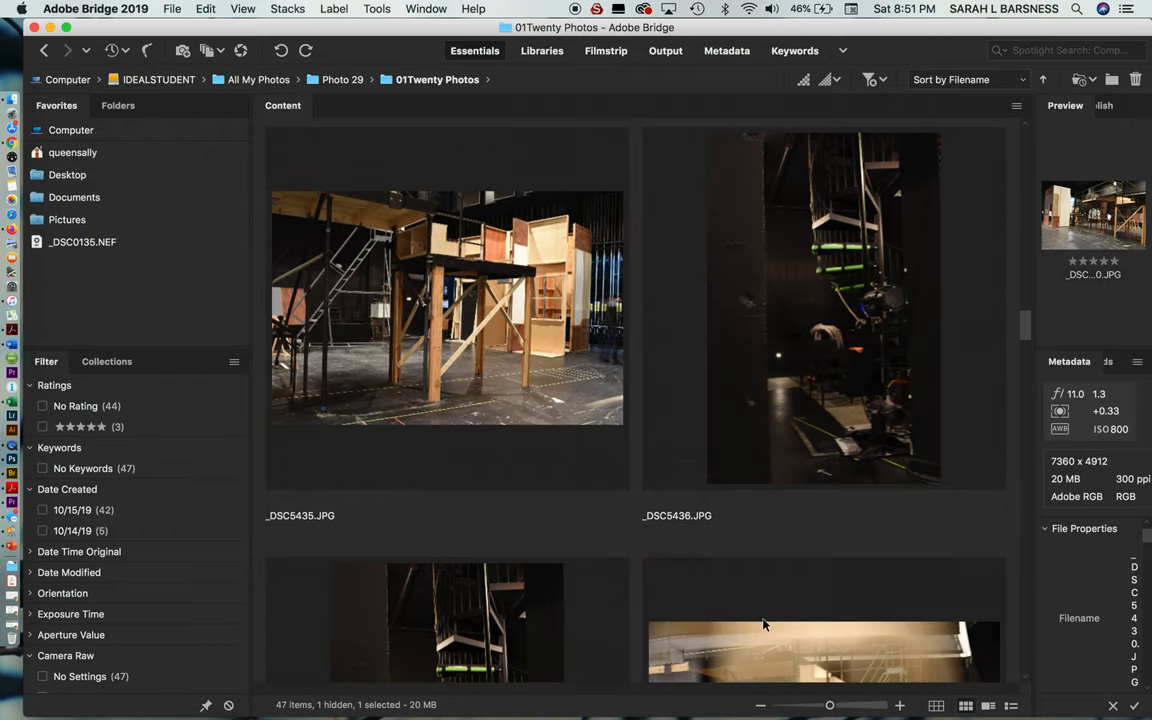
{"action": "left_click", "coordinate": [824, 308]}
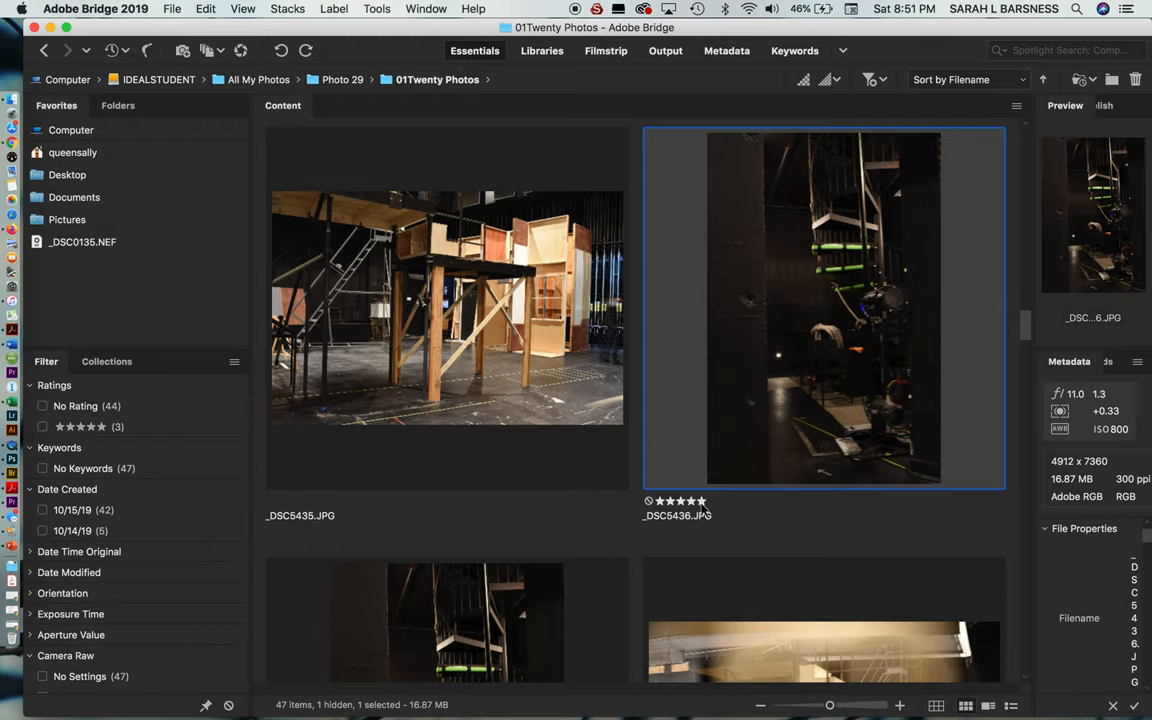
{"action": "scroll", "scroll_direction": "down", "scroll_amount": 3}
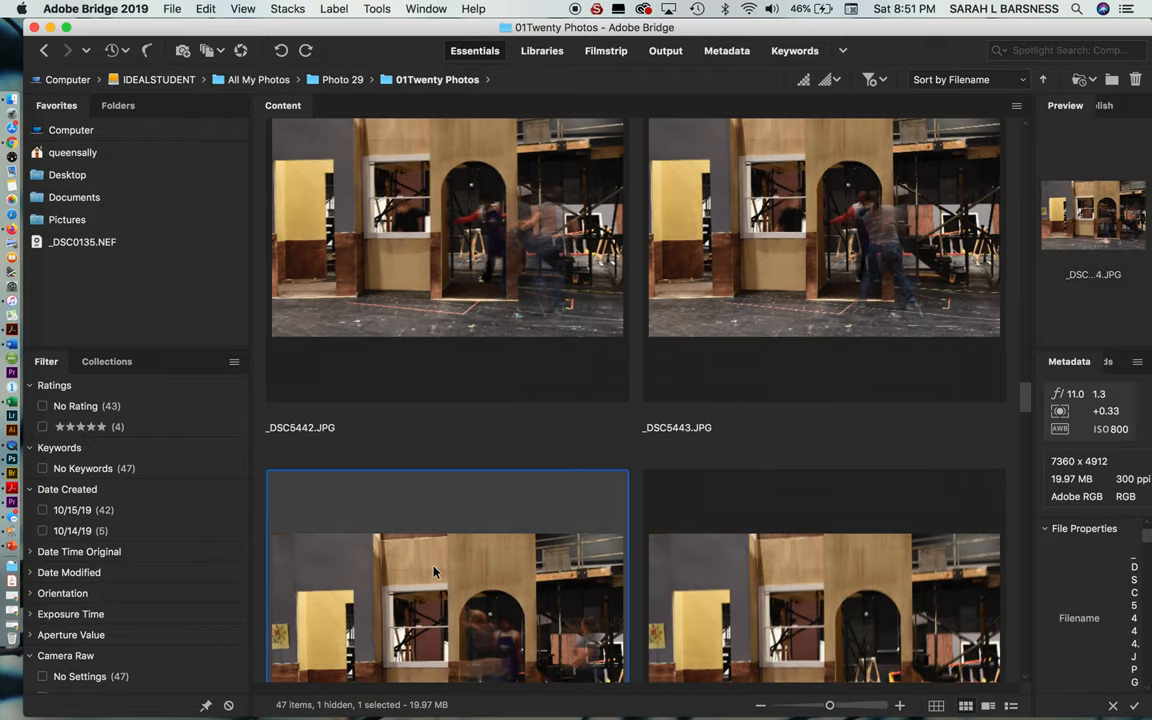
{"action": "scroll", "scroll_direction": "down", "scroll_amount": 3}
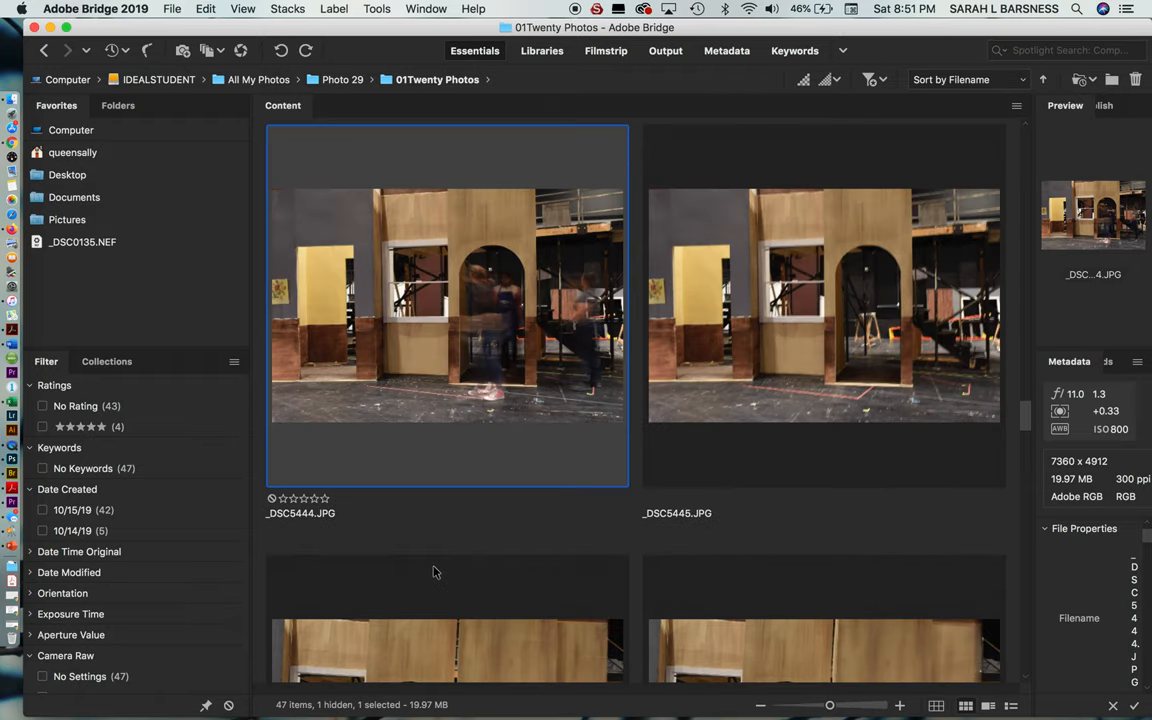
{"action": "left_click", "coordinate": [324, 498]}
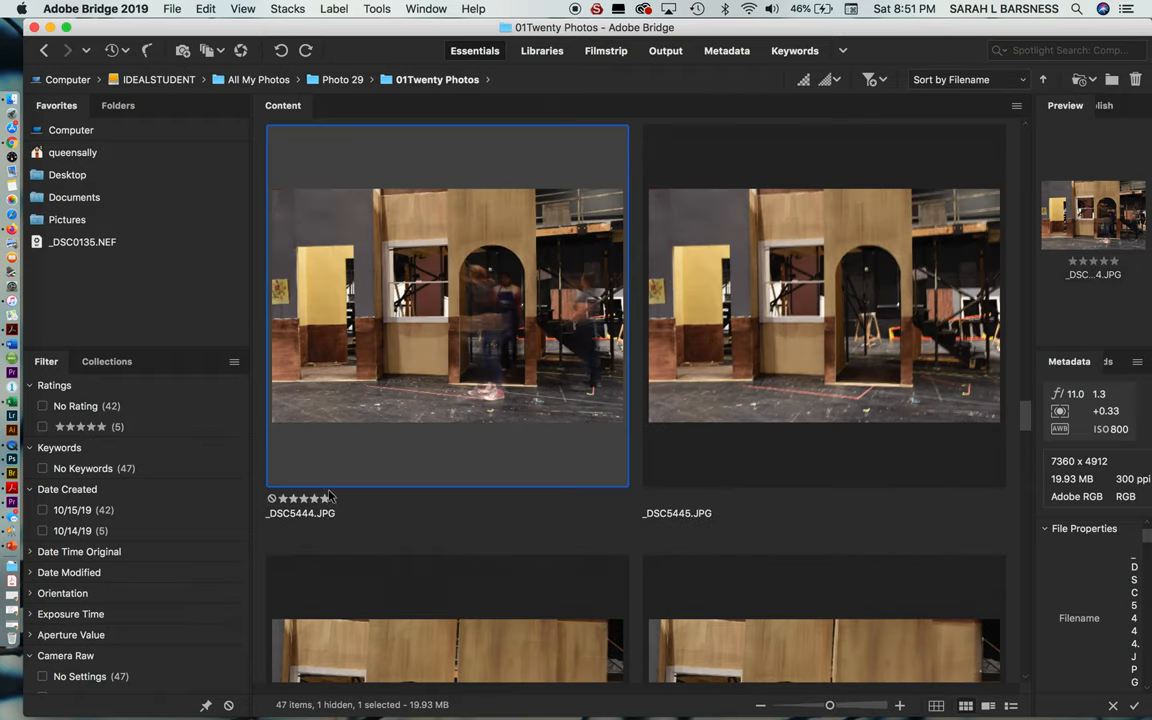
{"action": "left_click", "coordinate": [302, 498]}
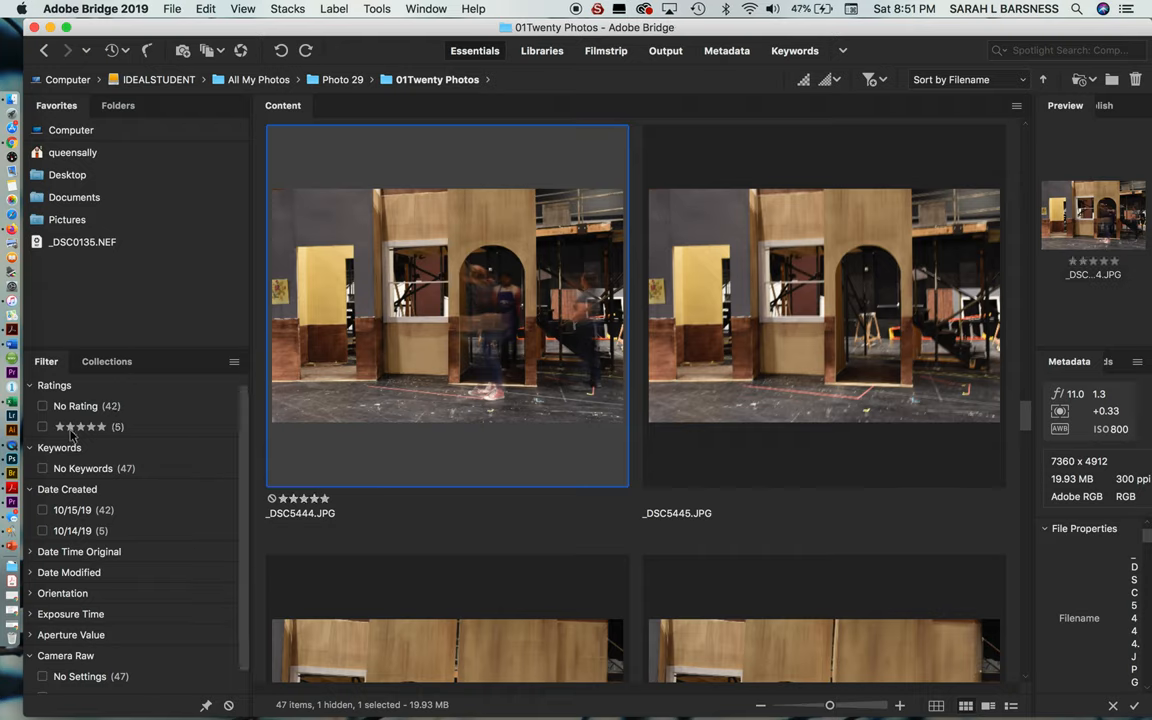
{"action": "mouse_move", "coordinate": [144, 428]}
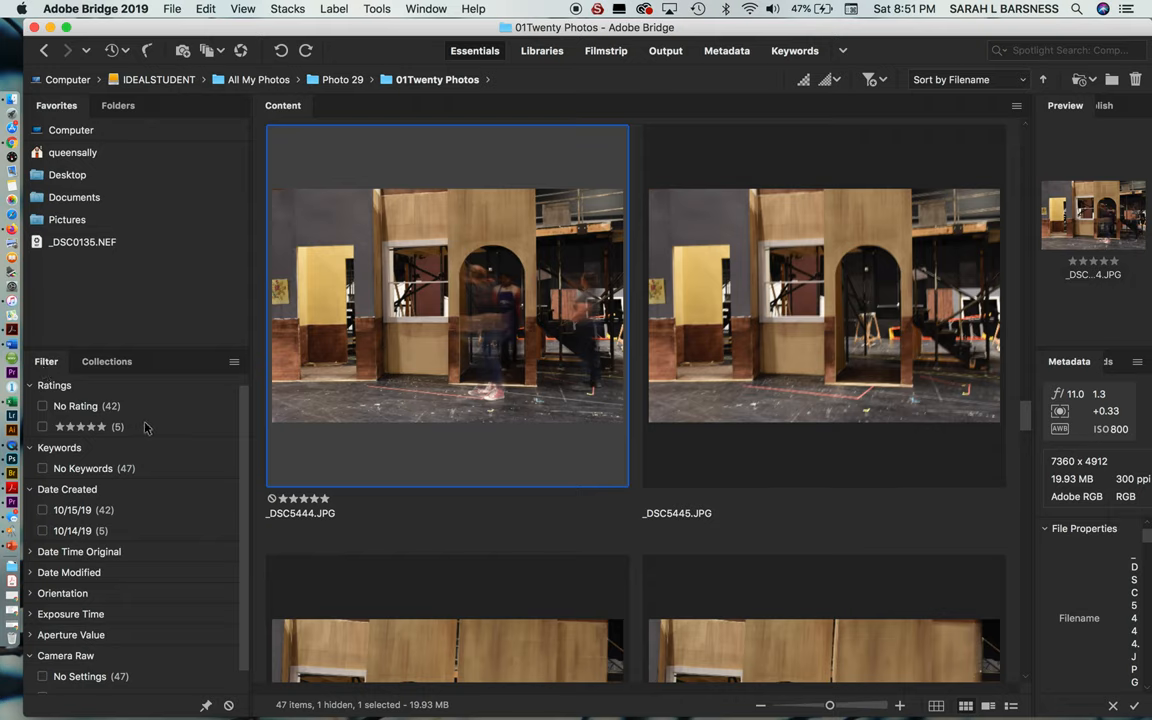
{"action": "mouse_move", "coordinate": [42, 432]}
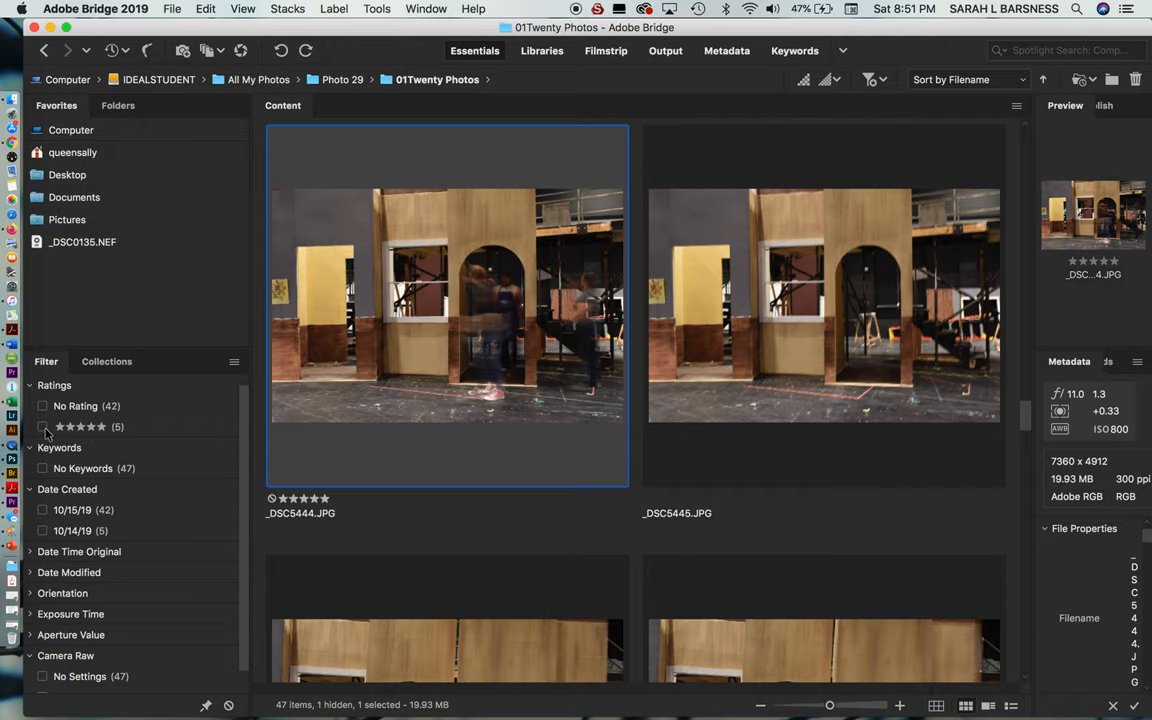
- Filter to five-star photos only and start File > Move To > Choose Folder for the selection
{"action": "left_click", "coordinate": [42, 426]}
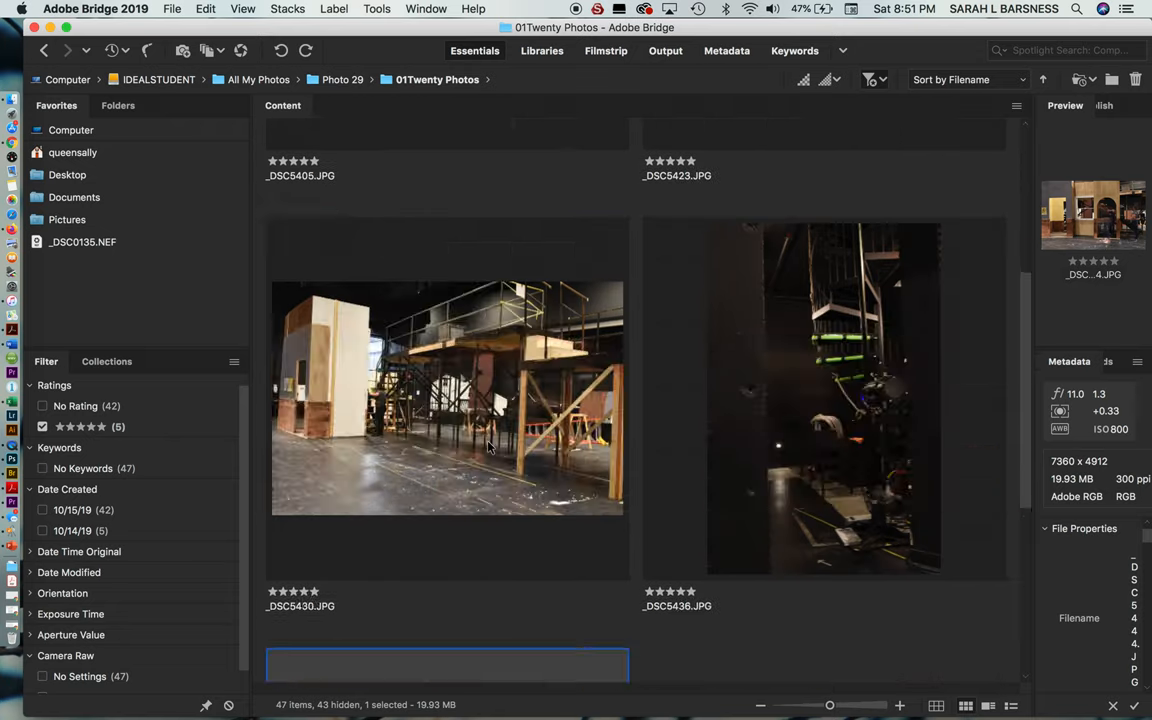
{"action": "scroll", "scroll_direction": "up", "scroll_amount": 3}
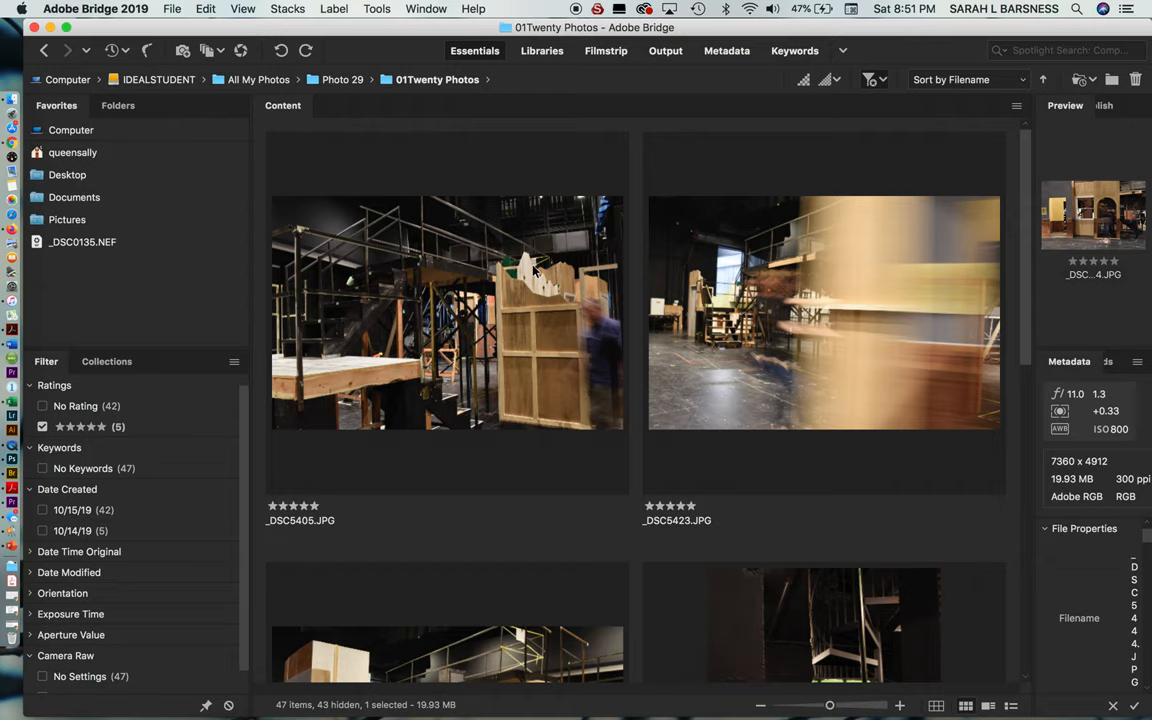
{"action": "mouse_move", "coordinate": [500, 328]}
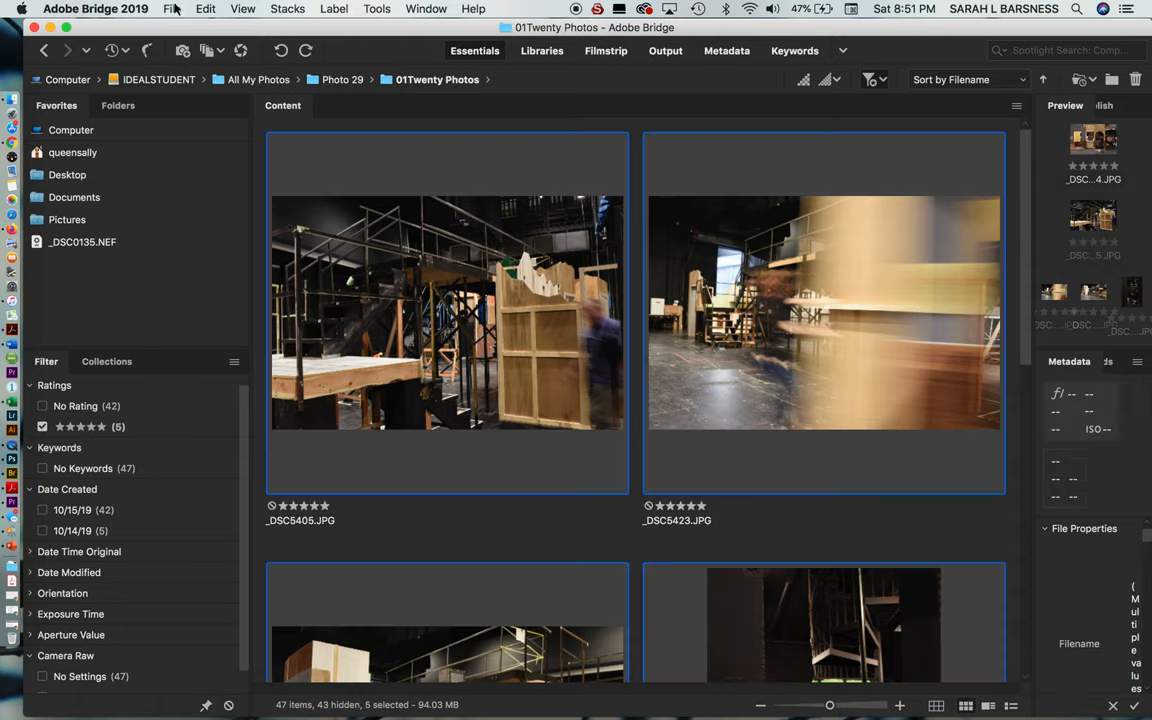
{"action": "left_click", "coordinate": [172, 8]}
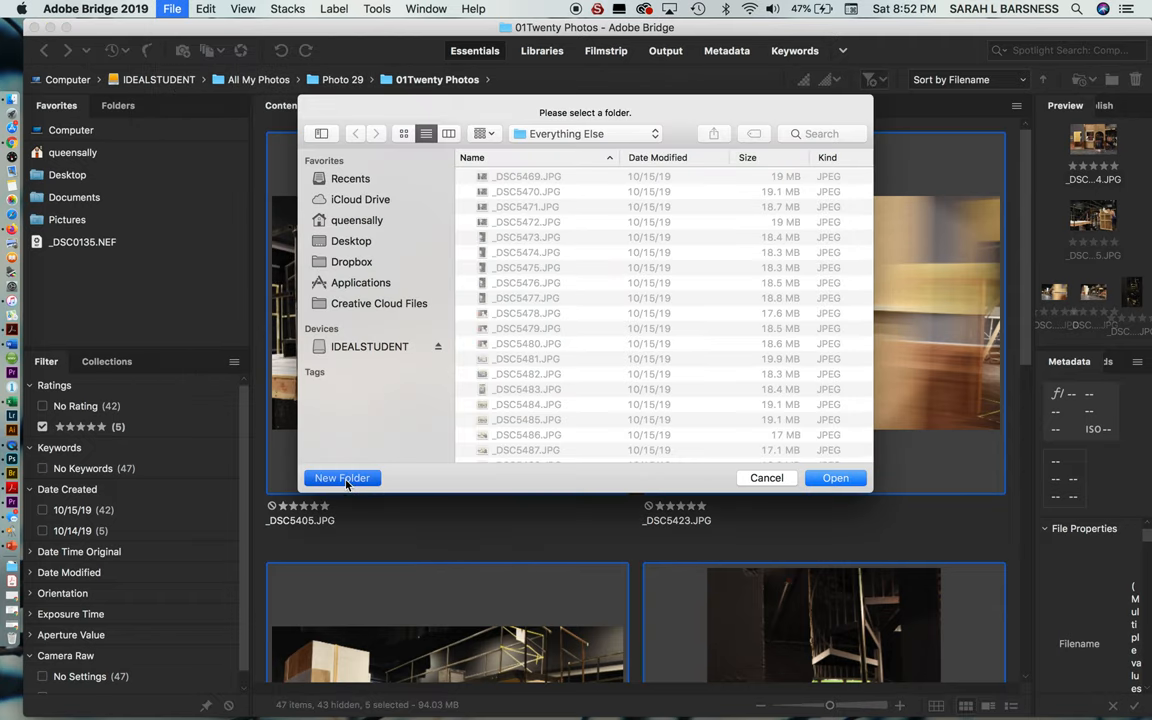
- Create a Five Finals folder in the current location, then cancel the destination chooser
{"action": "left_click", "coordinate": [342, 476]}
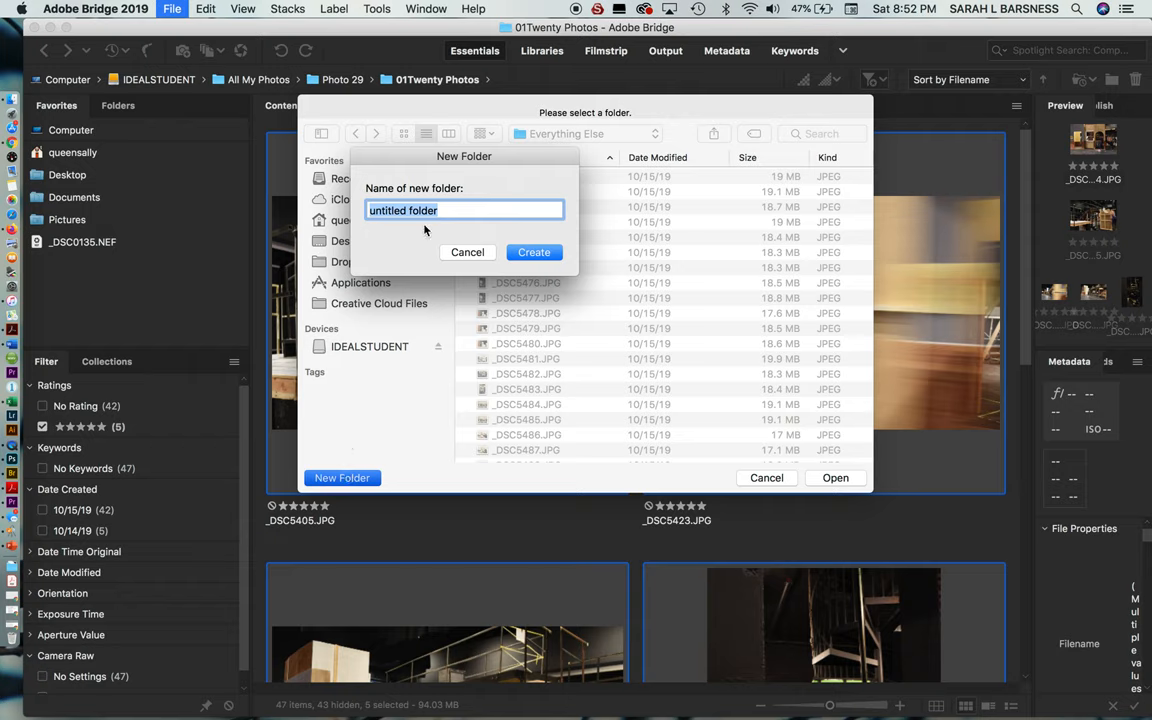
{"action": "type", "text": "F"}
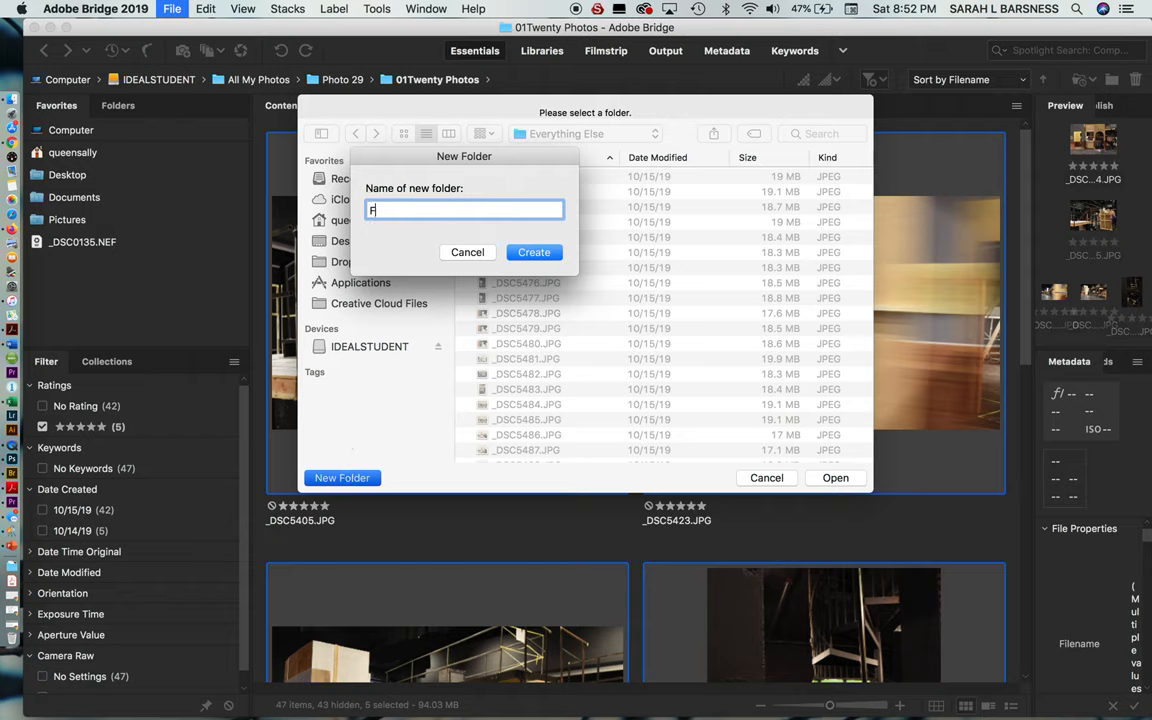
{"action": "type", "text": "ive F"}
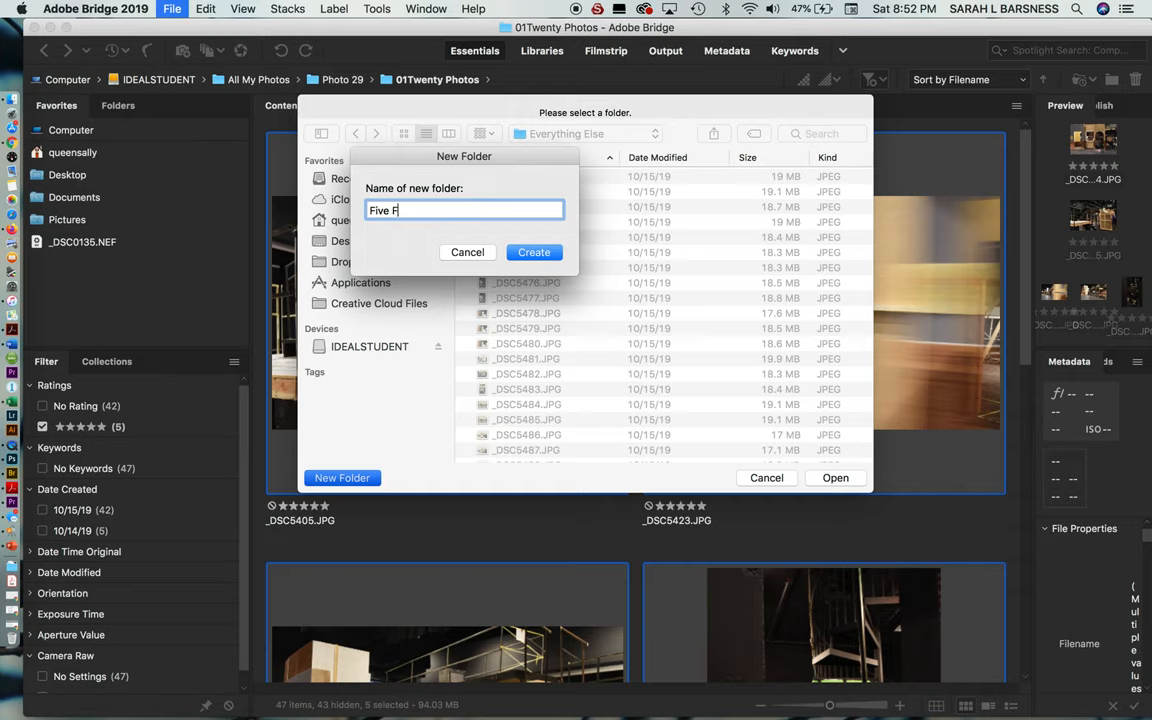
{"action": "type", "text": "inals"}
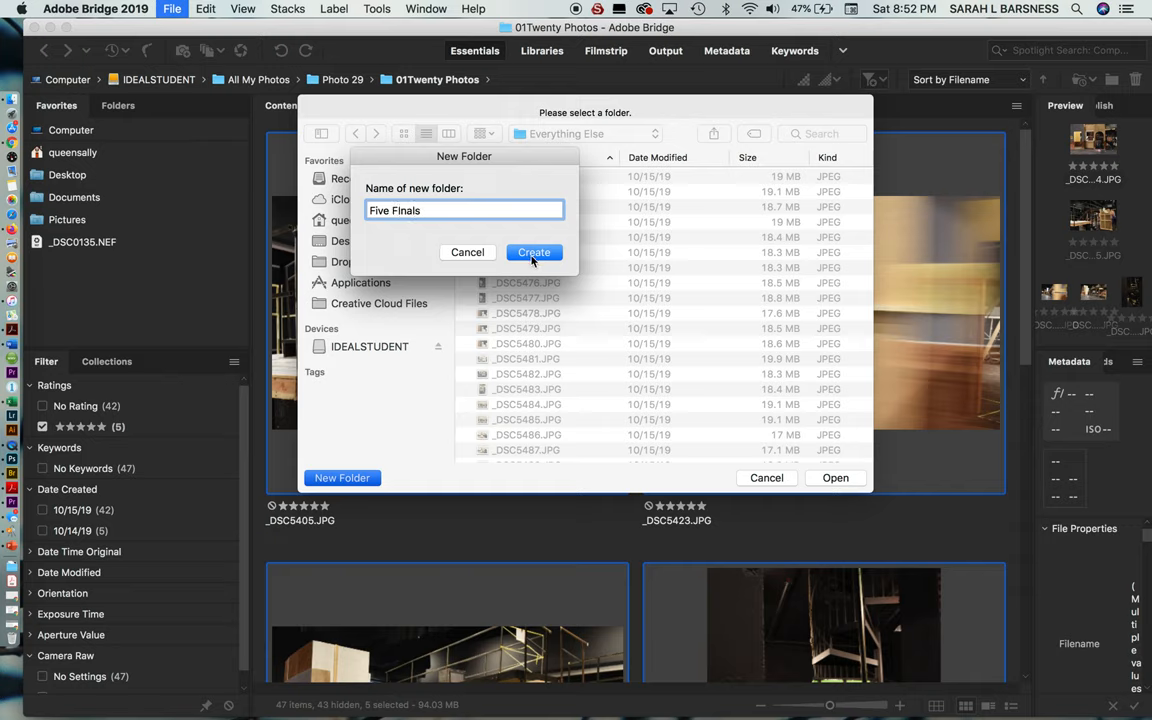
{"action": "left_click", "coordinate": [532, 252]}
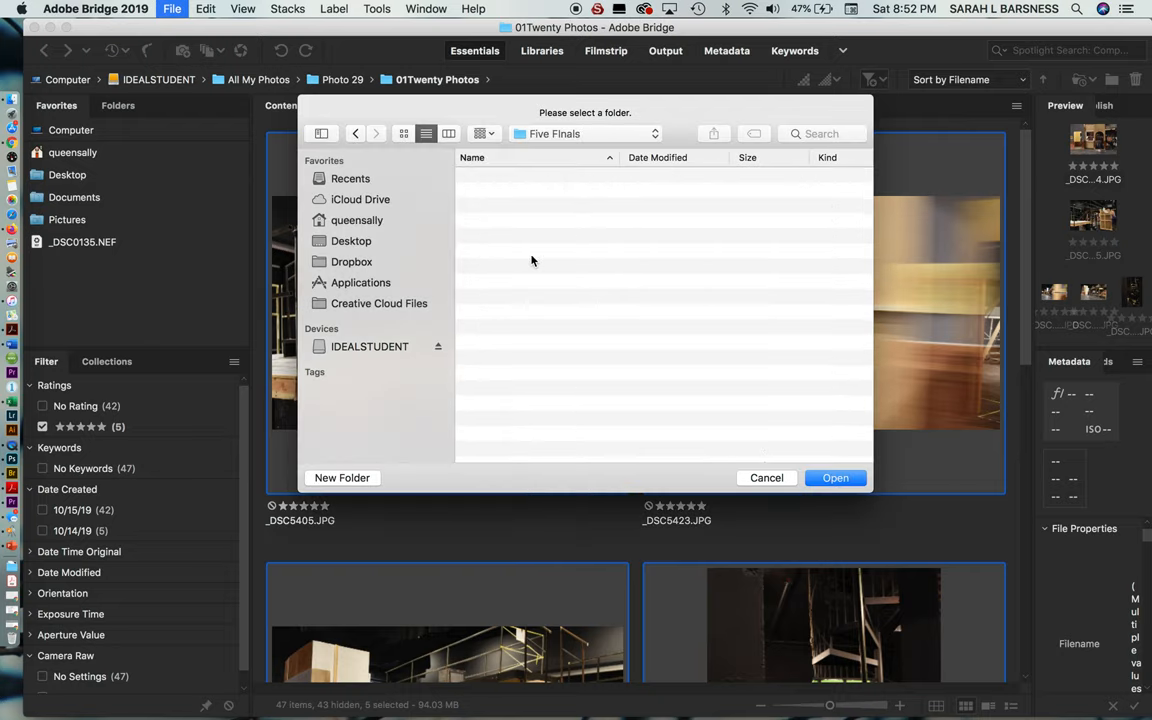
{"action": "mouse_move", "coordinate": [724, 310]}
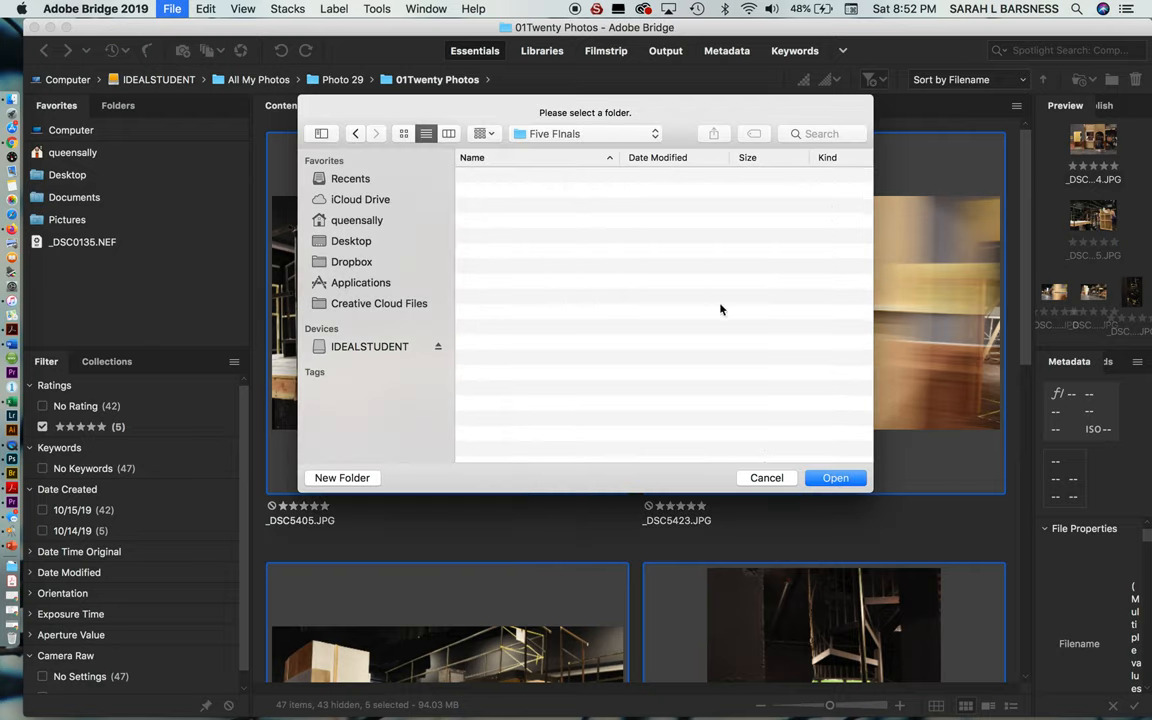
{"action": "mouse_move", "coordinate": [620, 400]}
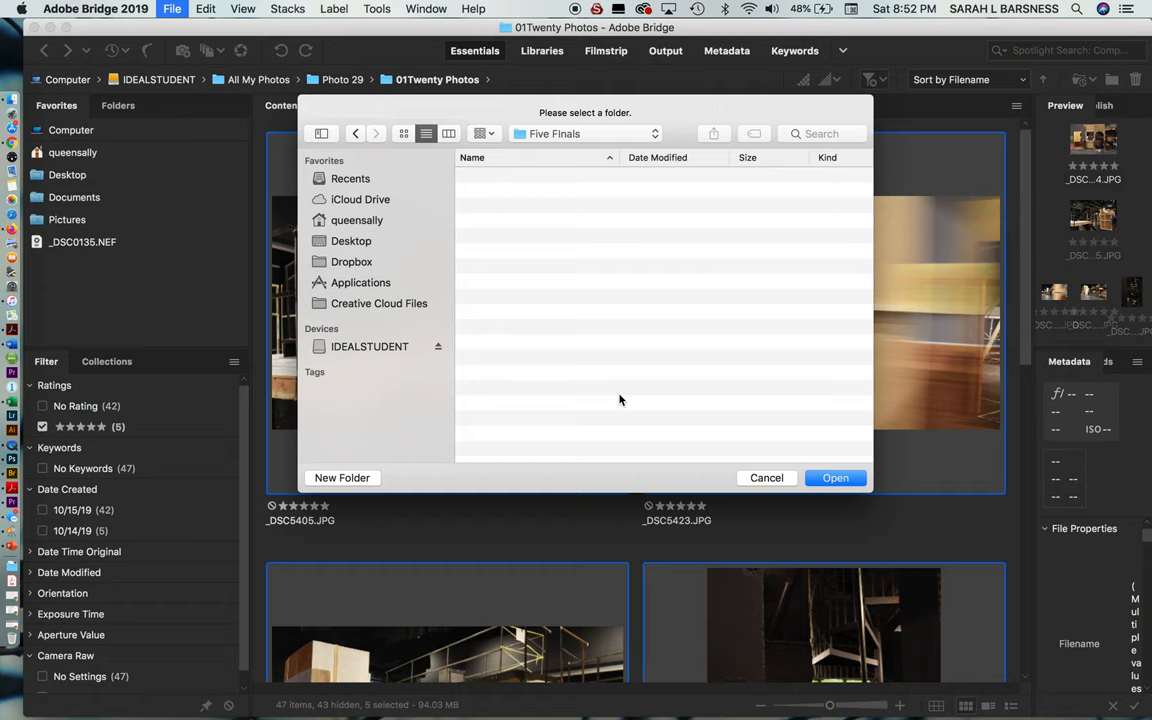
{"action": "left_click", "coordinate": [768, 476]}
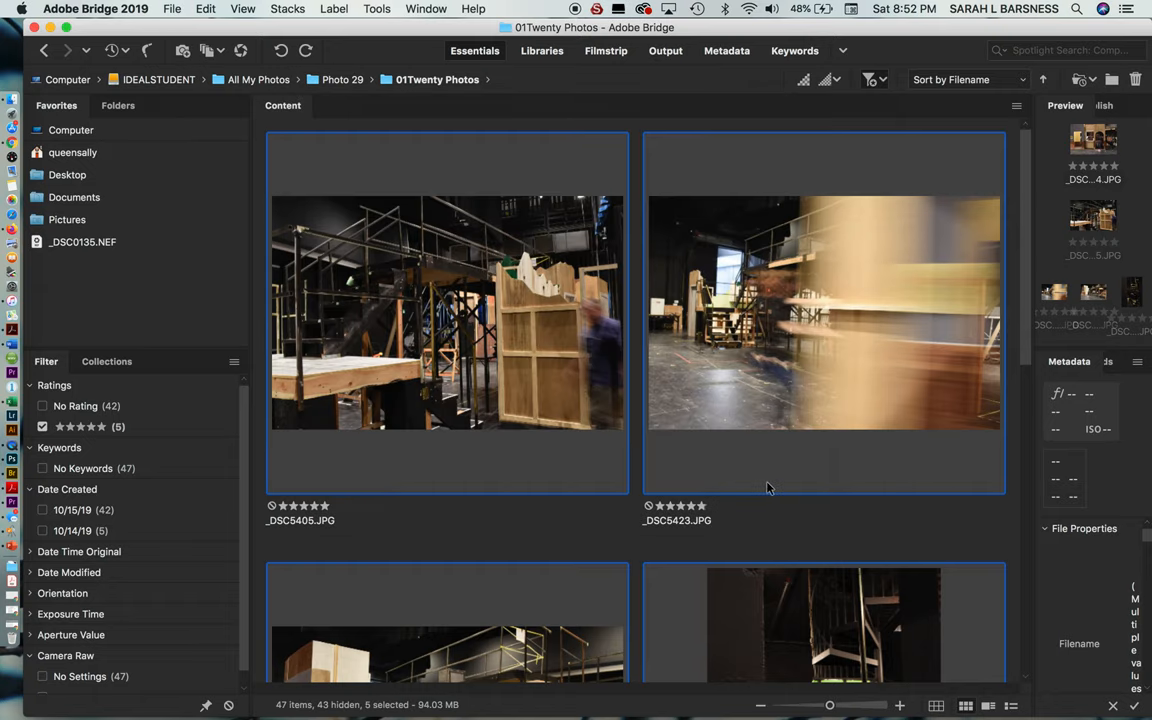
- Reopen the chooser, go to Photo 29 > 01Twenty Photos, create Five Photos there and choose it as destination
{"action": "left_click", "coordinate": [172, 8]}
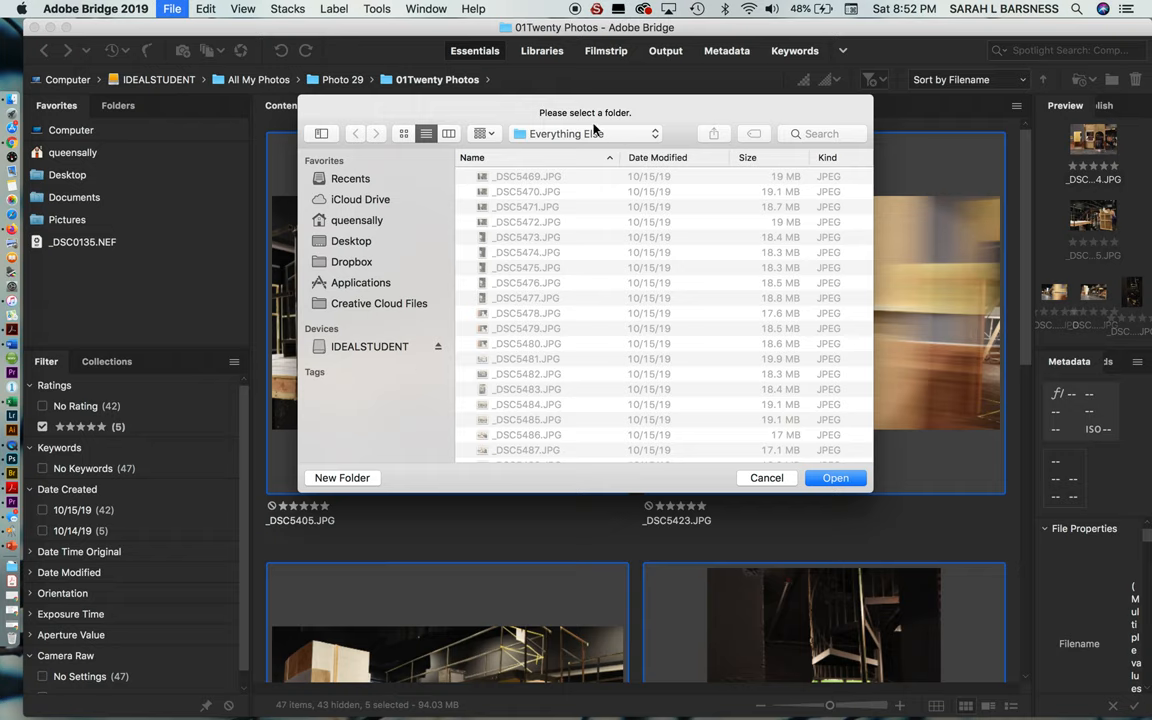
{"action": "left_click", "coordinate": [584, 132]}
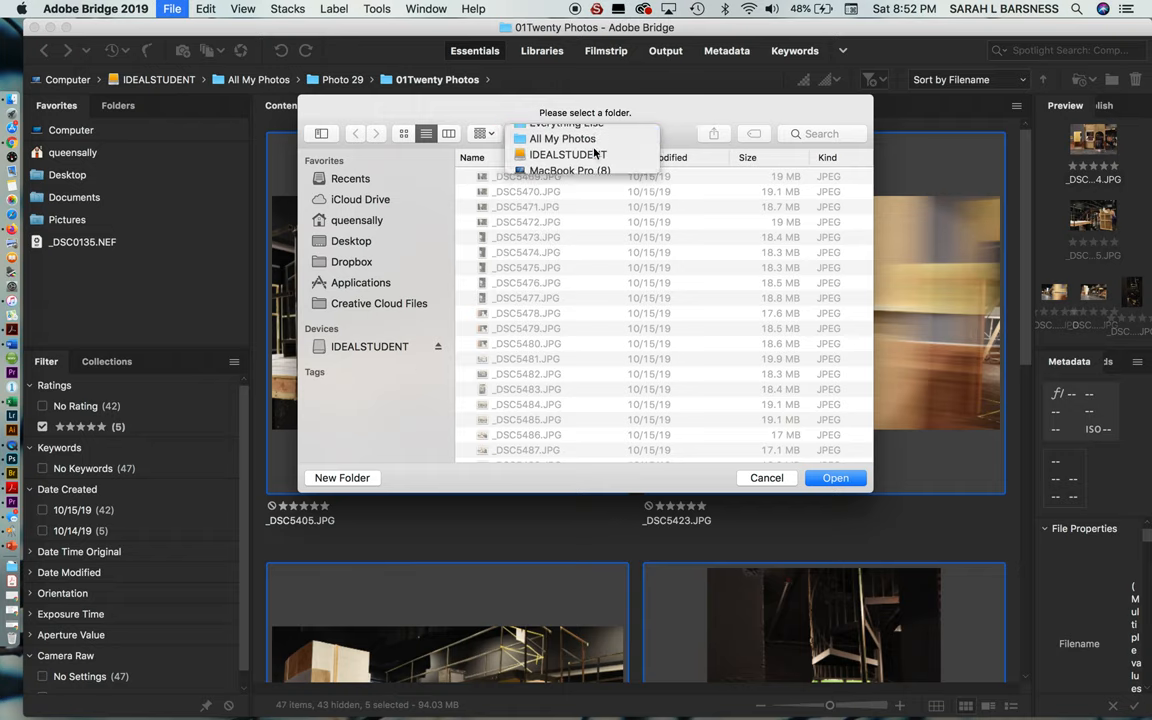
{"action": "left_click", "coordinate": [548, 138]}
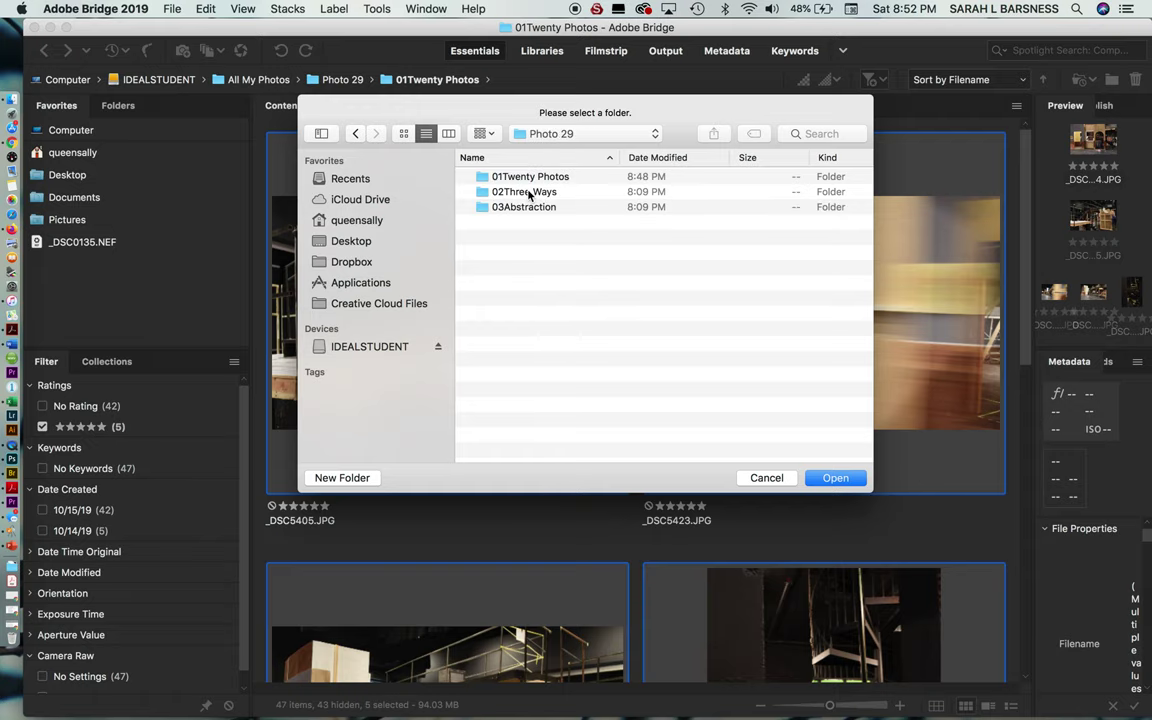
{"action": "double_click", "coordinate": [528, 176]}
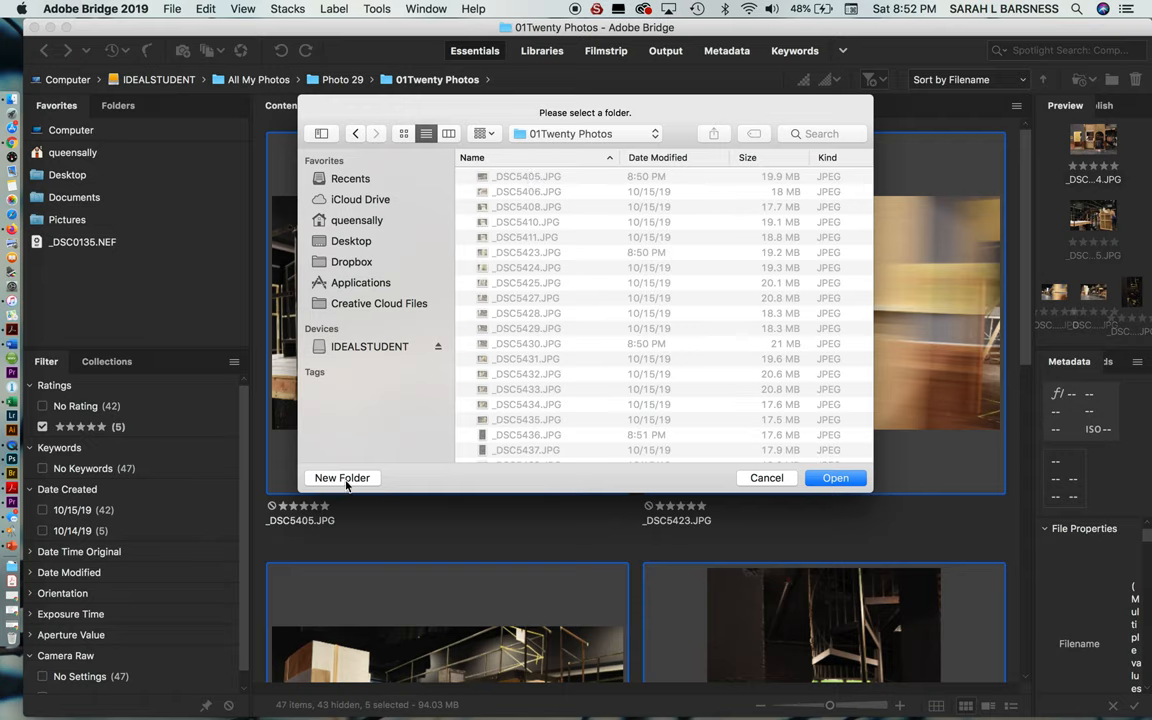
{"action": "left_click", "coordinate": [342, 476]}
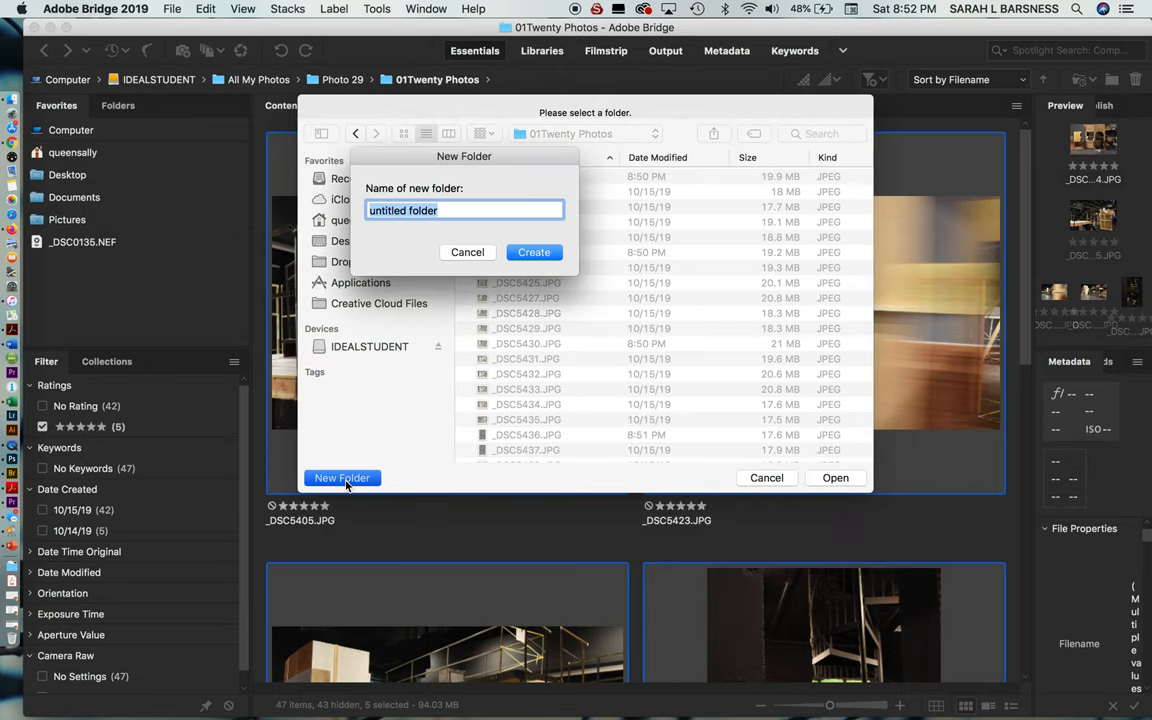
{"action": "type", "text": "Five Ph"}
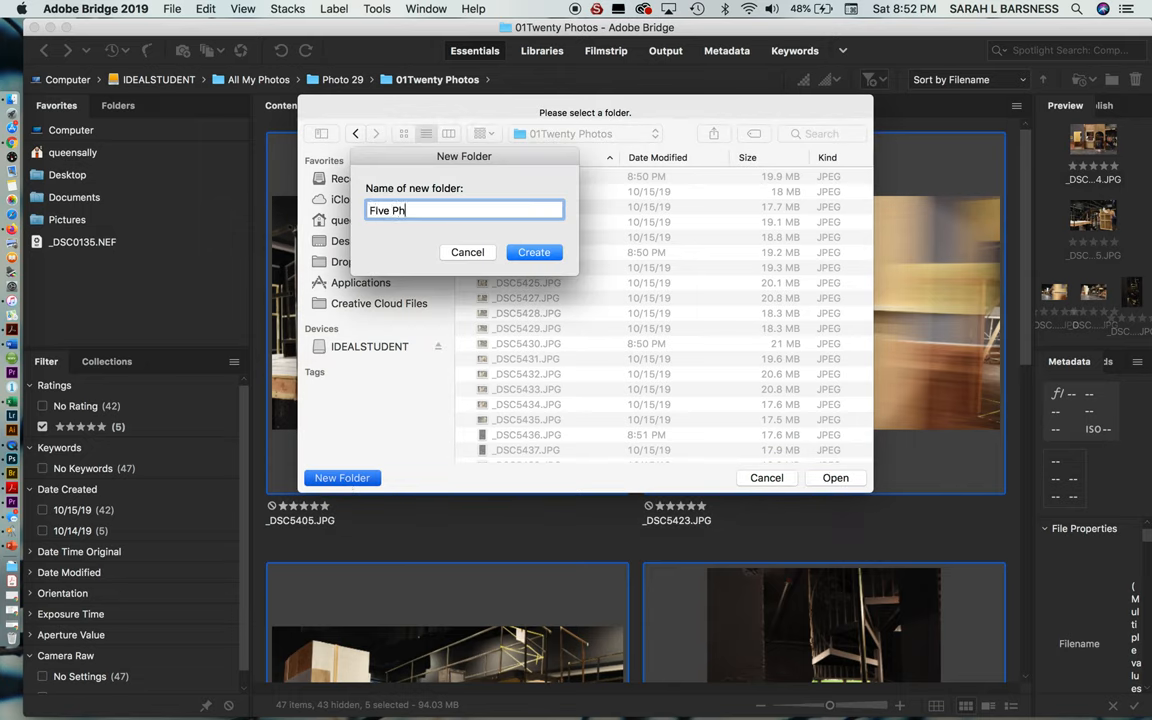
{"action": "type", "text": "otos"}
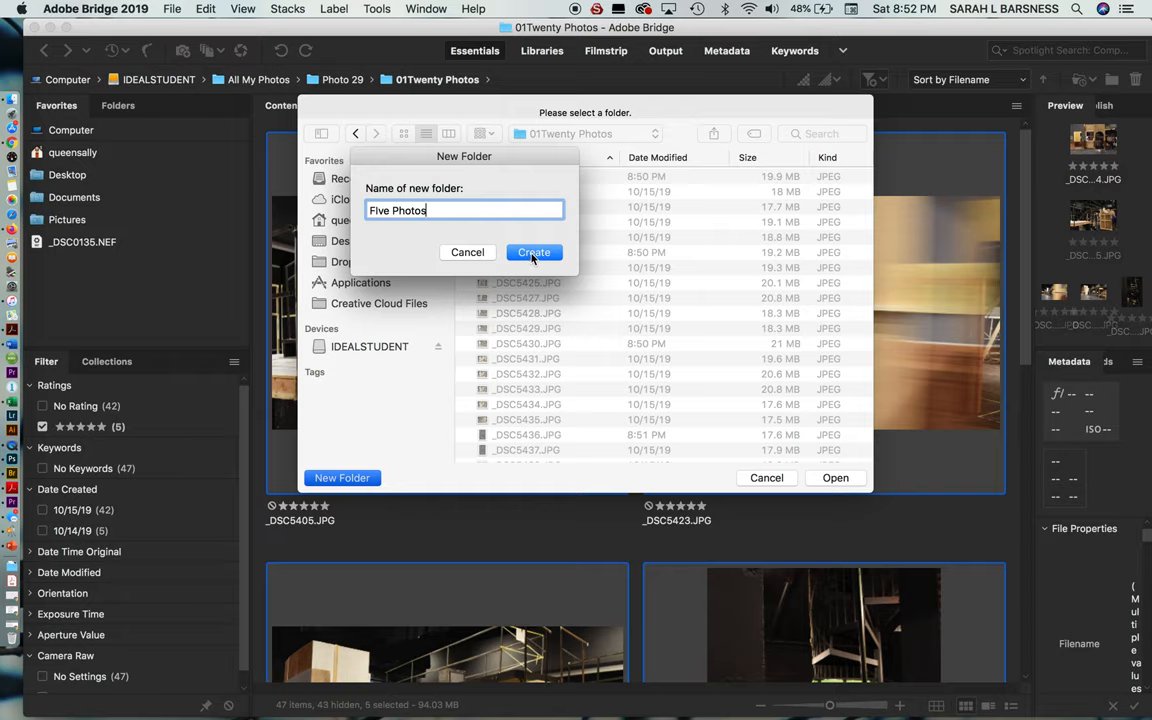
{"action": "left_click", "coordinate": [532, 252]}
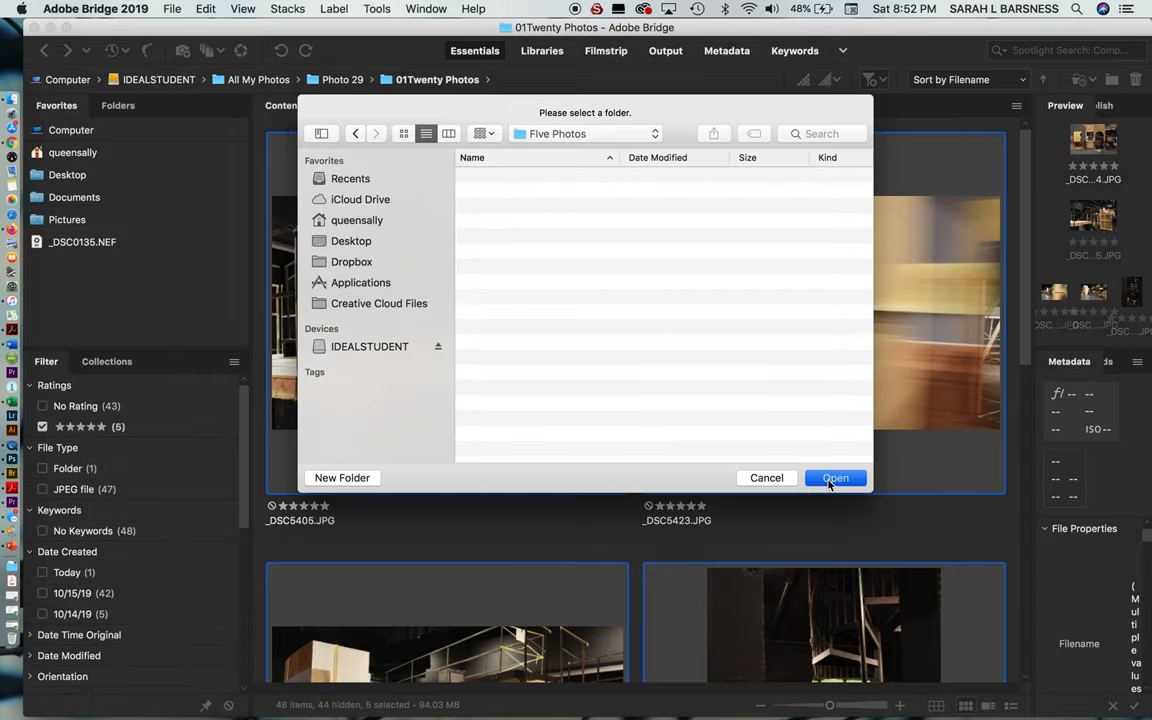
{"action": "left_click", "coordinate": [836, 476]}
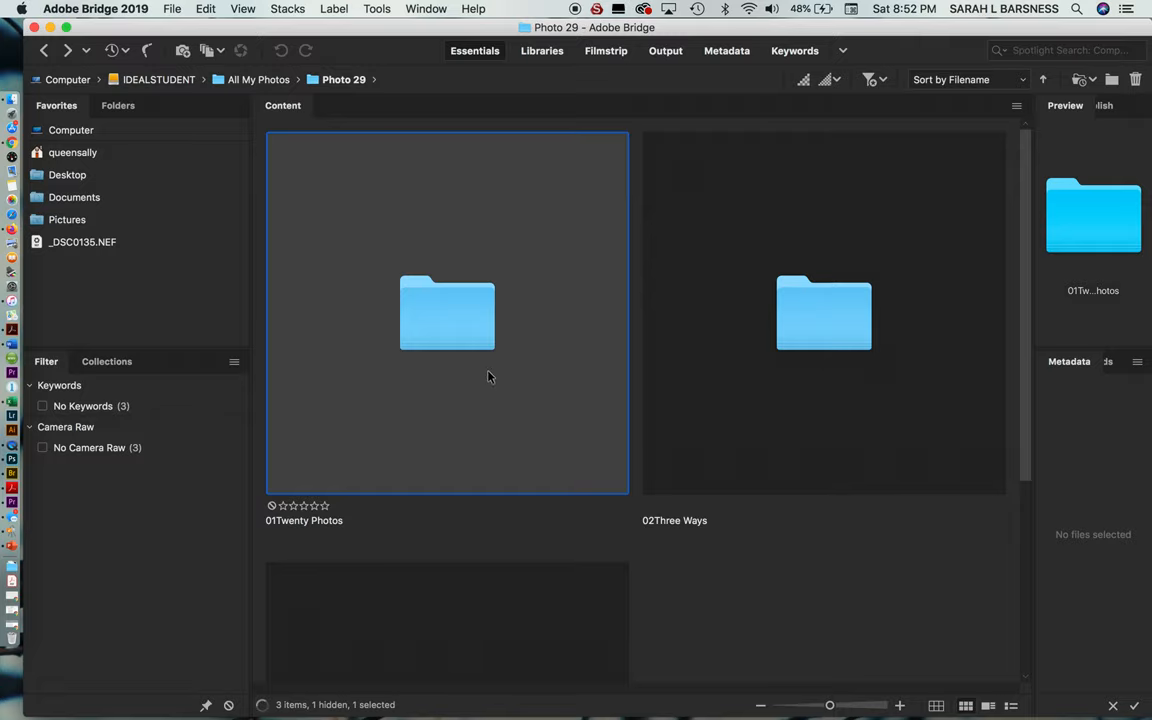
- Open 01Twenty Photos and then the new, empty Five Photos folder at its bottom
{"action": "double_click", "coordinate": [448, 312]}
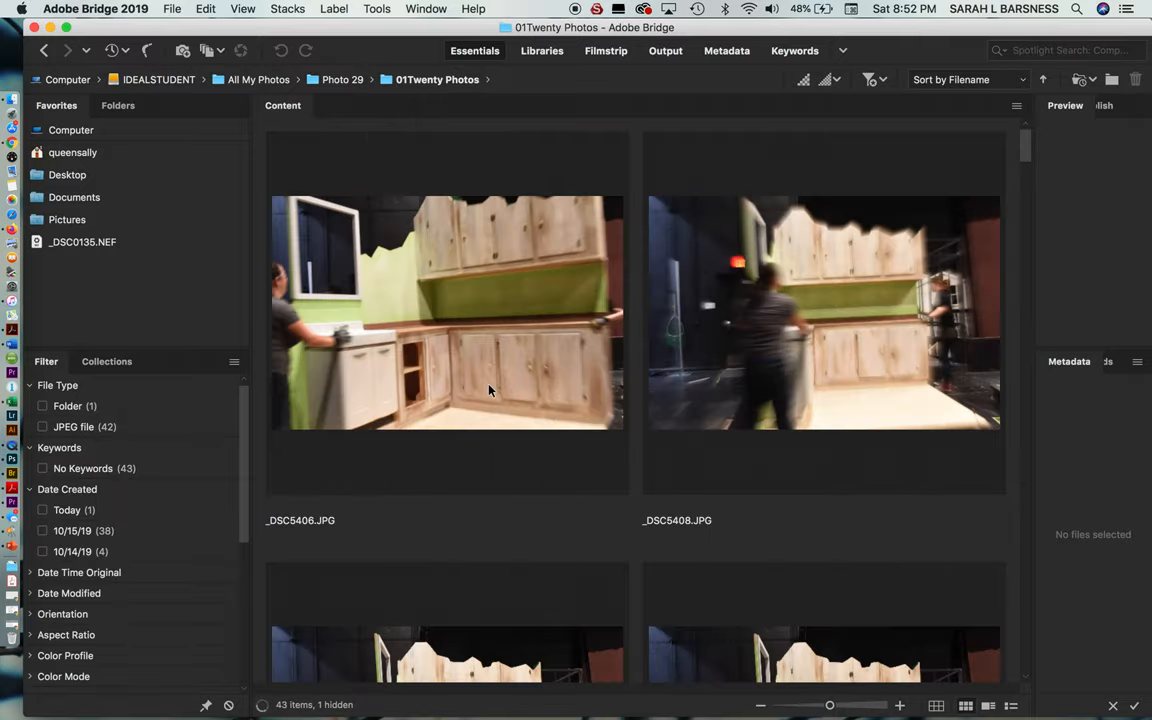
{"action": "scroll", "scroll_direction": "down", "scroll_amount": 3}
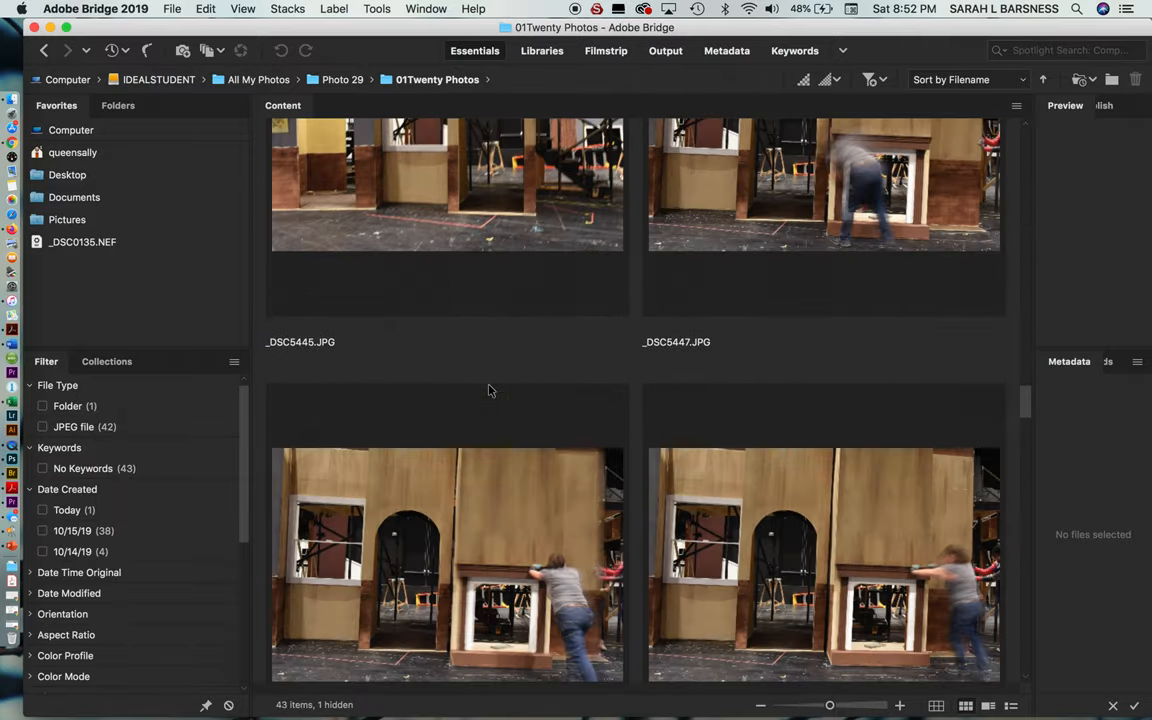
{"action": "scroll", "scroll_direction": "down", "scroll_amount": 3}
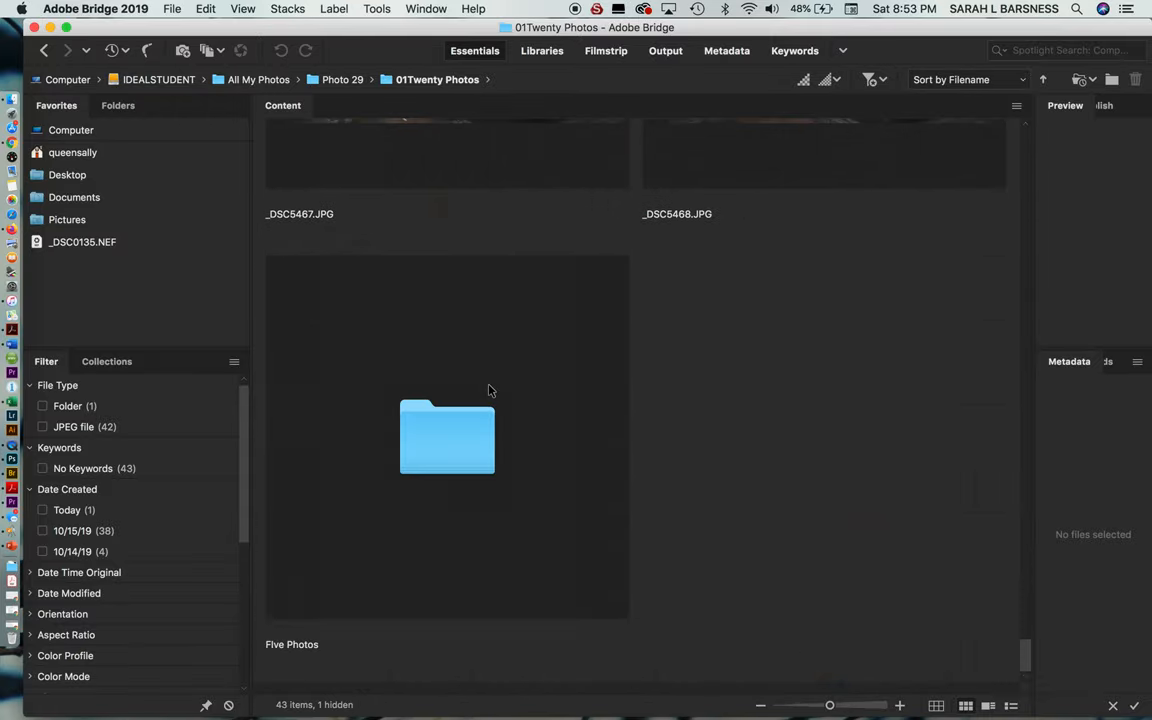
{"action": "double_click", "coordinate": [448, 436]}
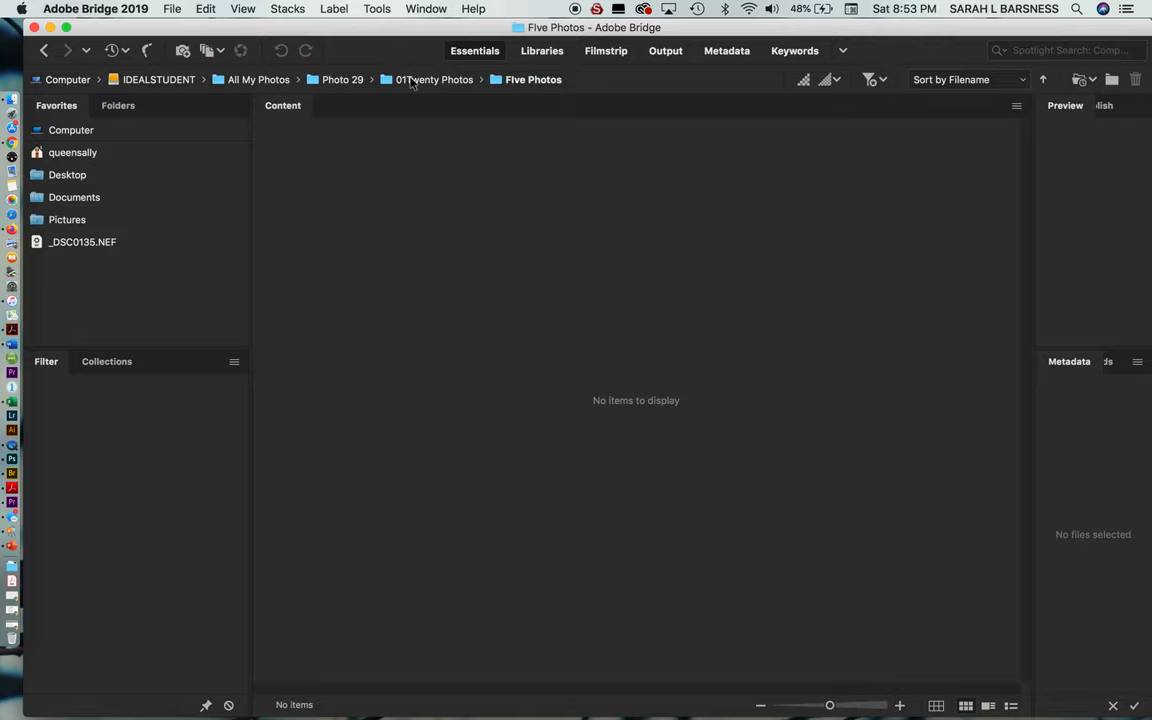
- Return to 01Twenty Photos and open the Five Photos folder to confirm it is empty
{"action": "left_click", "coordinate": [436, 80]}
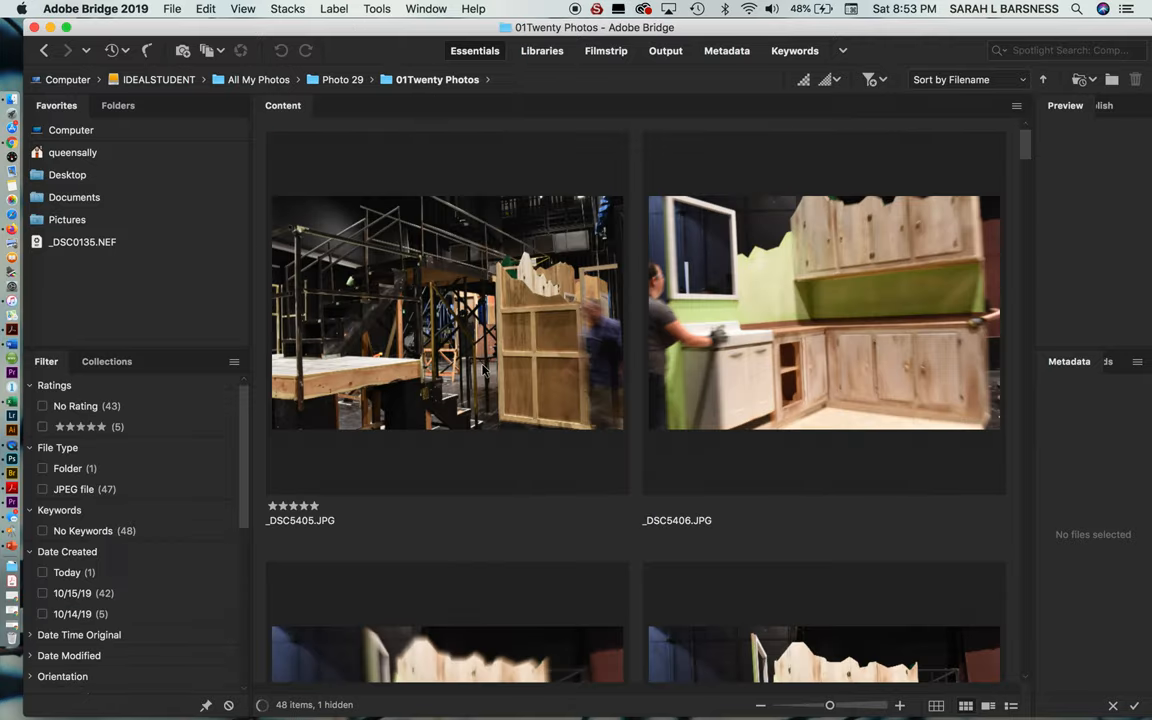
{"action": "scroll", "scroll_direction": "down", "scroll_amount": 3}
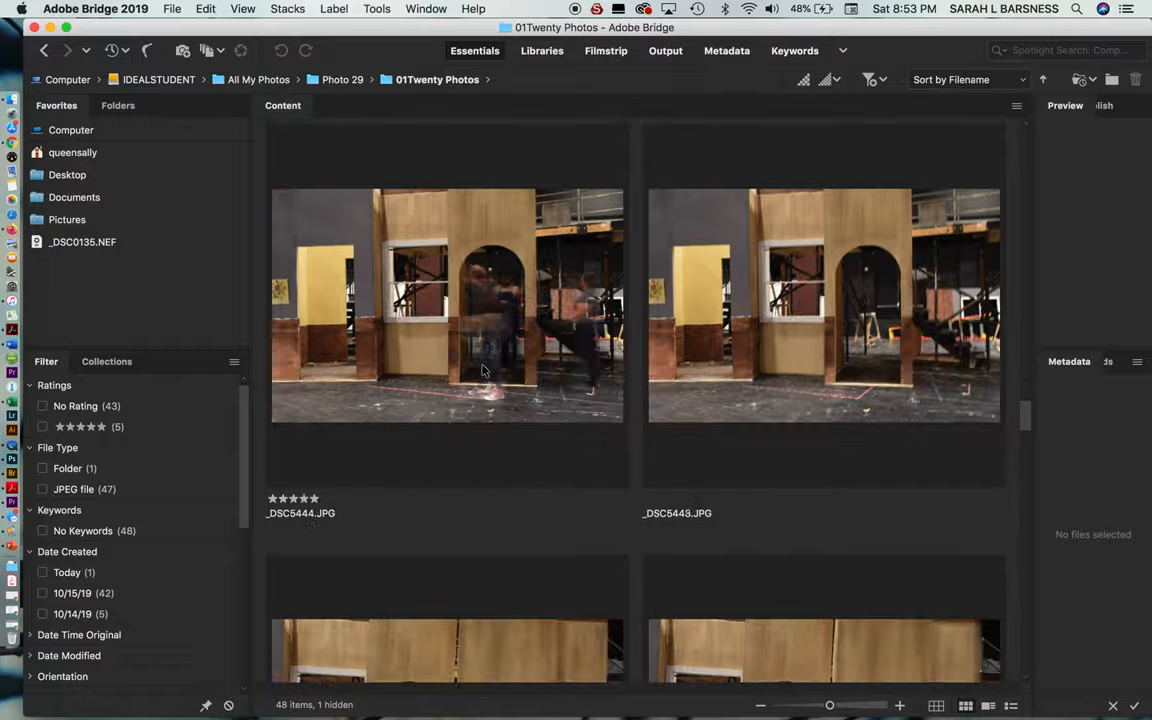
{"action": "scroll", "scroll_direction": "down", "scroll_amount": 3}
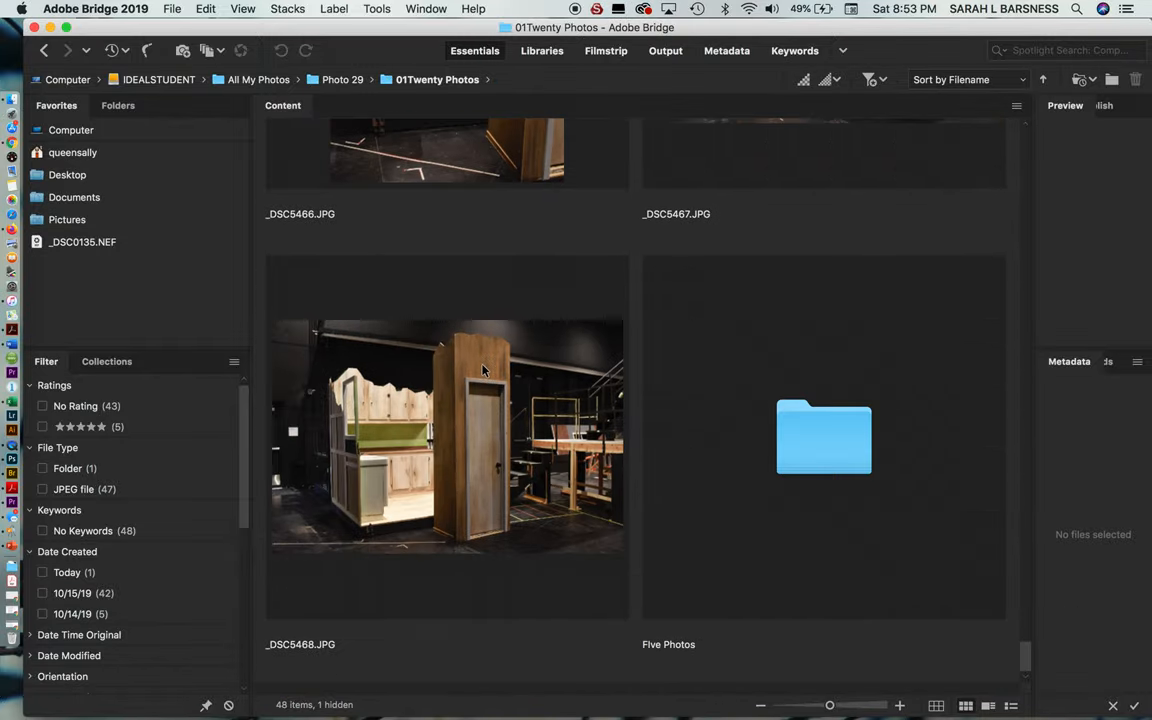
{"action": "left_click", "coordinate": [824, 436]}
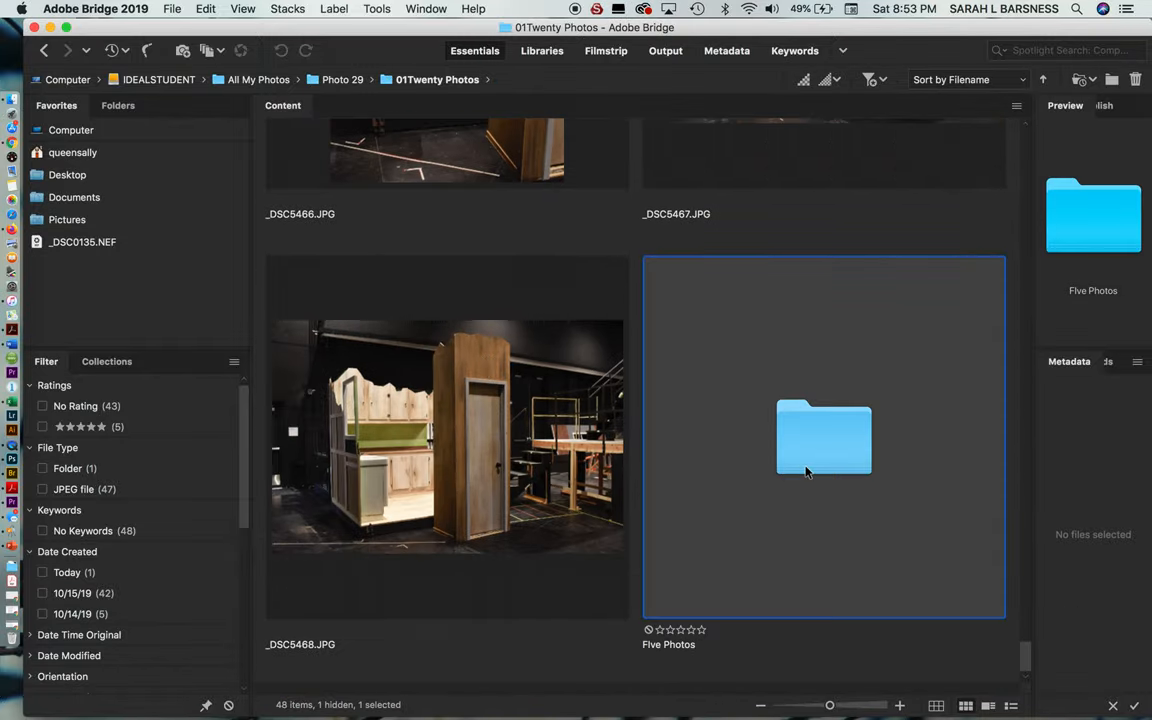
{"action": "double_click", "coordinate": [824, 438]}
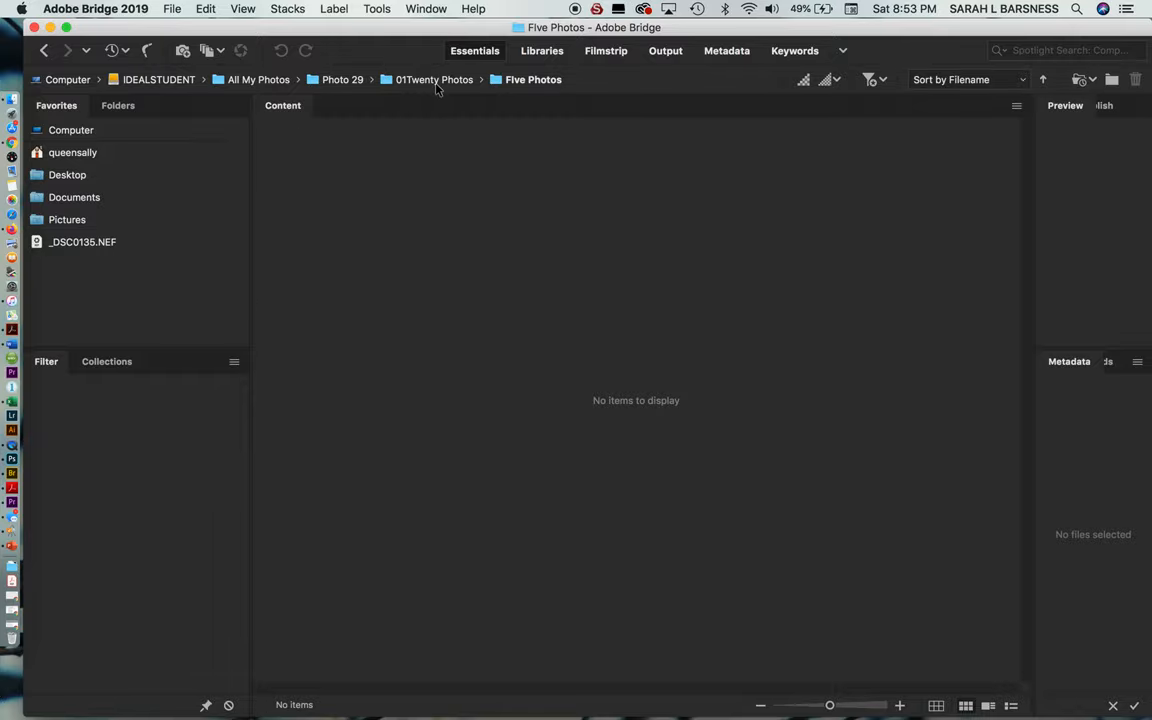
- Back in 01Twenty Photos, select the empty Five Photos folder and delete it
{"action": "left_click", "coordinate": [436, 80]}
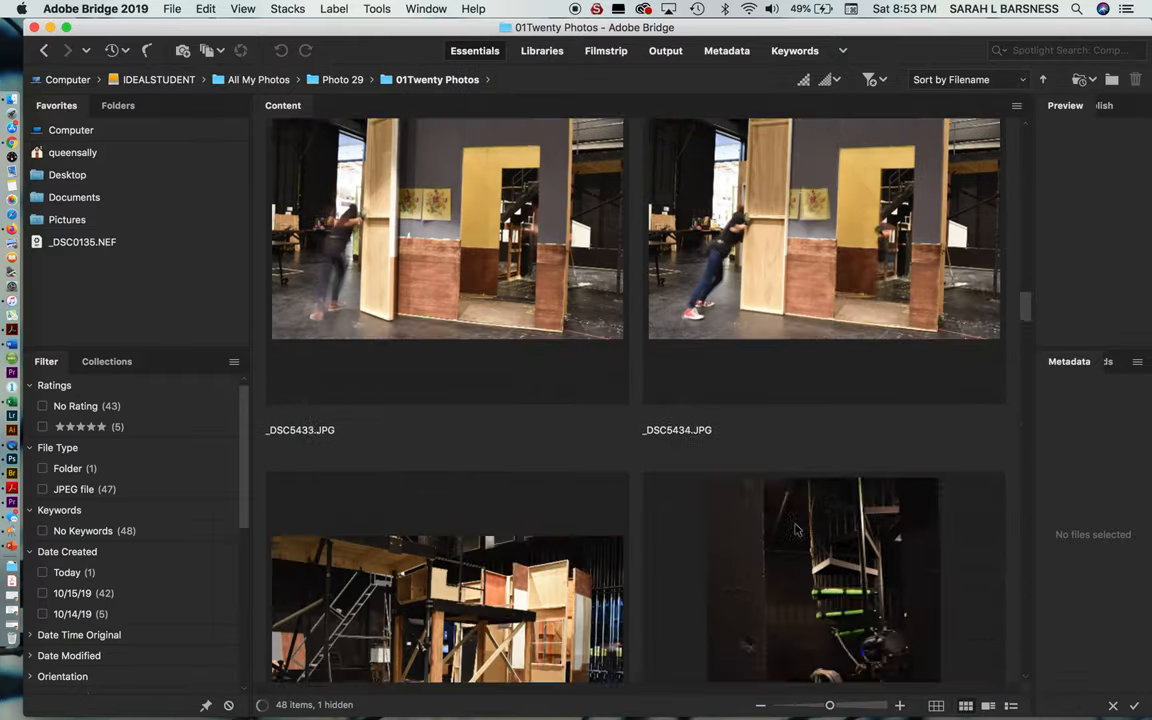
{"action": "scroll", "scroll_direction": "down", "scroll_amount": 3}
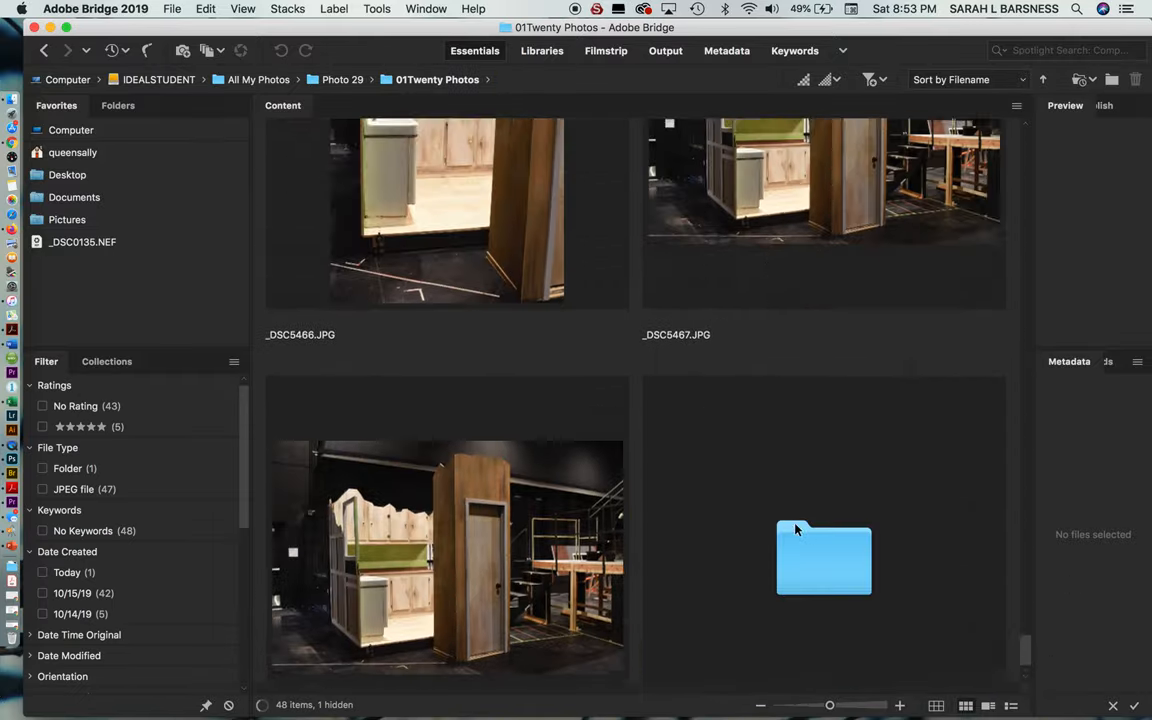
{"action": "left_click", "coordinate": [824, 558]}
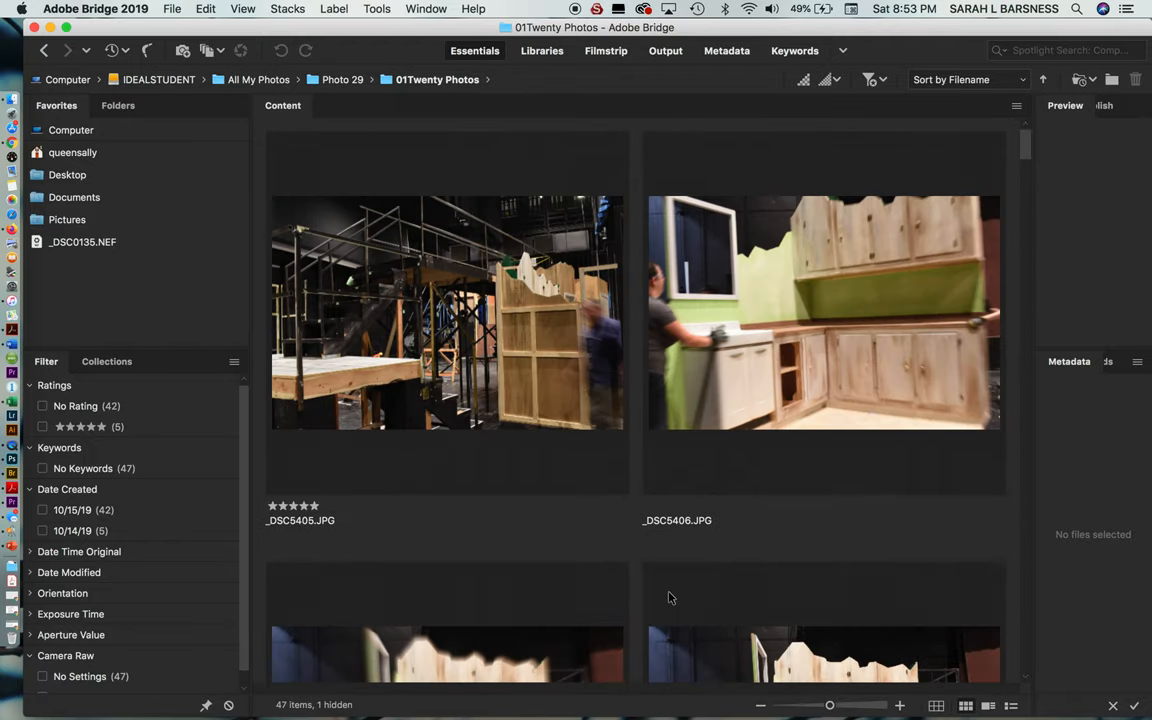
{"action": "mouse_move", "coordinate": [664, 608]}
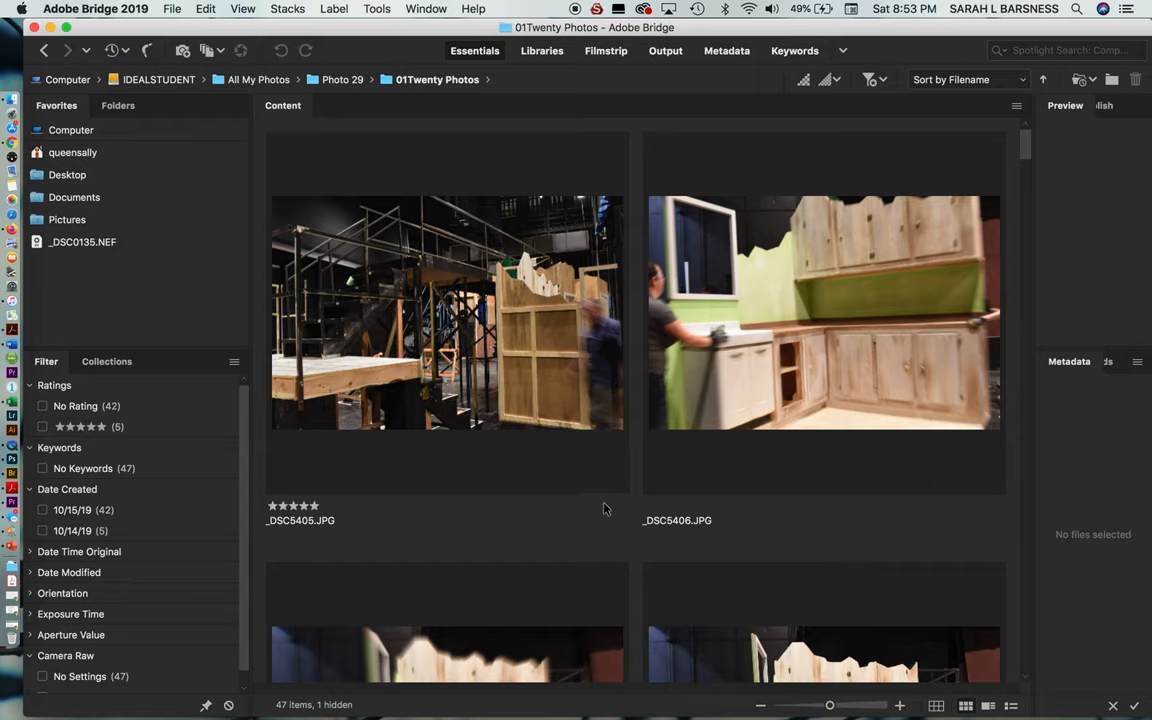
{"action": "mouse_move", "coordinate": [172, 8]}
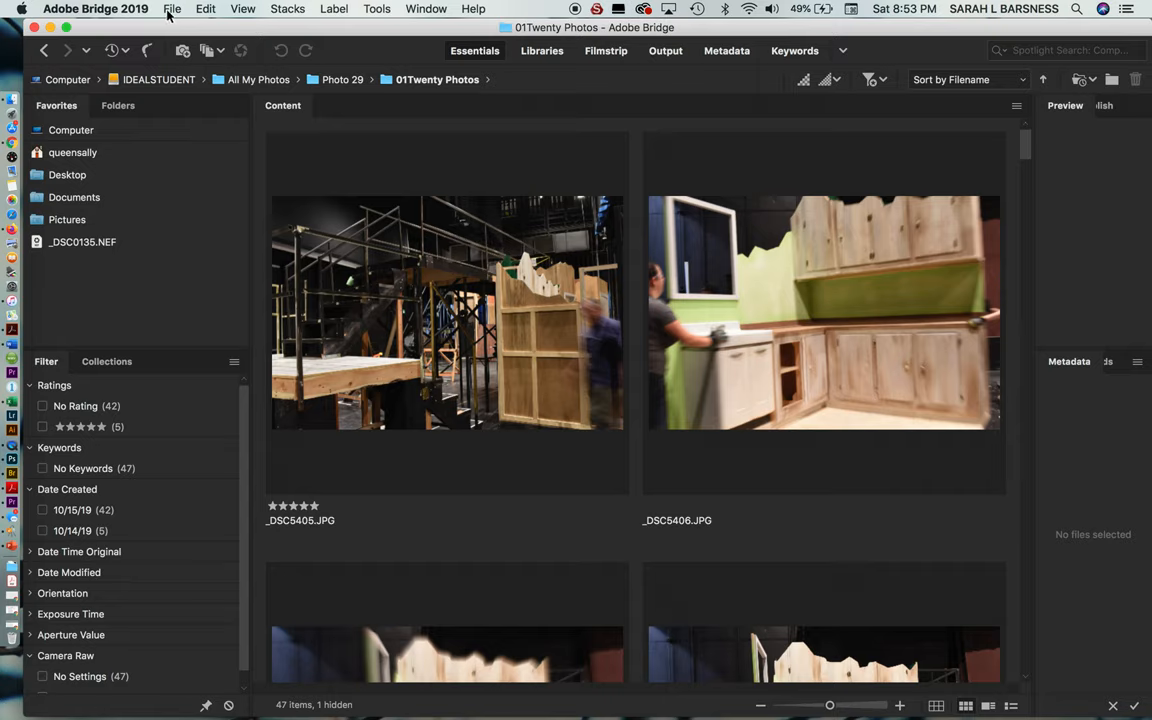
- Create a new folder in 01Twenty Photos via File > New Folder and name it Five Finals
{"action": "left_click", "coordinate": [172, 8]}
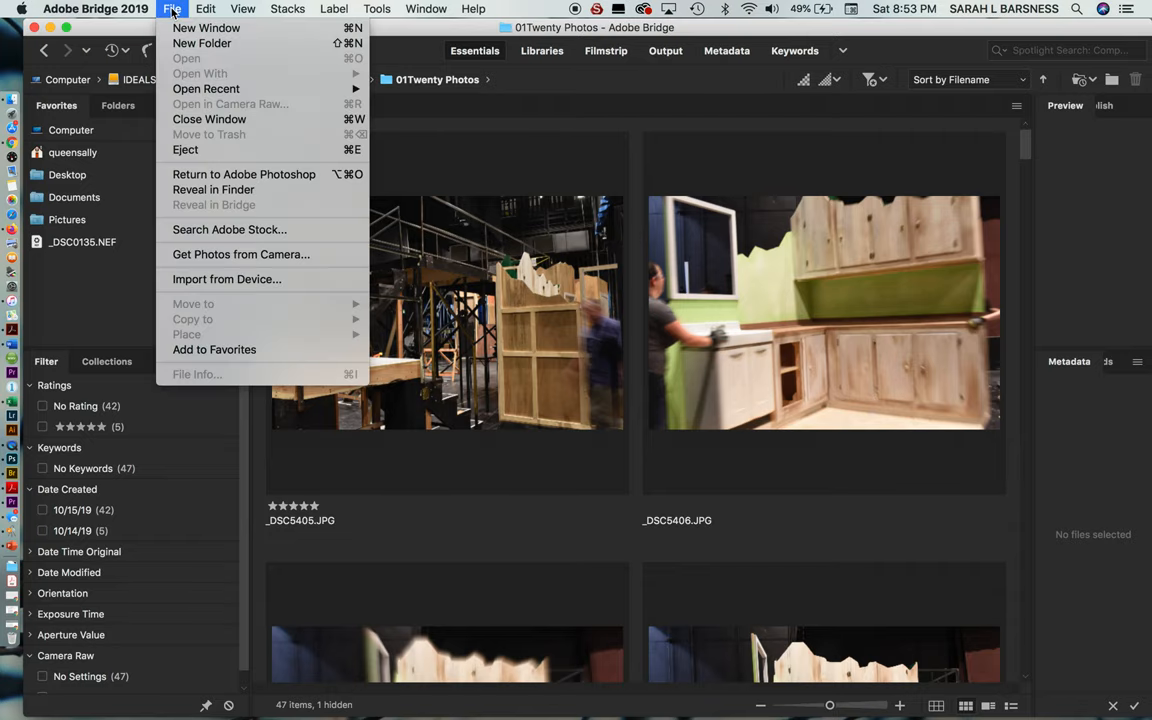
{"action": "mouse_move", "coordinate": [202, 44]}
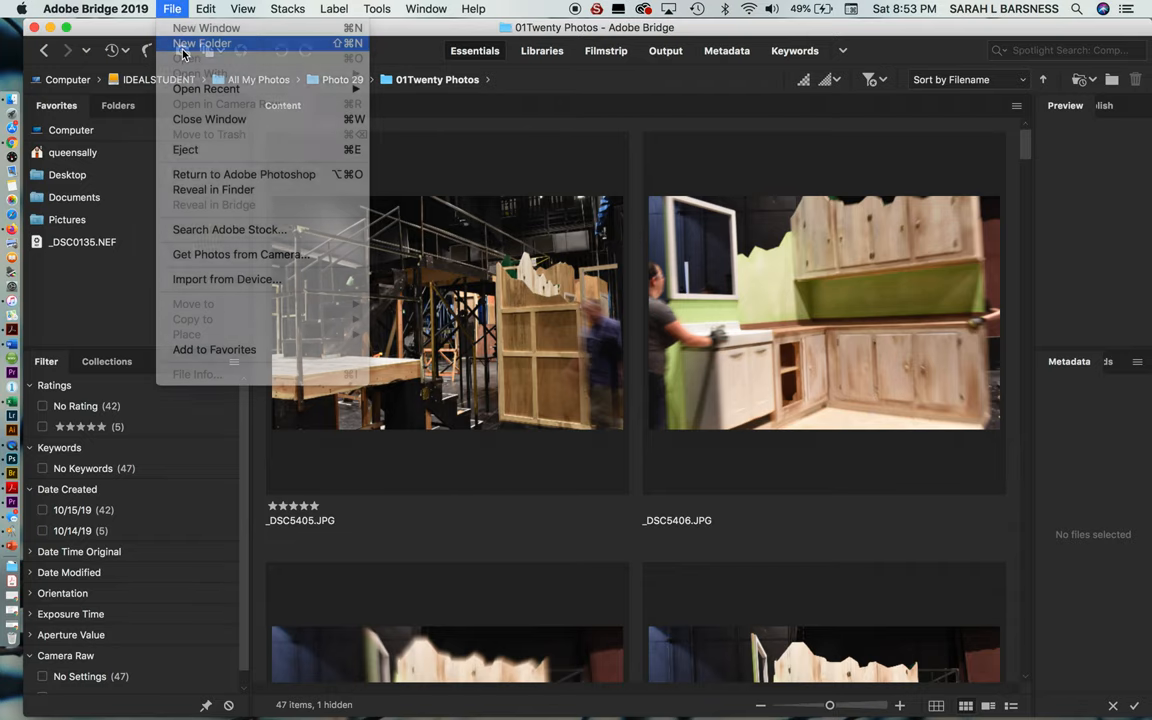
{"action": "left_click", "coordinate": [202, 44]}
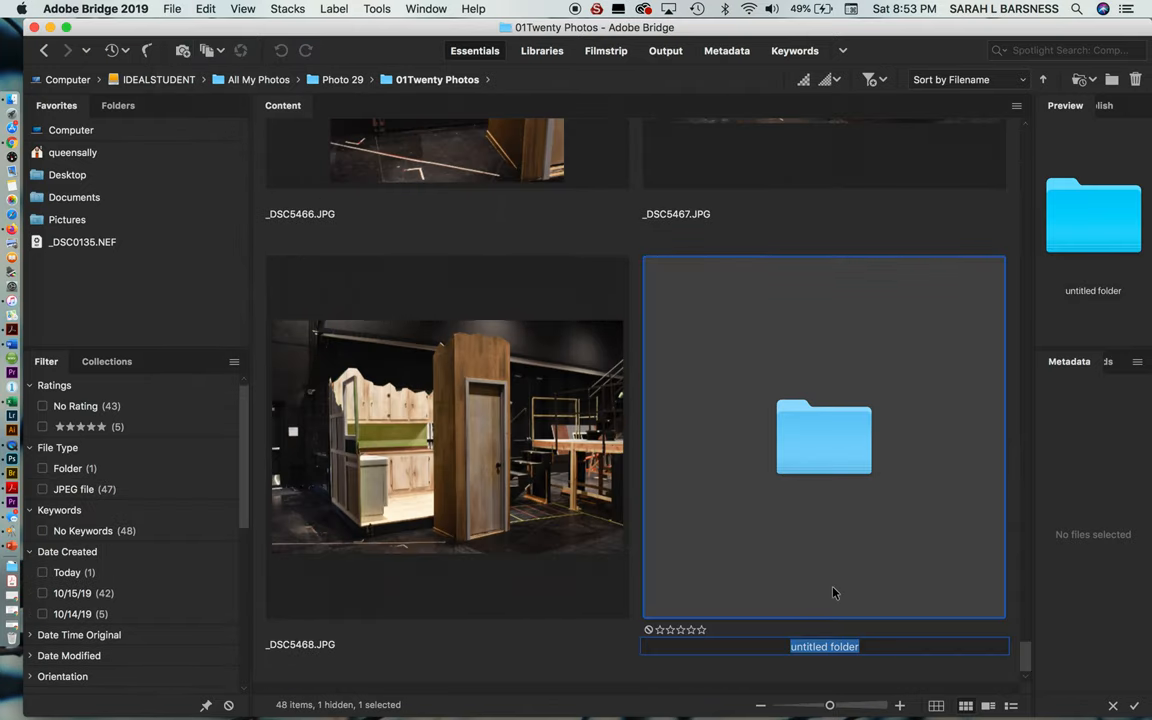
{"action": "type", "text": "Fiv"}
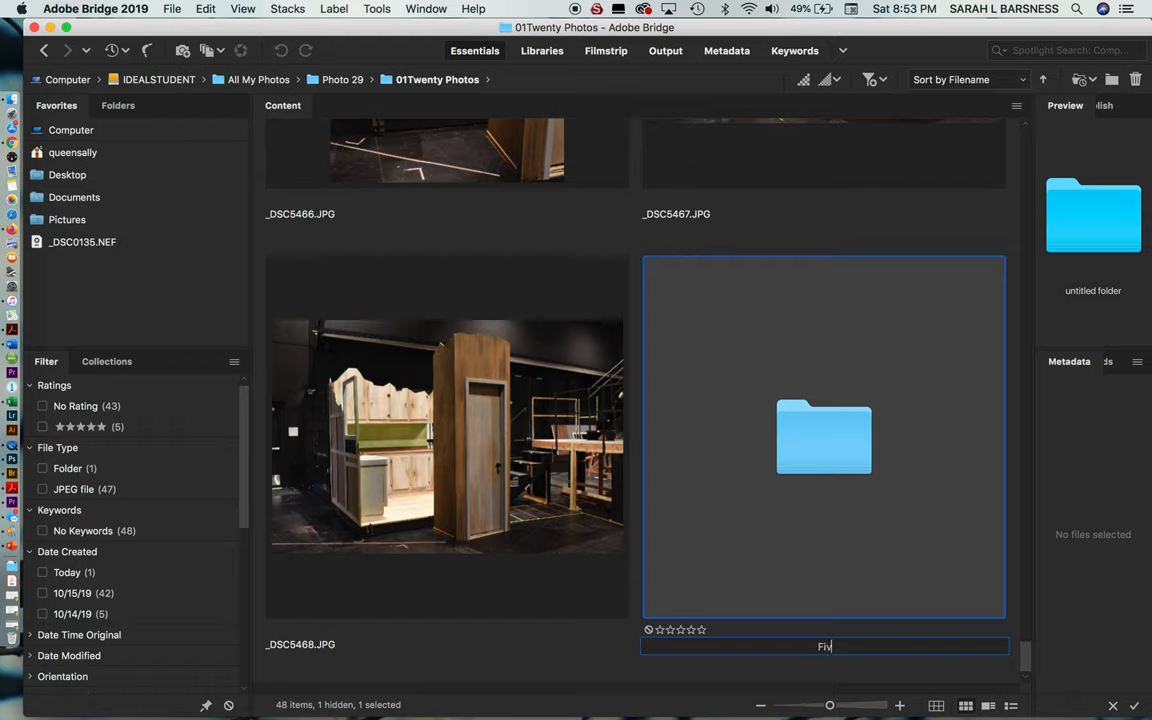
{"action": "type", "text": "e Finals"}
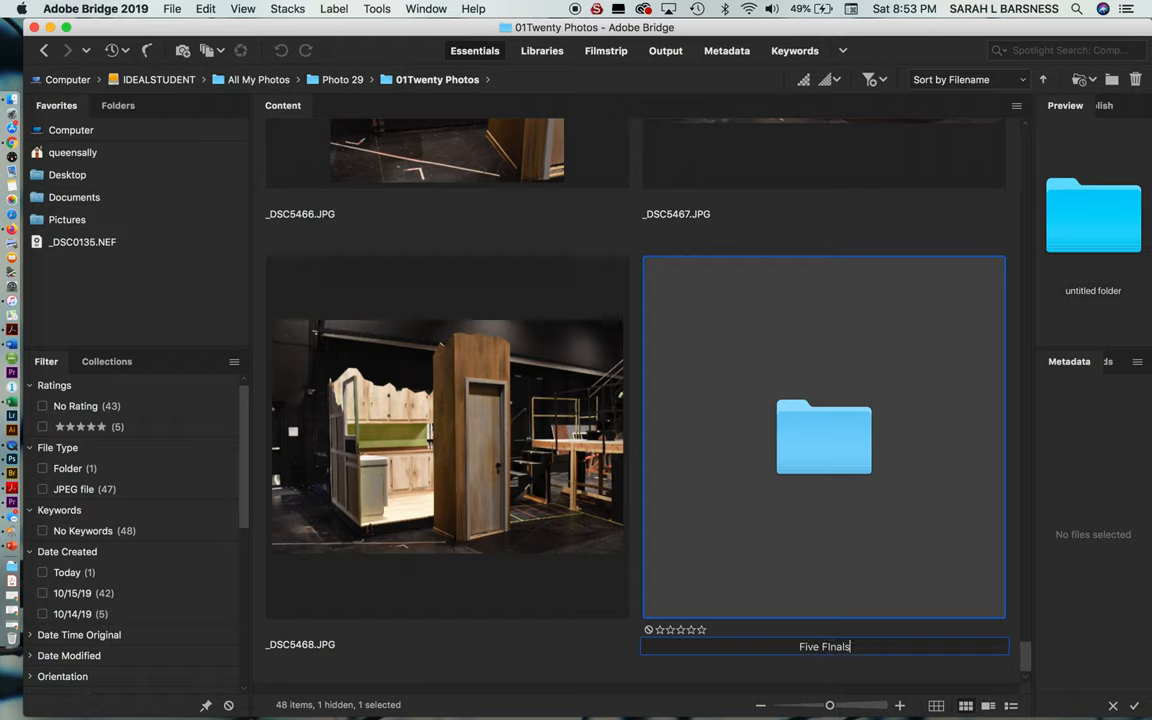
{"action": "key", "text": "Return"}
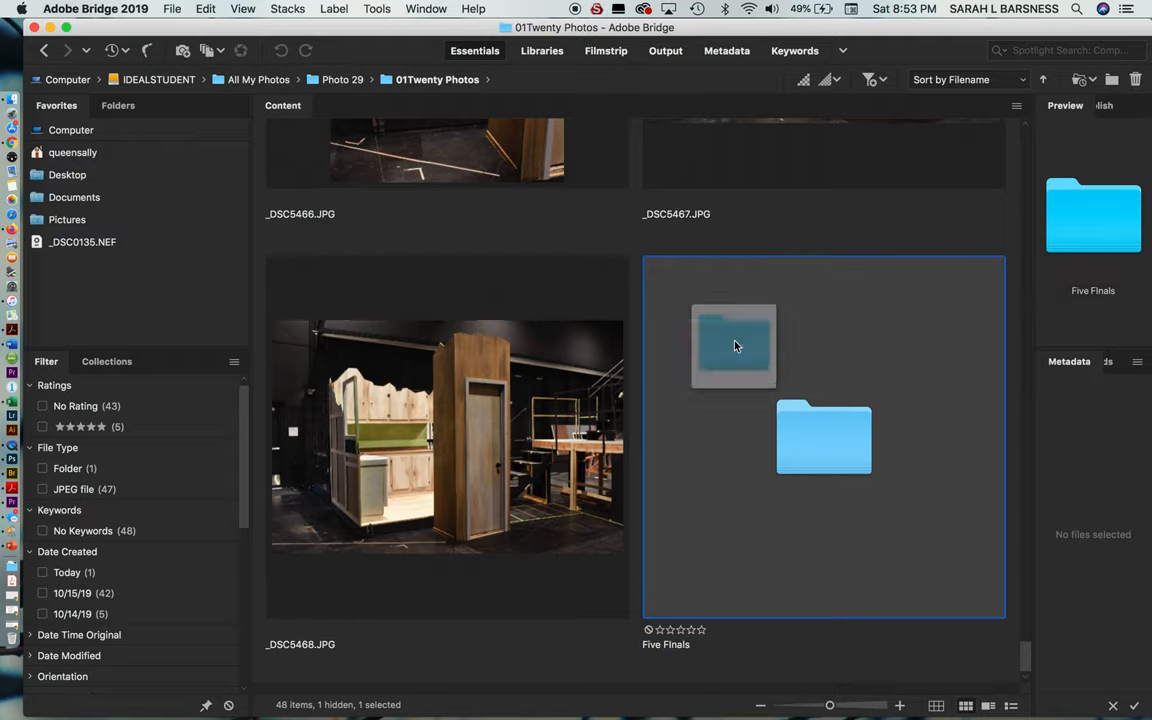
- Drag the Five Finals folder to the first position in the Content panel
{"action": "left_click_drag", "start_coordinate": [732, 344], "coordinate": [656, 96]}
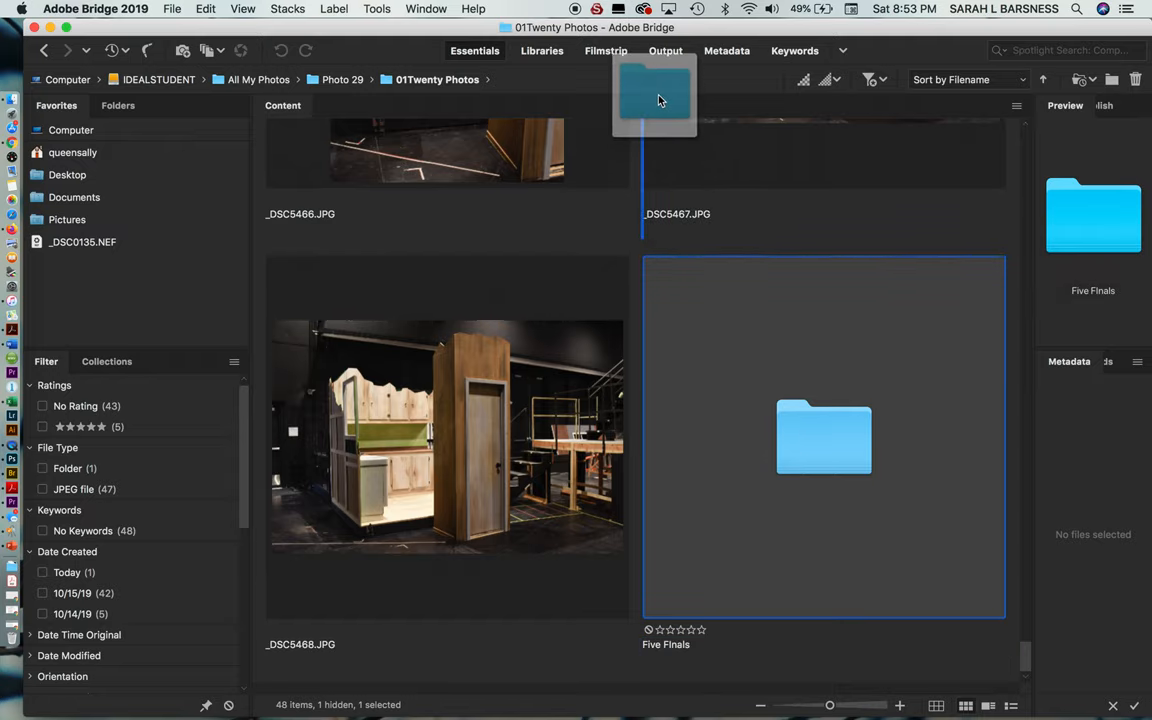
{"action": "scroll", "scroll_direction": "up", "scroll_amount": 3}
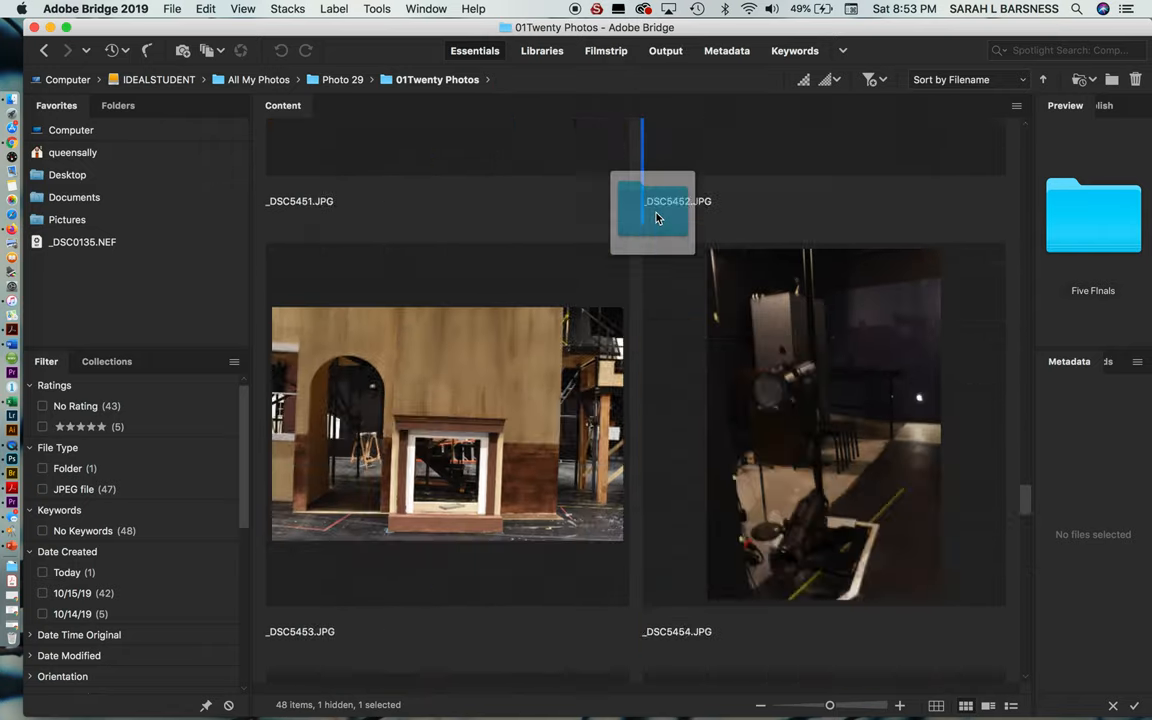
{"action": "scroll", "scroll_direction": "down", "scroll_amount": 3}
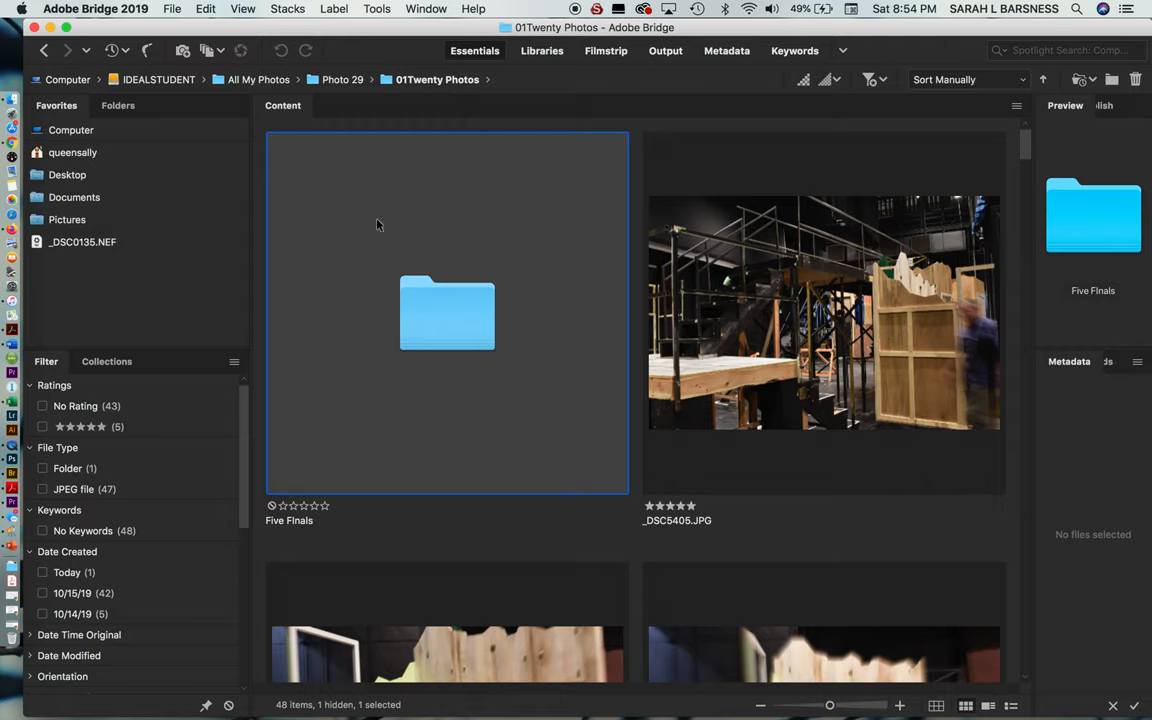
{"action": "mouse_move", "coordinate": [818, 358]}
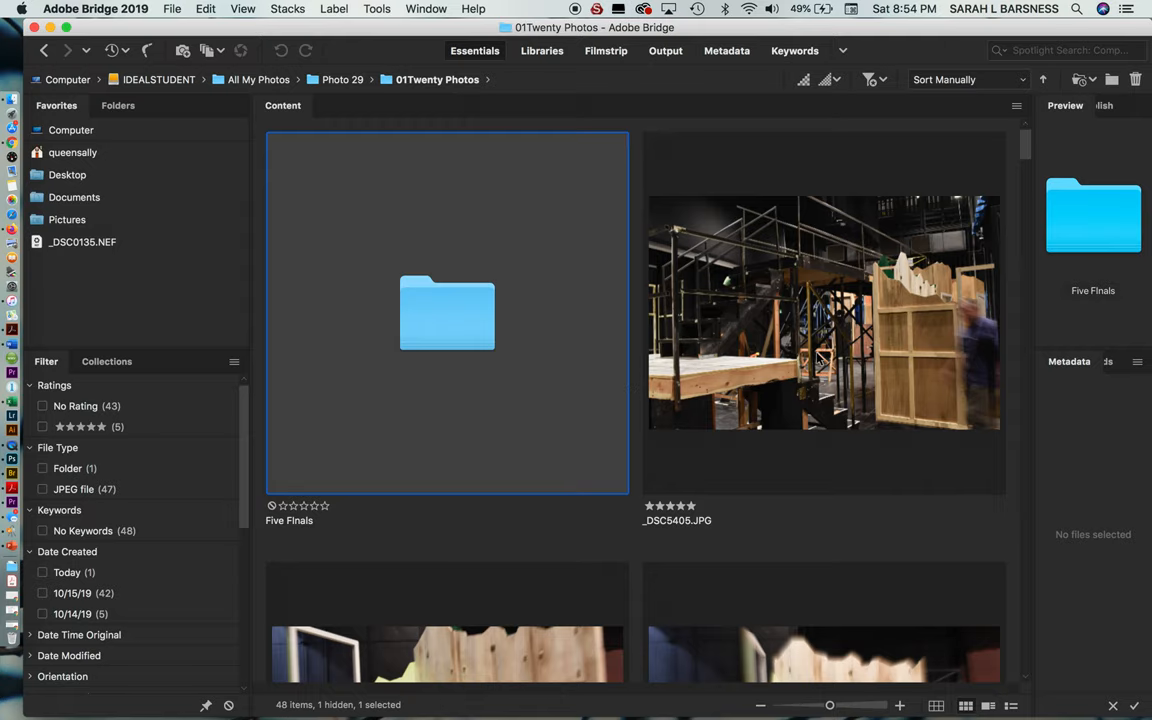
{"action": "left_click", "coordinate": [824, 312]}
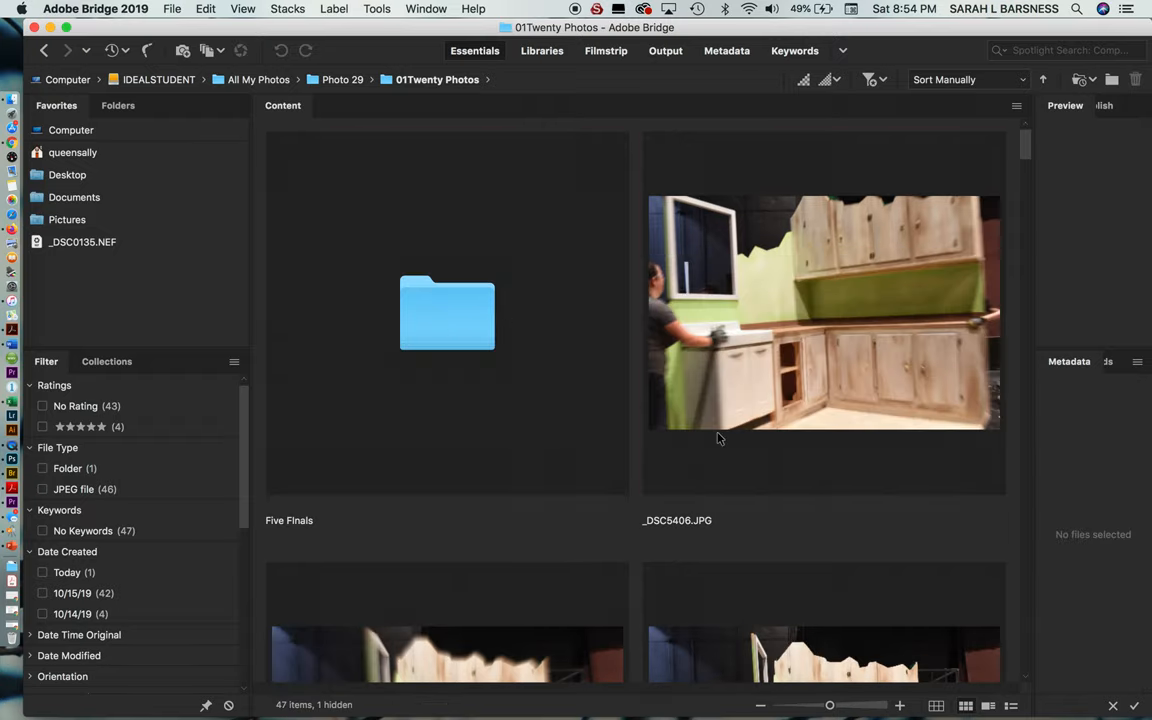
- Select the five five-star photos including _DSC5444.JPG, move them into Five Finals and open it
{"action": "scroll", "scroll_direction": "down", "scroll_amount": 3}
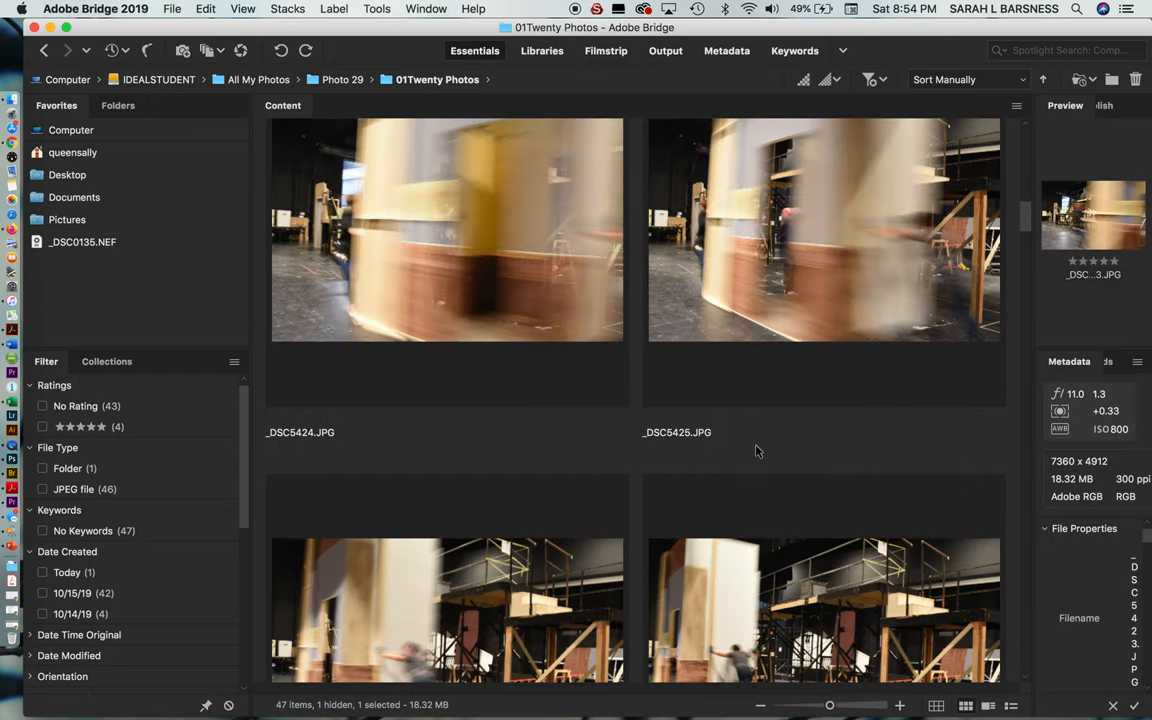
{"action": "scroll", "scroll_direction": "down", "scroll_amount": 3}
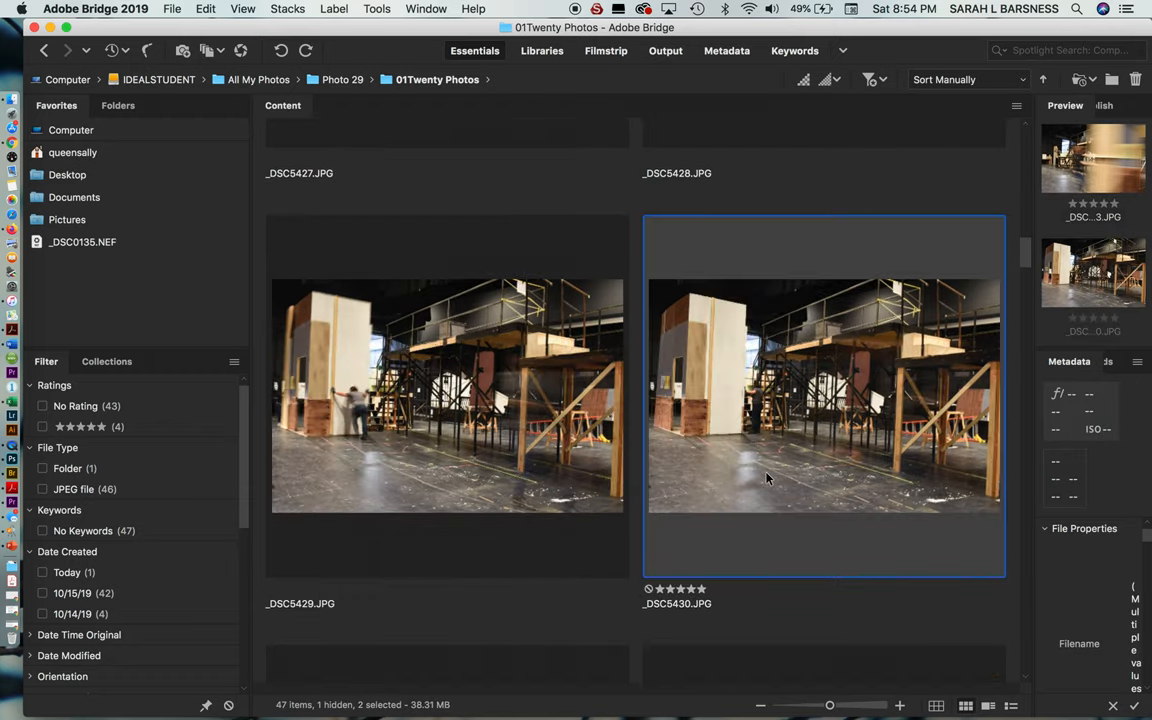
{"action": "scroll", "scroll_direction": "down", "scroll_amount": 3}
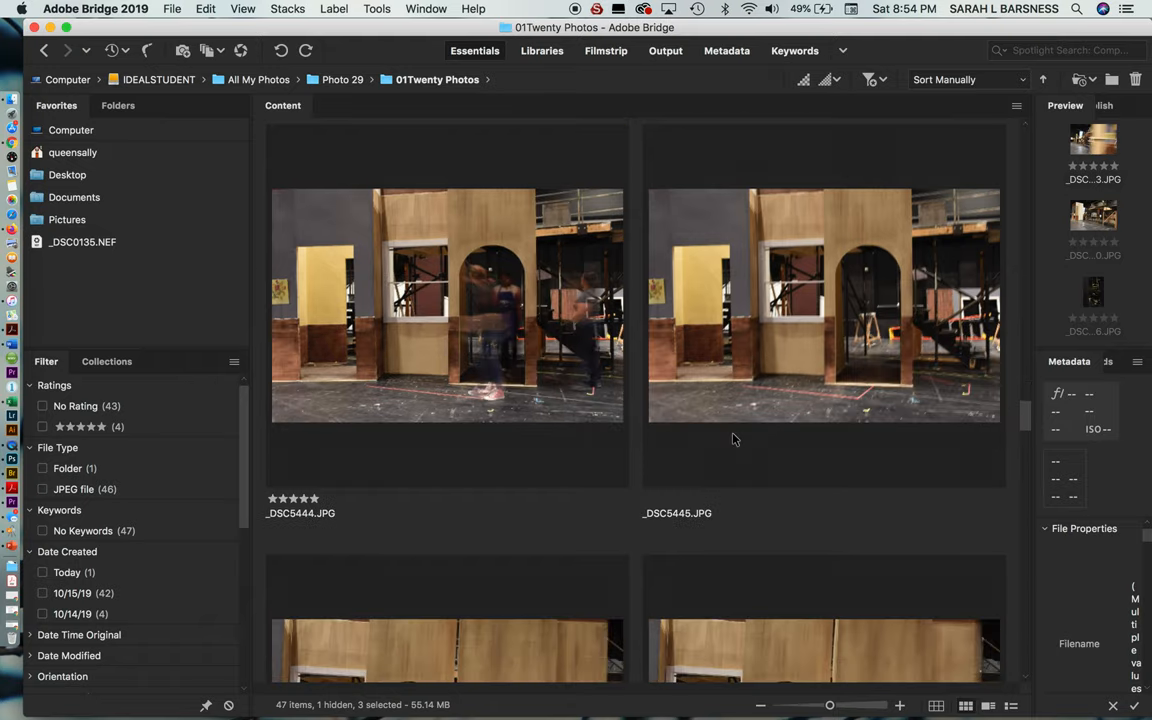
{"action": "left_click", "coordinate": [448, 304]}
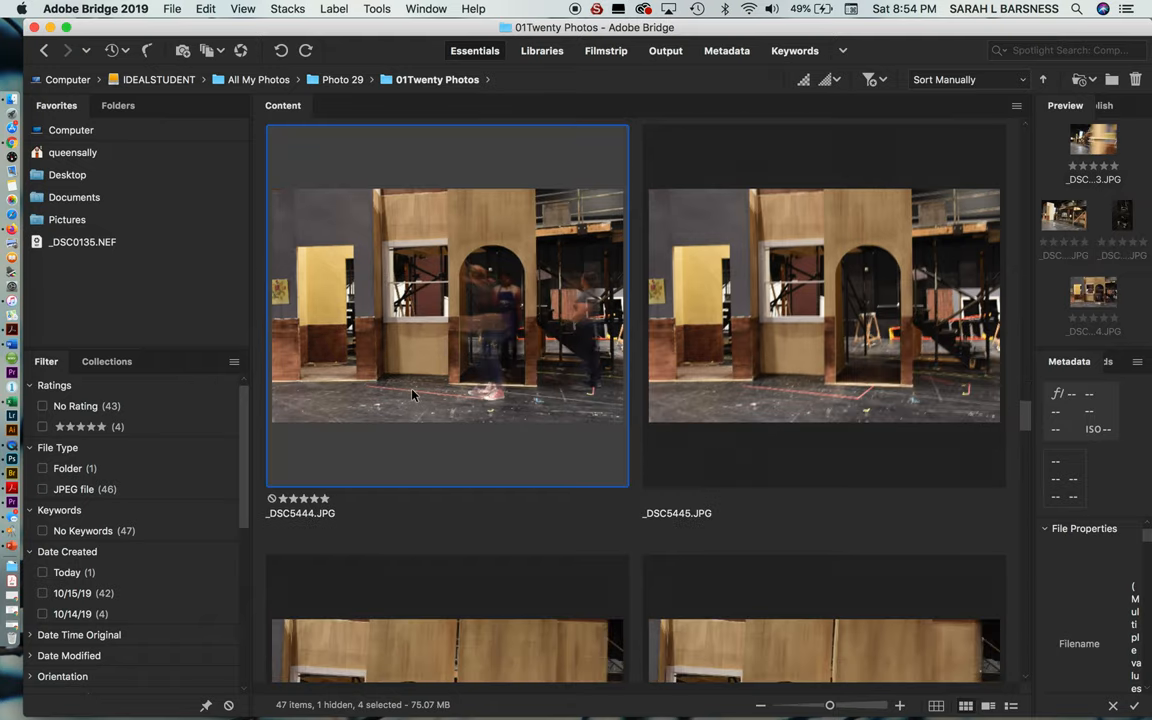
{"action": "scroll", "scroll_direction": "down", "scroll_amount": 3}
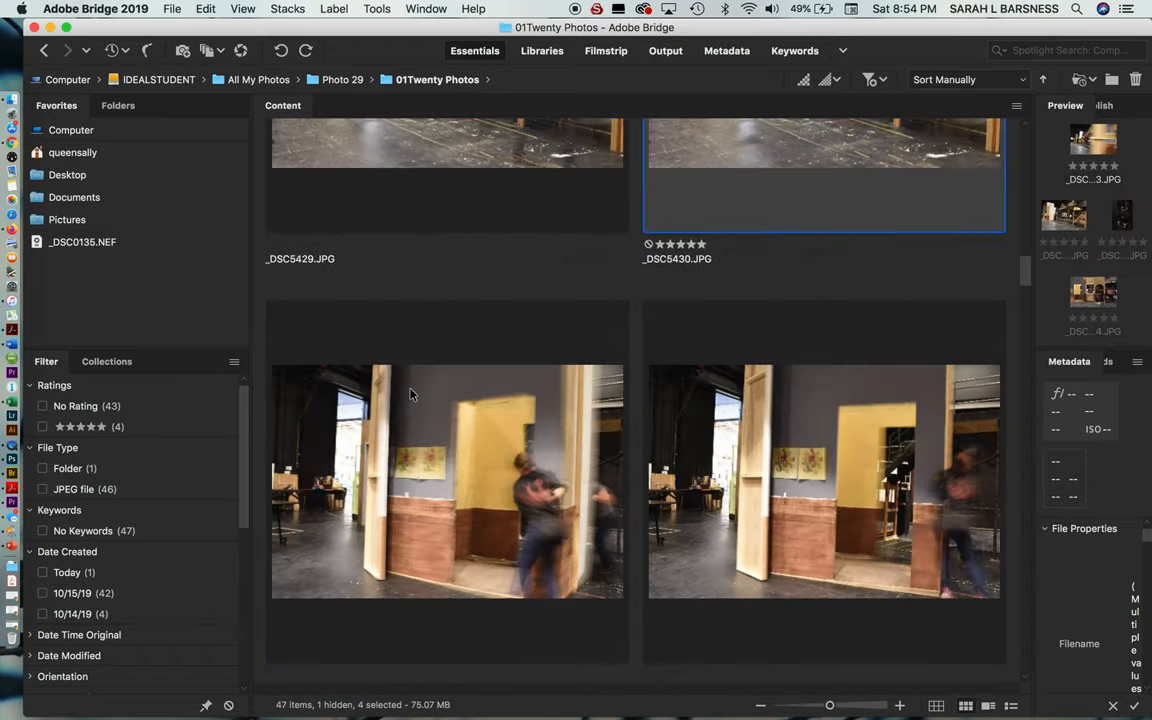
{"action": "scroll", "scroll_direction": "up", "scroll_amount": 3}
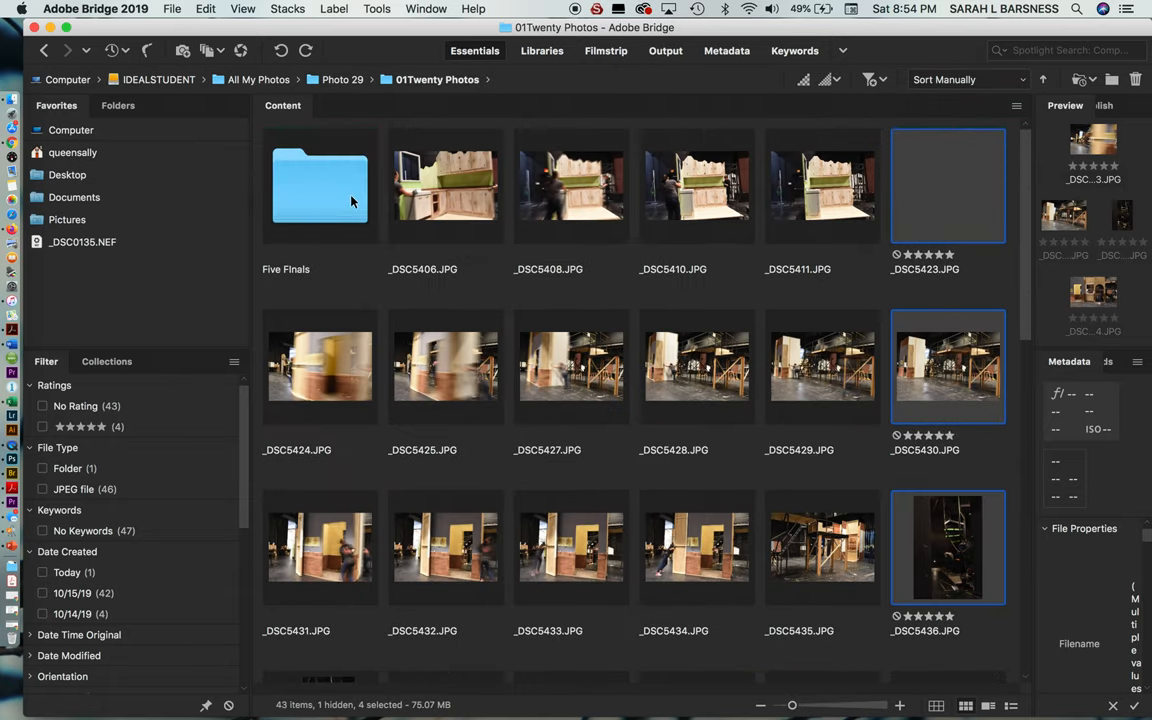
{"action": "double_click", "coordinate": [320, 184]}
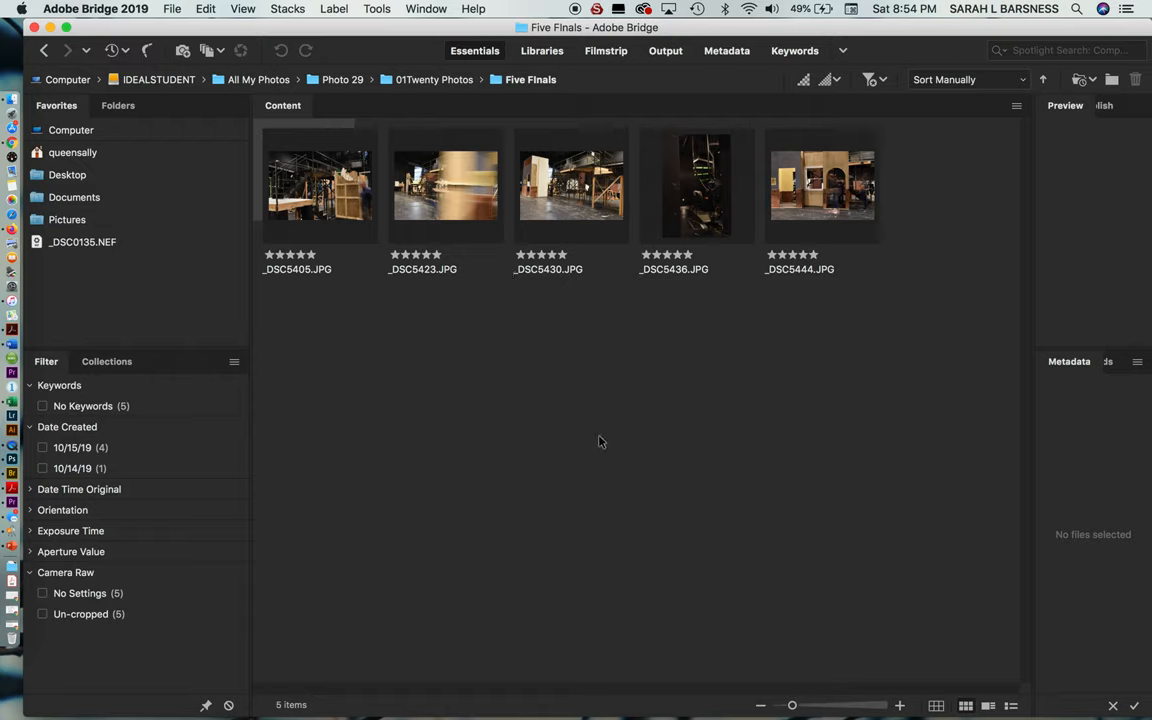
{"action": "mouse_move", "coordinate": [420, 84]}
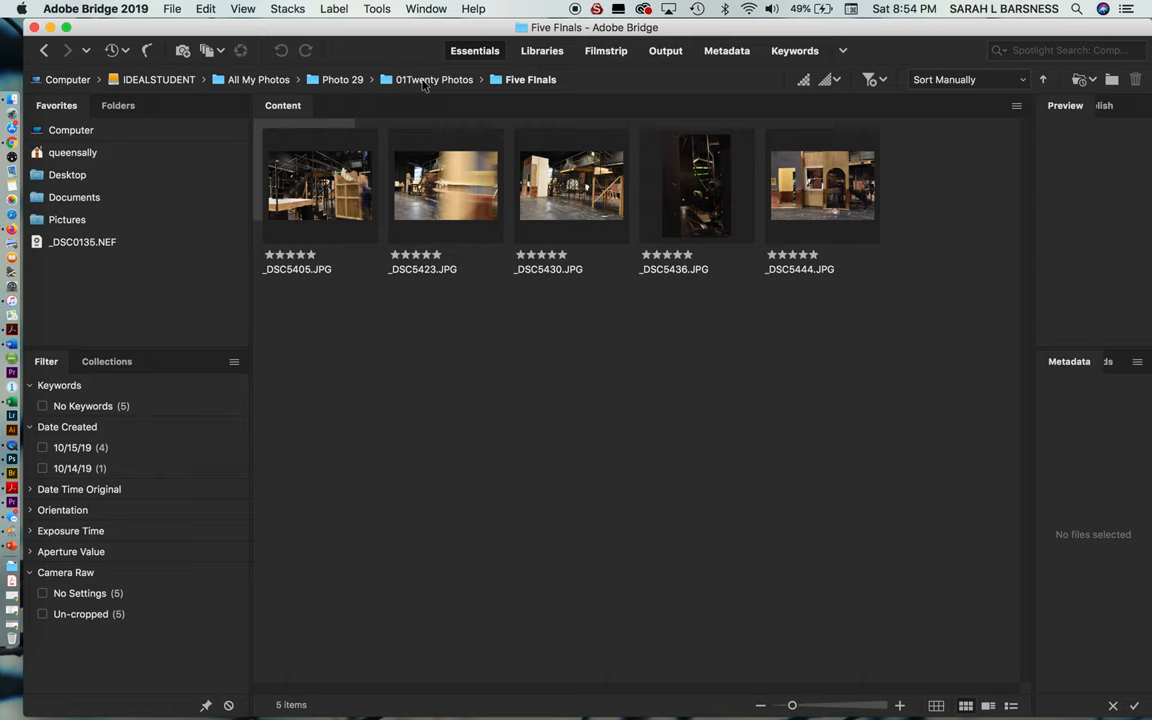
- Return to 01Twenty Photos, now 43 items with Five Finals first and no starred photos
{"action": "left_click", "coordinate": [436, 80]}
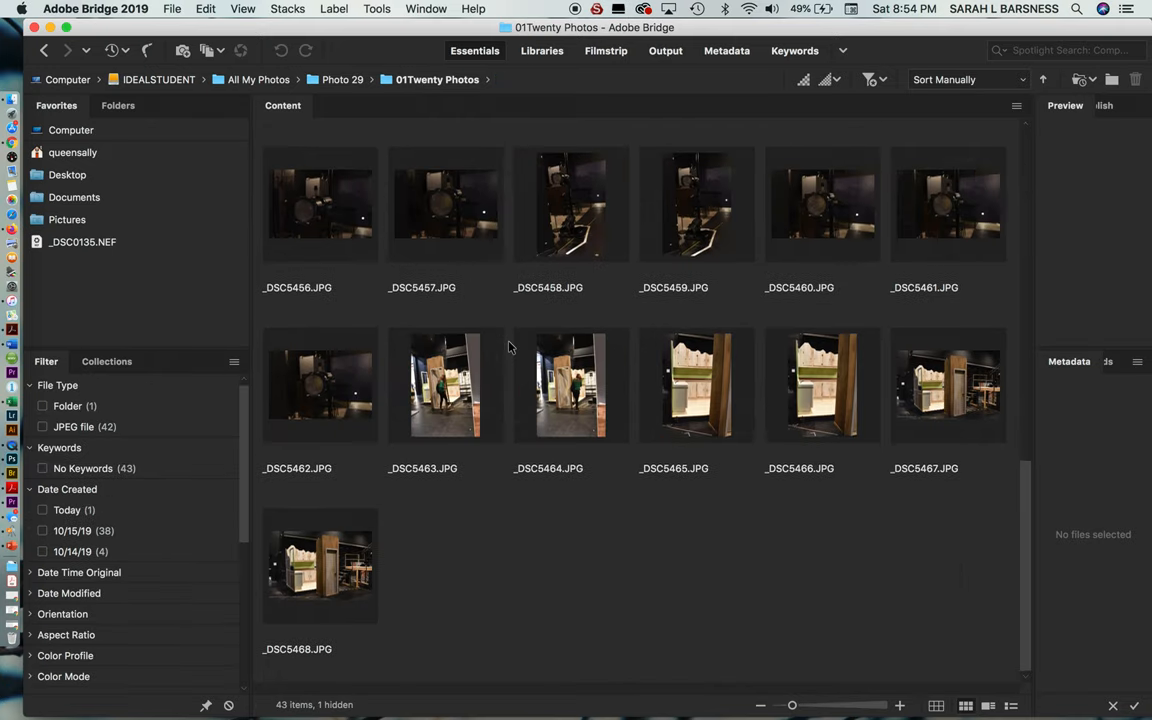
{"action": "scroll", "scroll_direction": "up", "scroll_amount": 3}
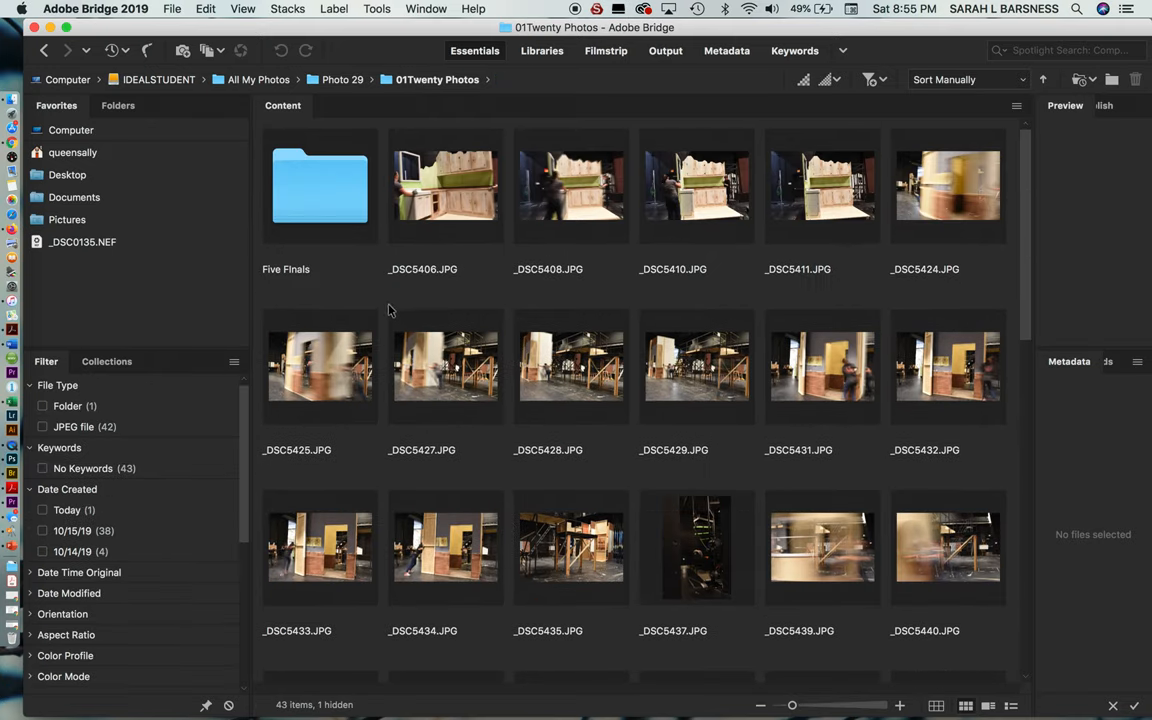